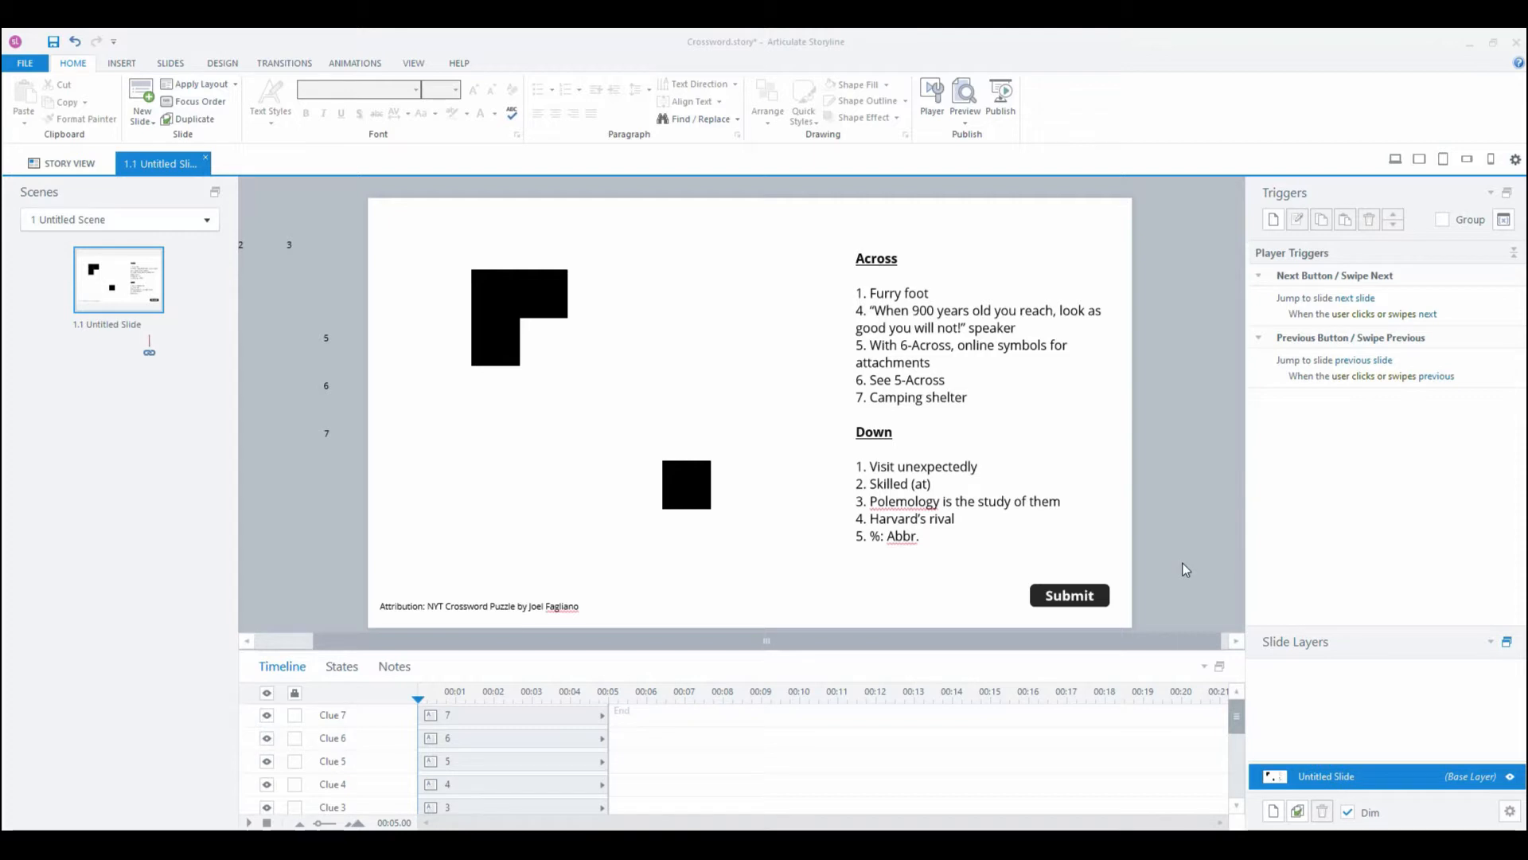
mouse_move(408, 632)
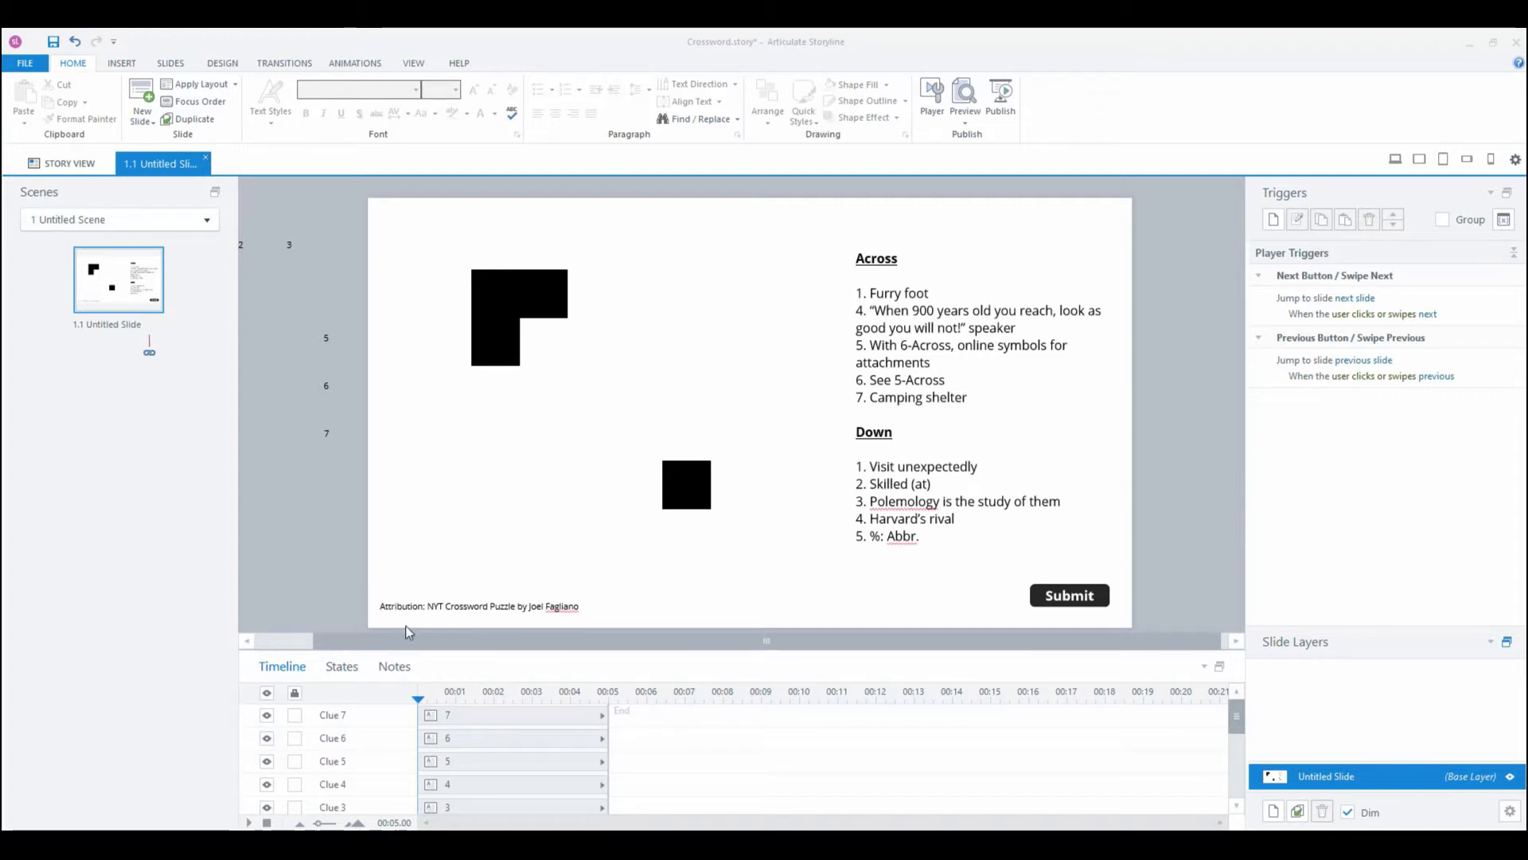
mouse_move(709, 626)
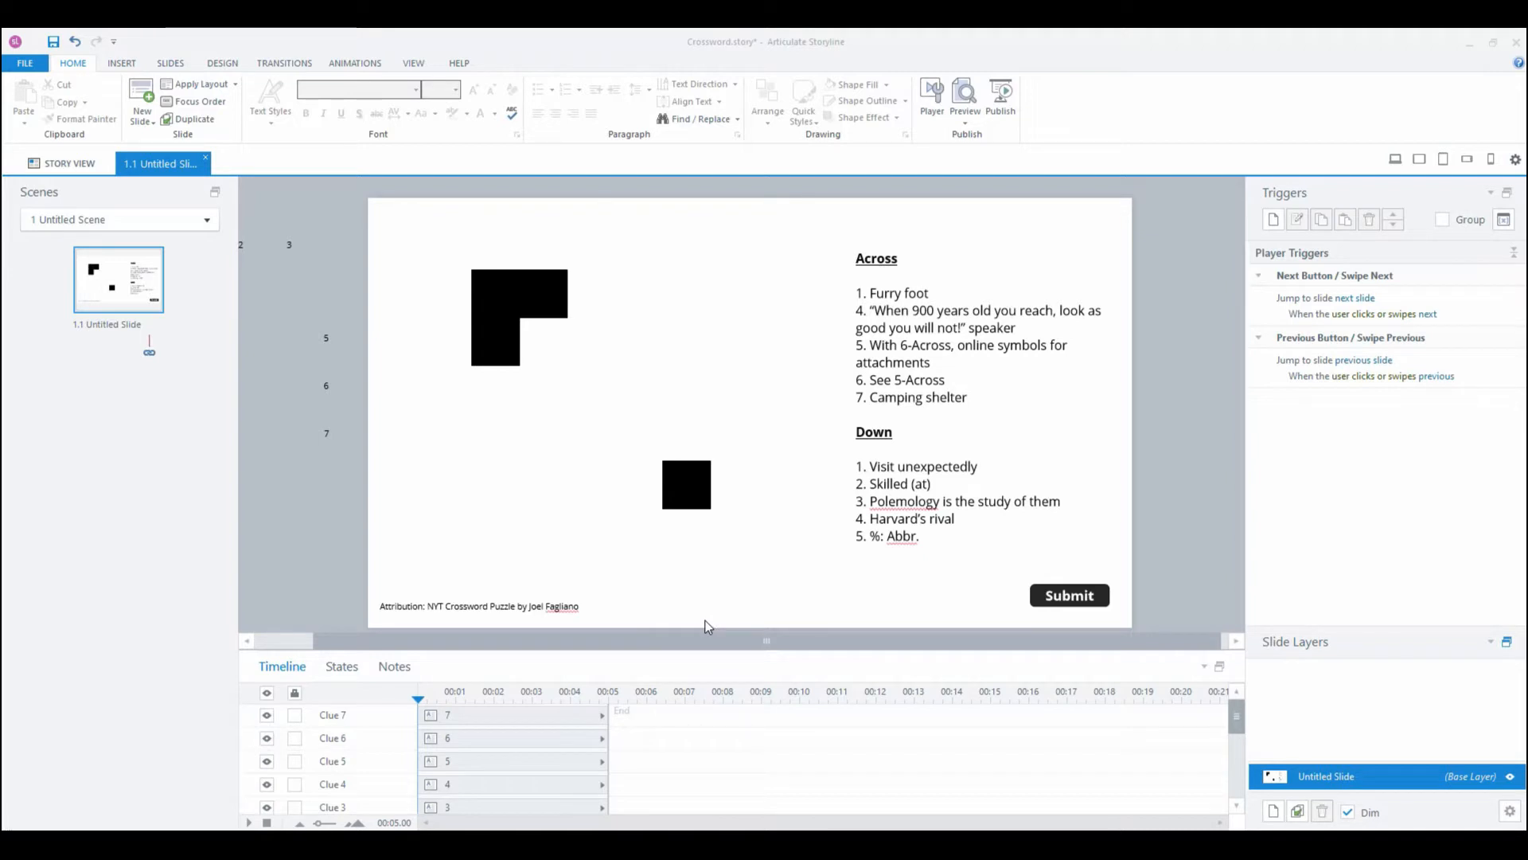
mouse_move(753, 613)
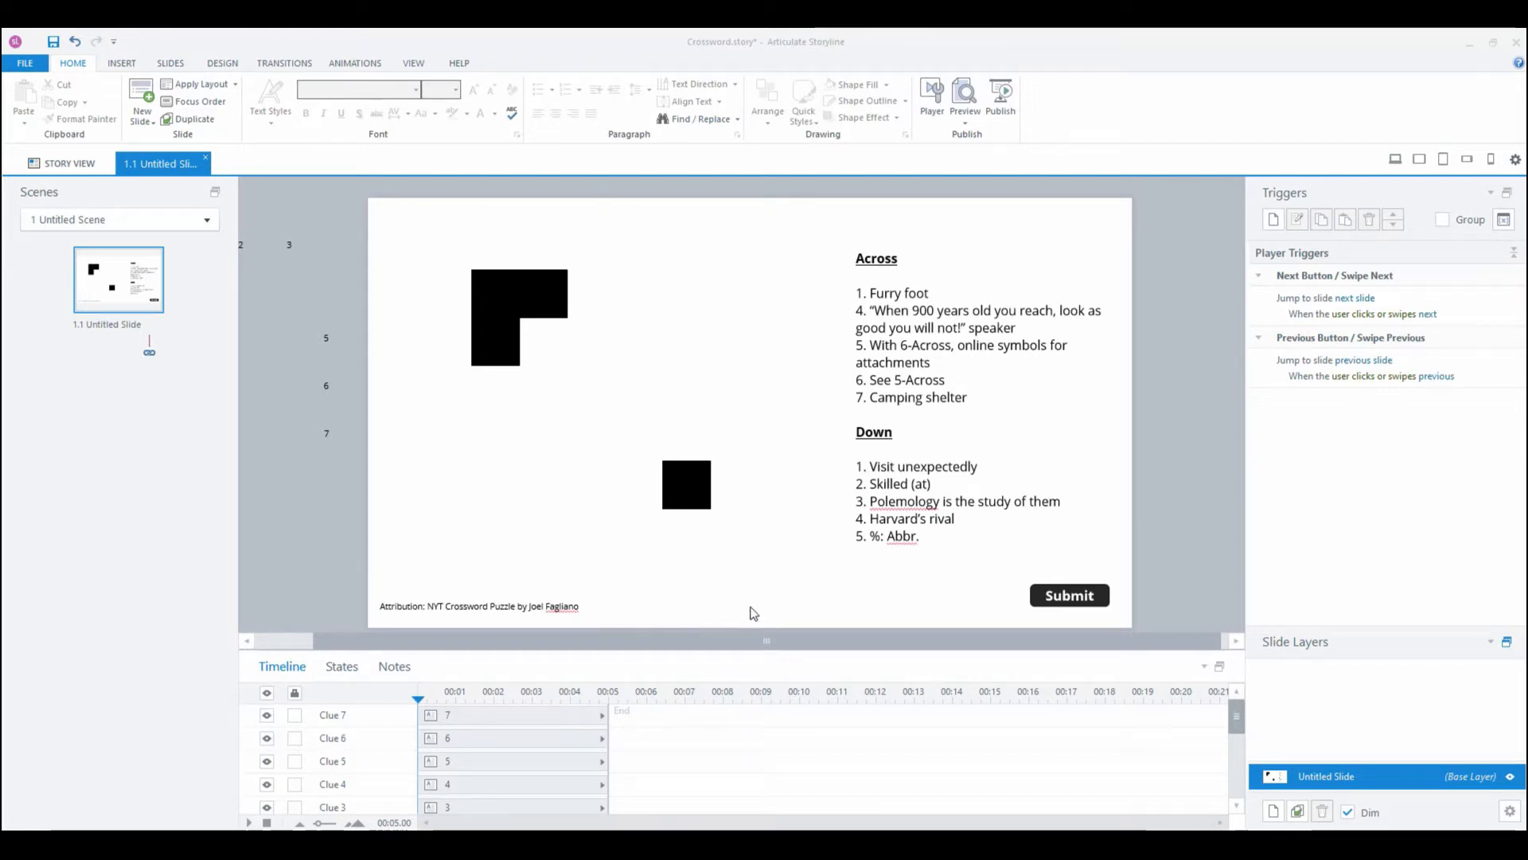
mouse_move(486, 322)
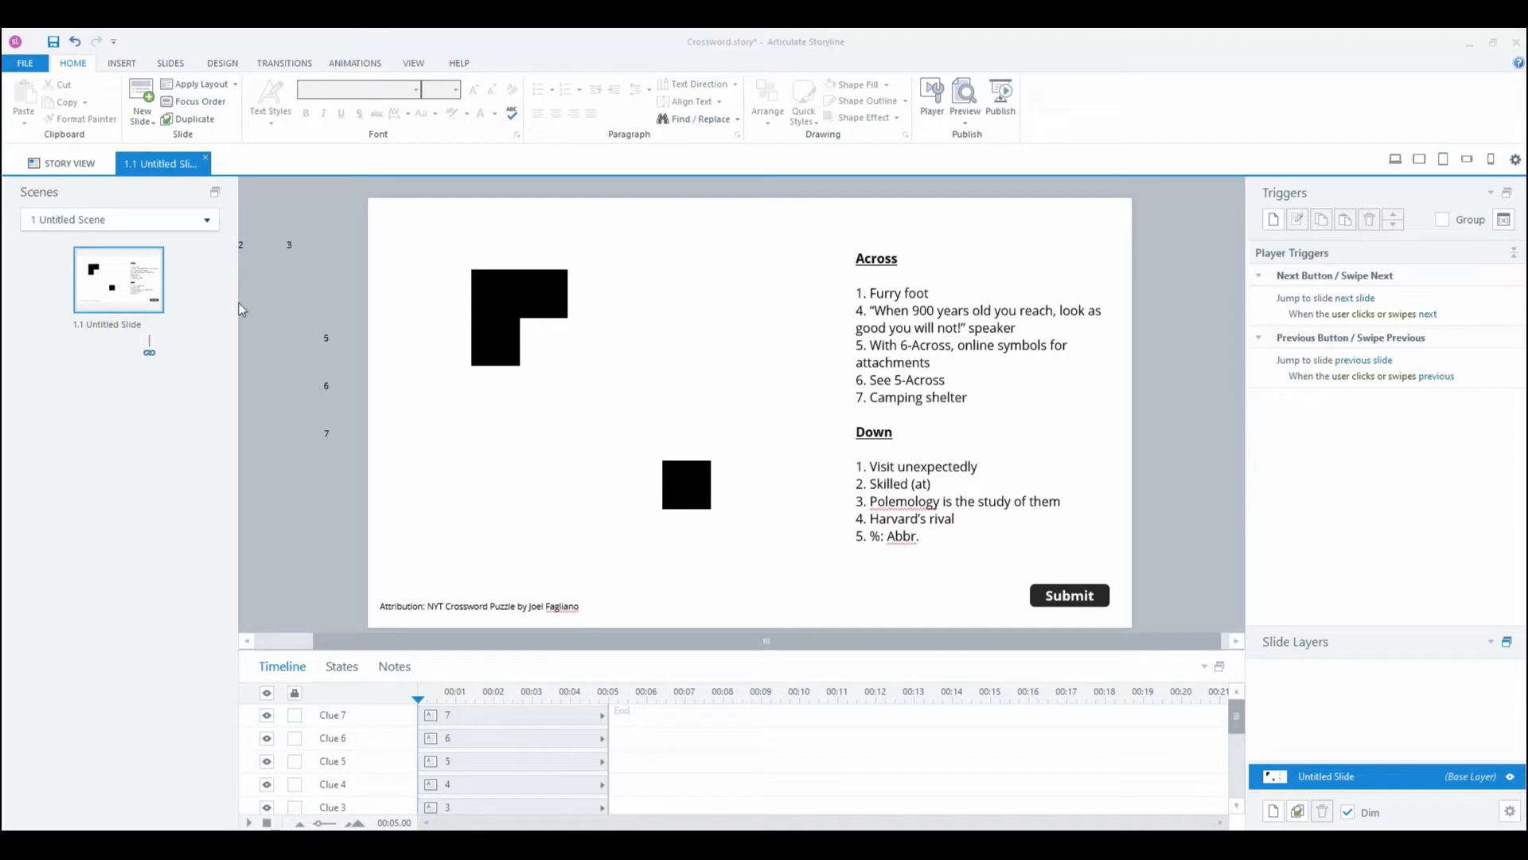
mouse_move(281, 304)
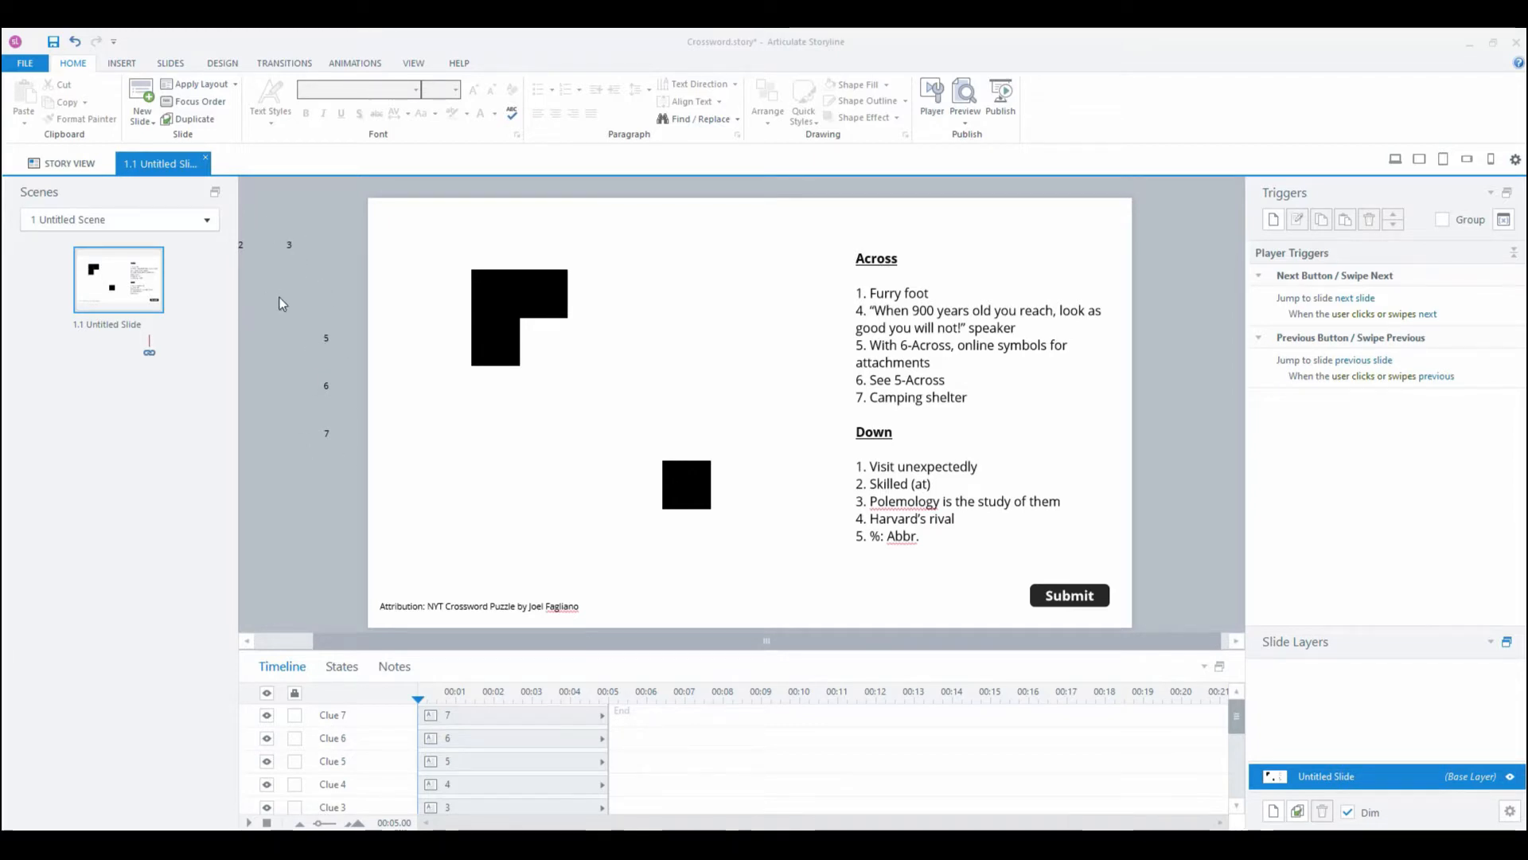
Step: Insert a 60×60 text entry field beside the top black block at X 250, Y 90
scroll("down", 3)
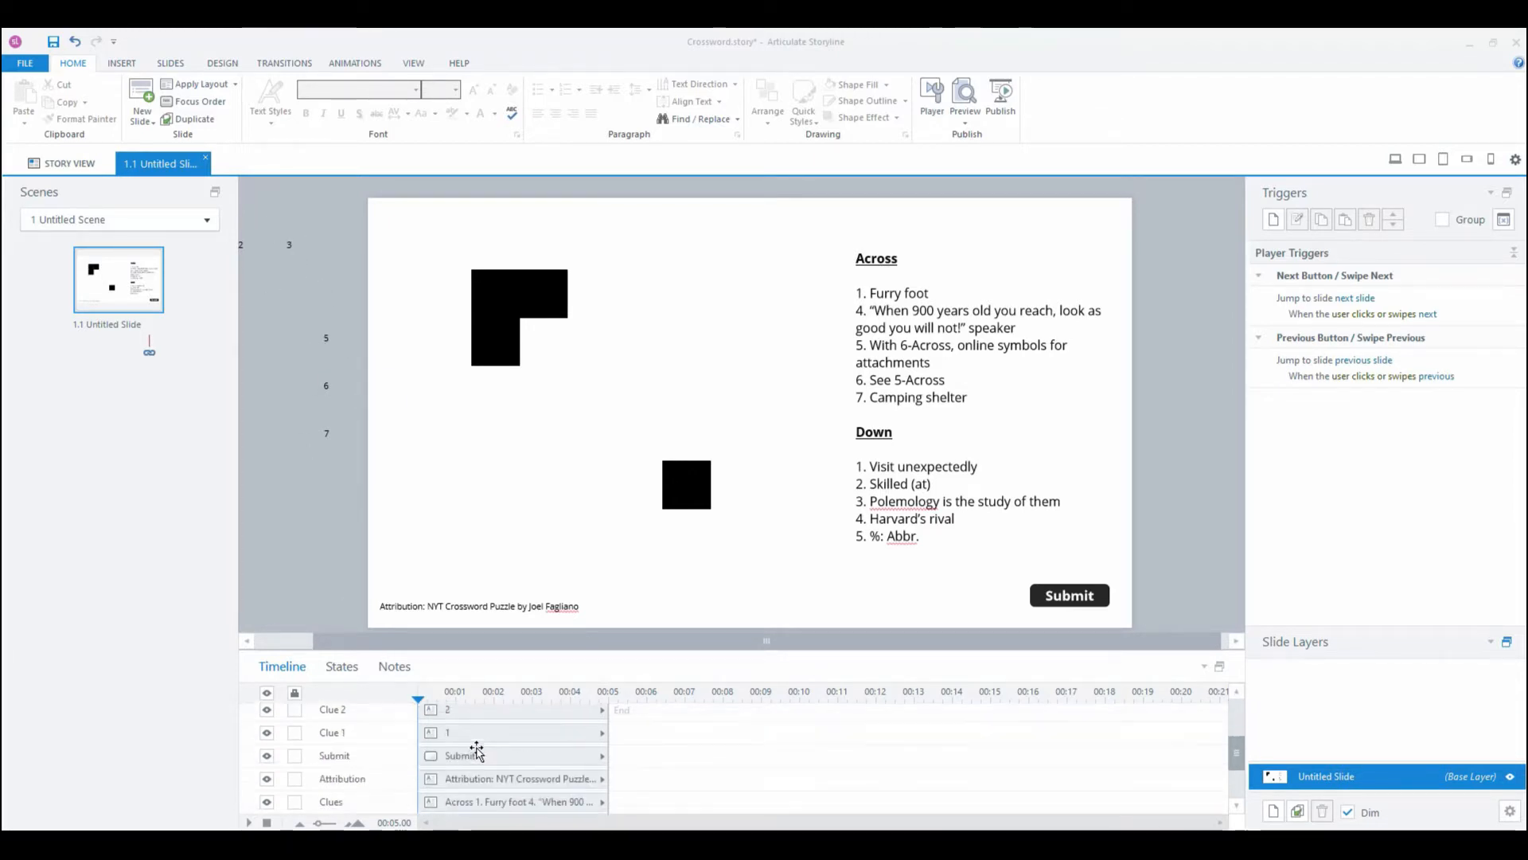
scroll("down", 3)
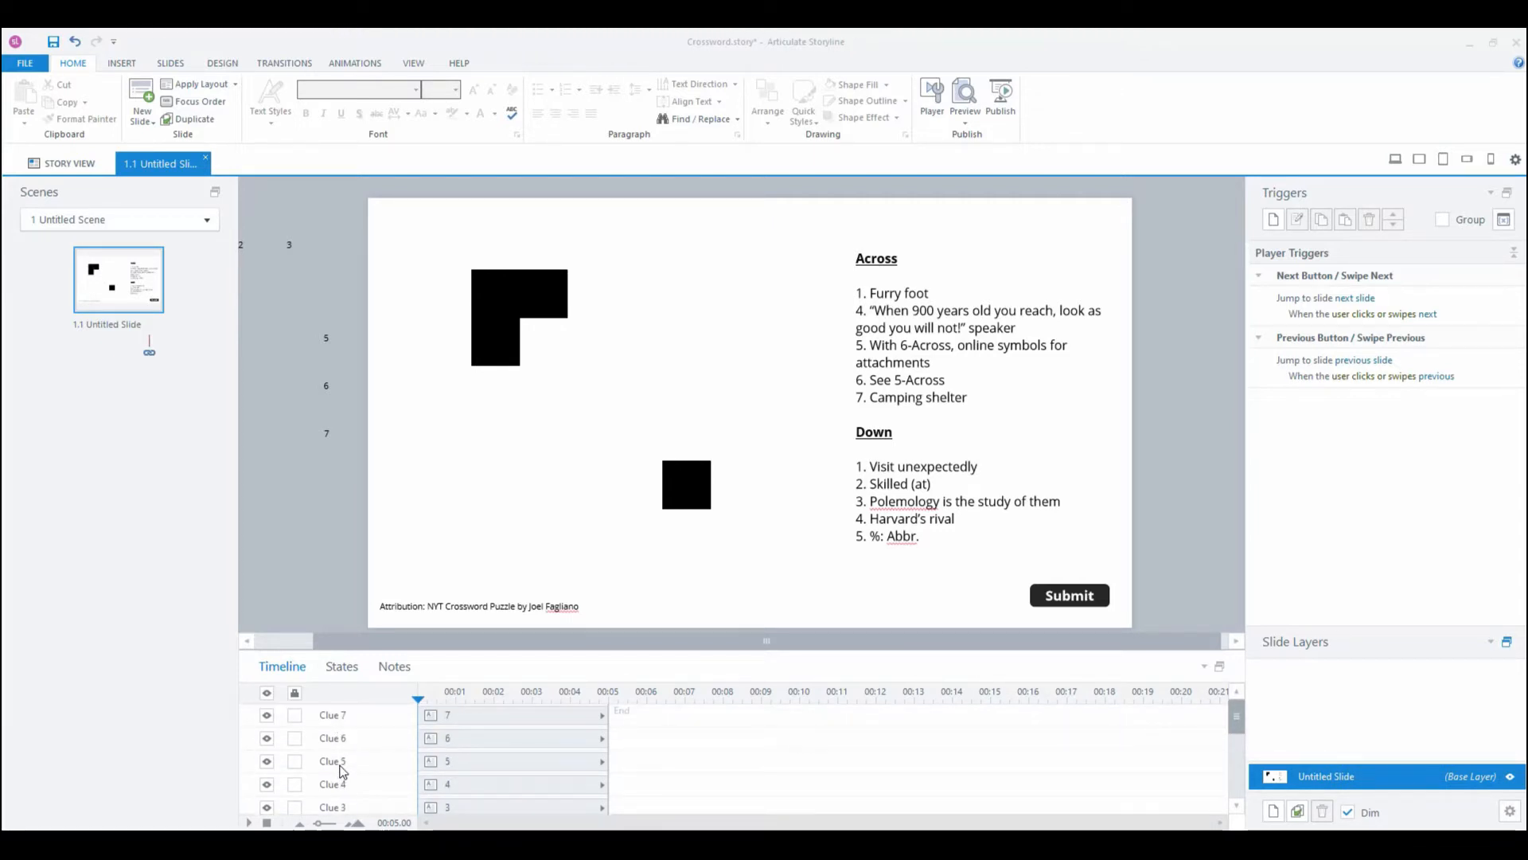
mouse_move(312, 656)
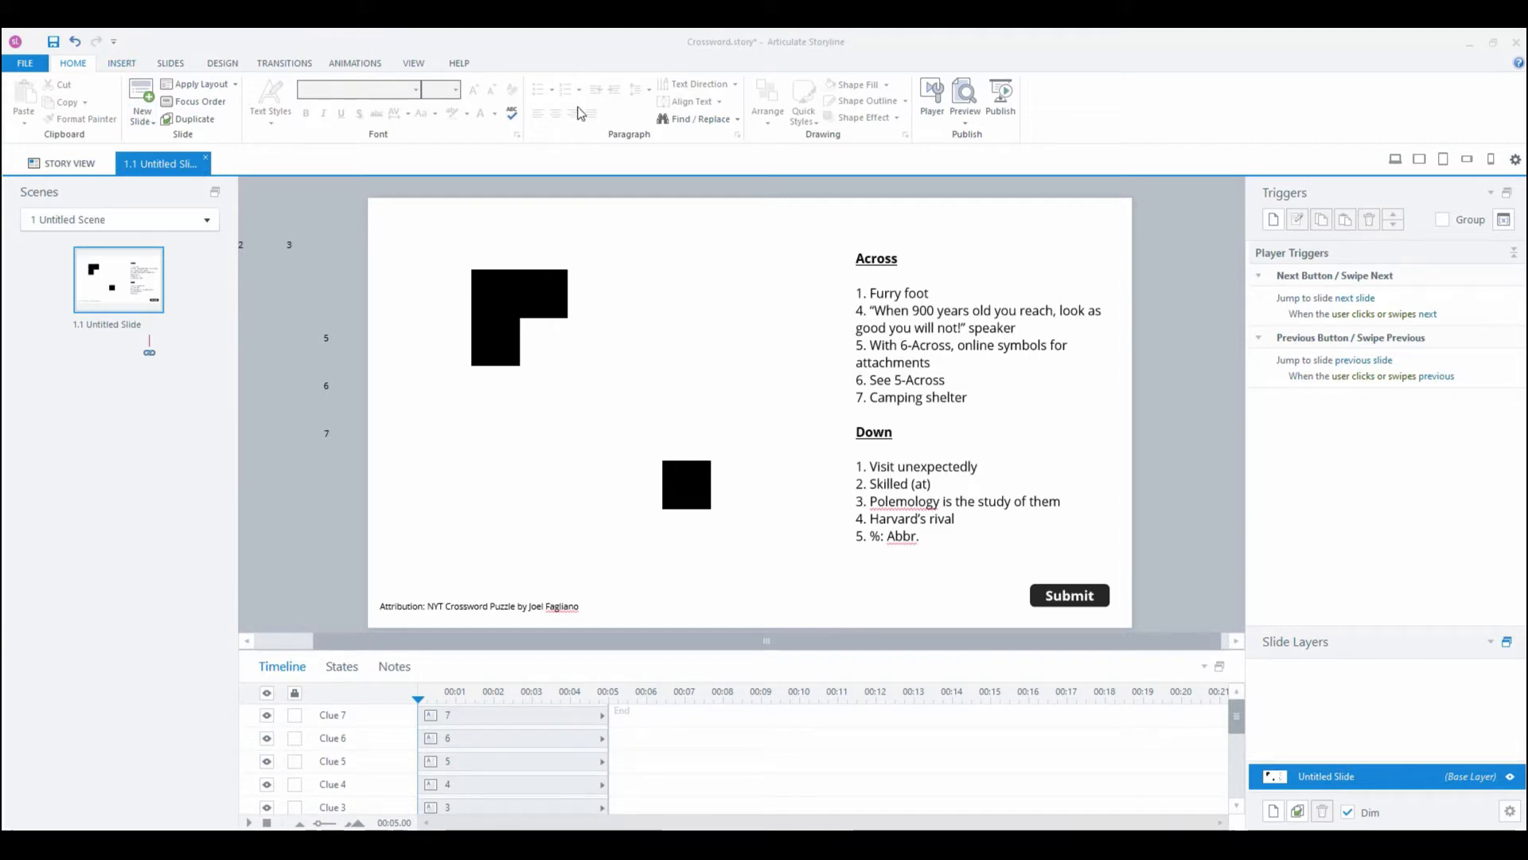
mouse_move(575, 274)
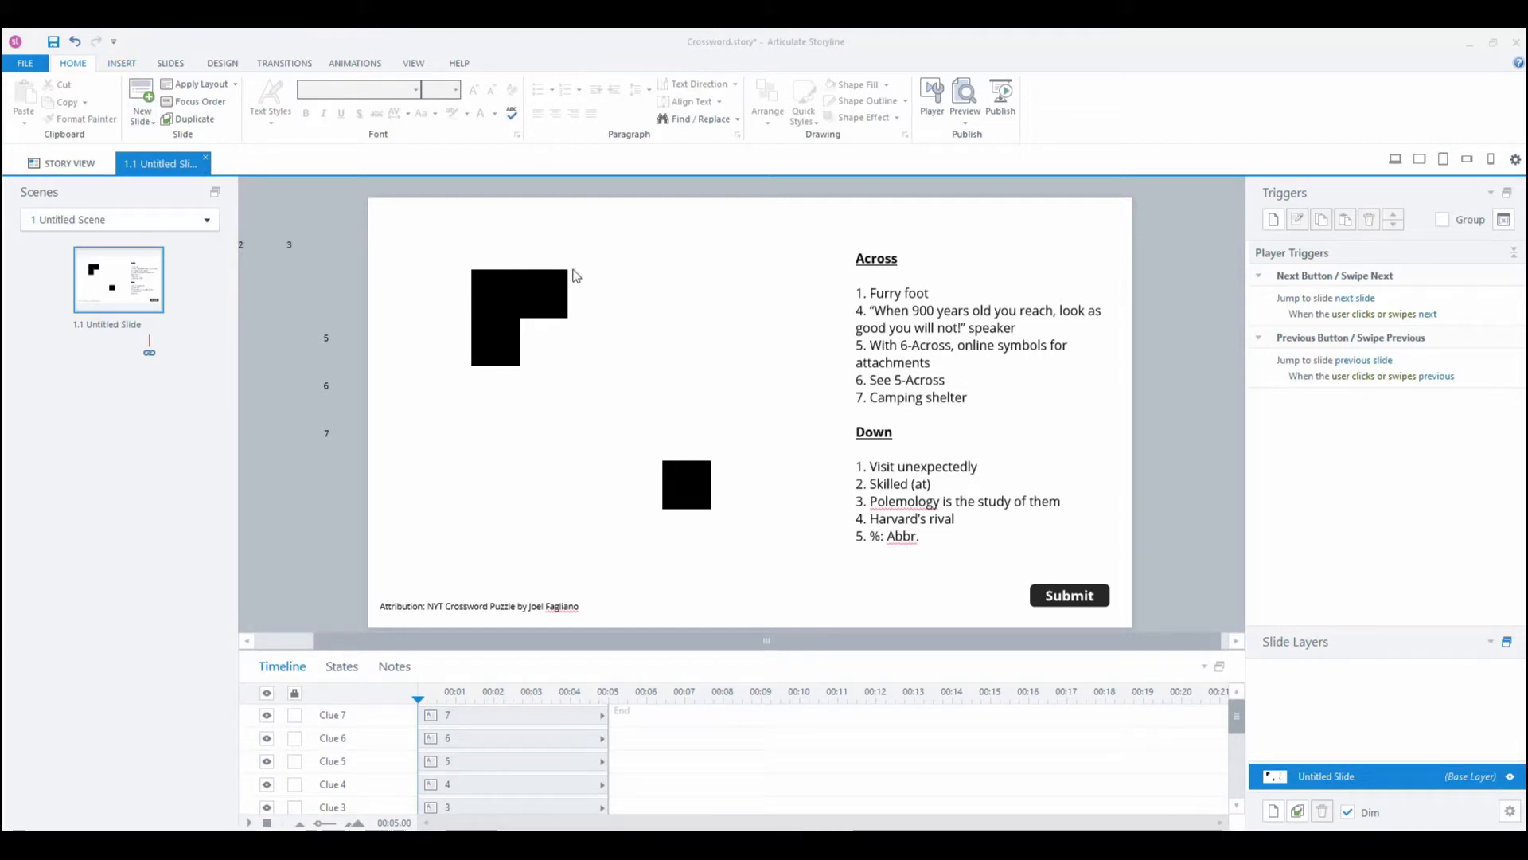
mouse_move(576, 283)
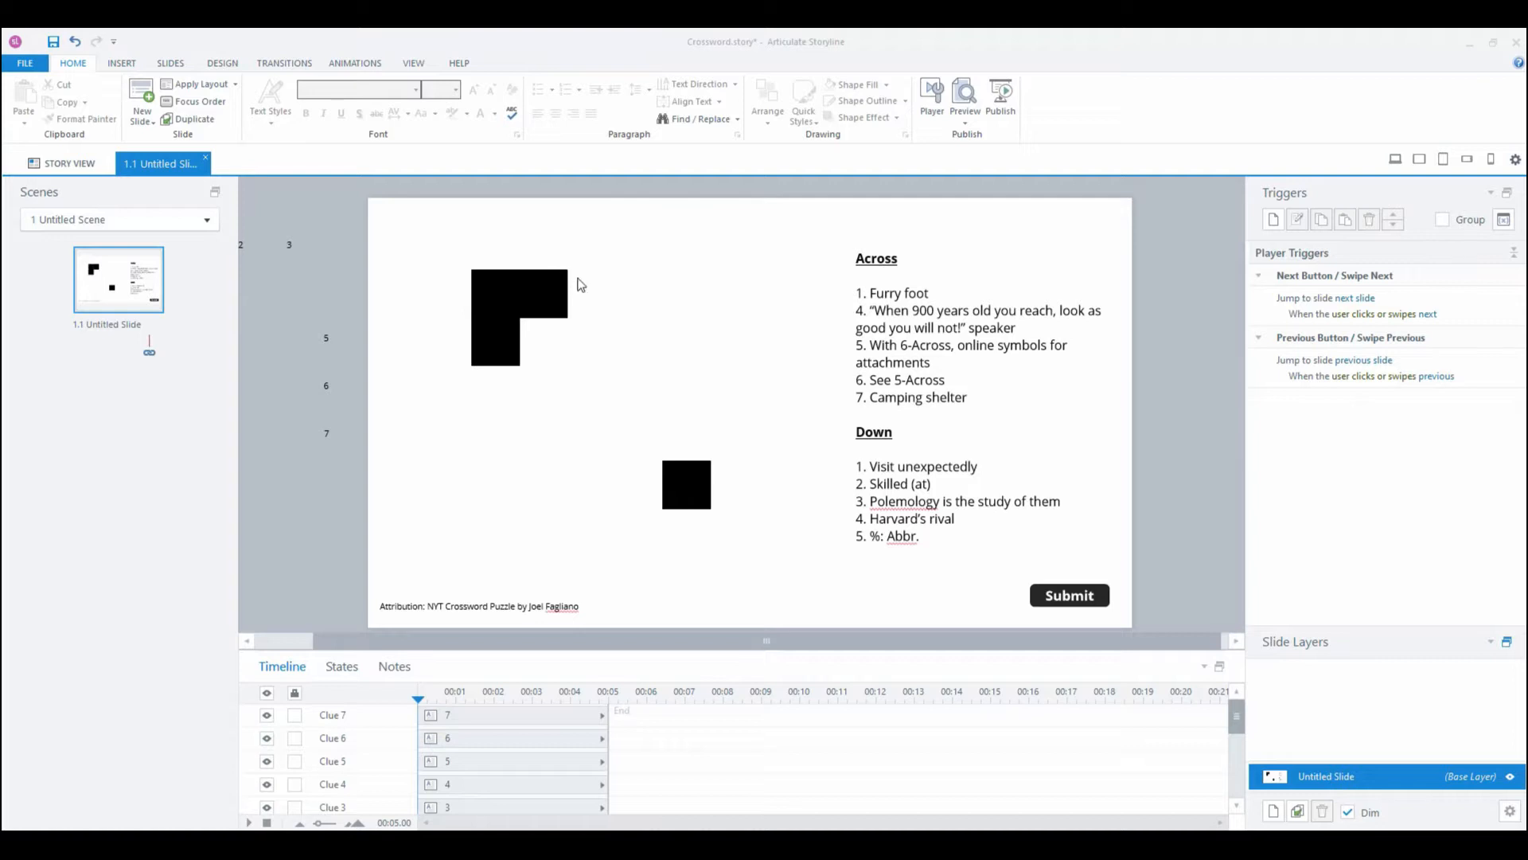
mouse_move(386, 343)
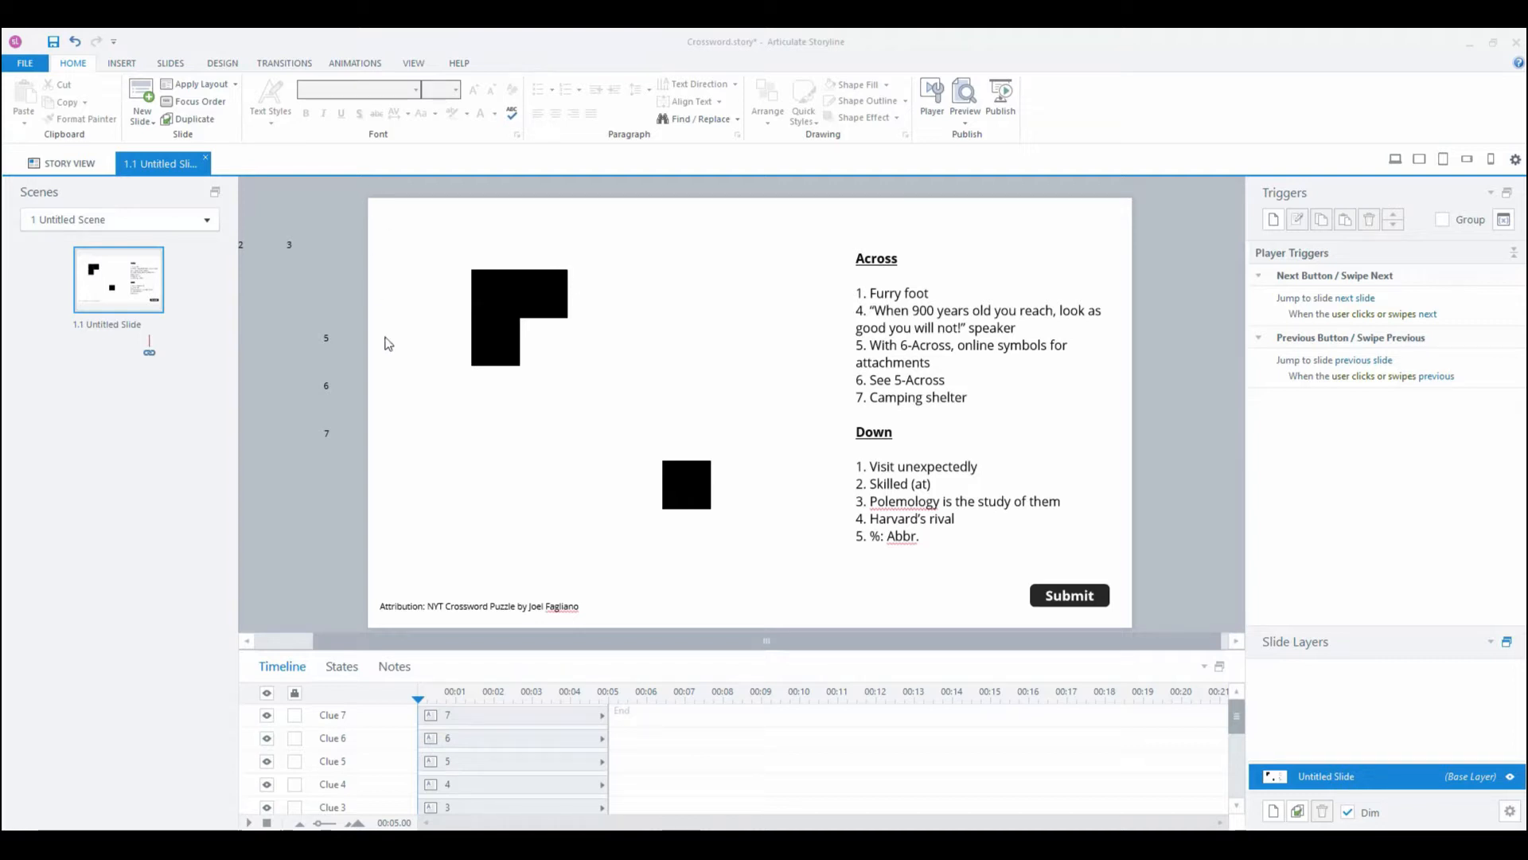
mouse_move(295, 391)
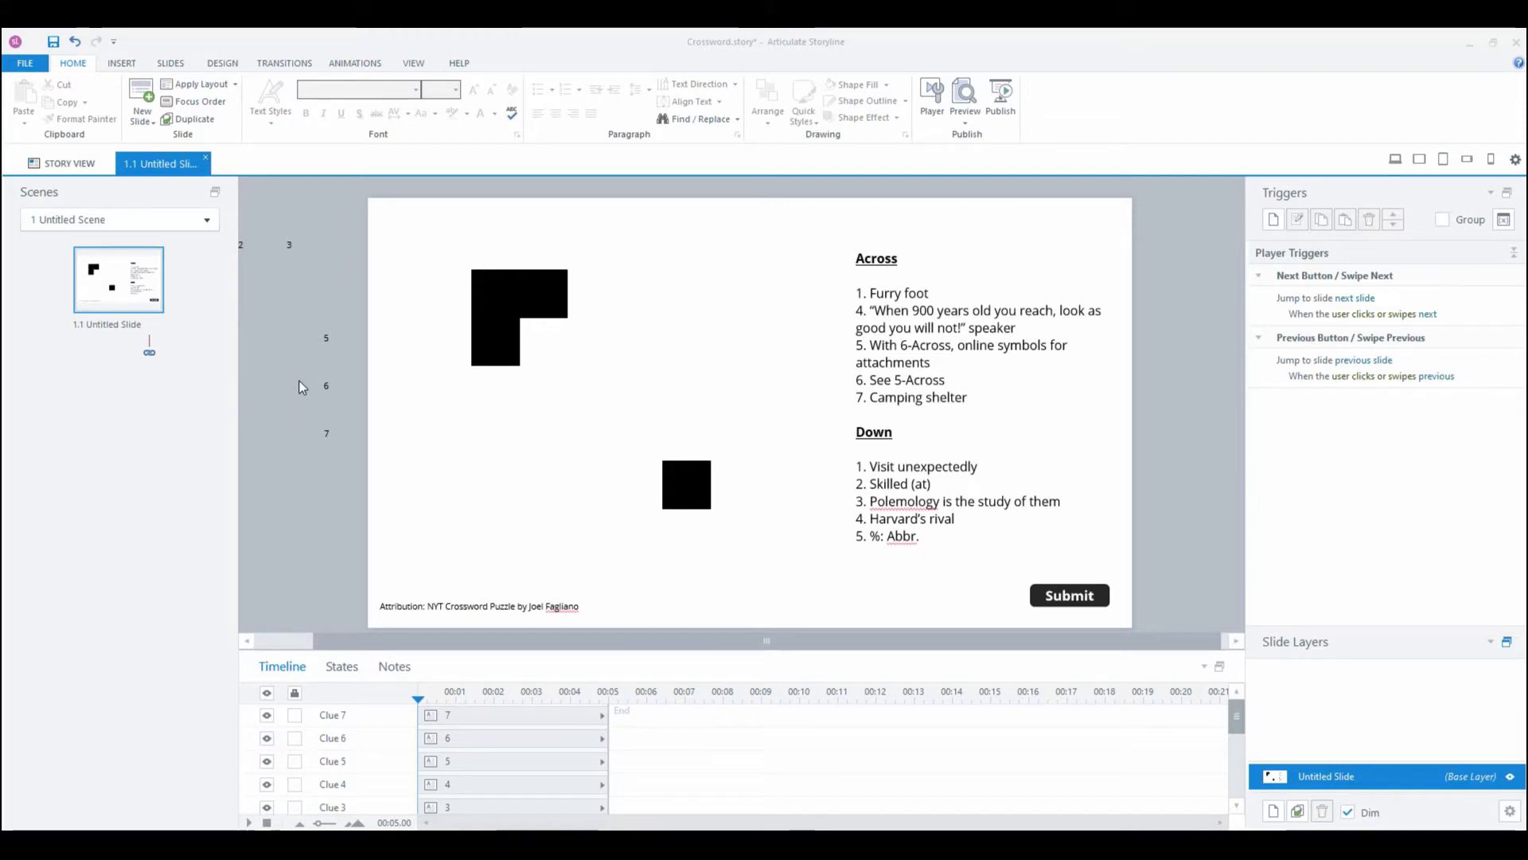
mouse_move(269, 199)
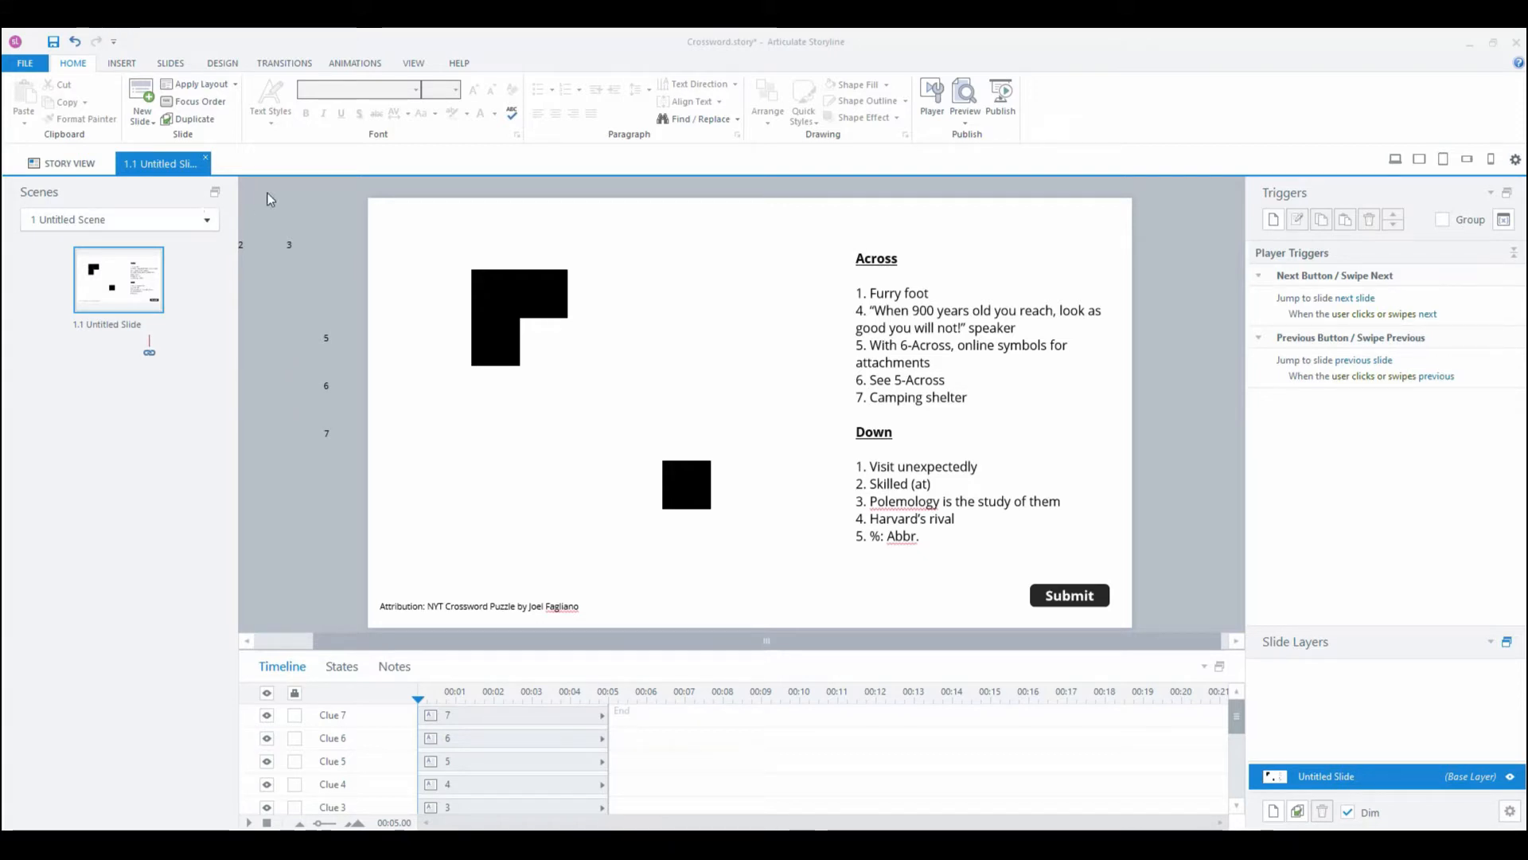
mouse_move(629, 236)
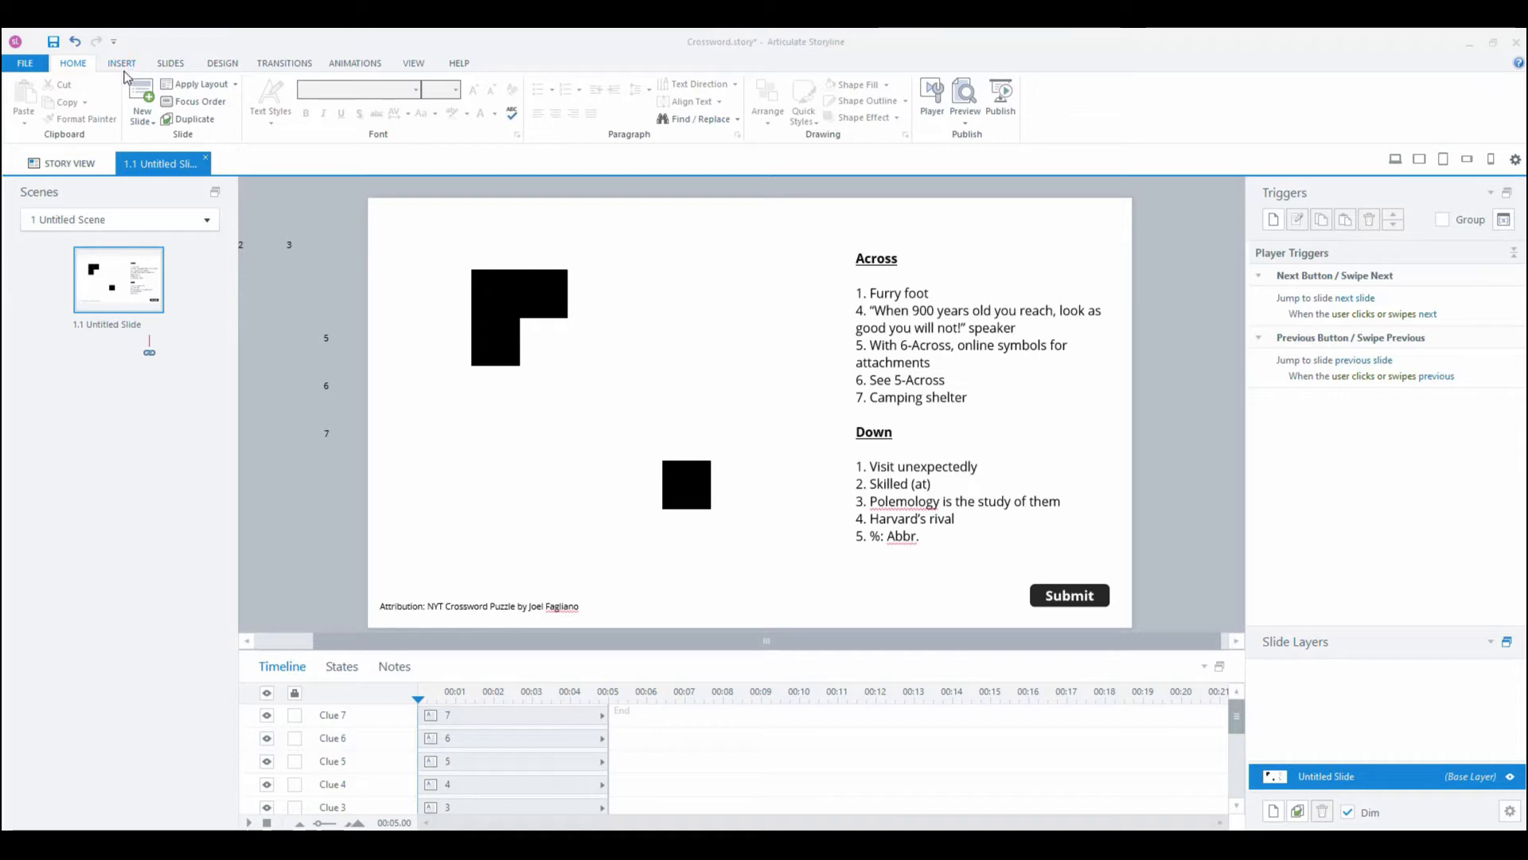
left_click(121, 62)
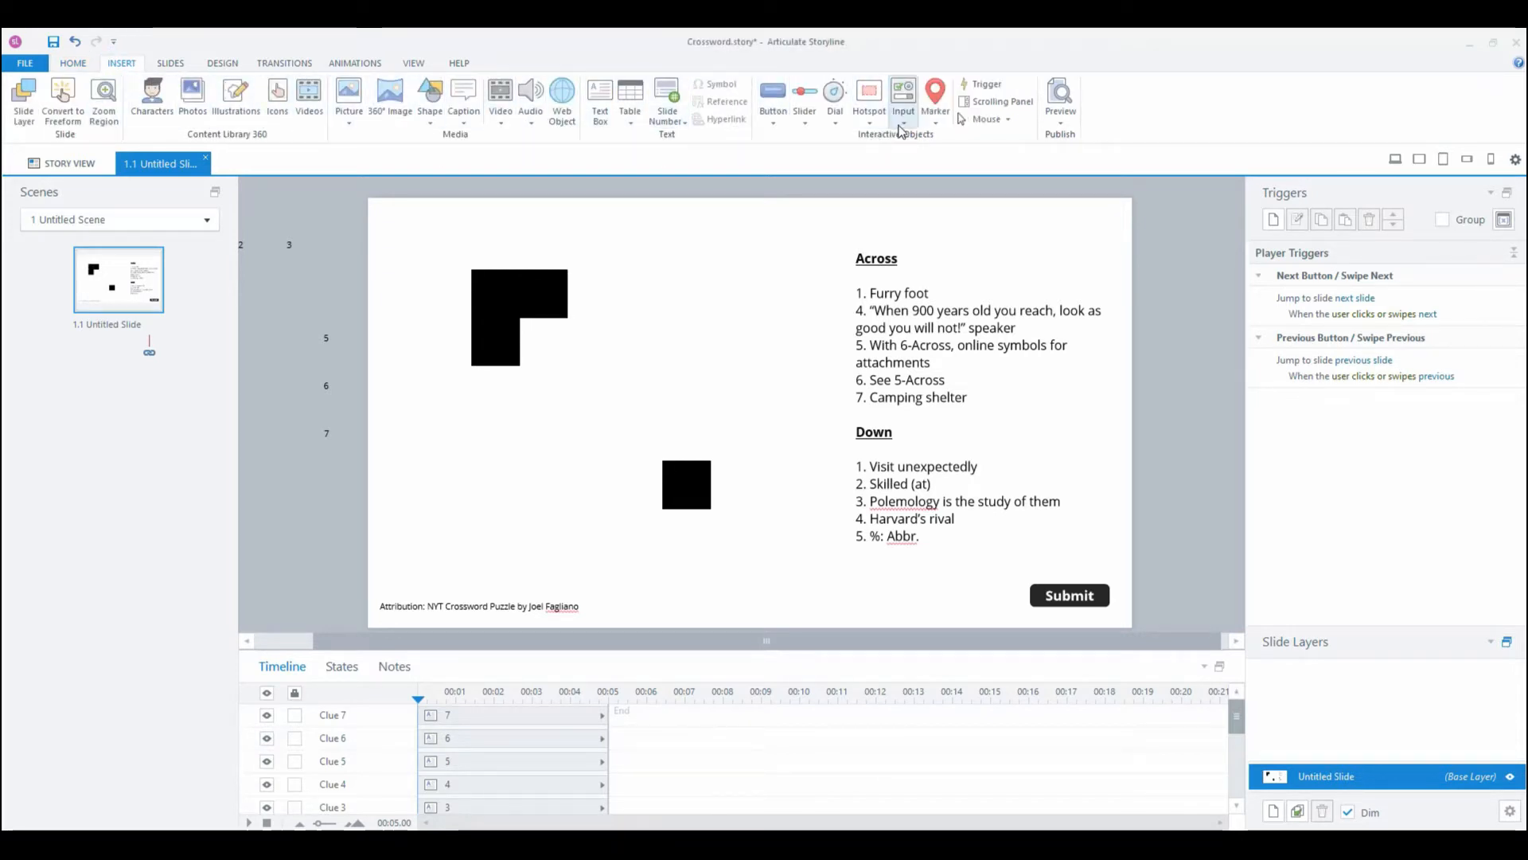
left_click(902, 92)
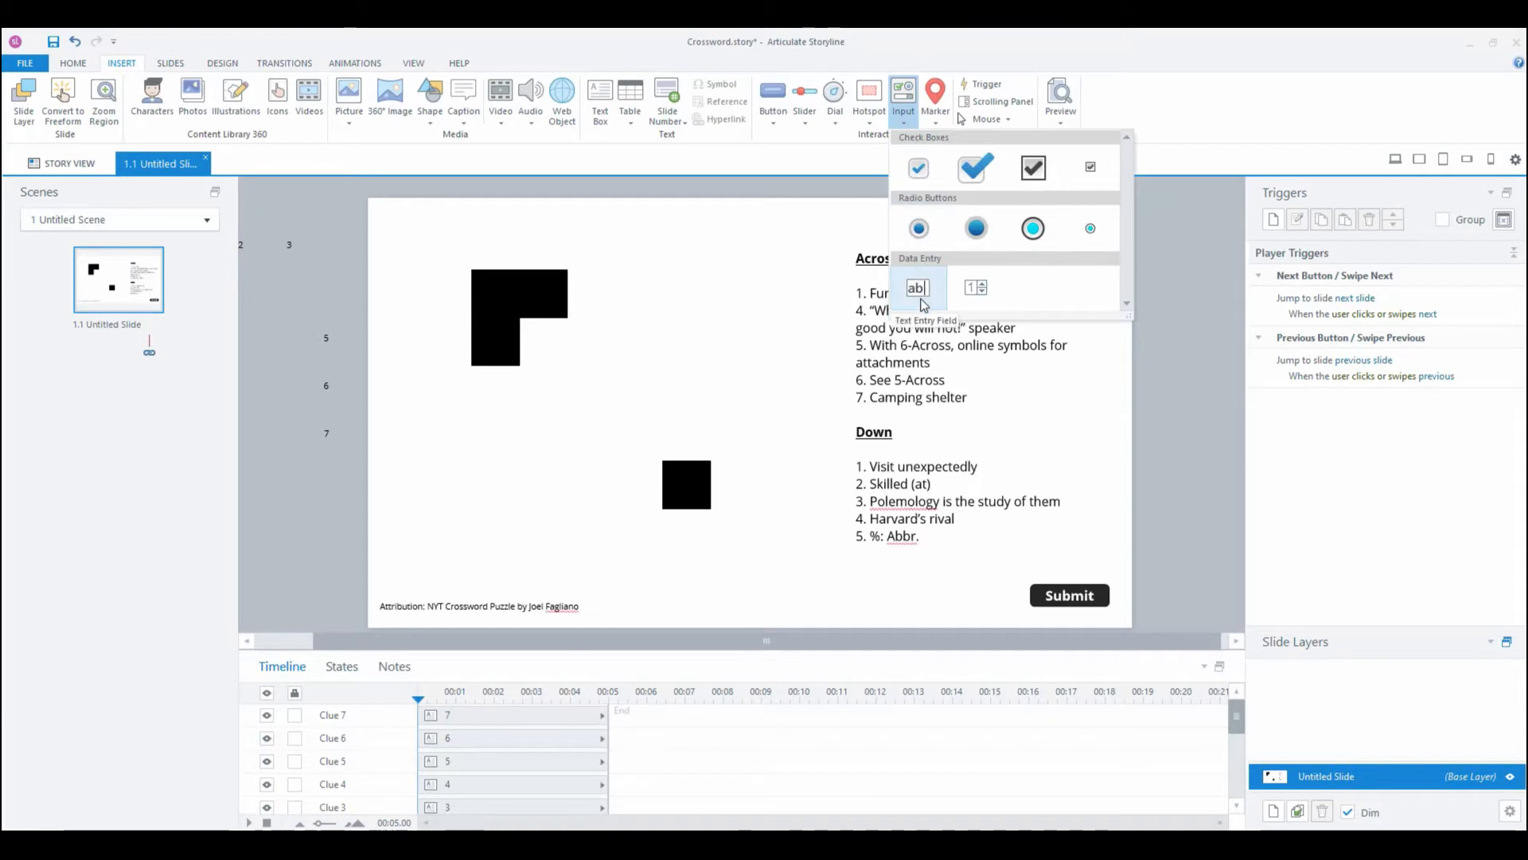
left_click(568, 273)
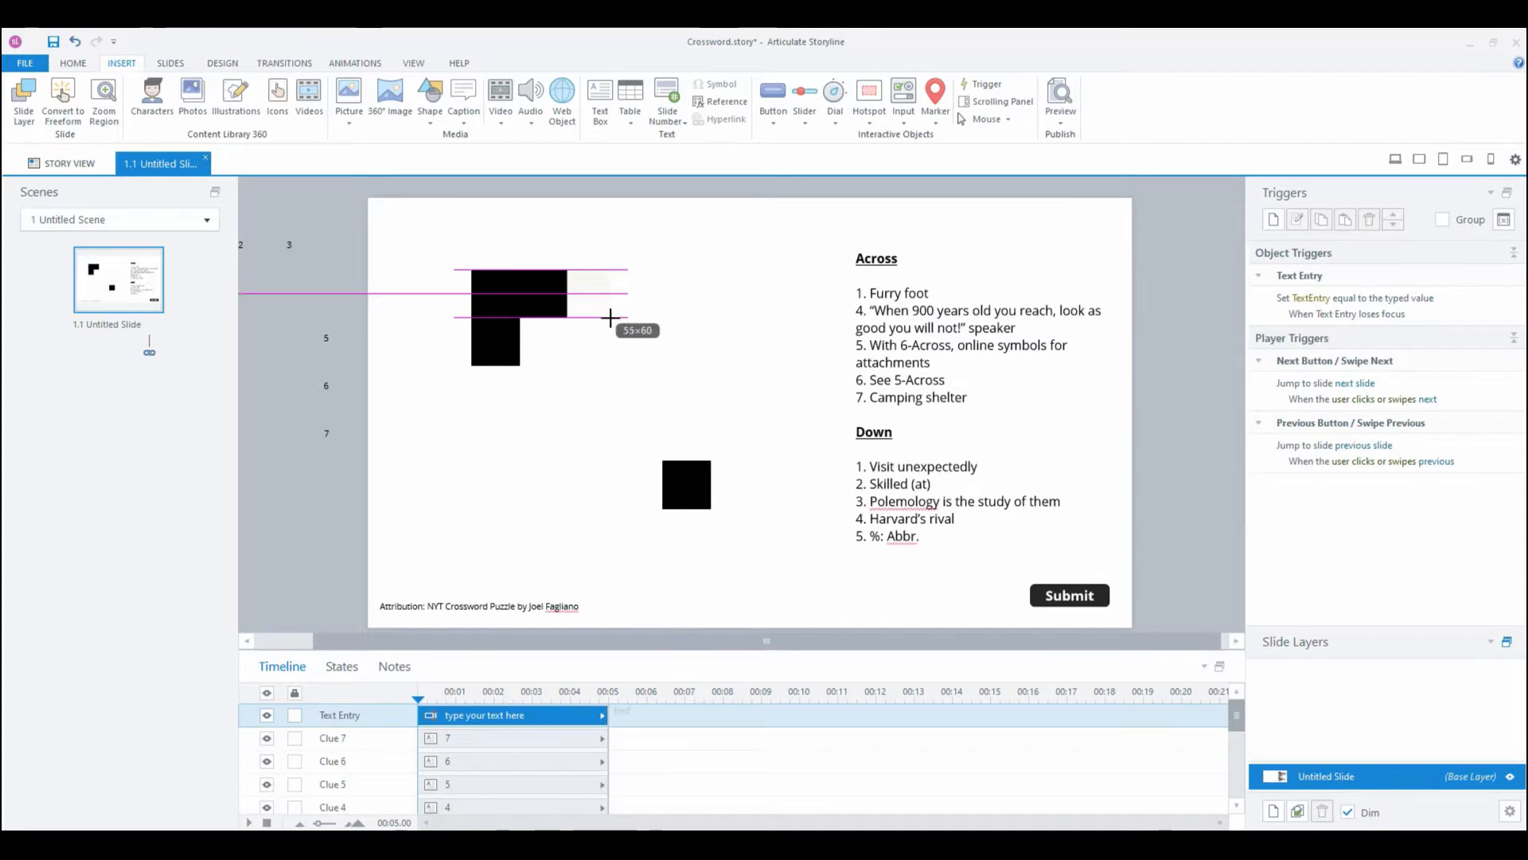
left_click_drag(605, 318, 616, 318)
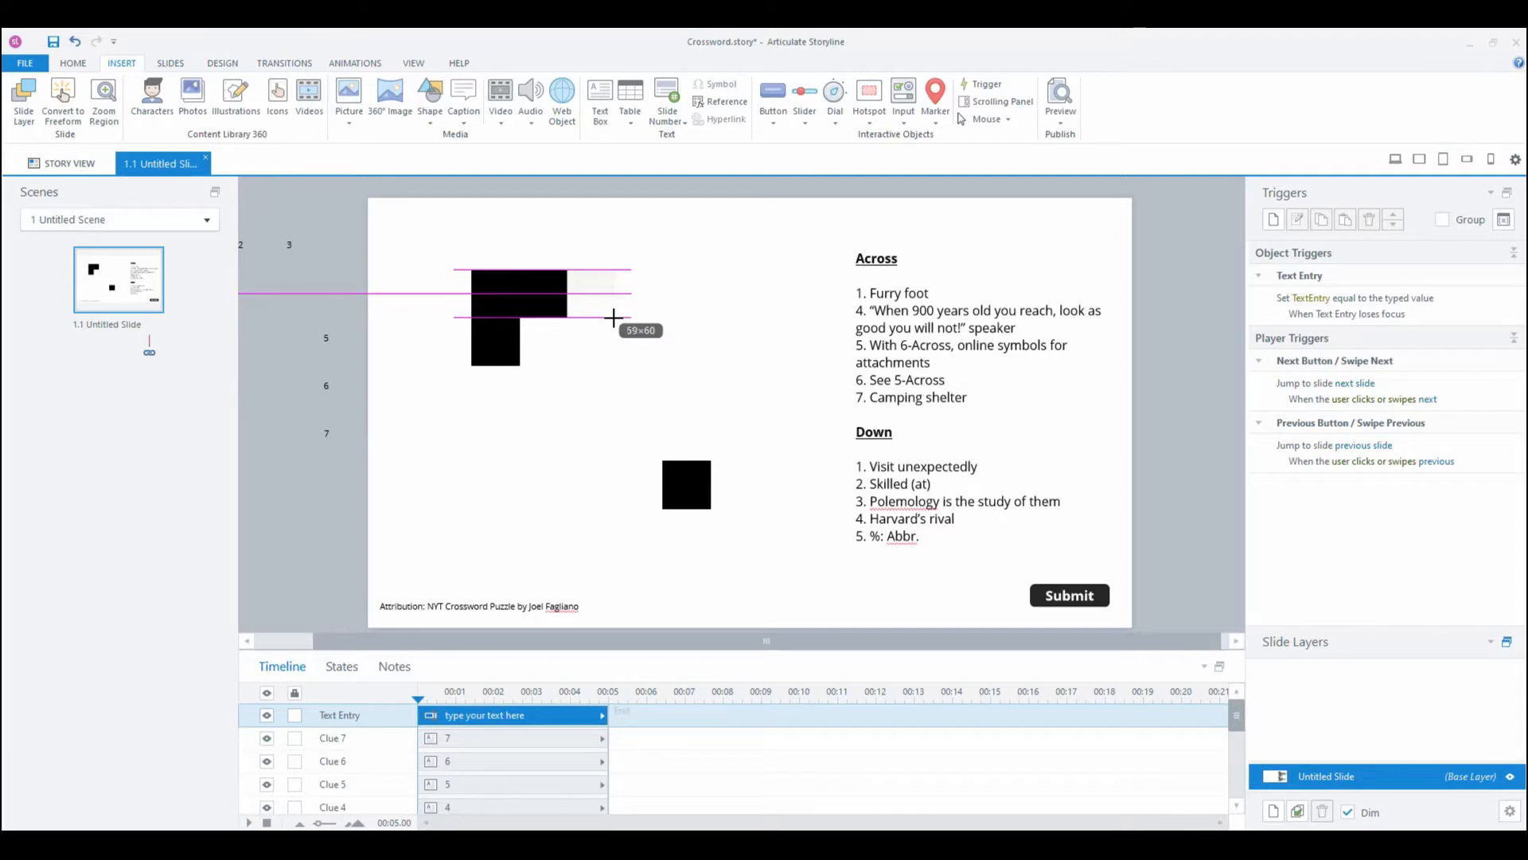
left_click(580, 288)
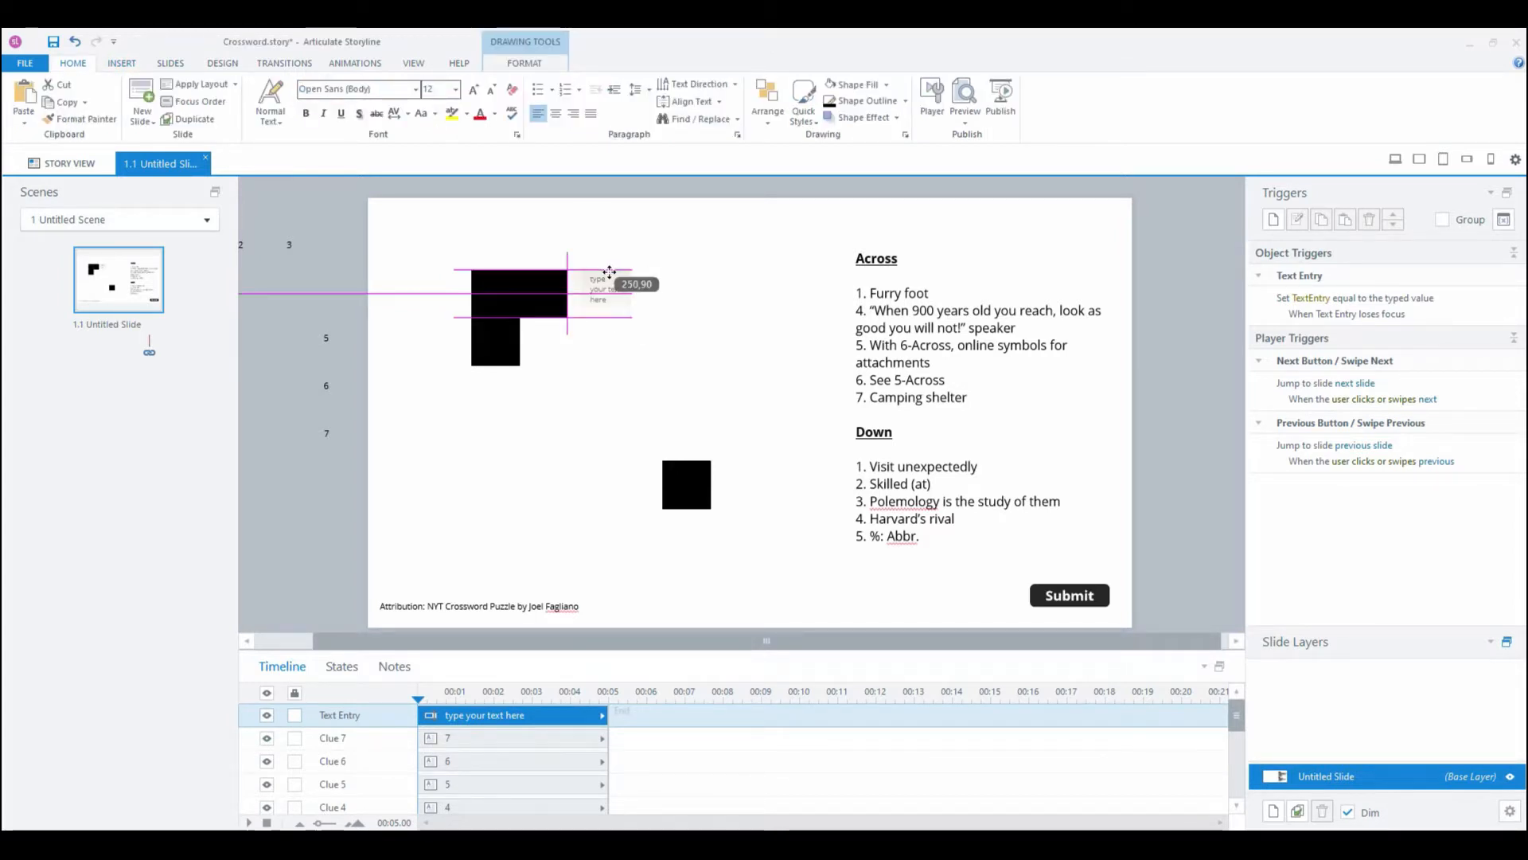
left_click(581, 367)
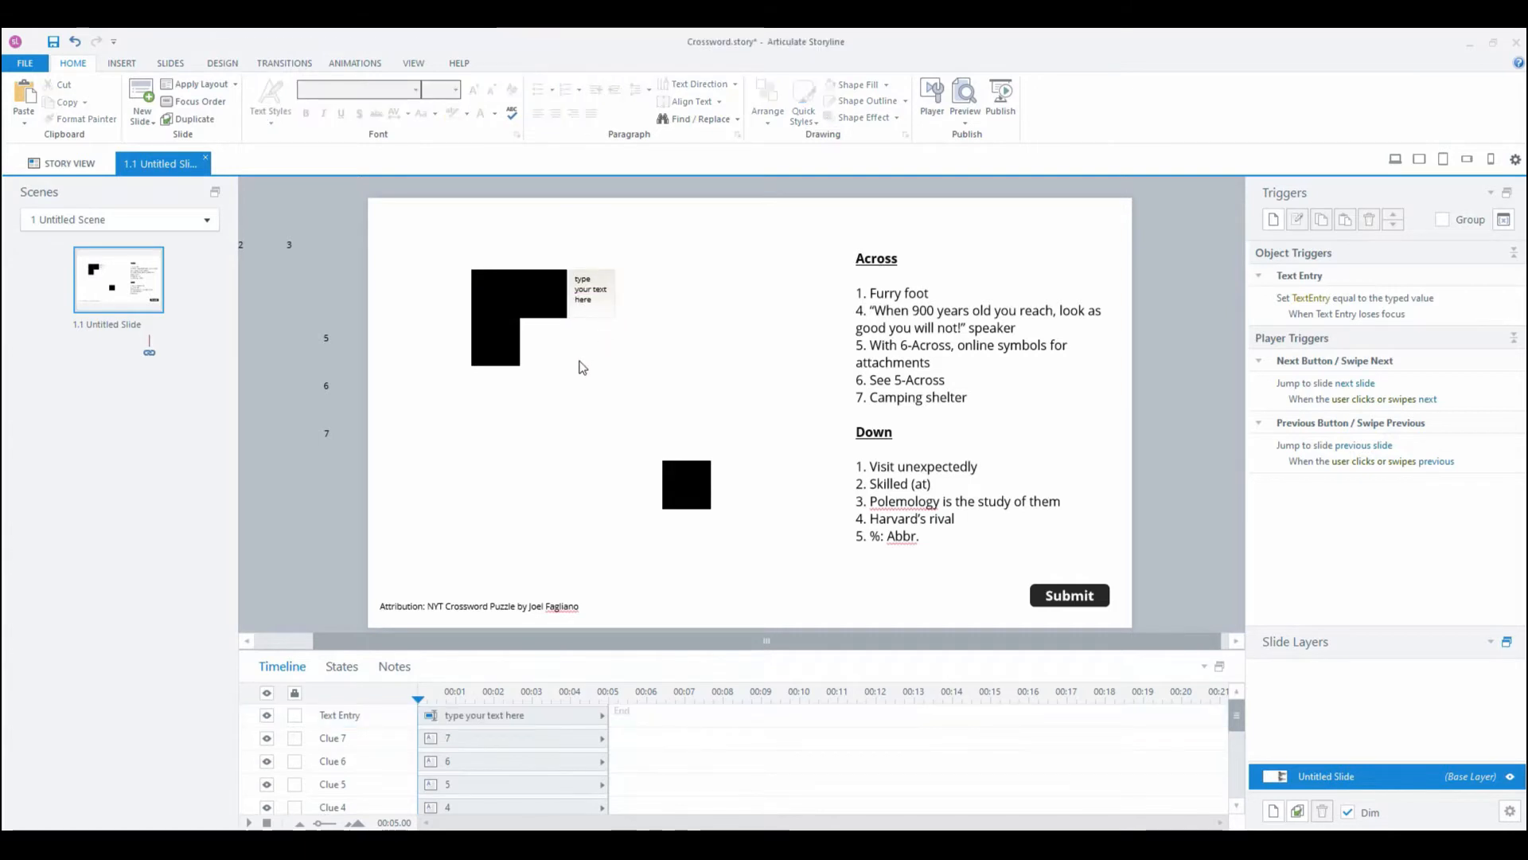
left_click(541, 292)
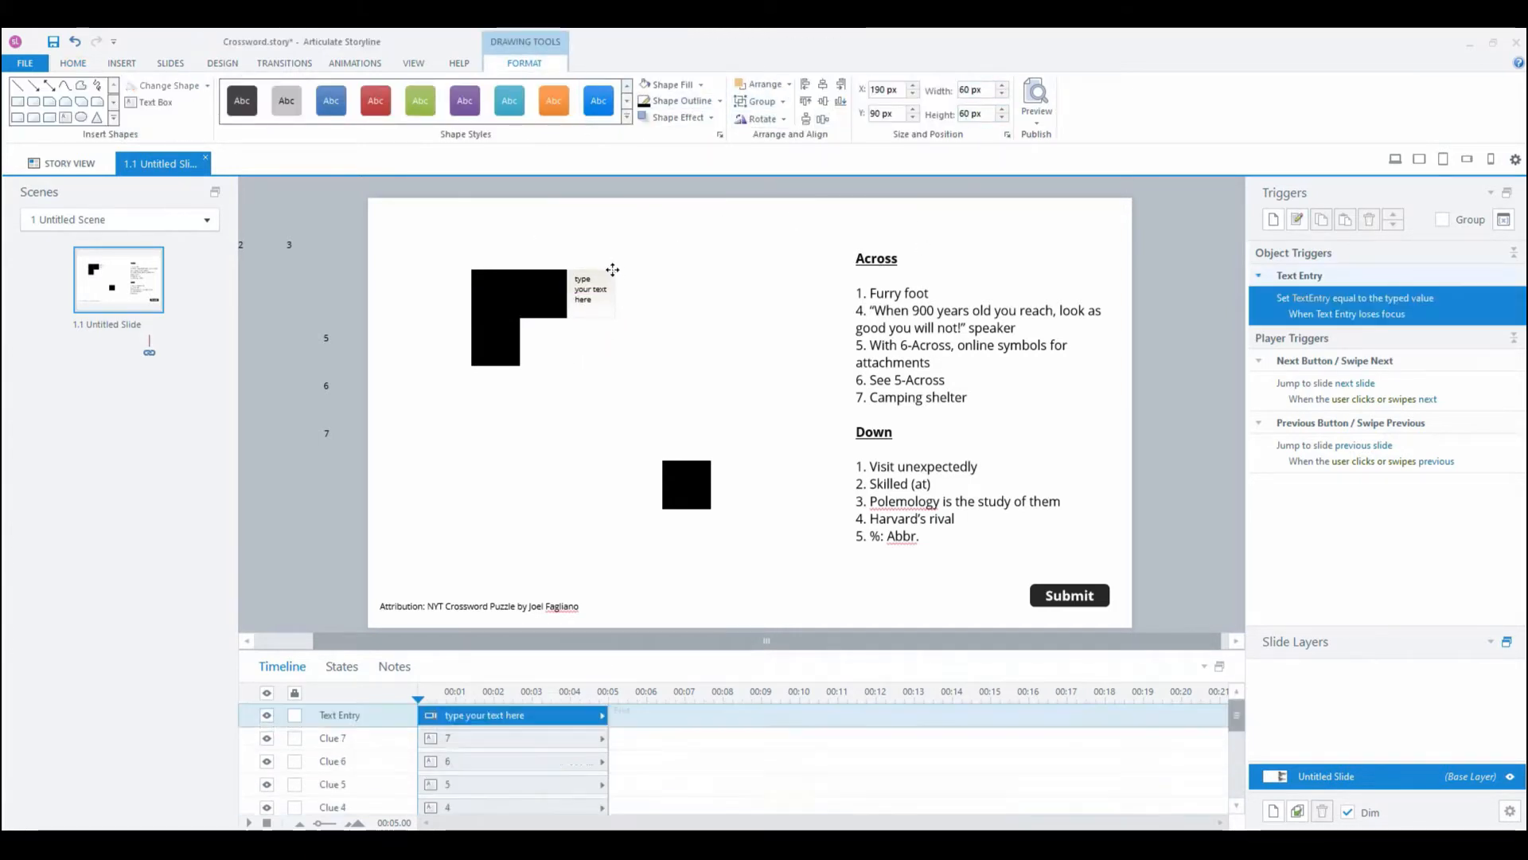
left_click(590, 293)
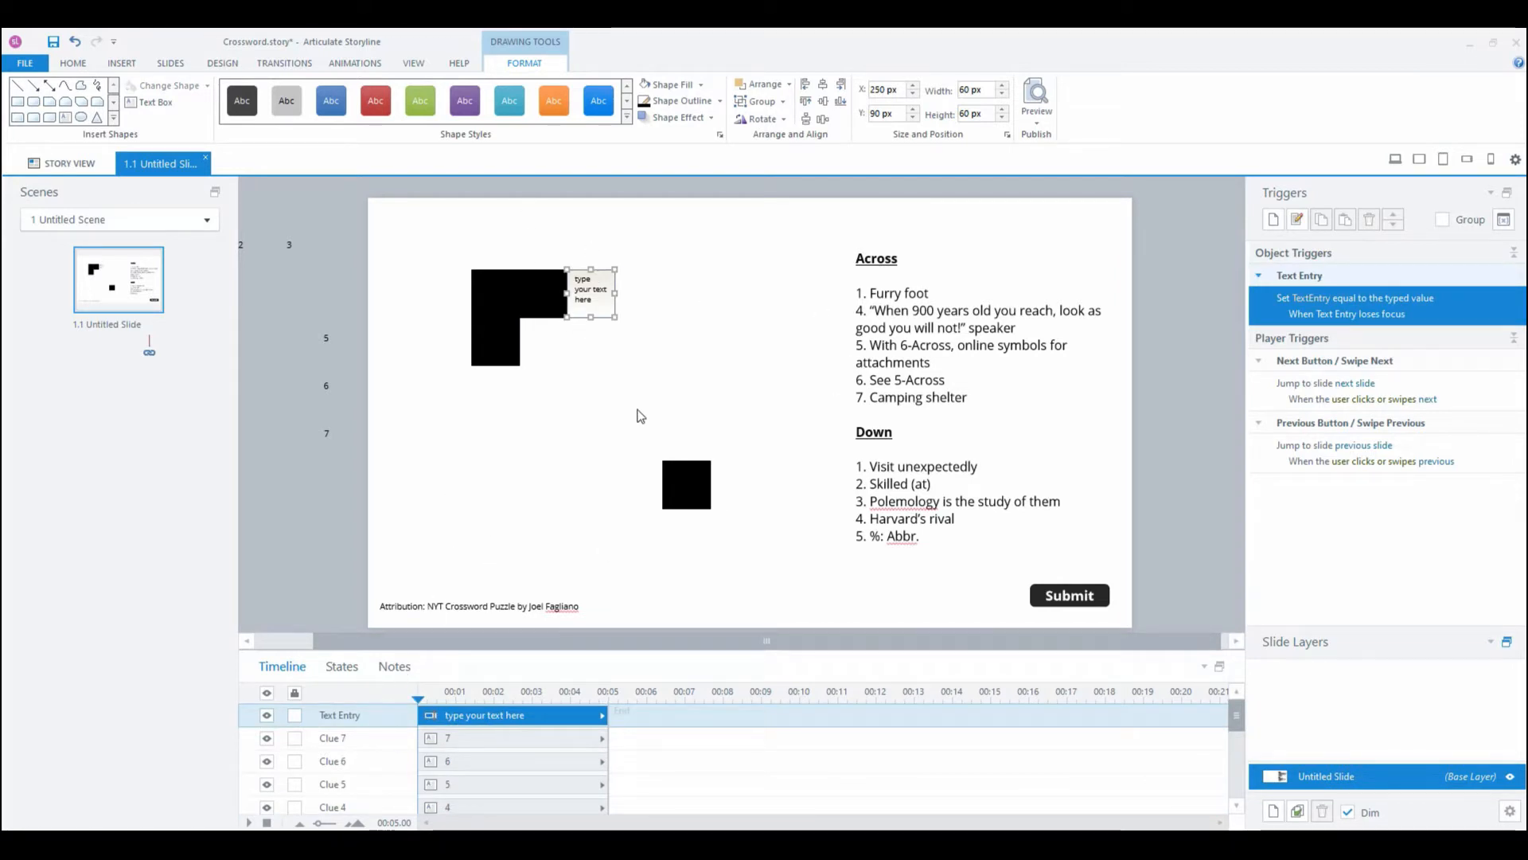
mouse_move(262, 591)
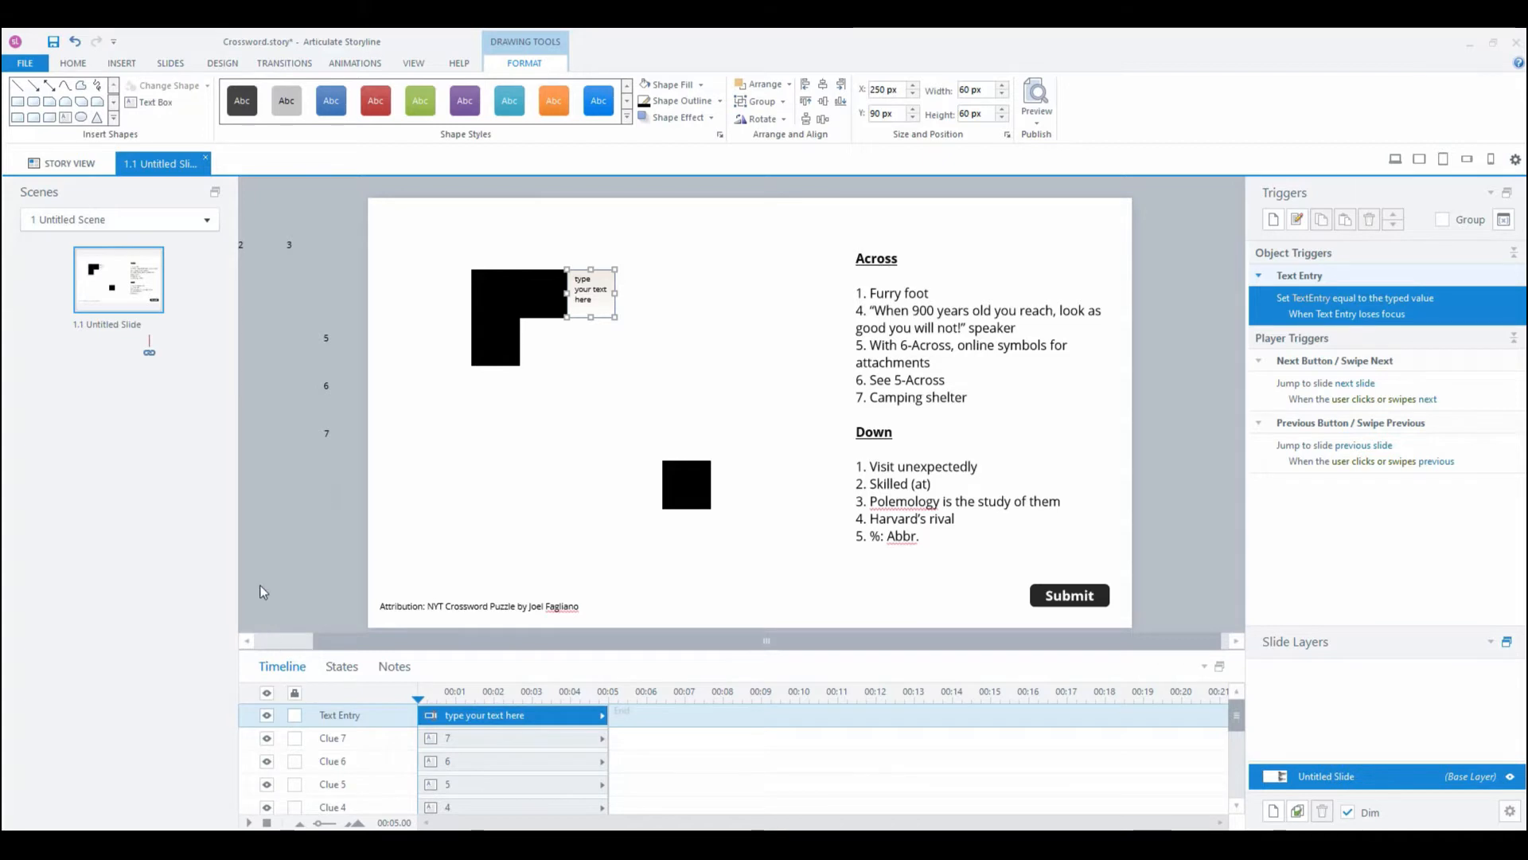
mouse_move(365, 718)
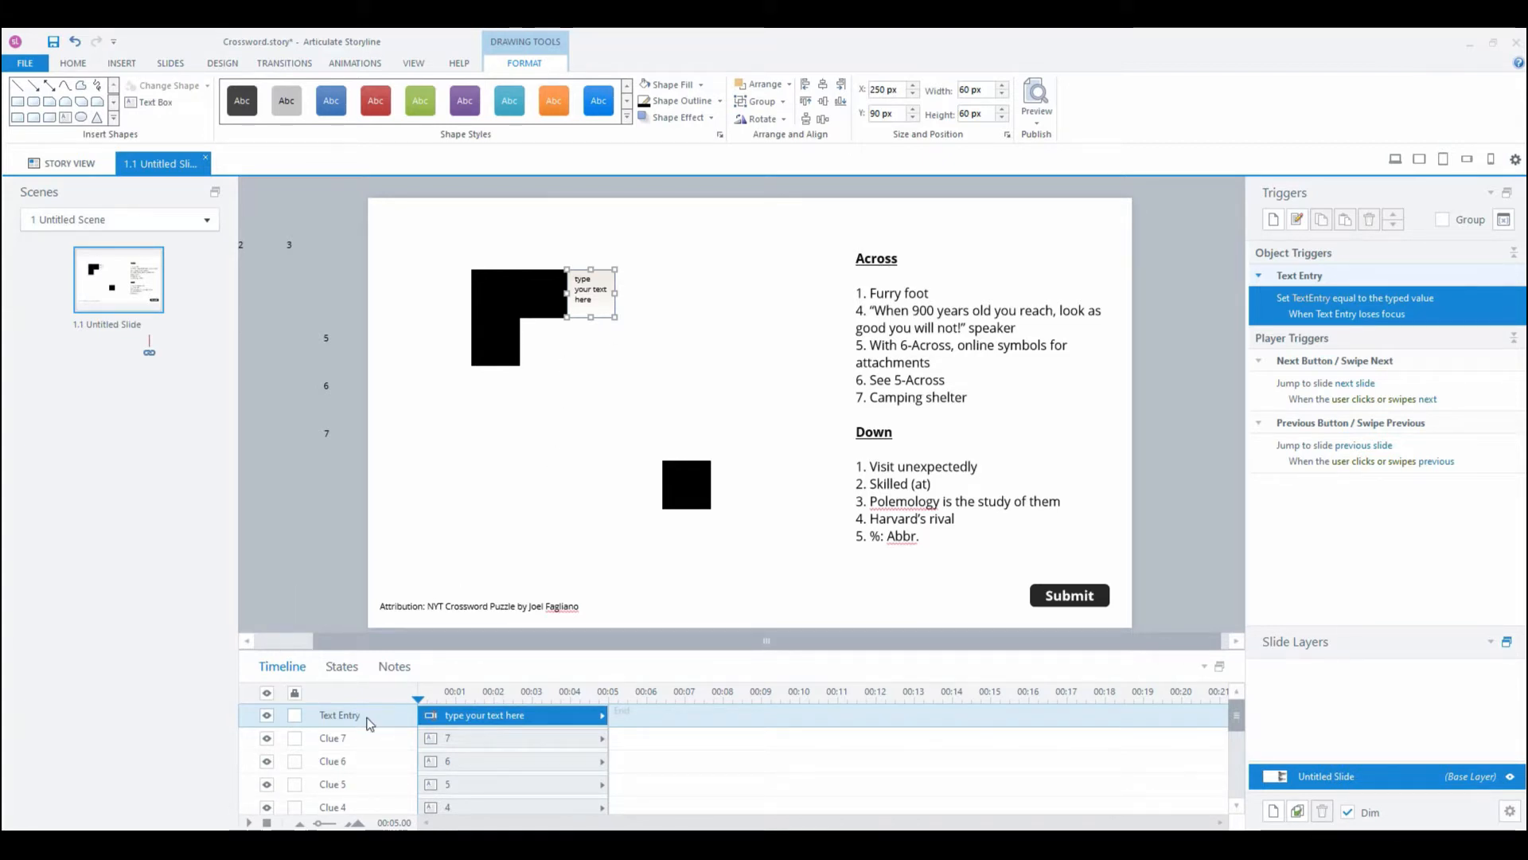
Step: Rename the Text Entry field beside the top block to 'P' in the timeline
double_click(339, 715)
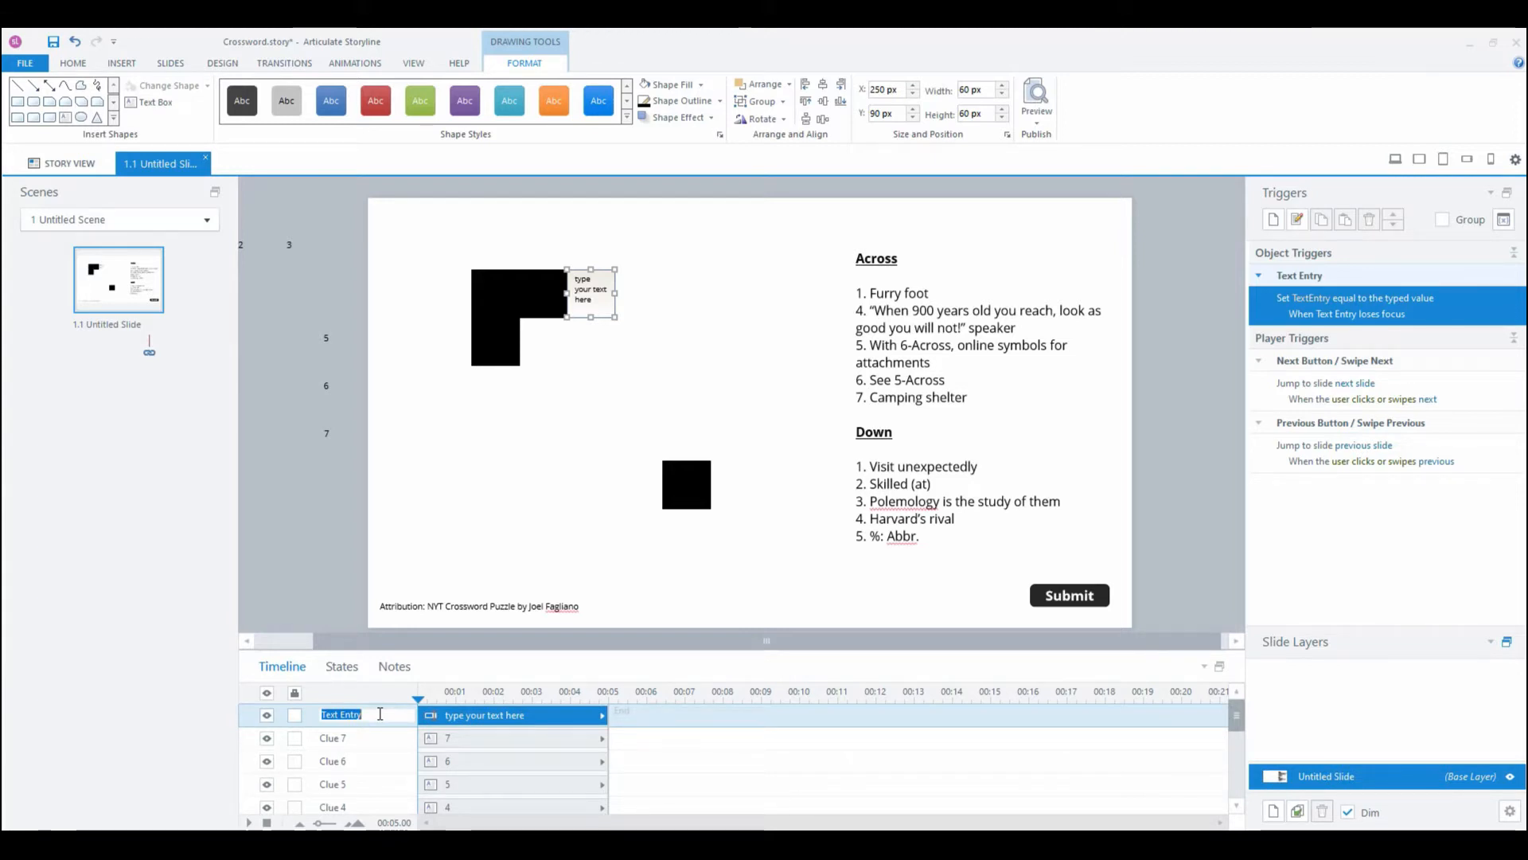
type("P")
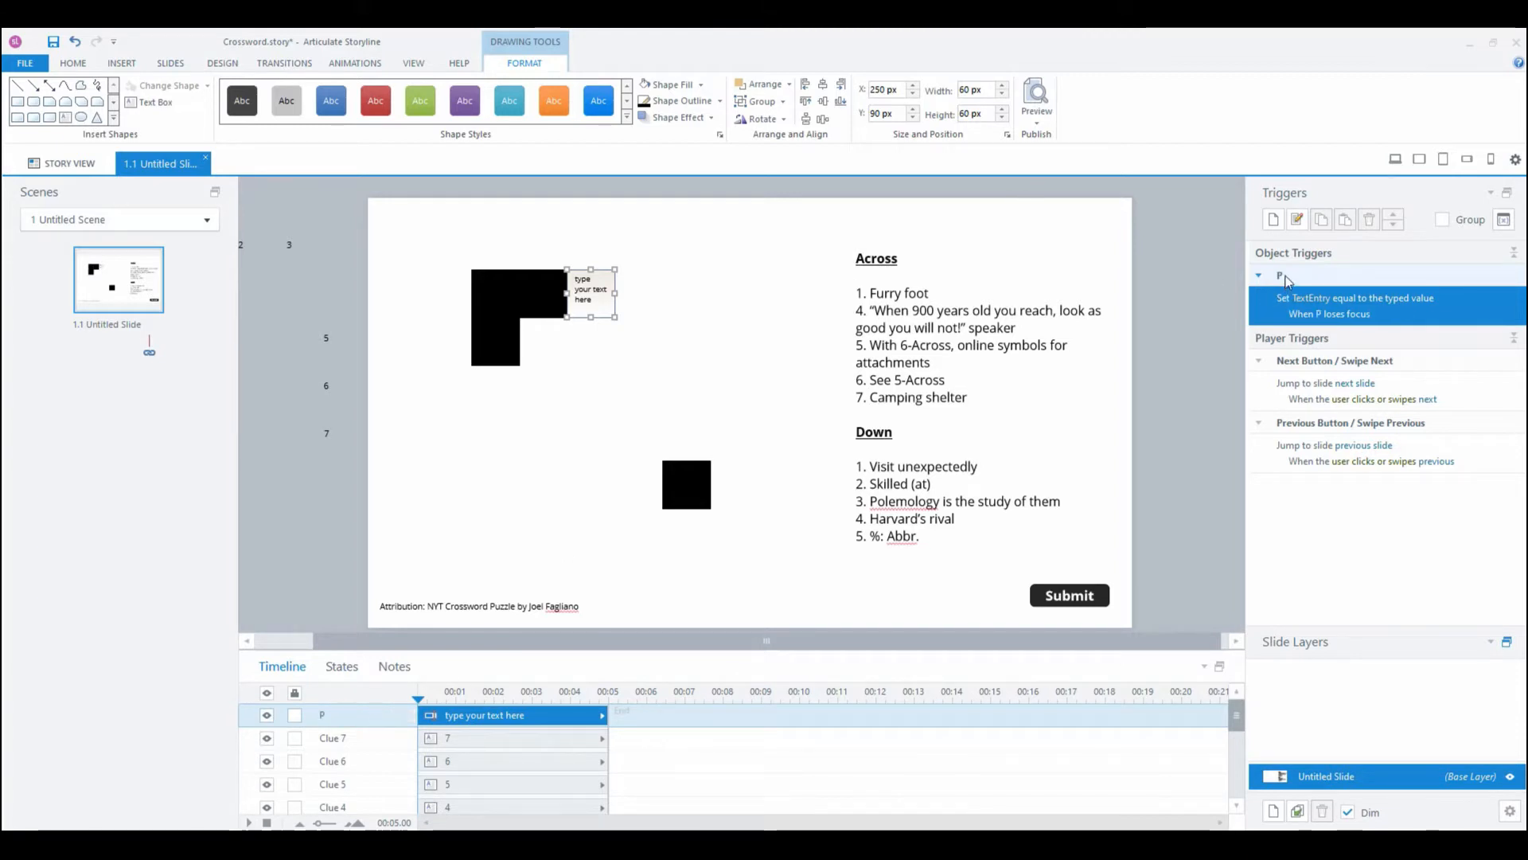
mouse_move(1282, 283)
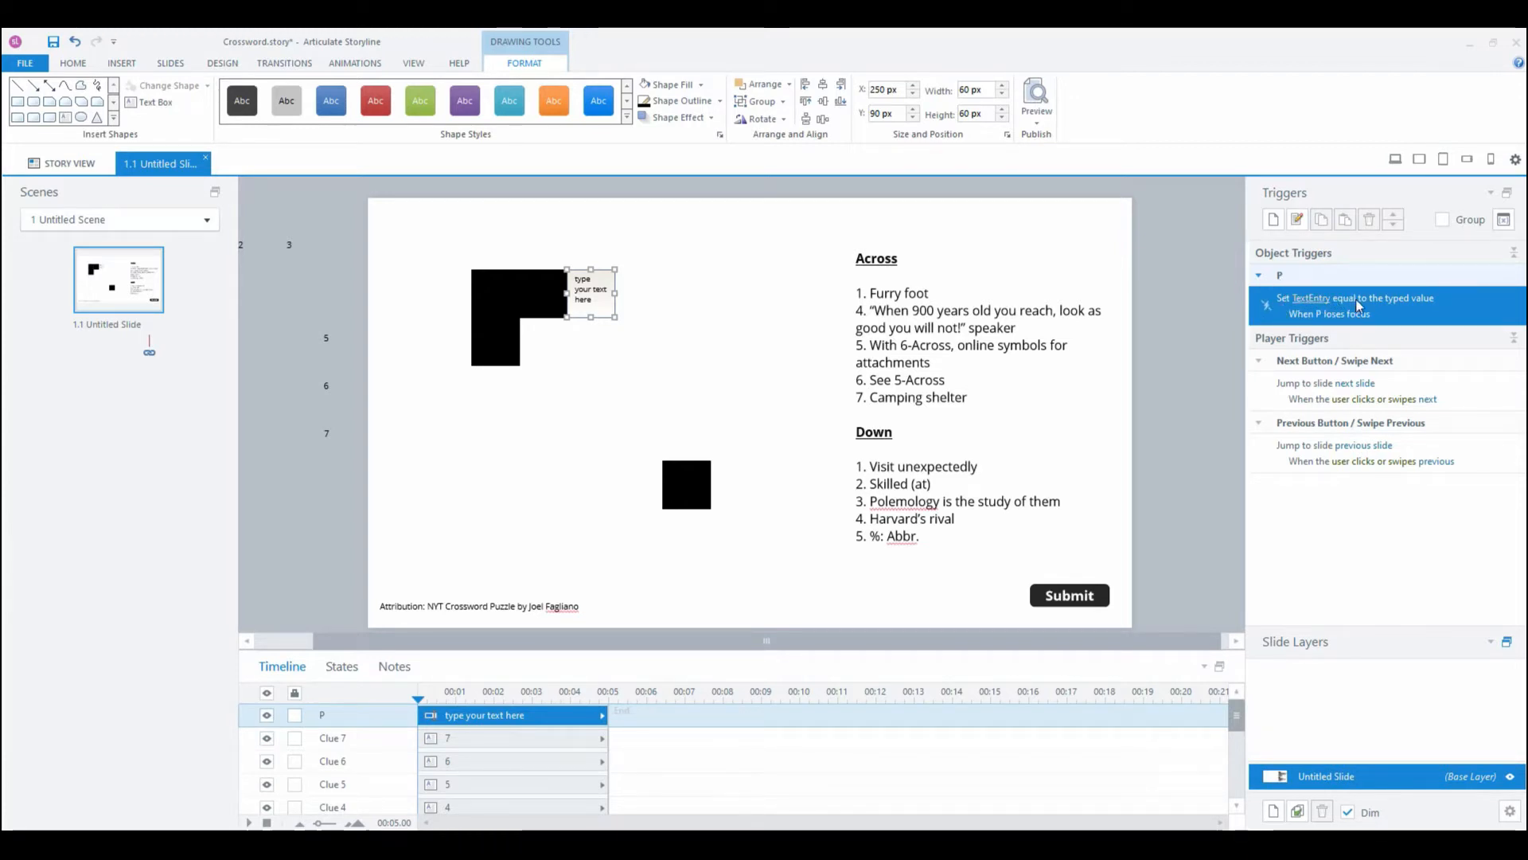
mouse_move(1323, 308)
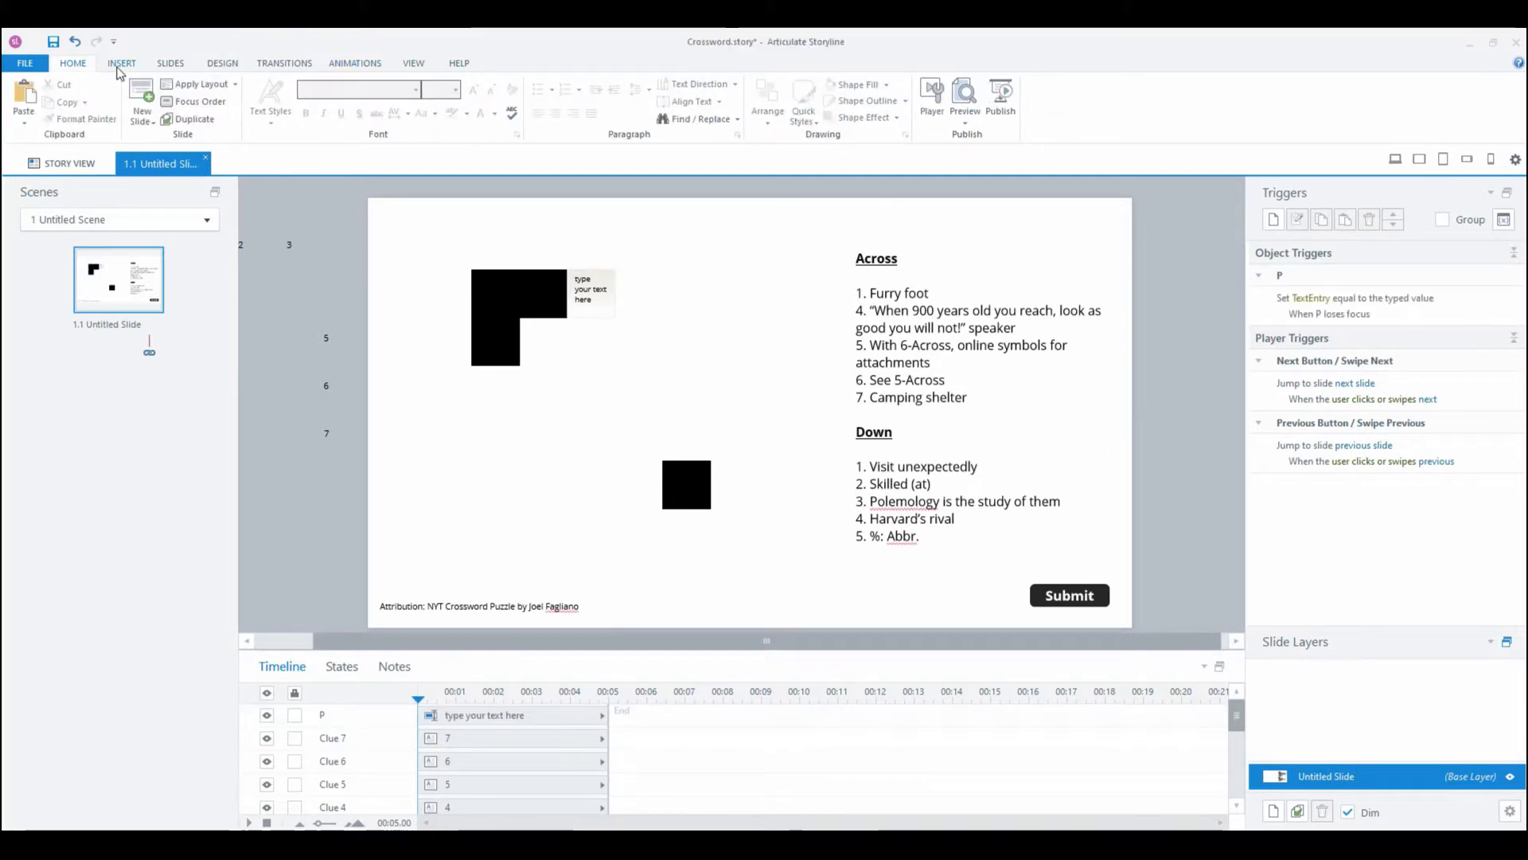
Step: Add answer box 'A' beside 'P' with a width of 60 px
left_click(121, 62)
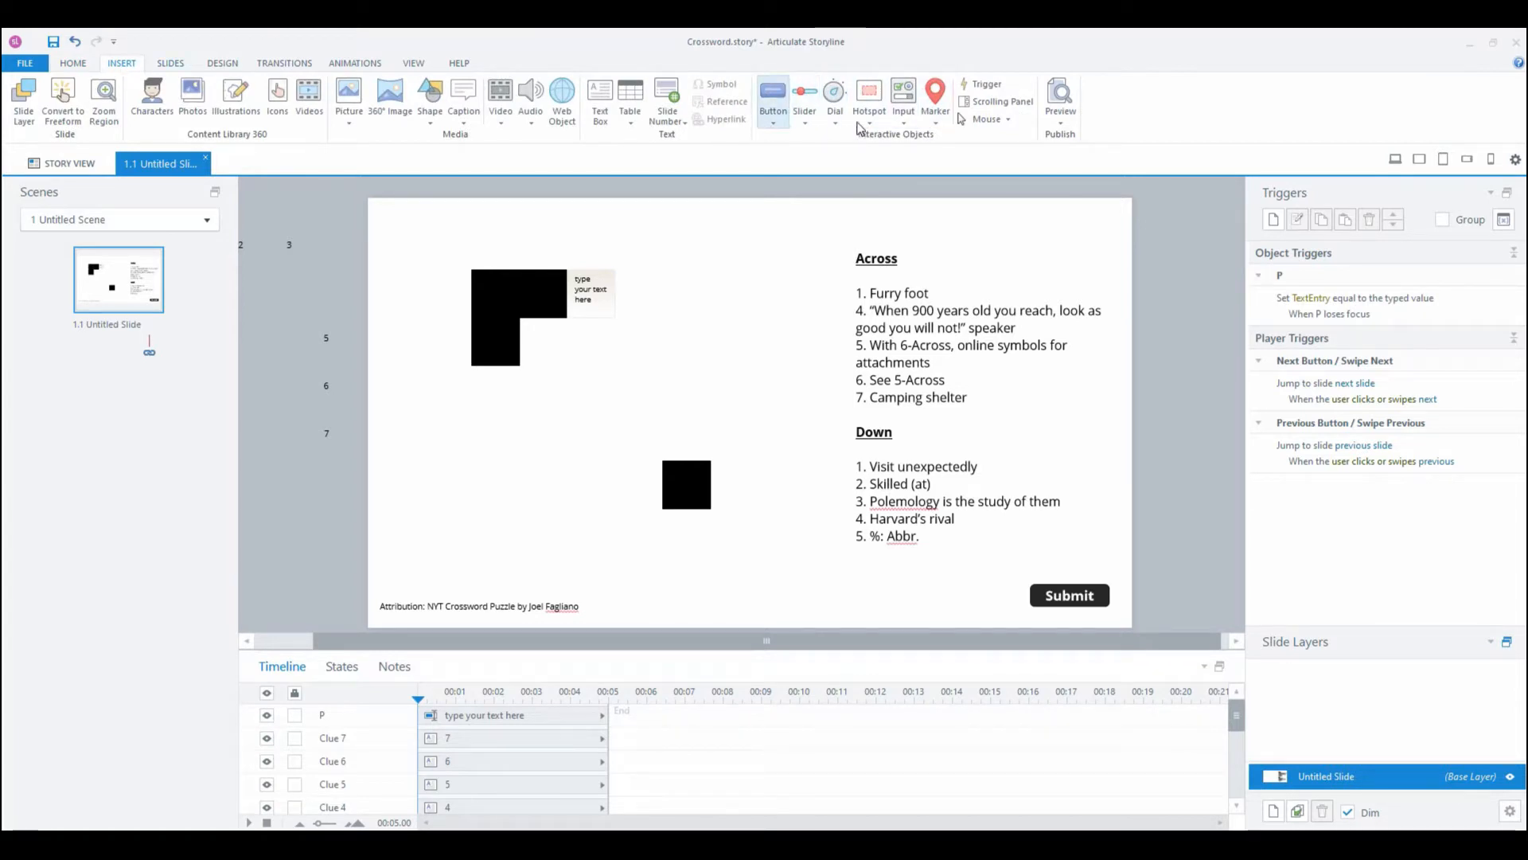
left_click(902, 97)
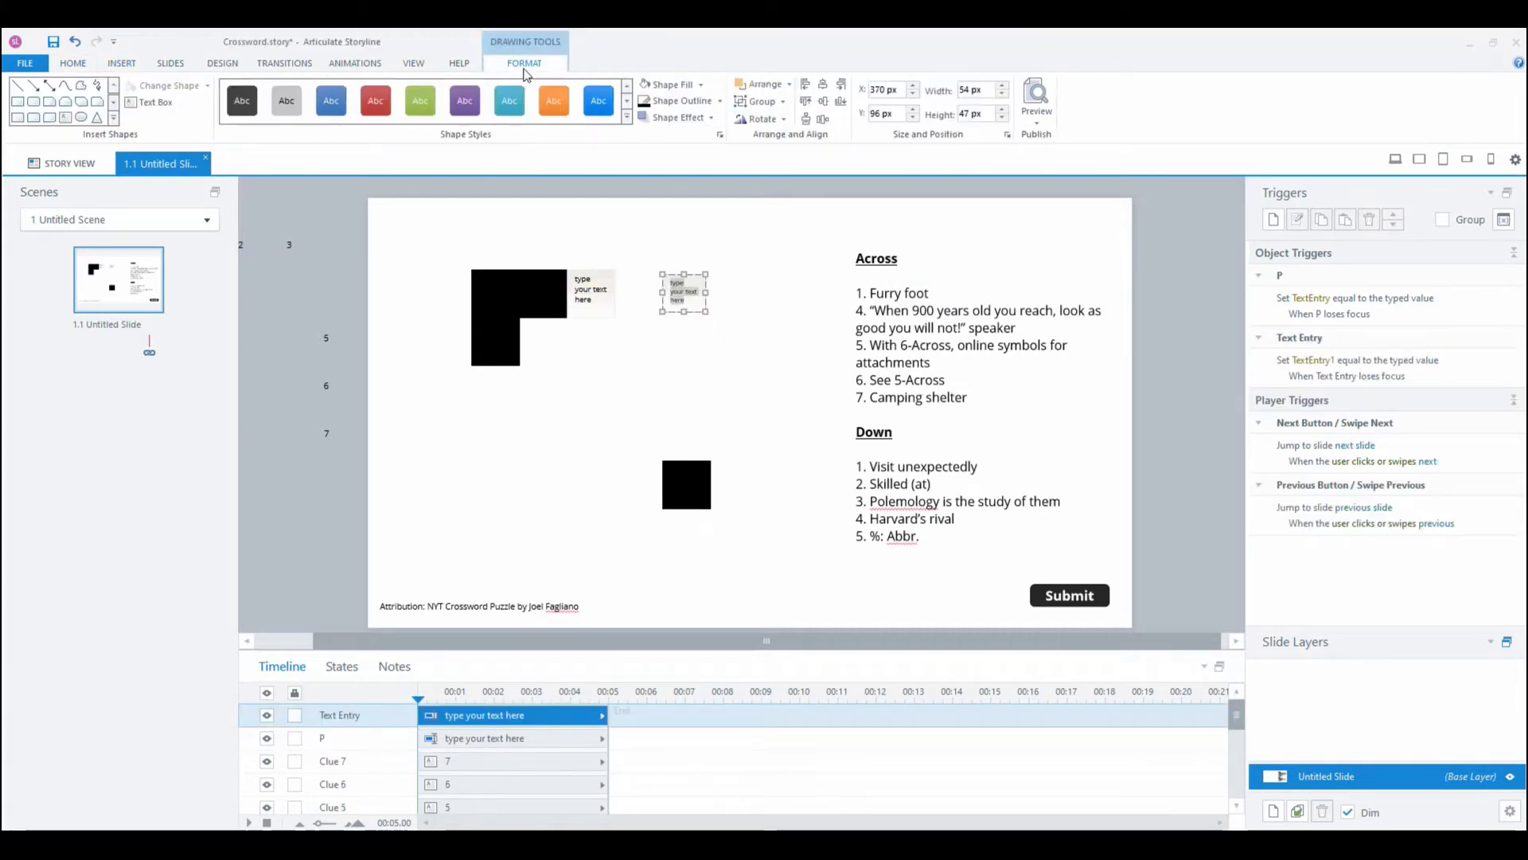
triple_click(973, 88)
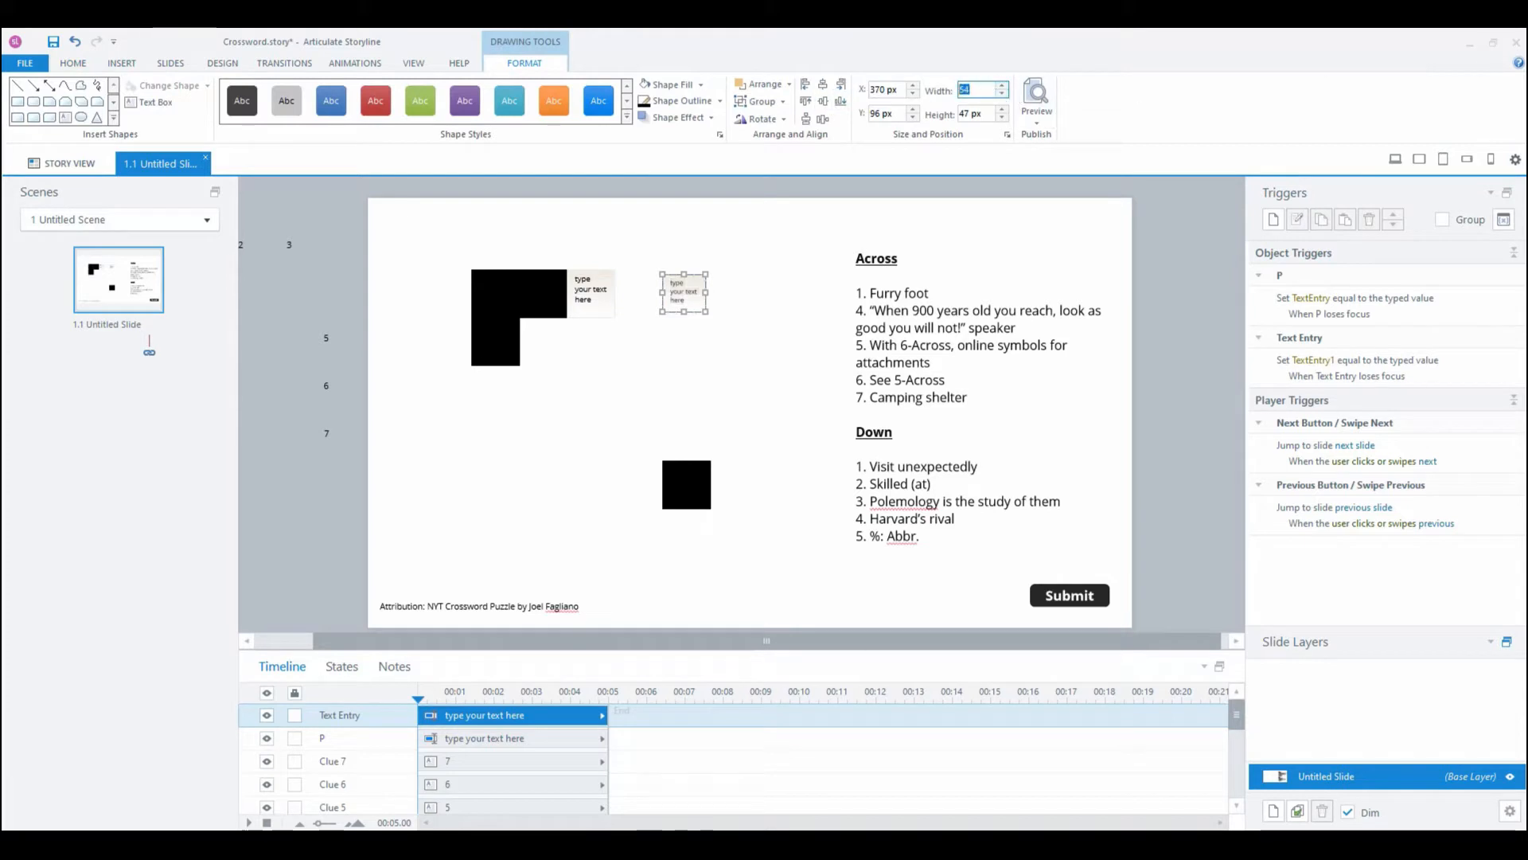
type("60")
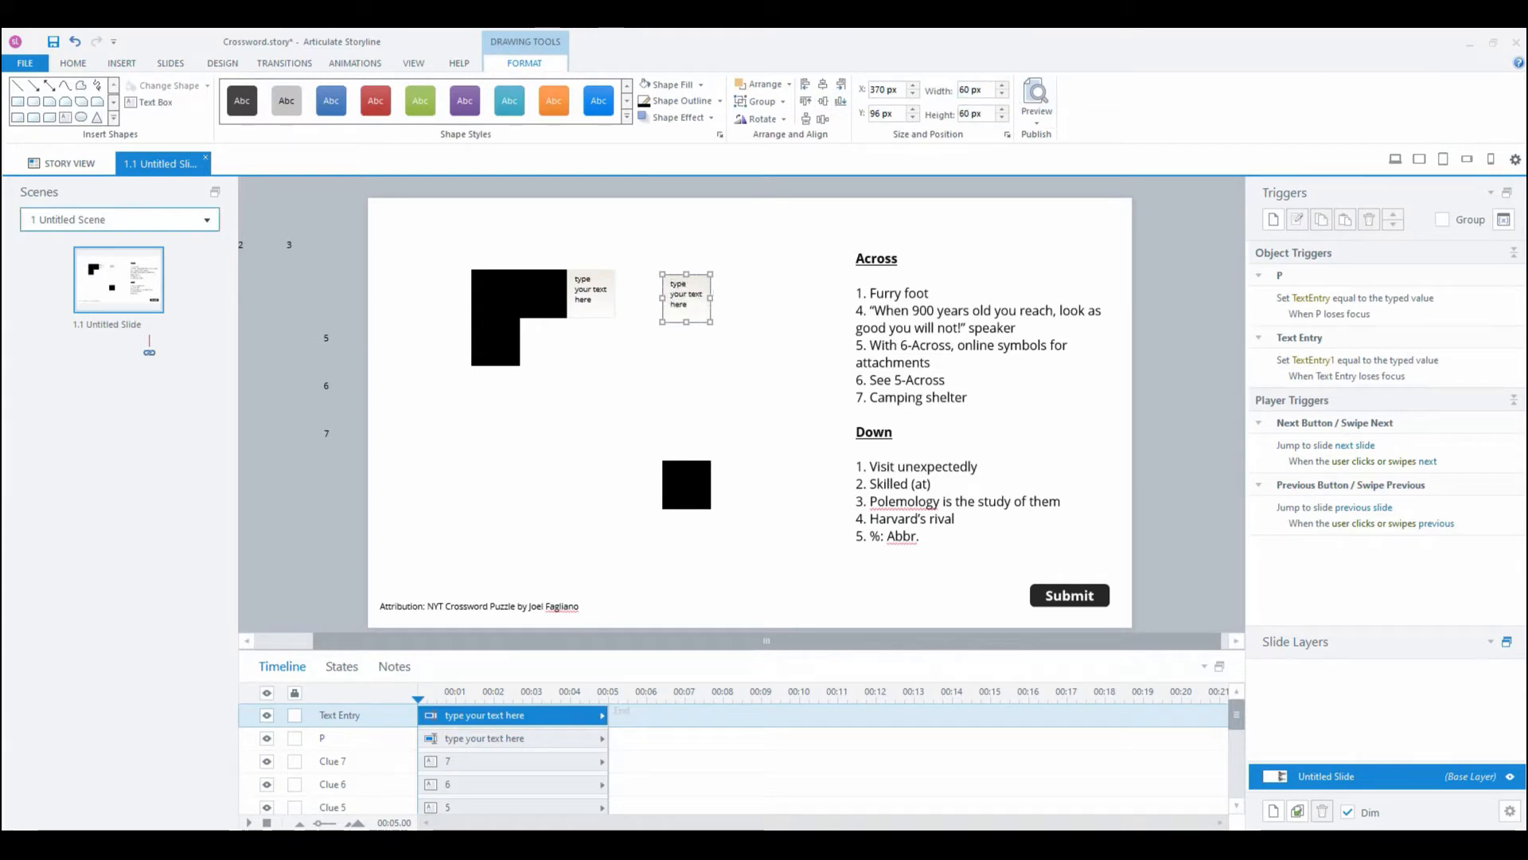
mouse_move(673, 273)
type("A")
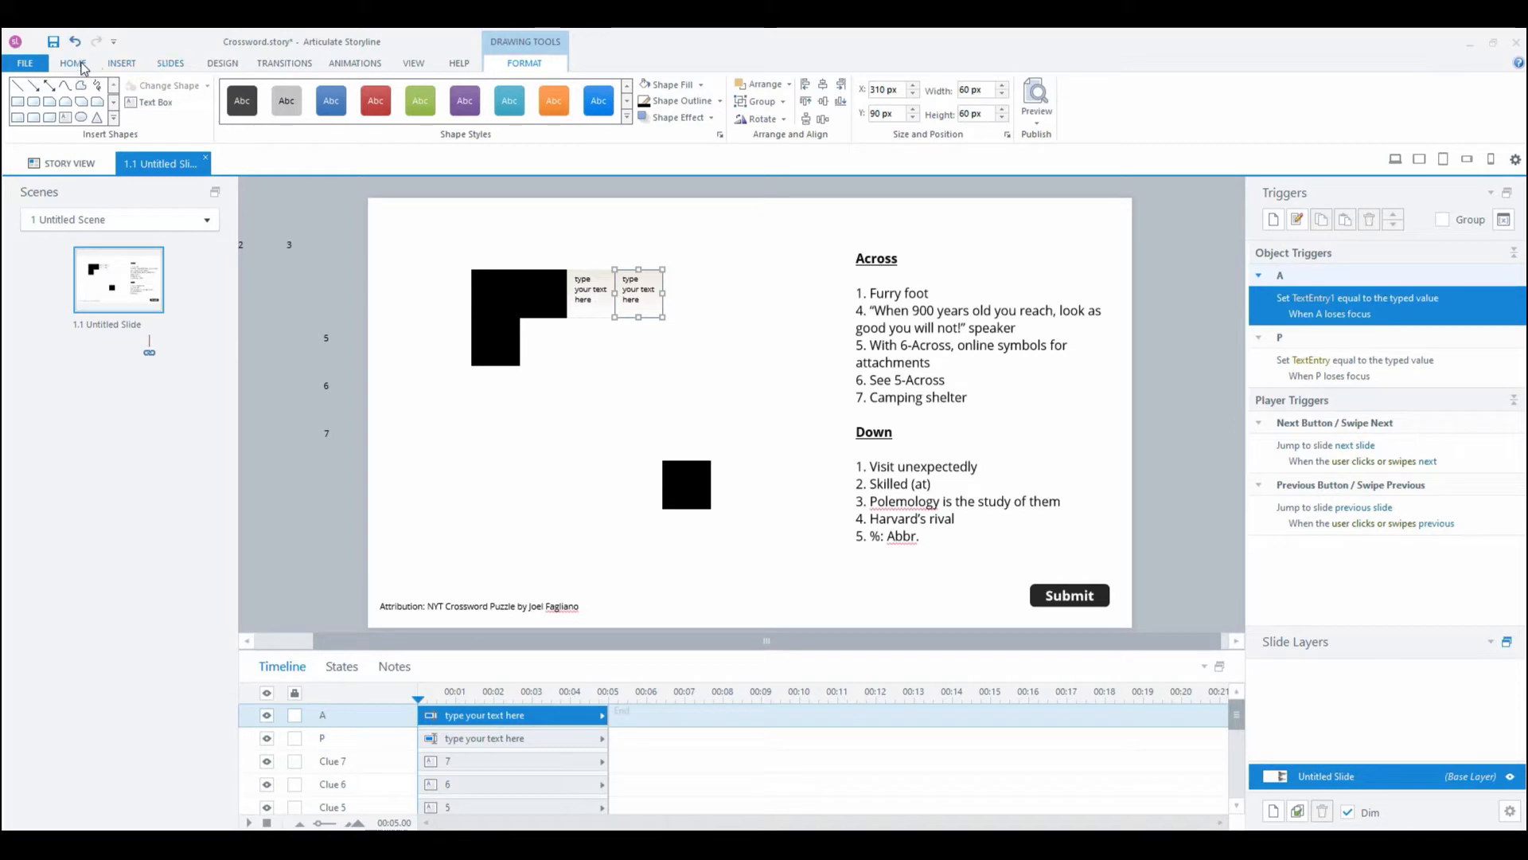
left_click(121, 62)
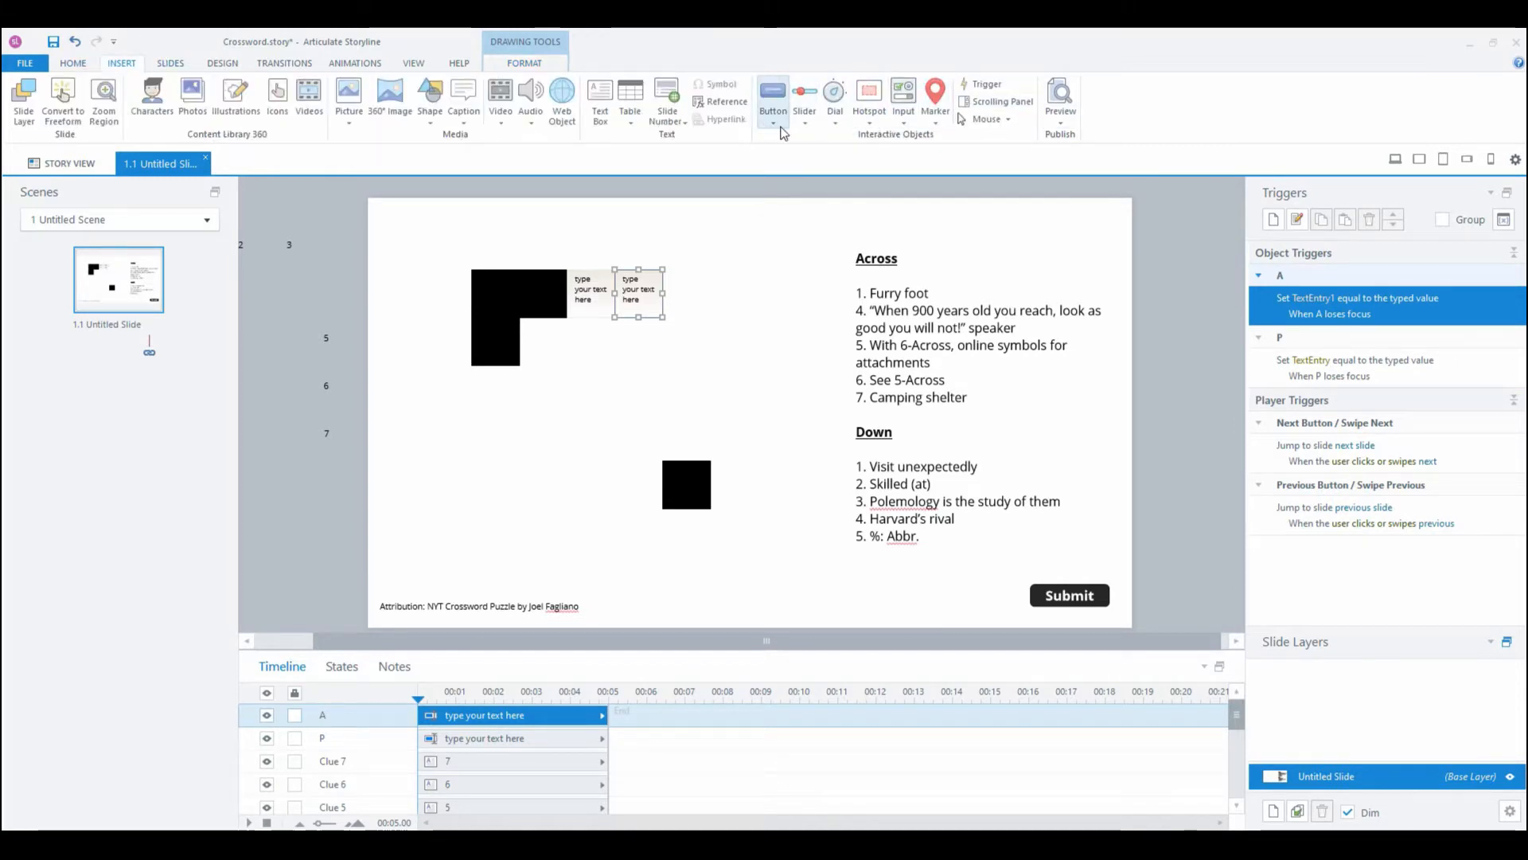
left_click(903, 92)
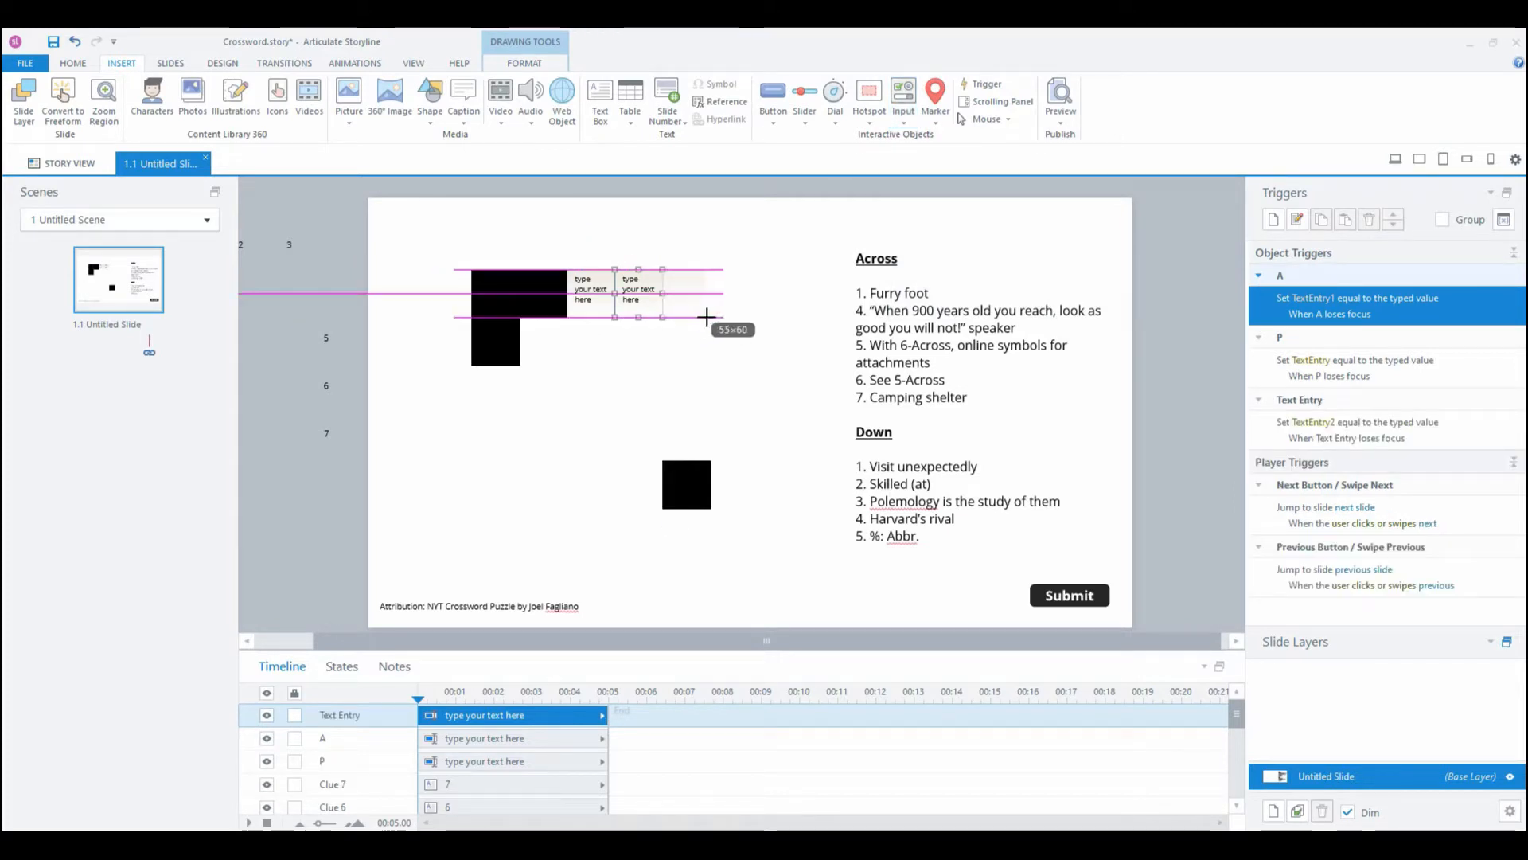
Step: Insert and letter-label more 60×60 text entry boxes in the open grid cells
left_click(903, 101)
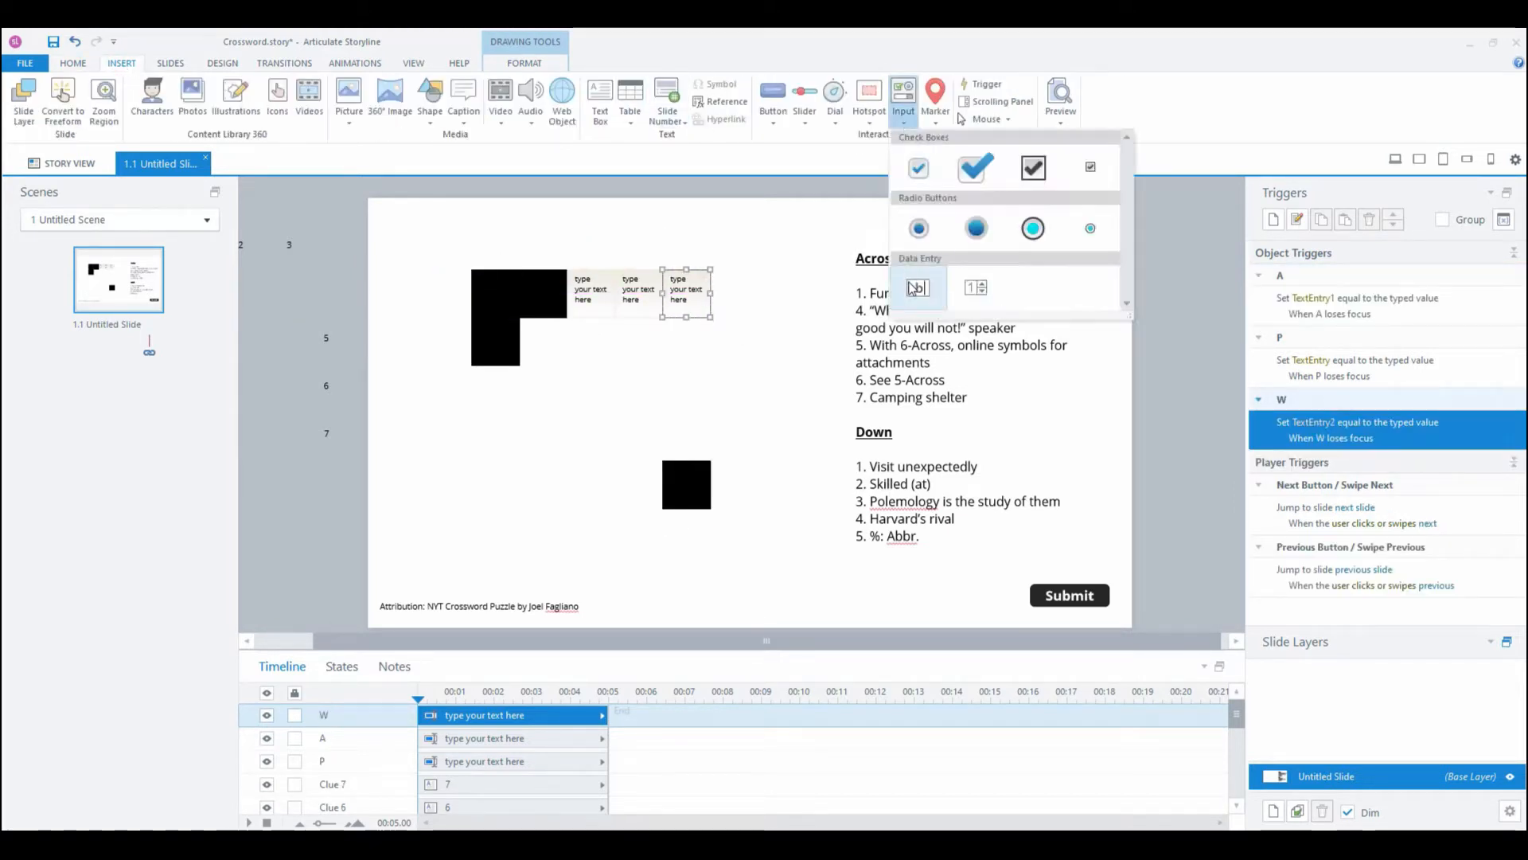
left_click(917, 287)
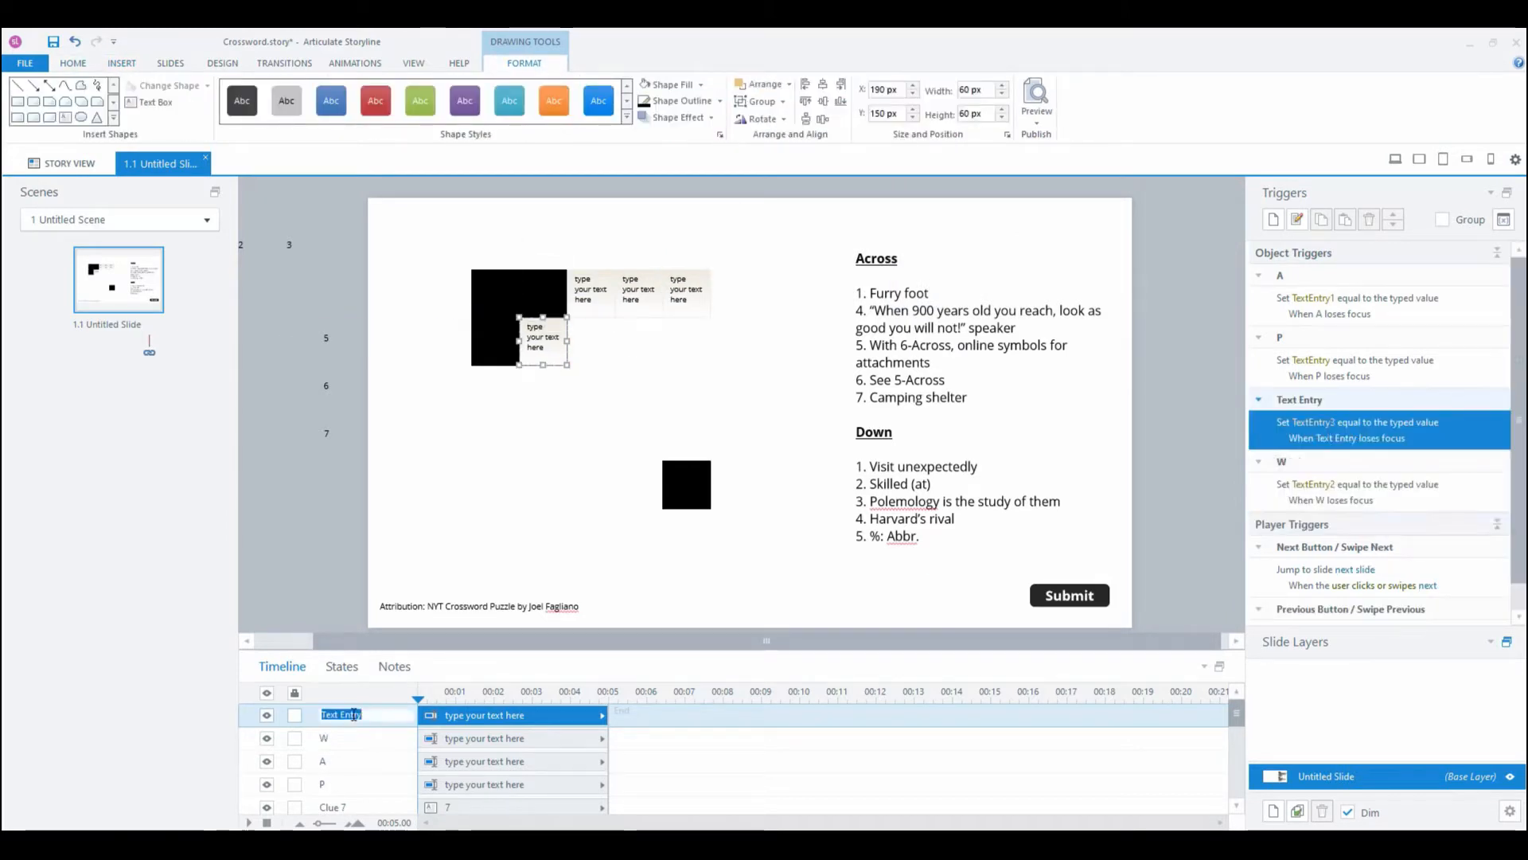
left_click(121, 62)
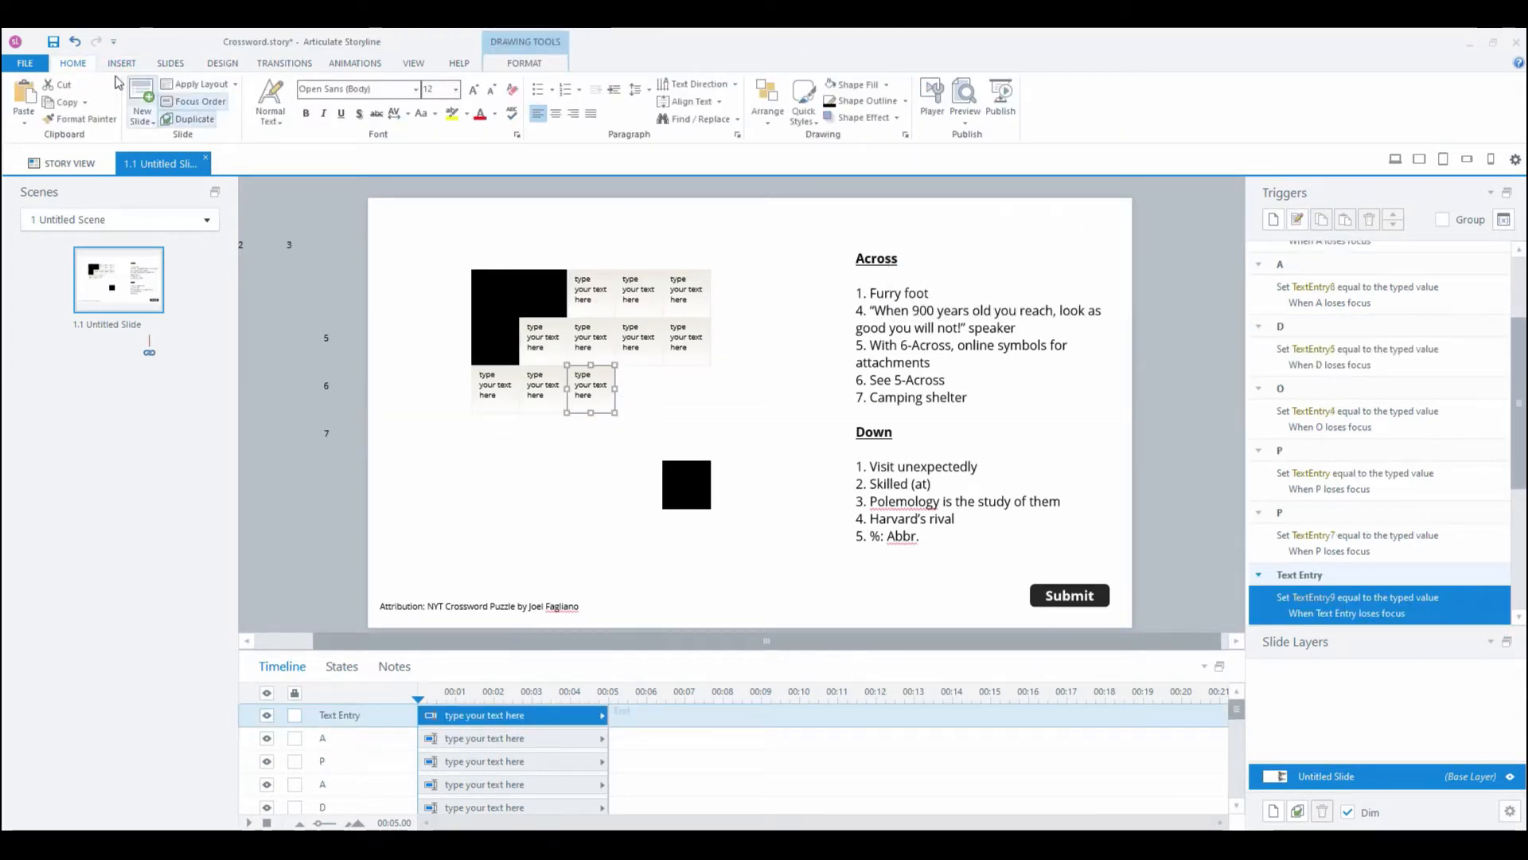
left_click(121, 62)
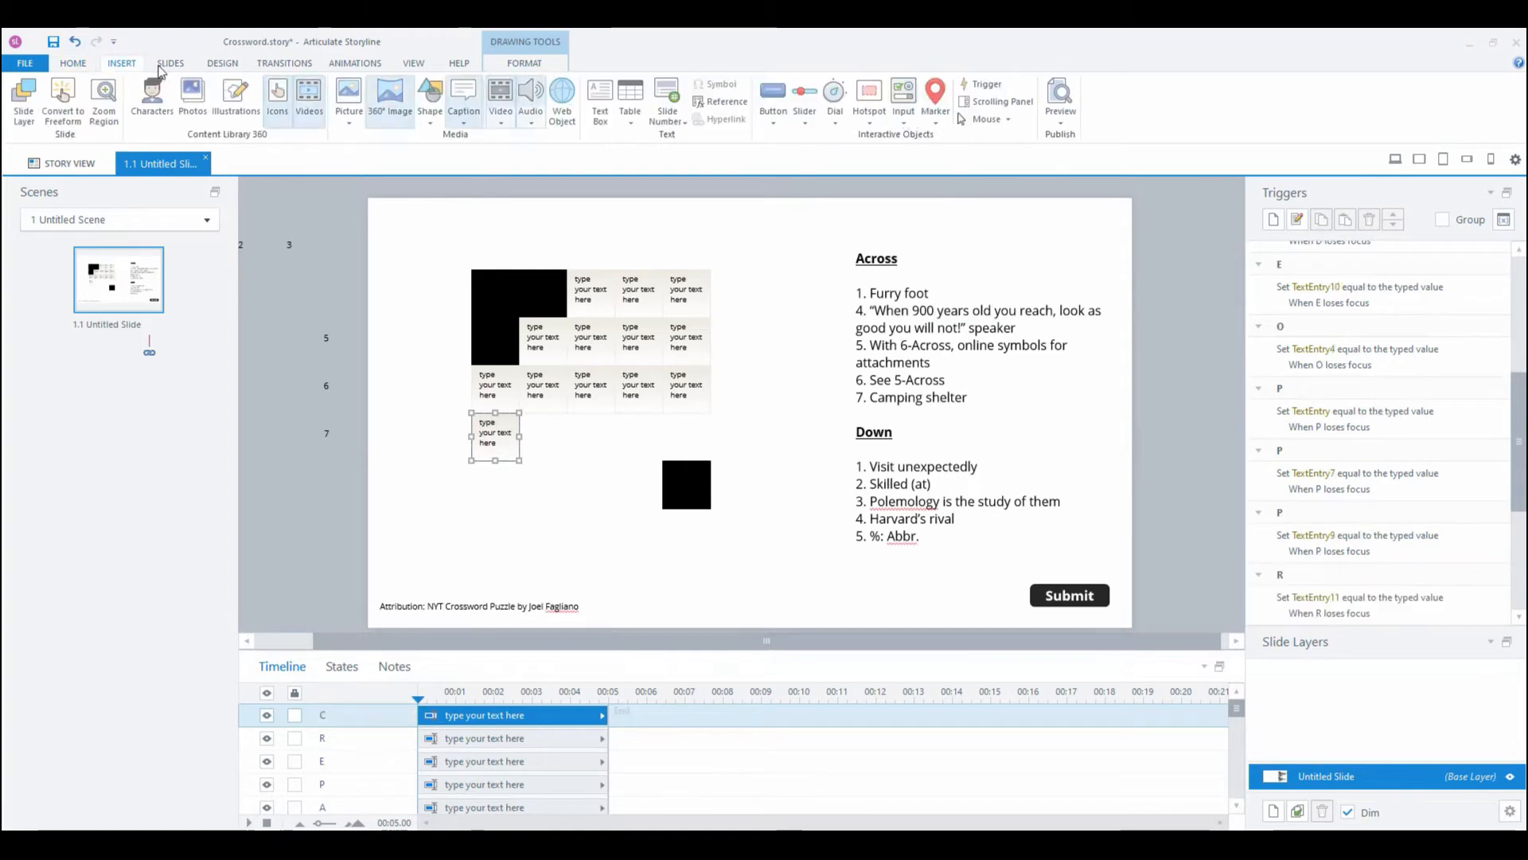
left_click(902, 97)
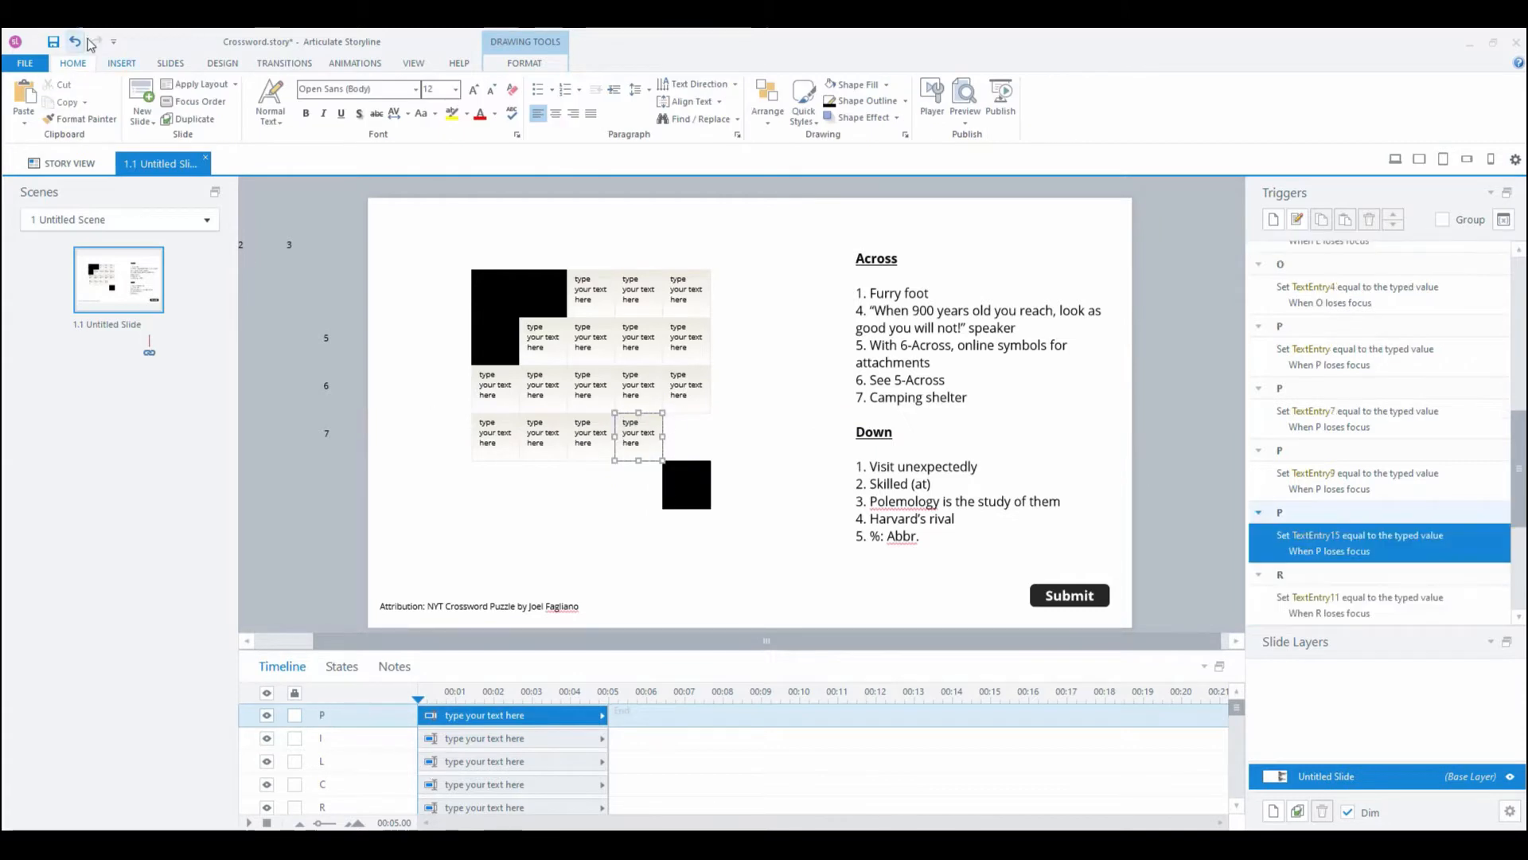
left_click(687, 434)
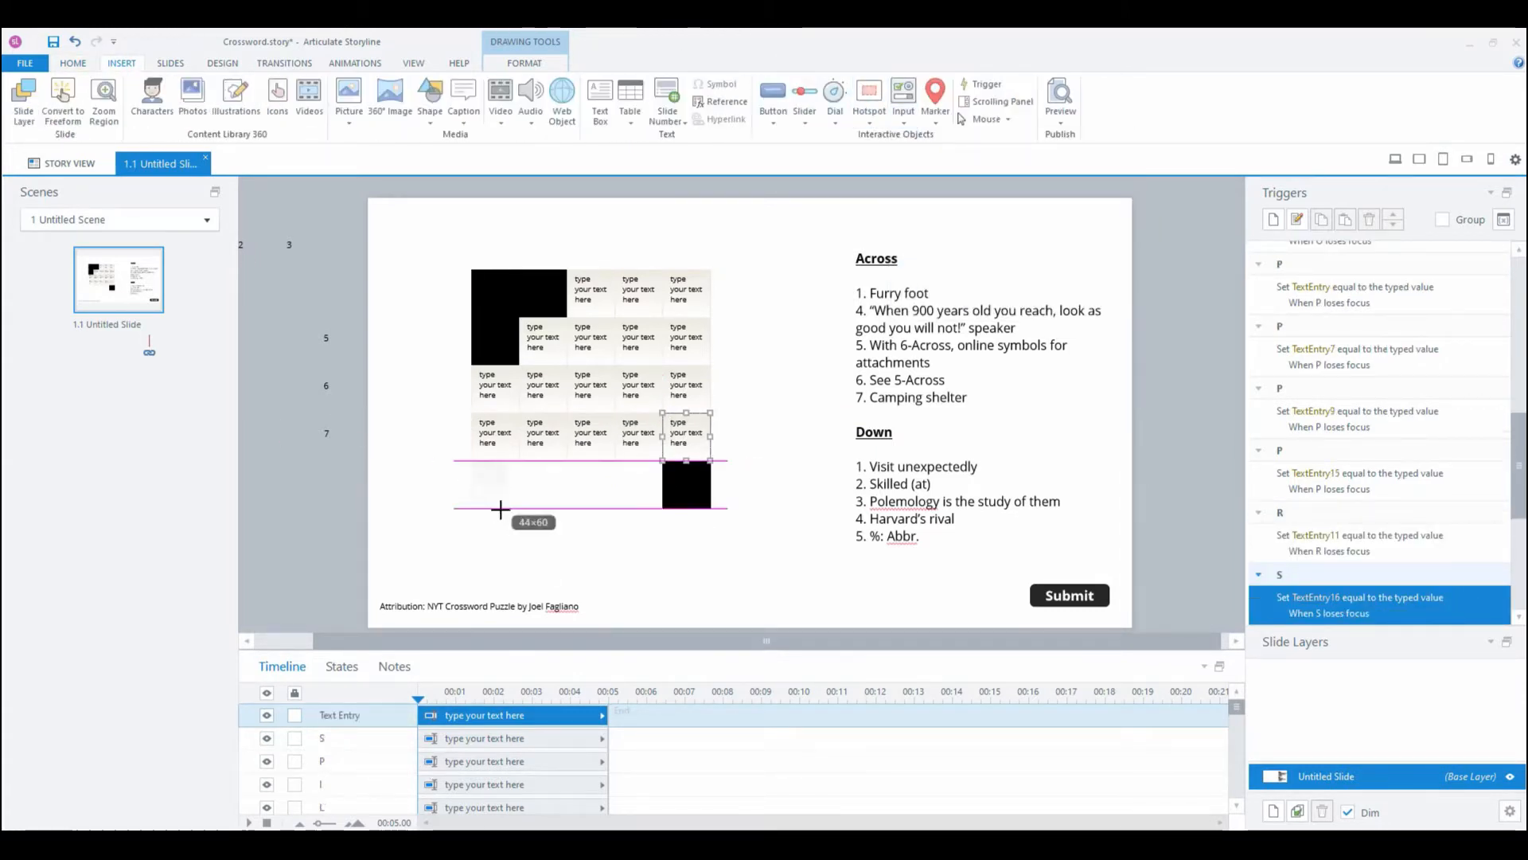
Step: Draw the last answer boxes in the bottom row beside the black square
left_click(903, 101)
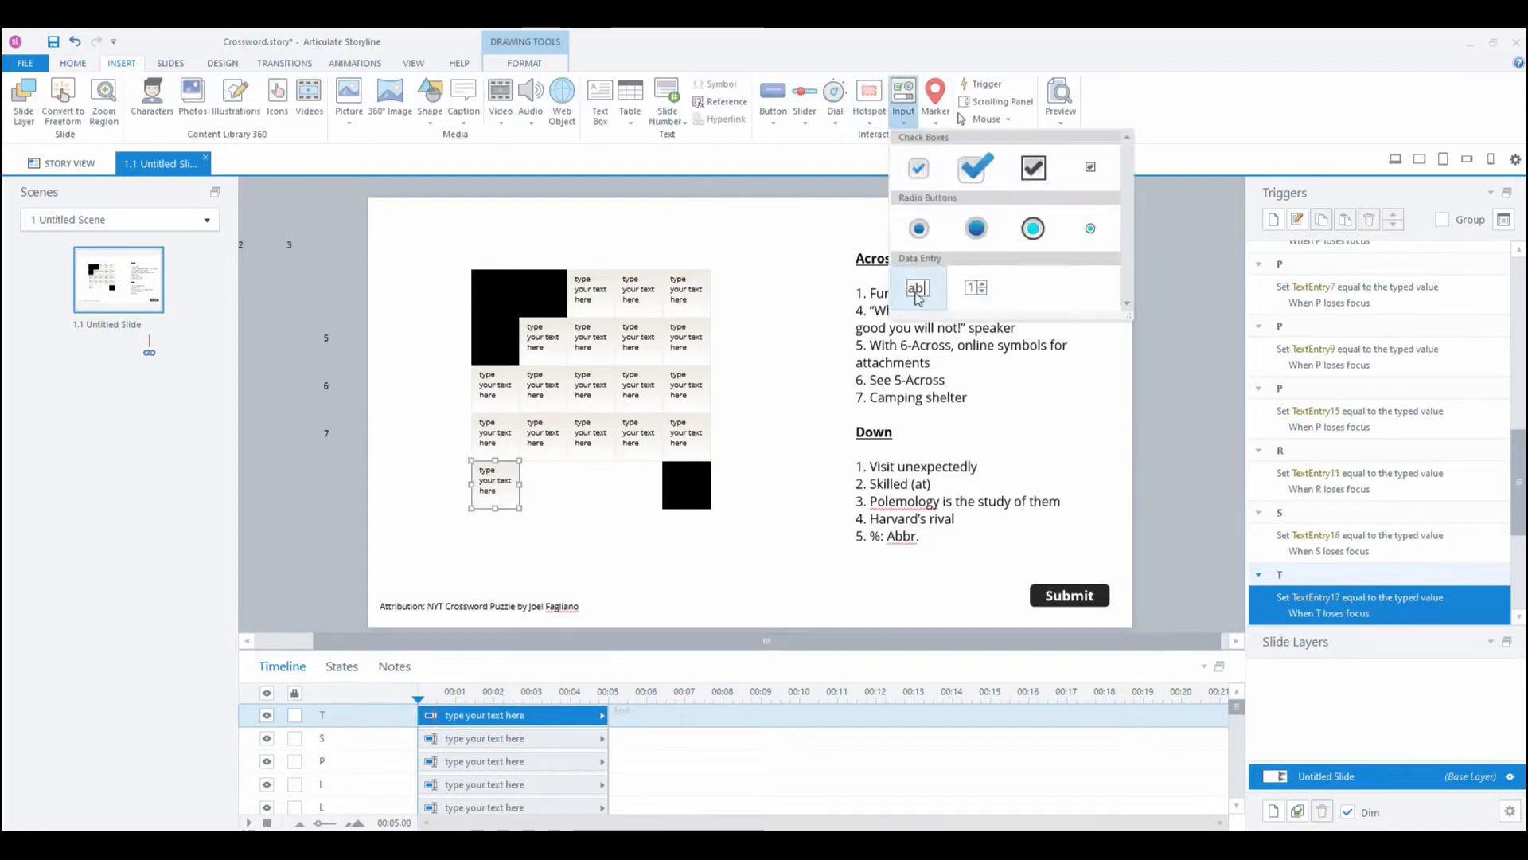
left_click(917, 288)
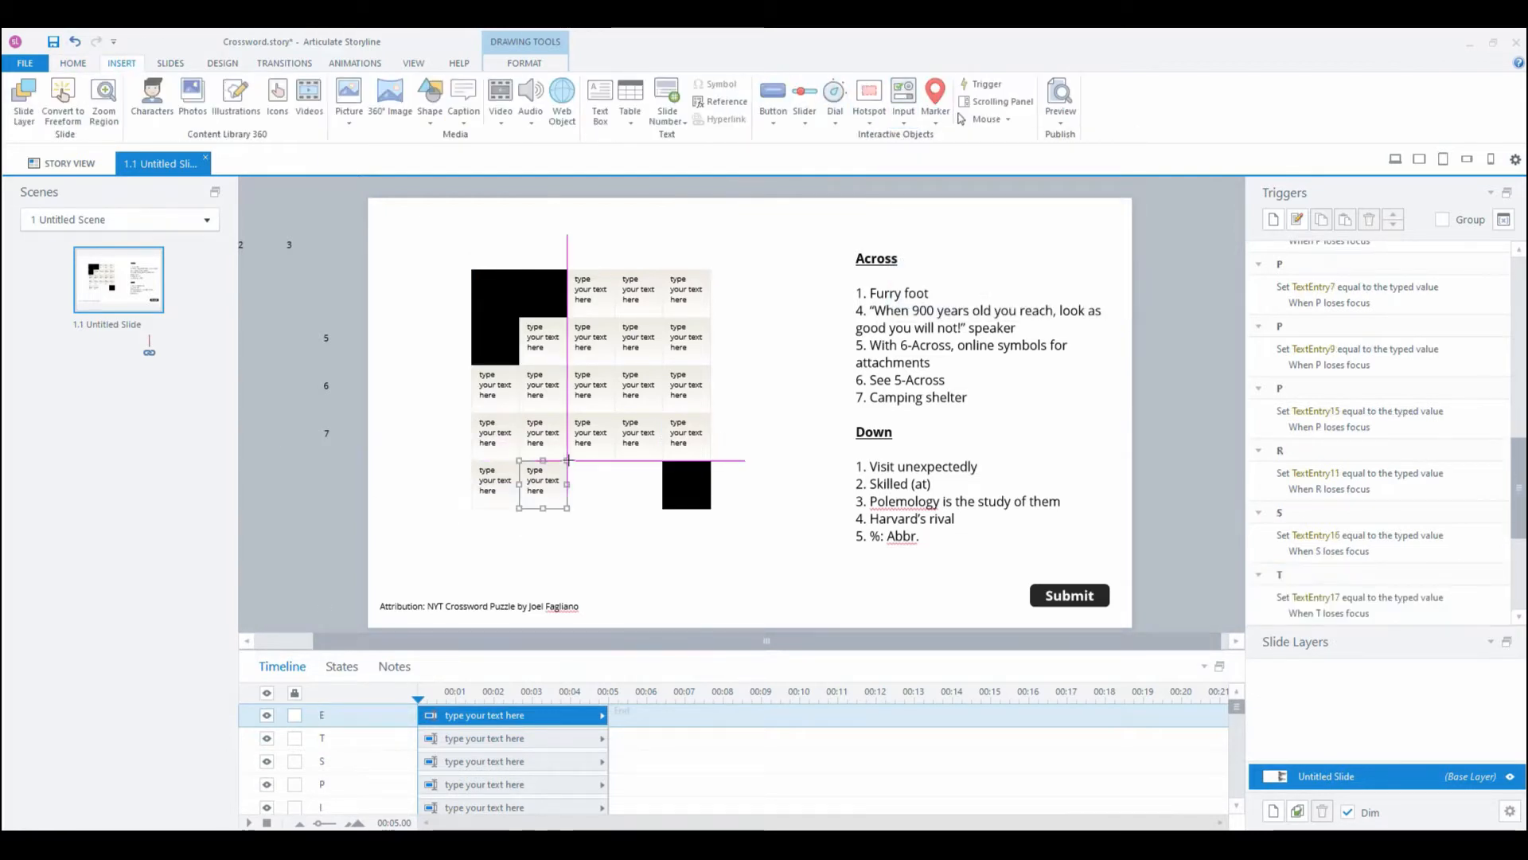
left_click(903, 97)
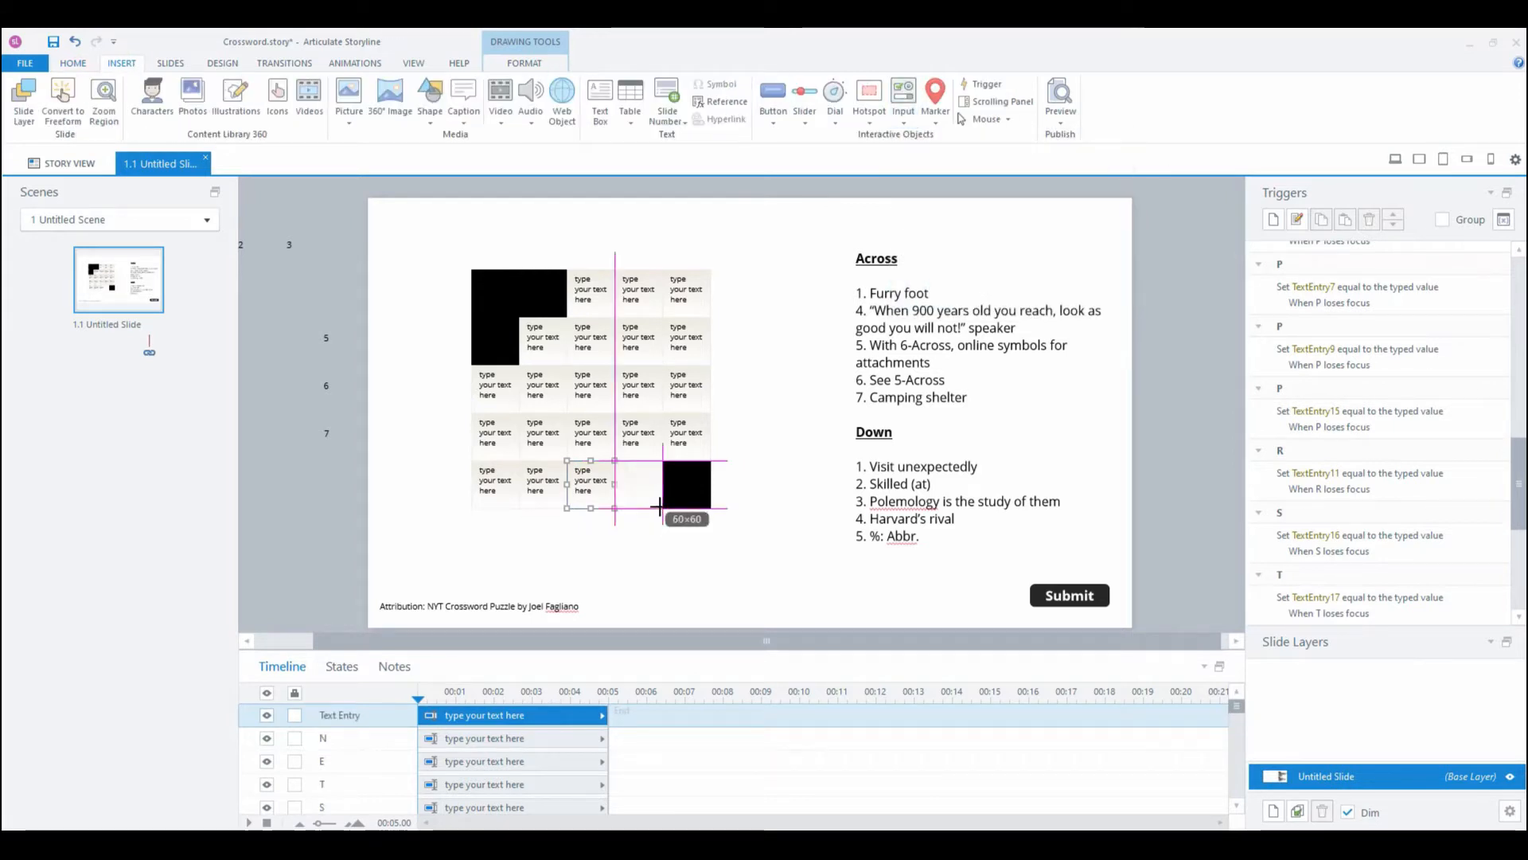
left_click(629, 485)
type("T")
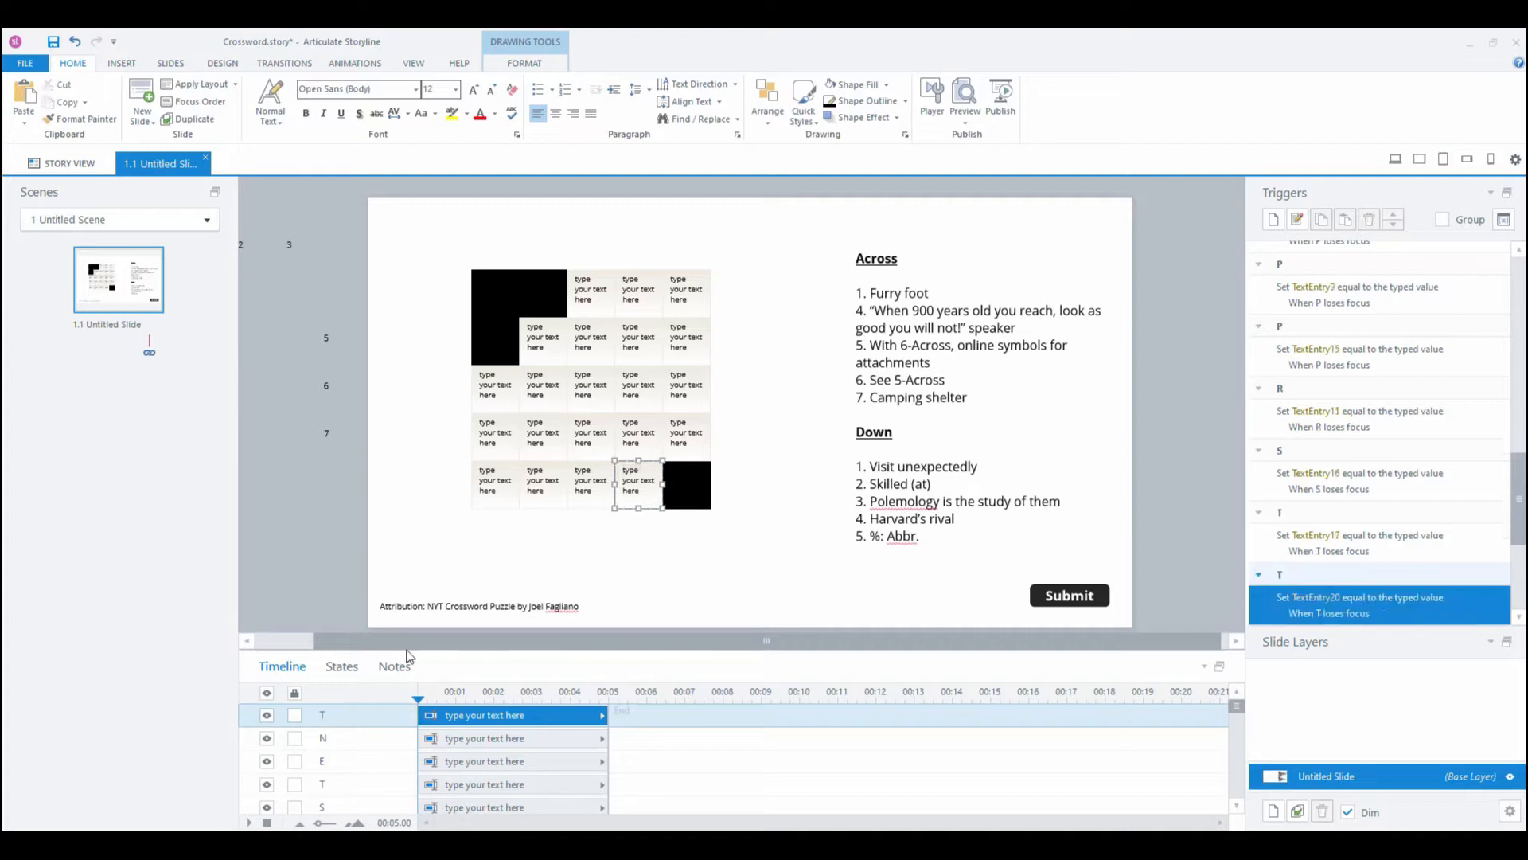
left_click(278, 497)
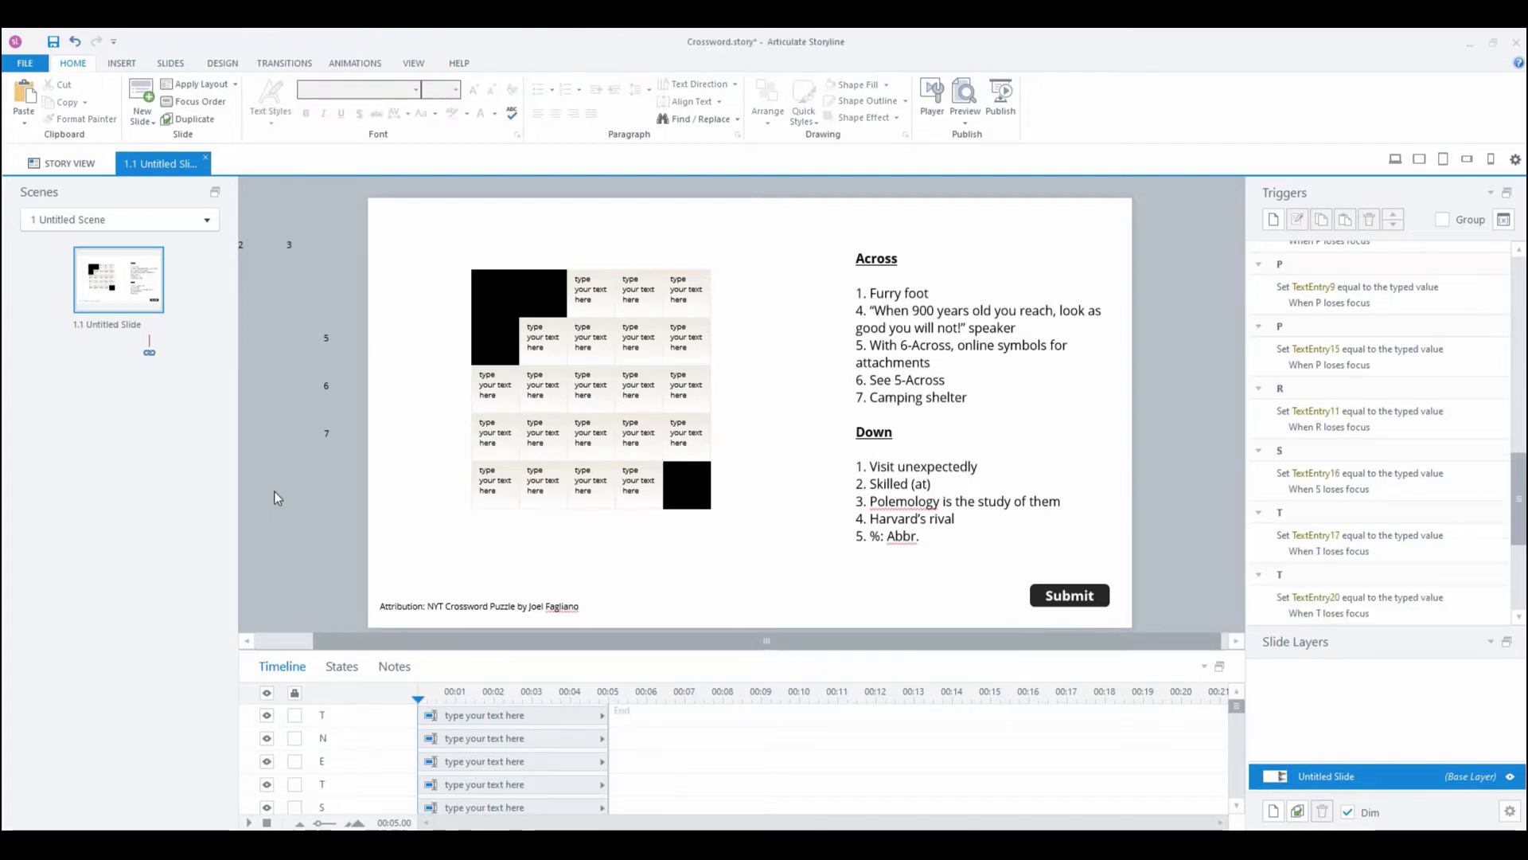
mouse_move(453, 475)
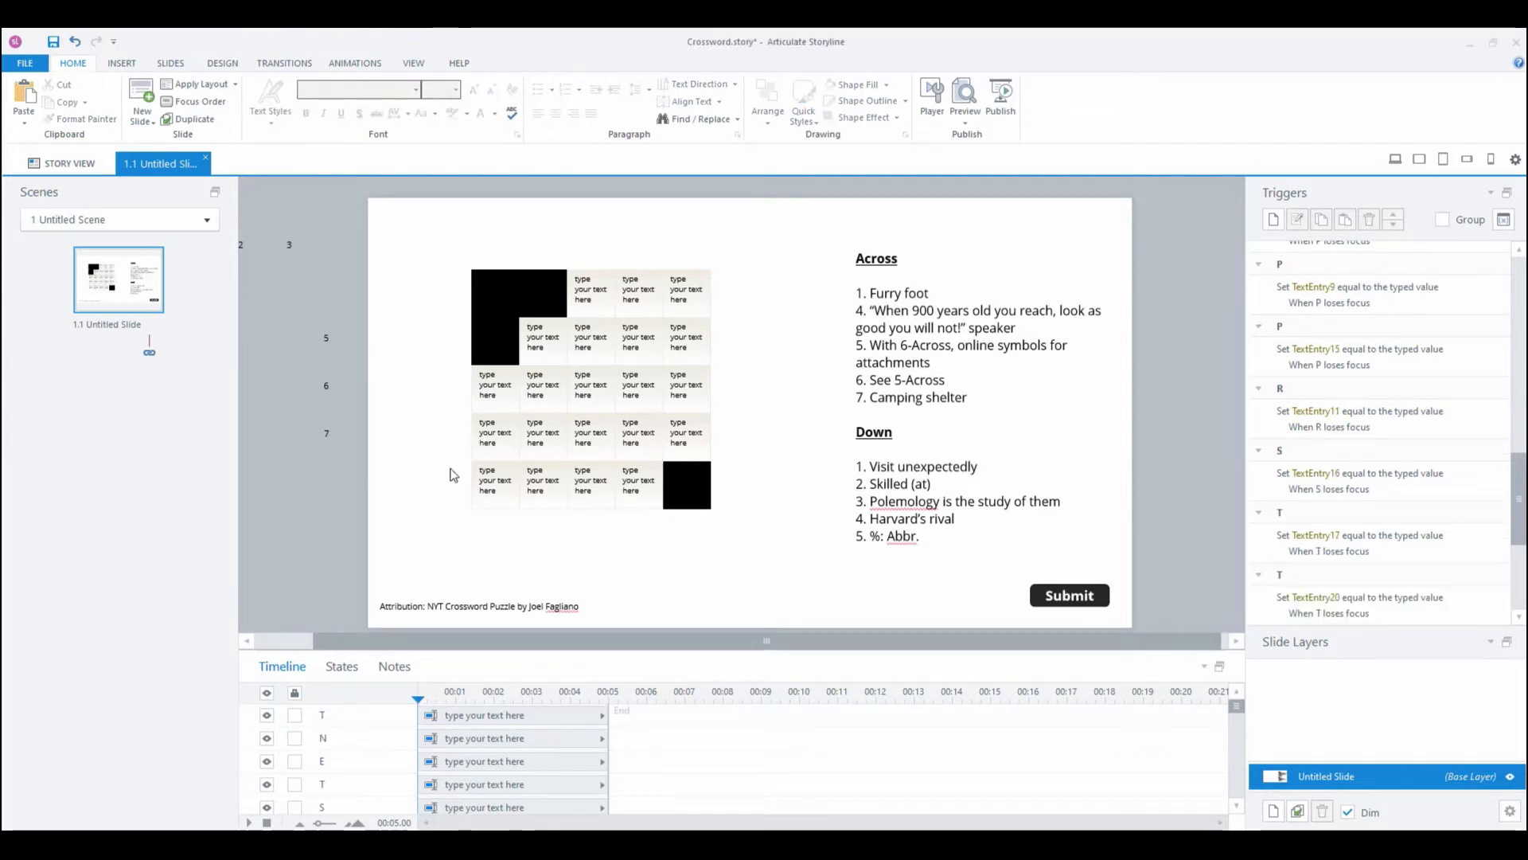
mouse_move(434, 544)
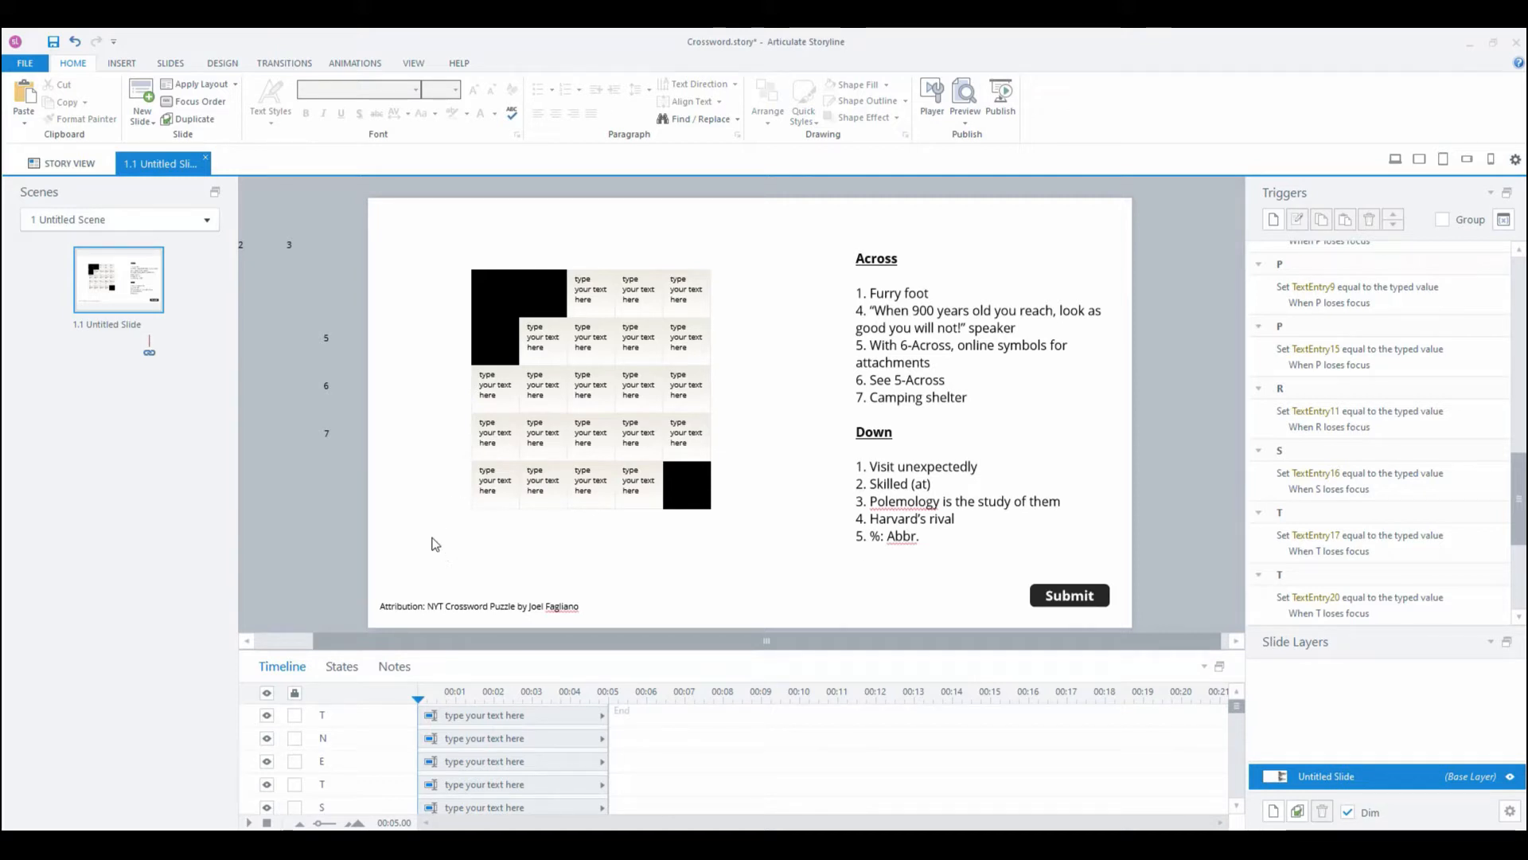
mouse_move(220, 331)
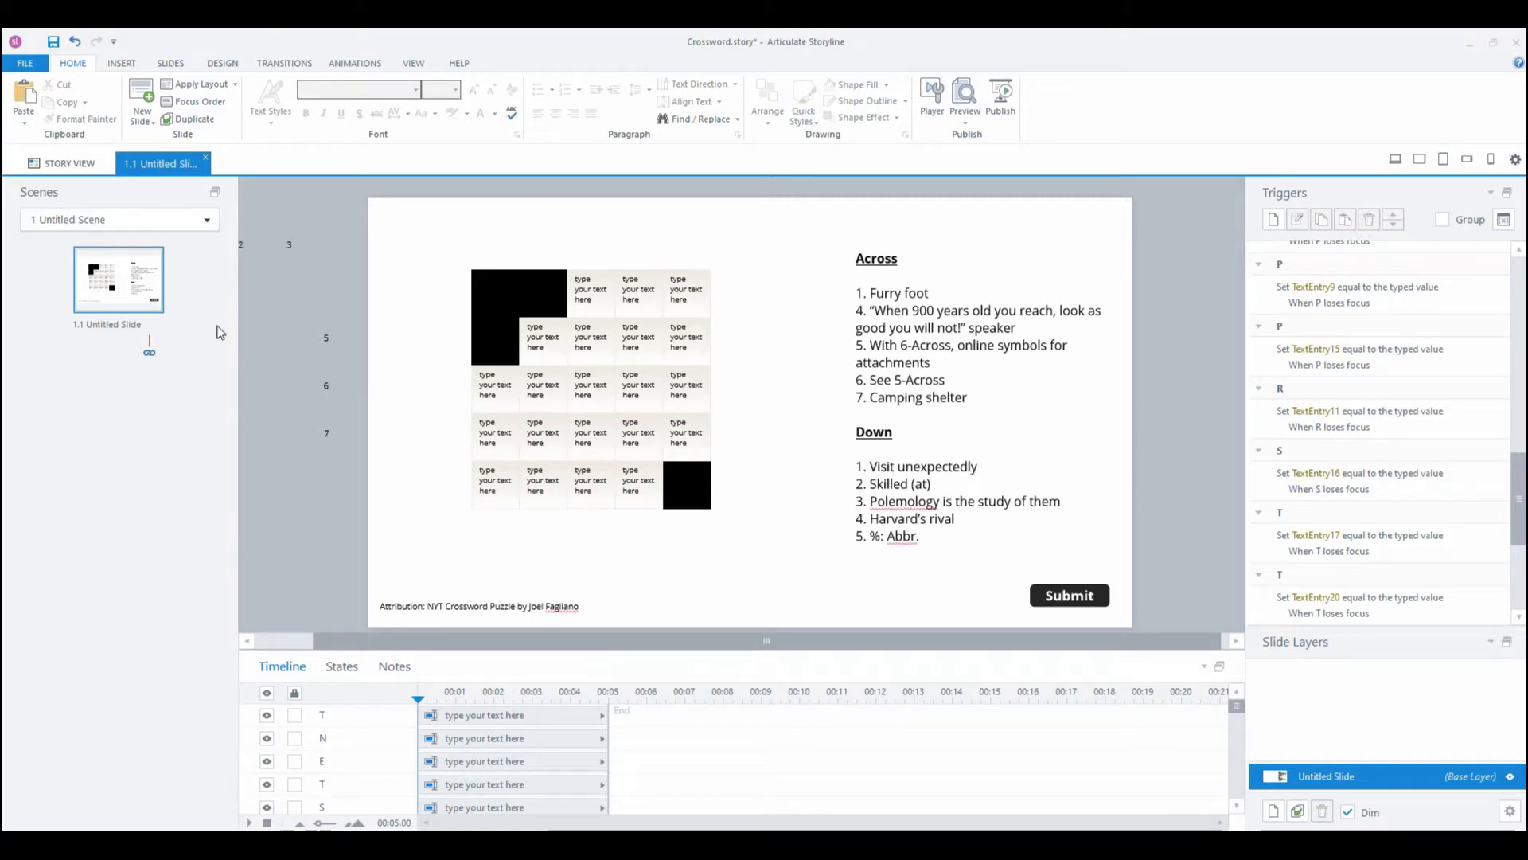
mouse_move(117, 324)
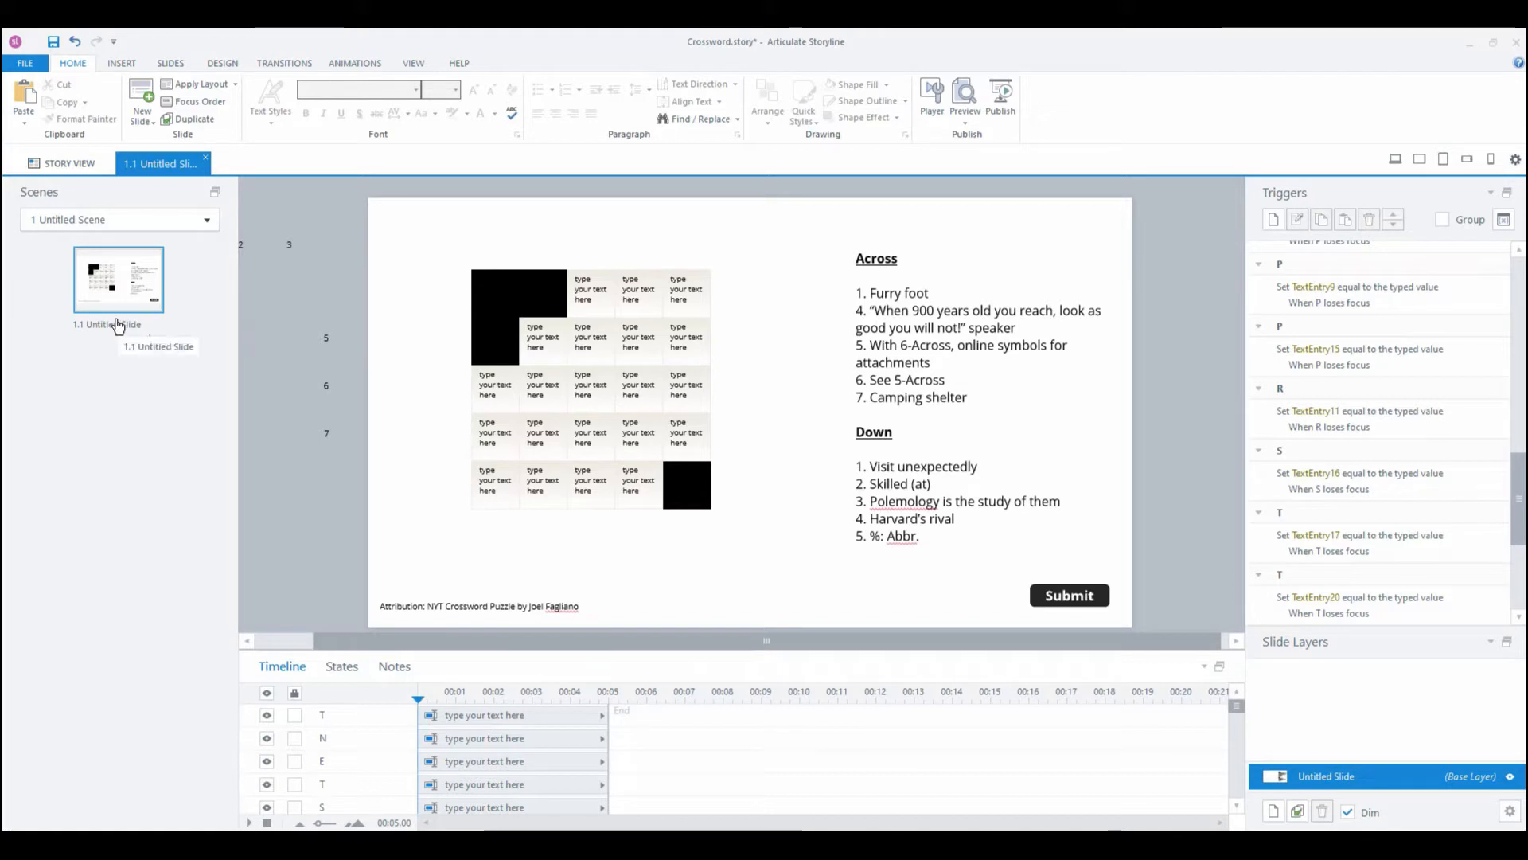
mouse_move(247, 452)
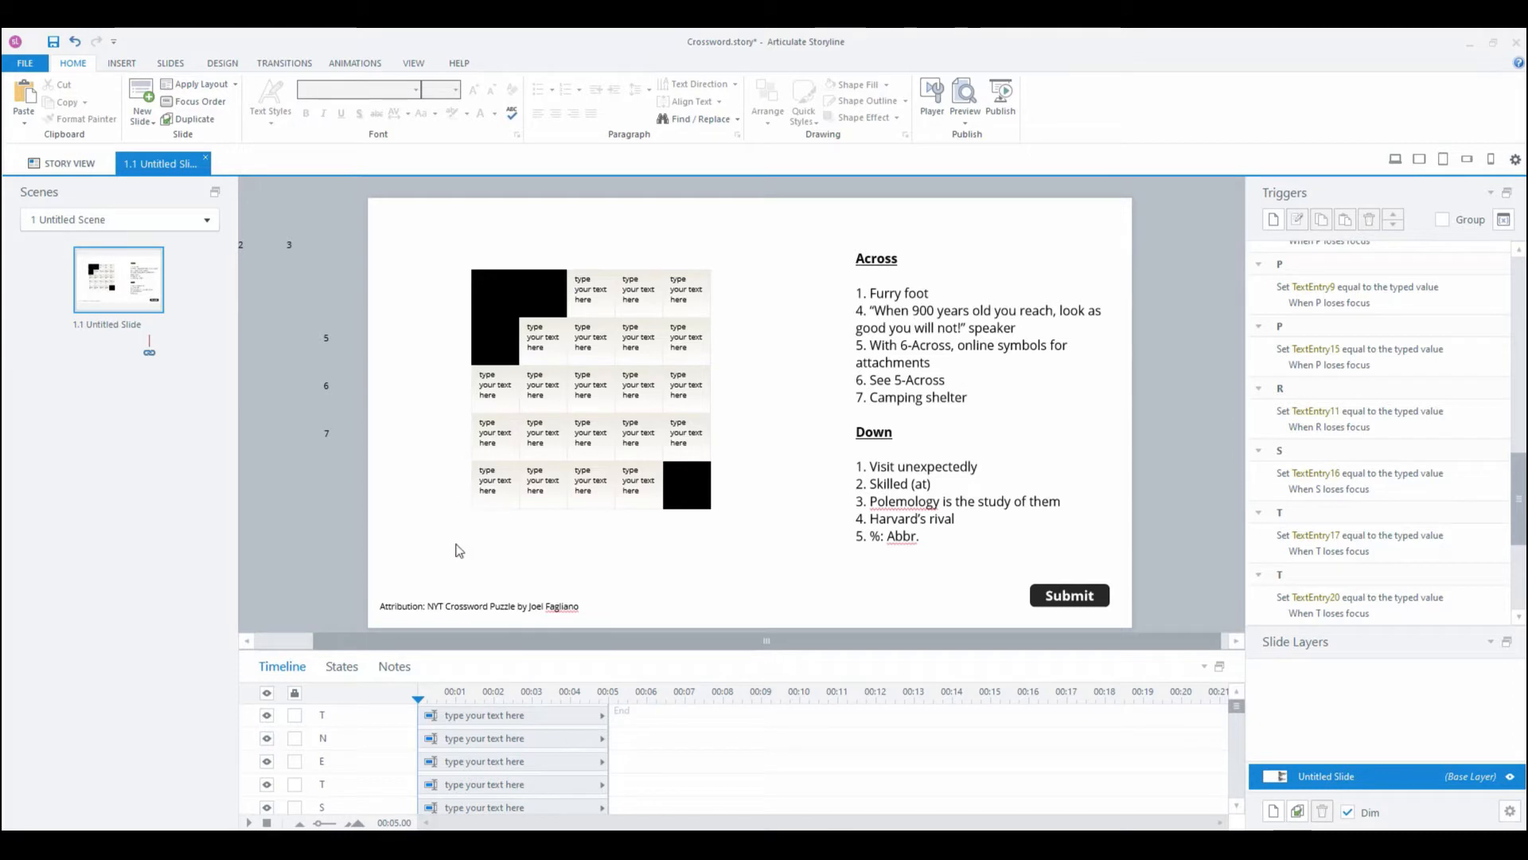
mouse_move(378, 602)
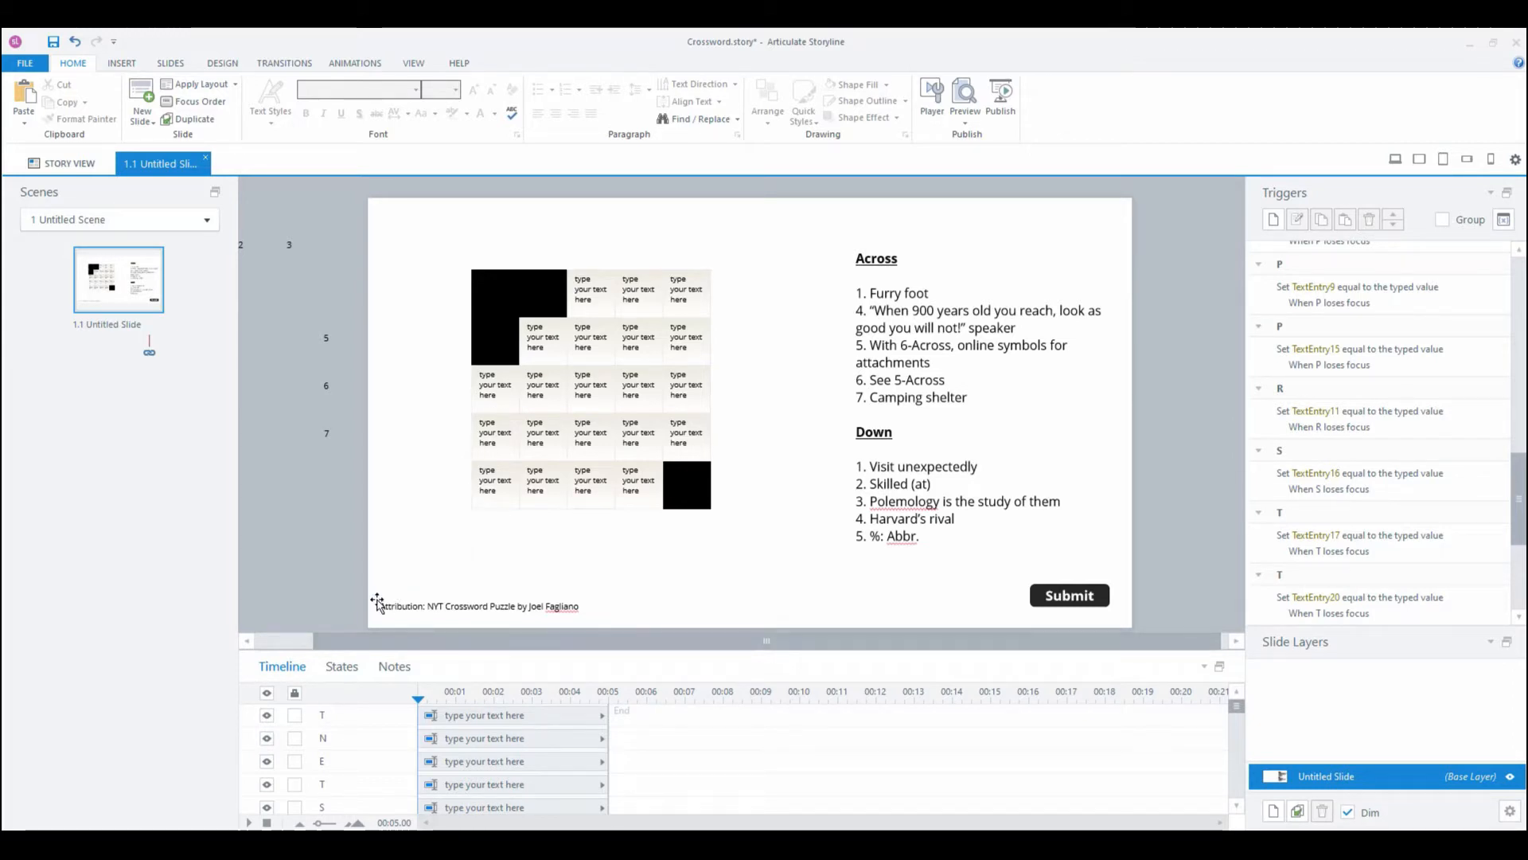
mouse_move(453, 304)
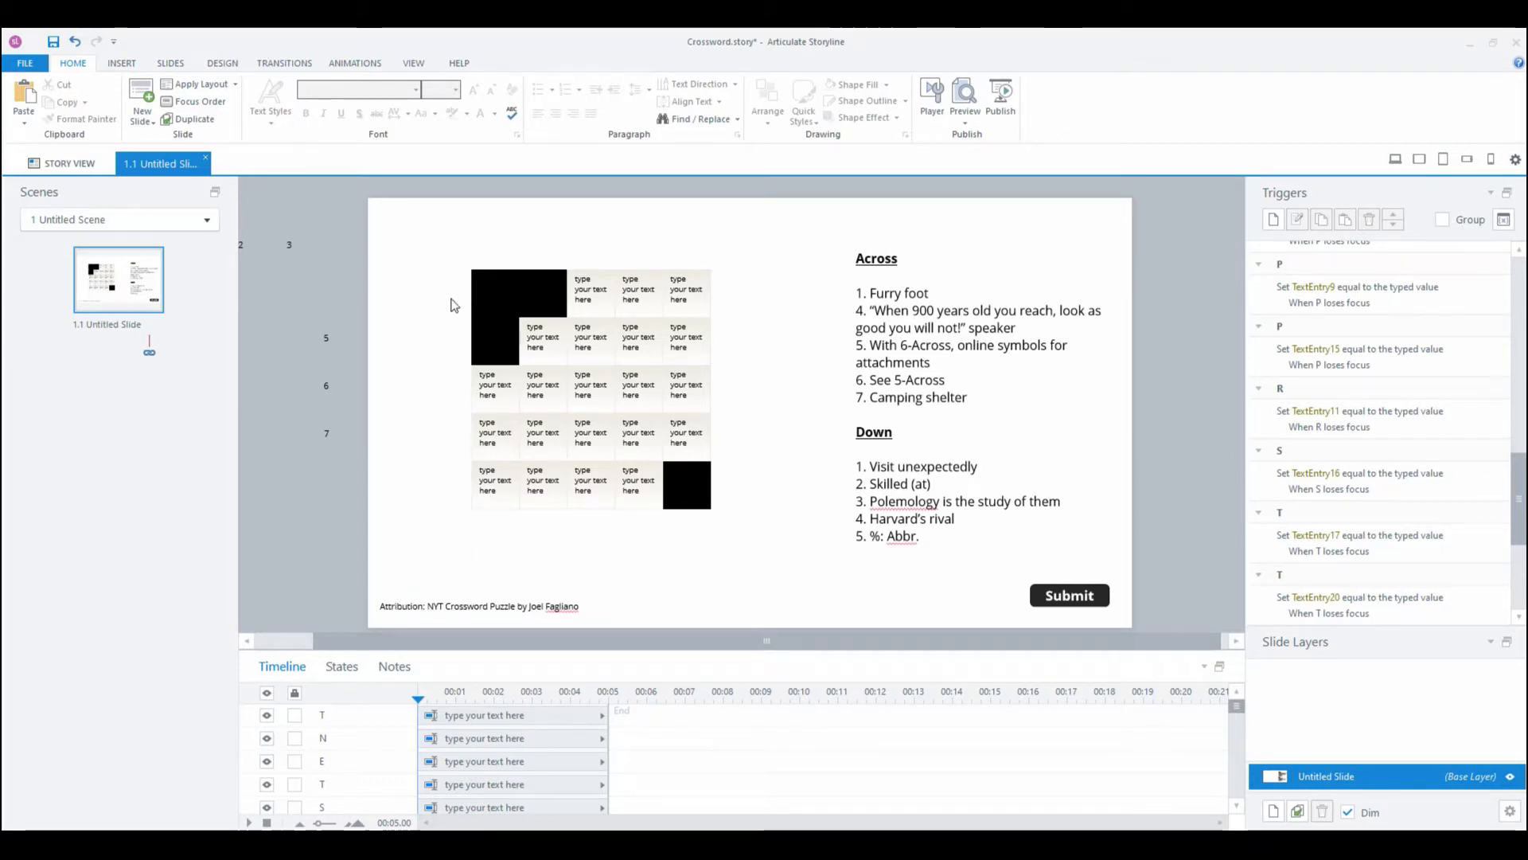
mouse_move(459, 288)
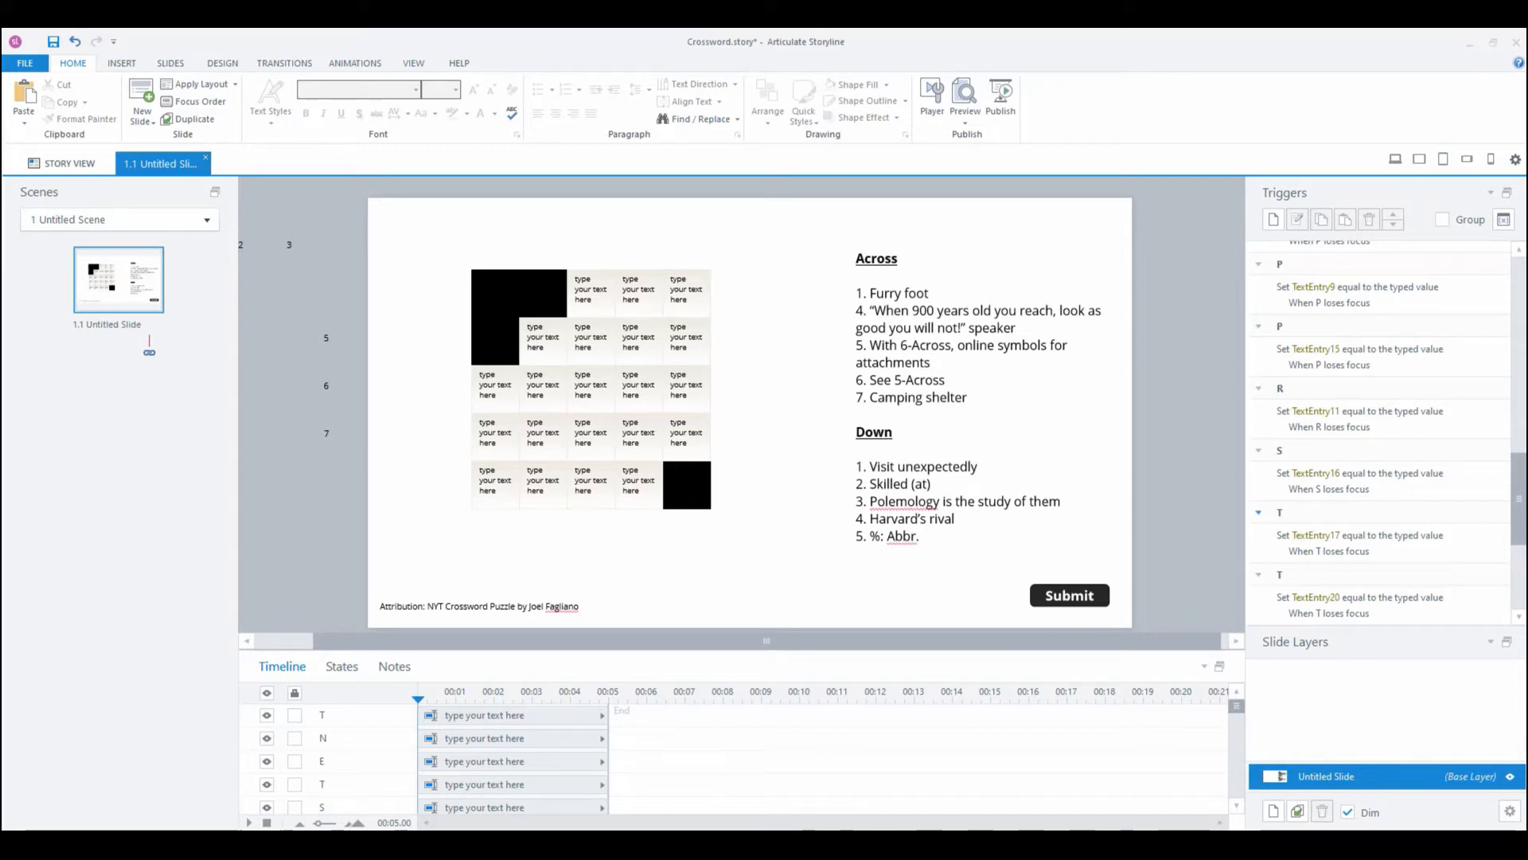
scroll("down", 3)
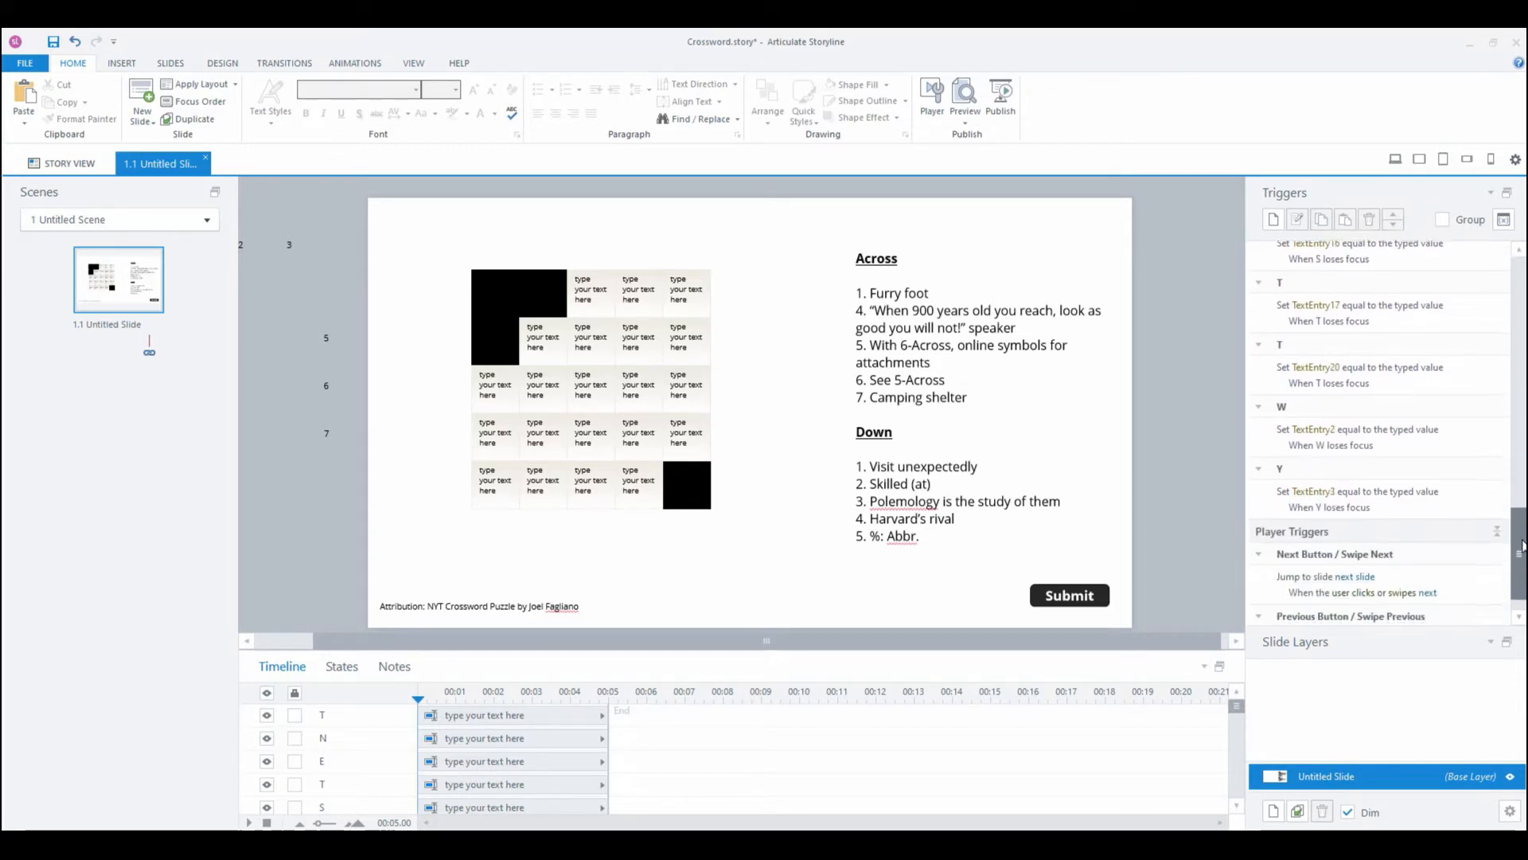
scroll("up", 3)
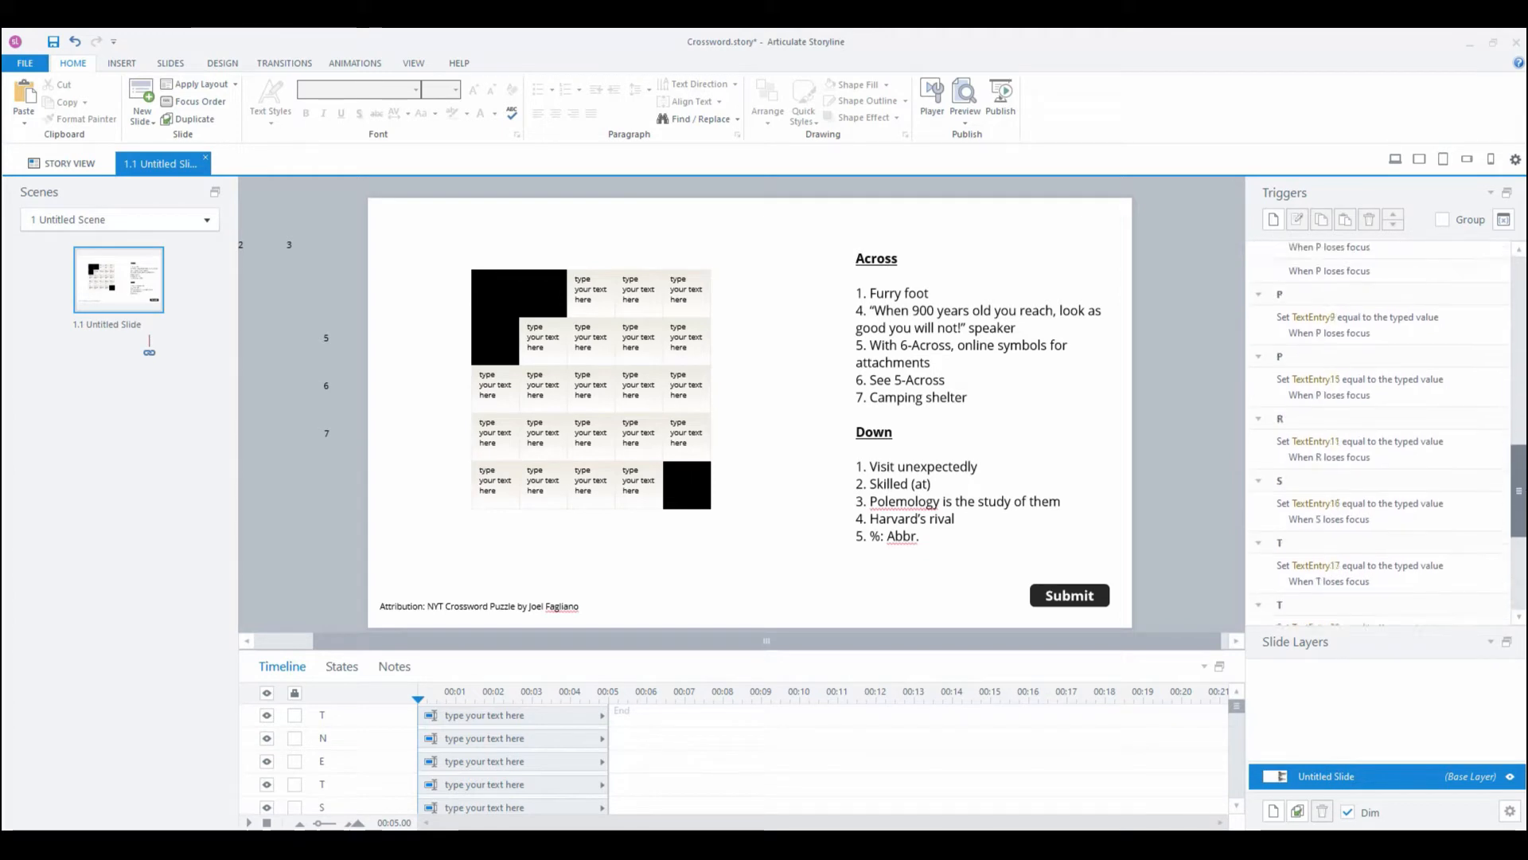
scroll("down", 3)
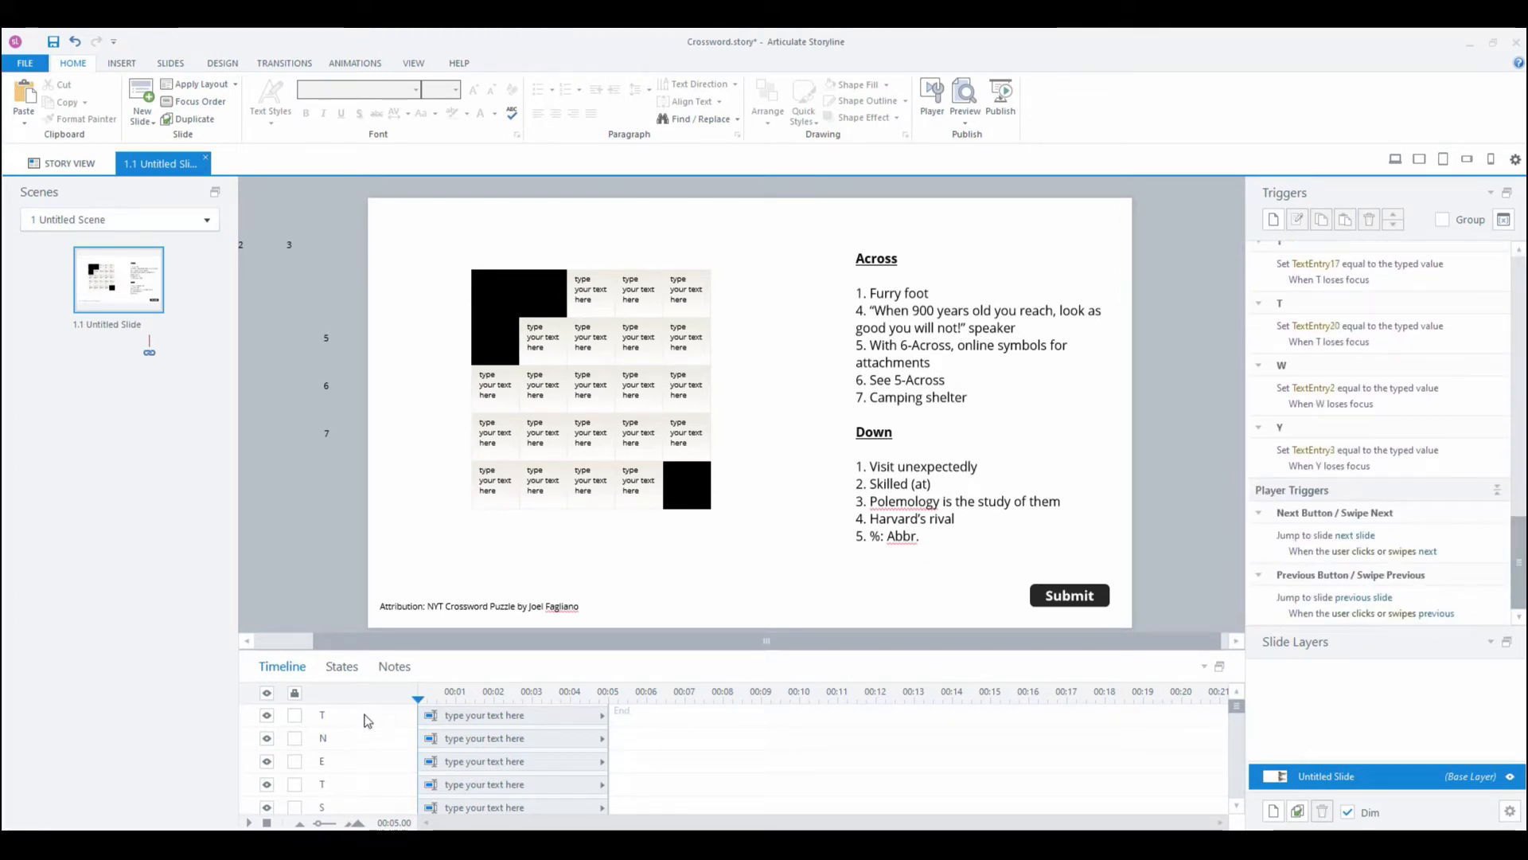
mouse_move(369, 464)
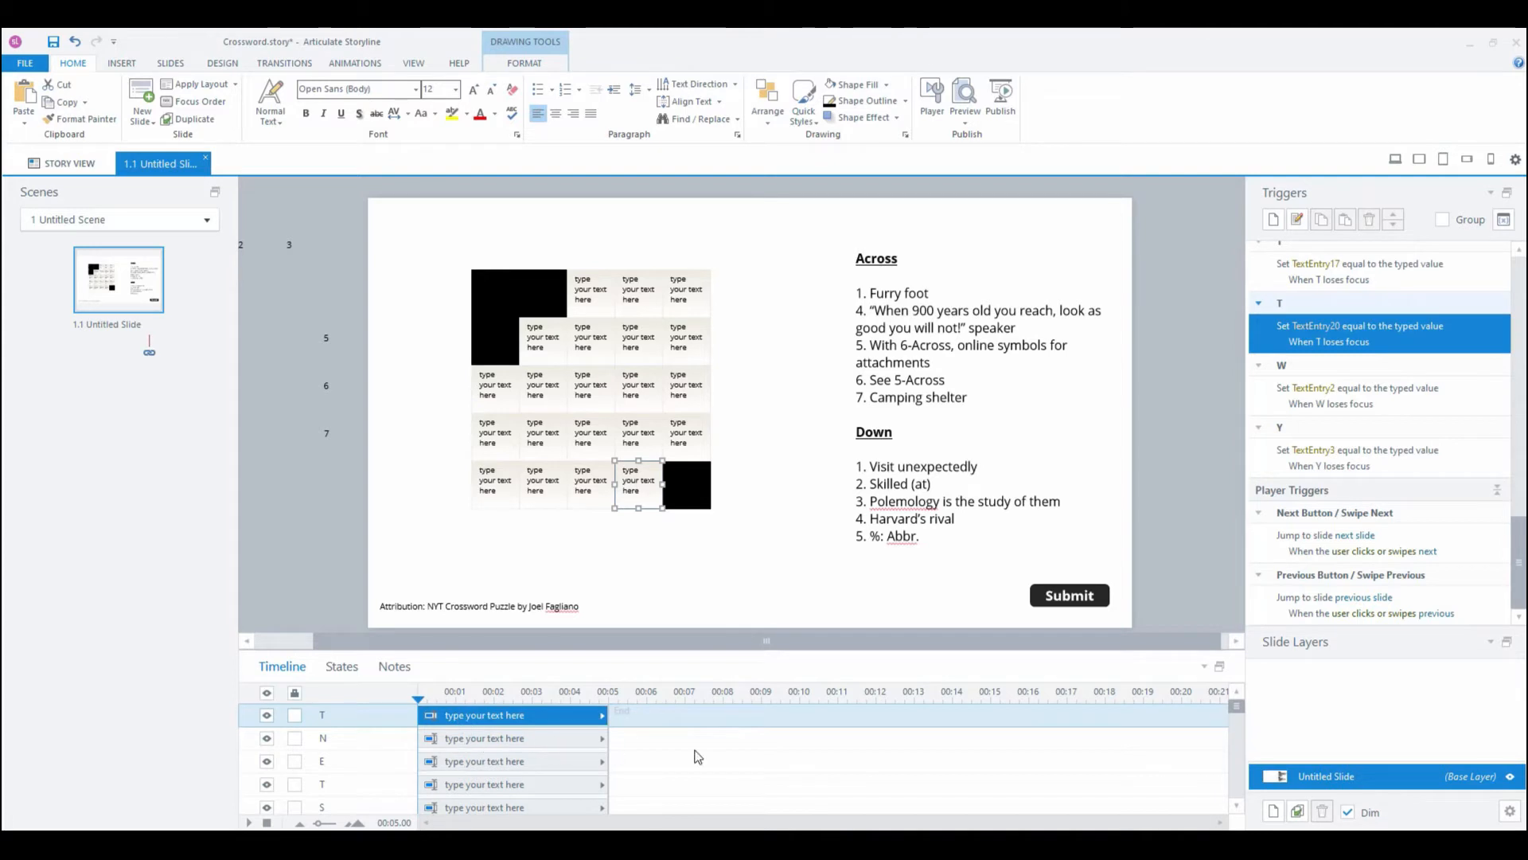
mouse_move(902, 651)
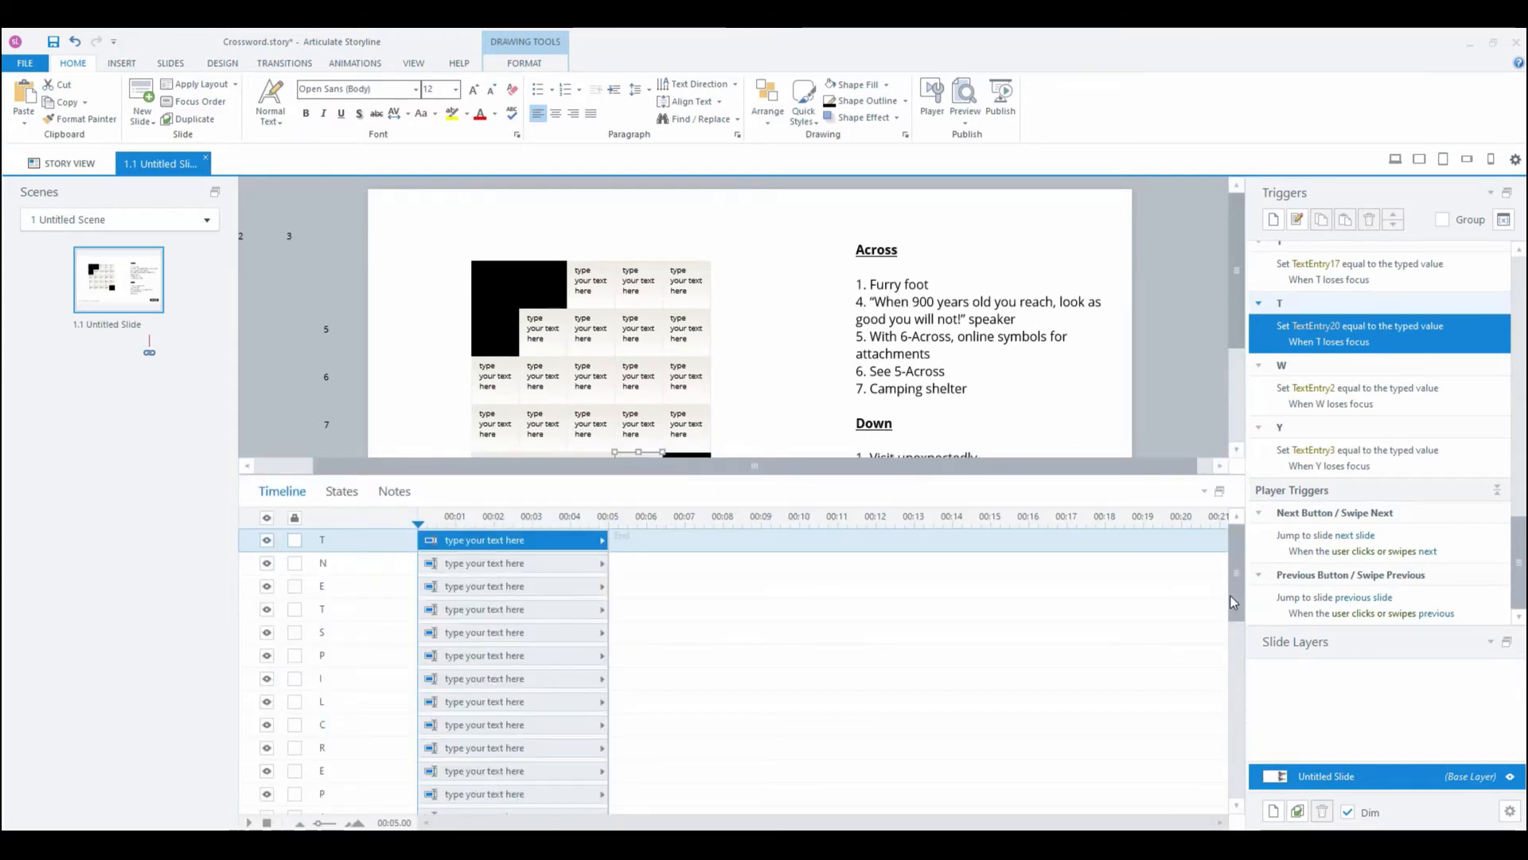
Step: Increase the answer boxes' font to 24 pt and clear top-row placeholder text
scroll("down", 3)
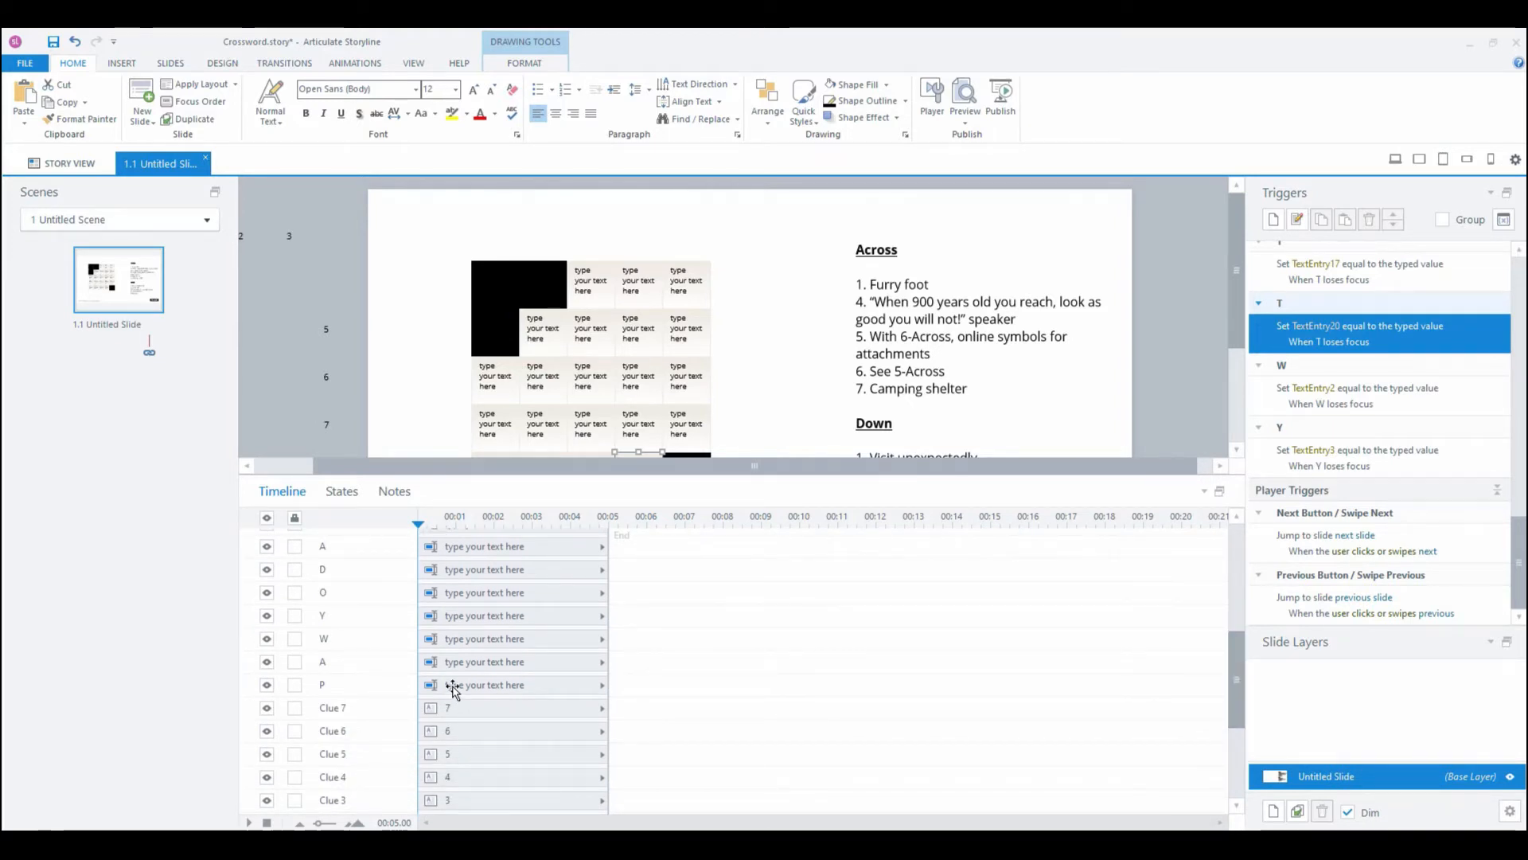
mouse_move(496, 693)
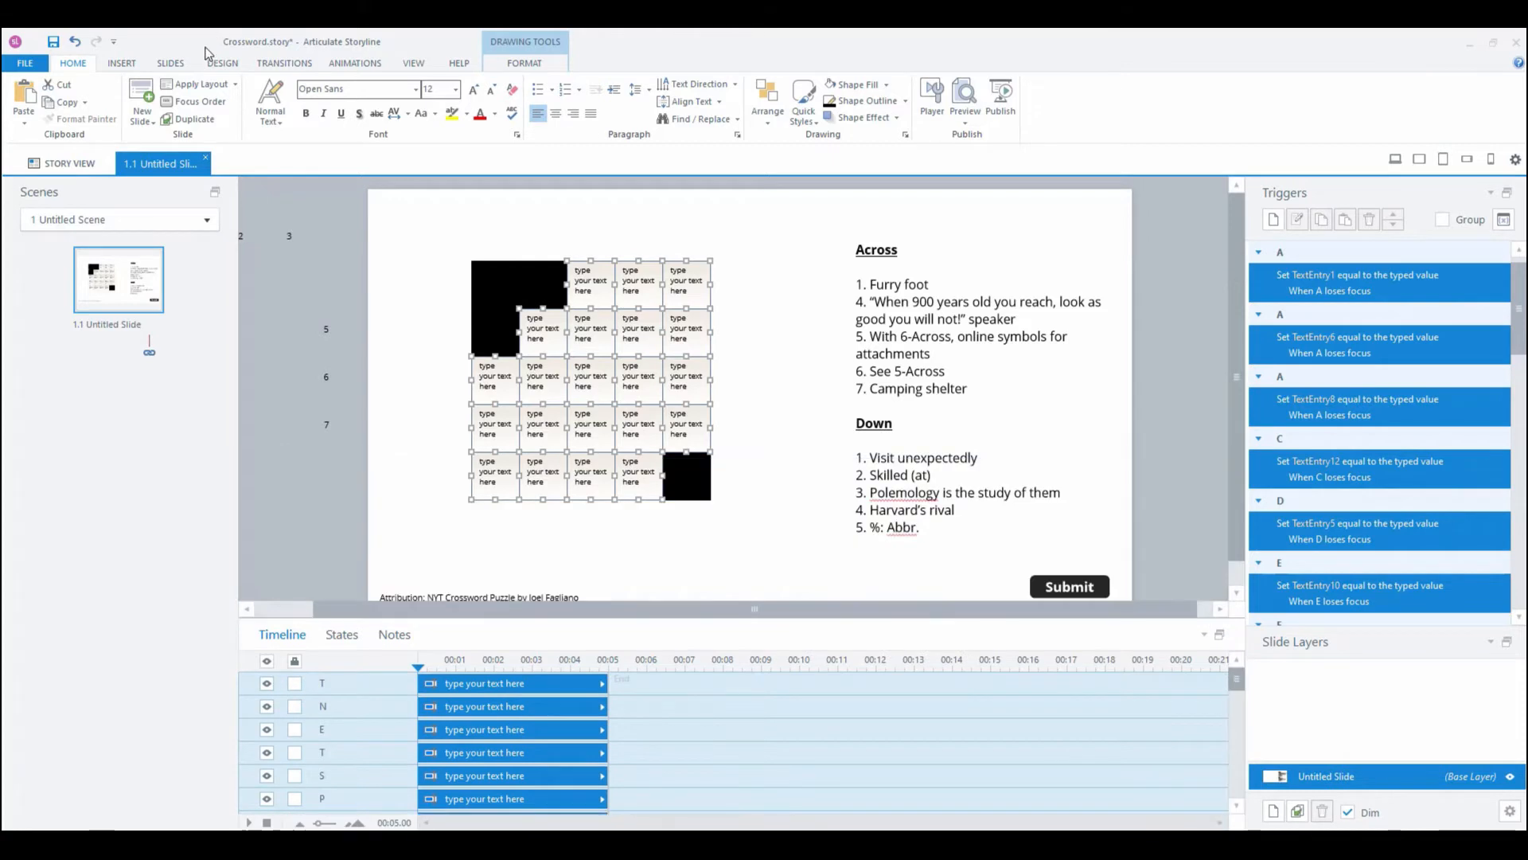
mouse_move(121, 62)
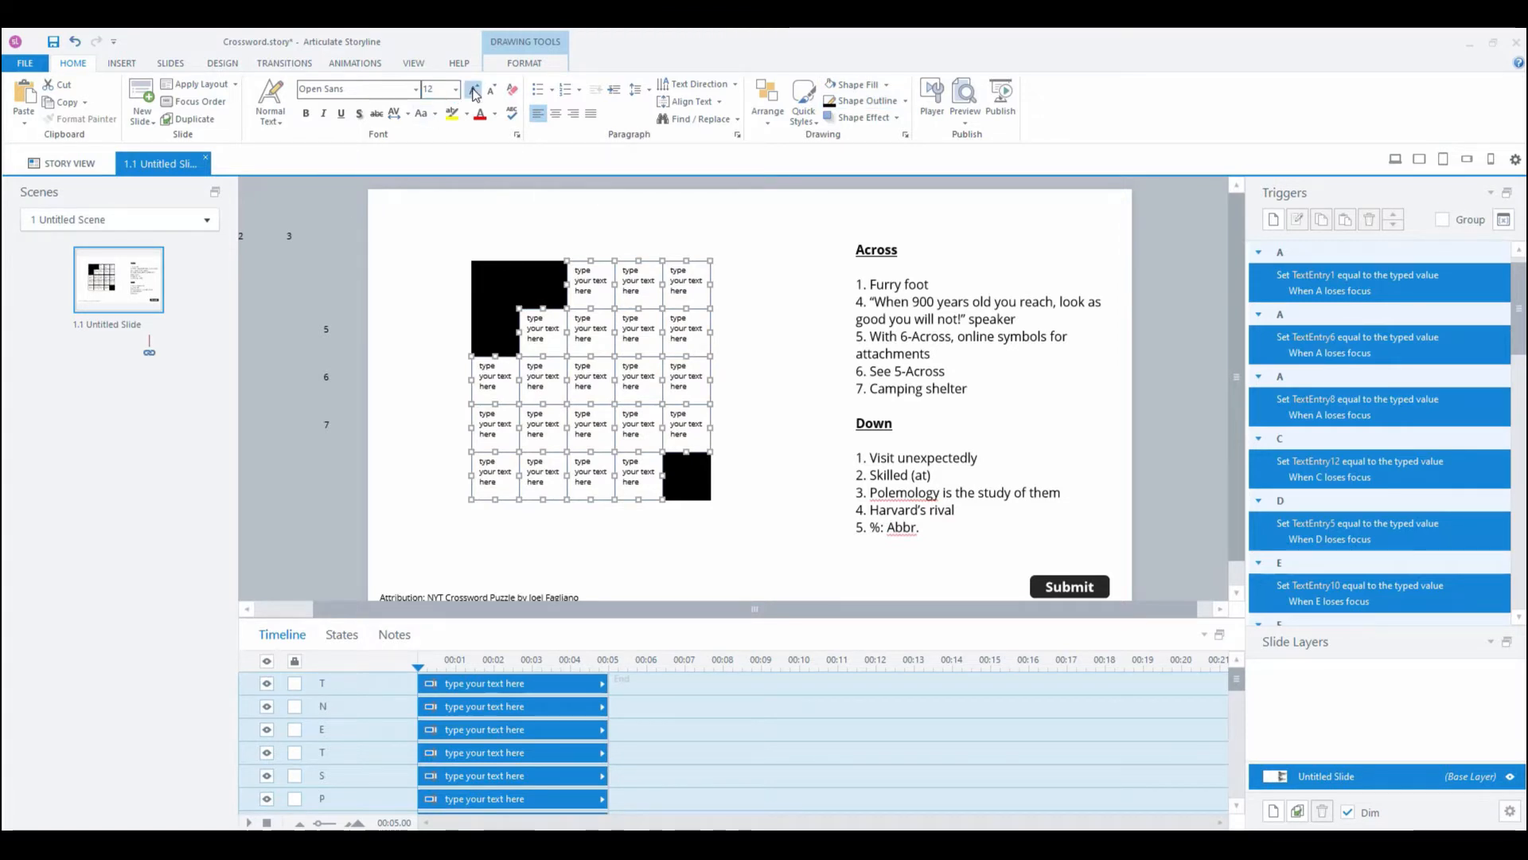
left_click(473, 90)
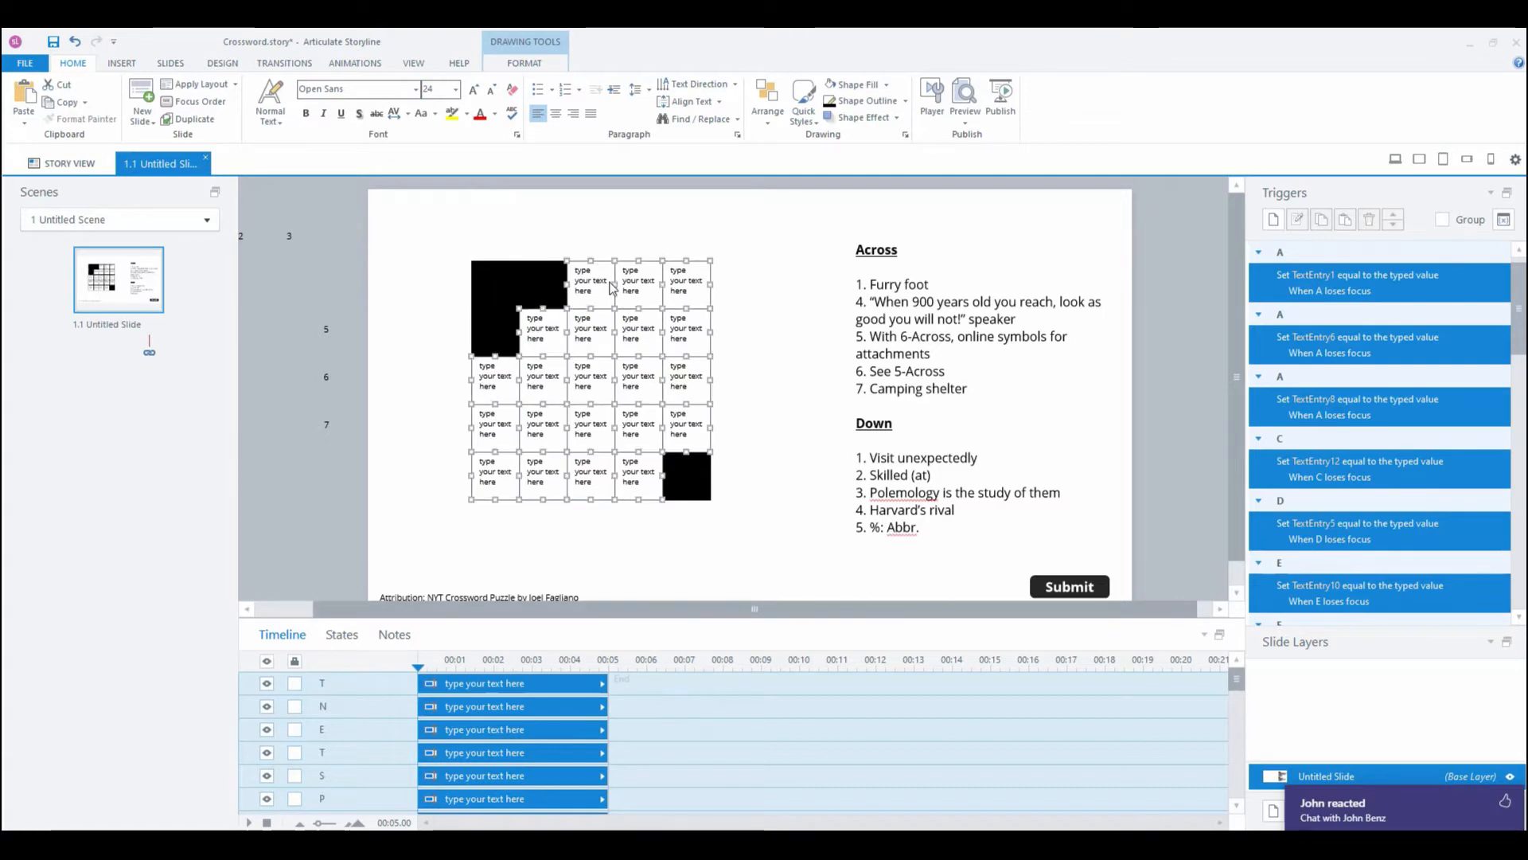
left_click(693, 101)
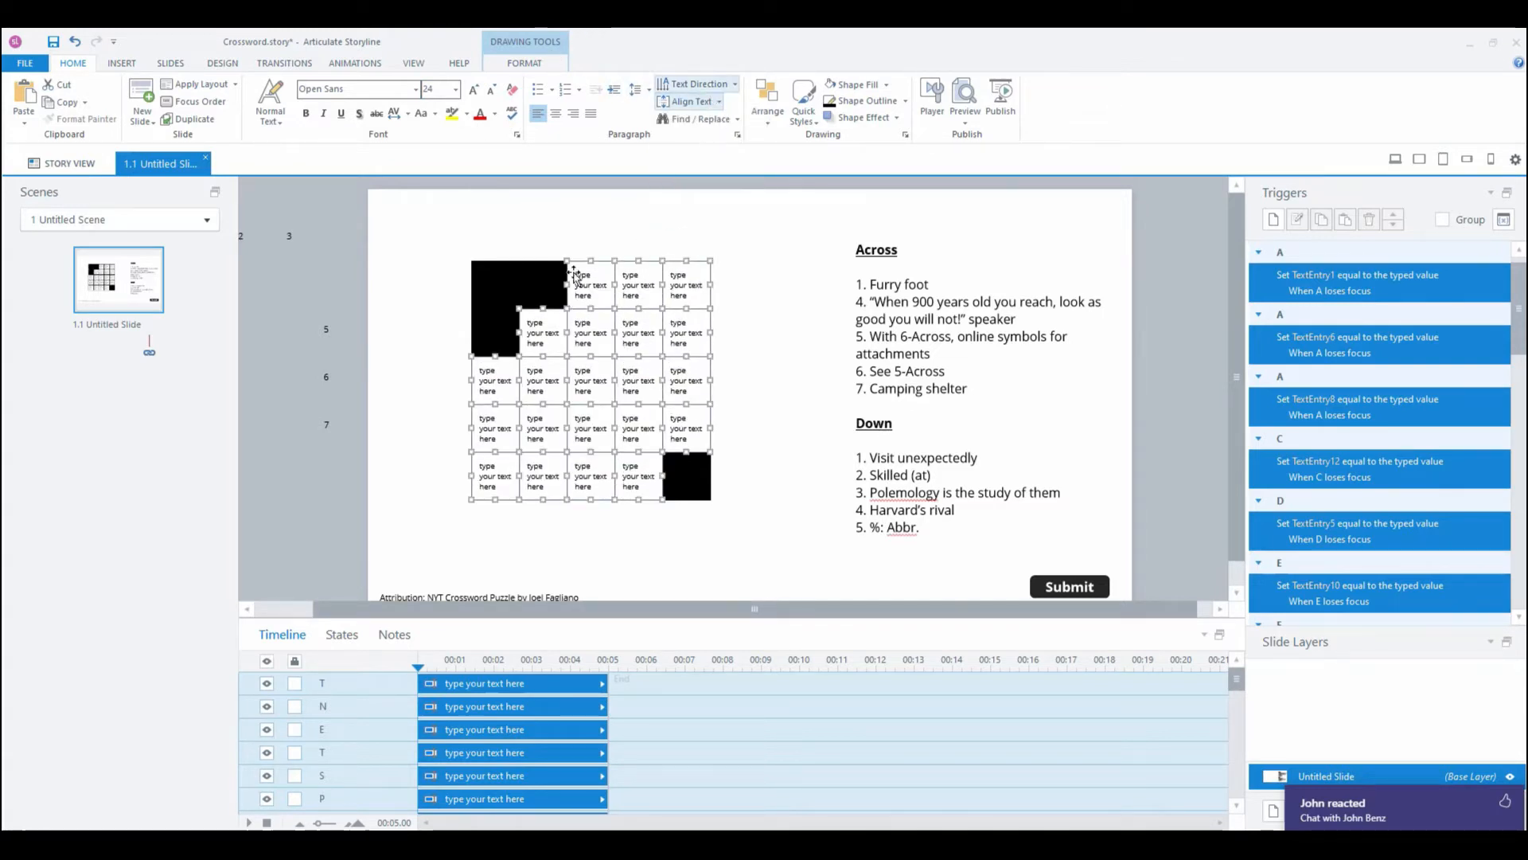
left_click(590, 285)
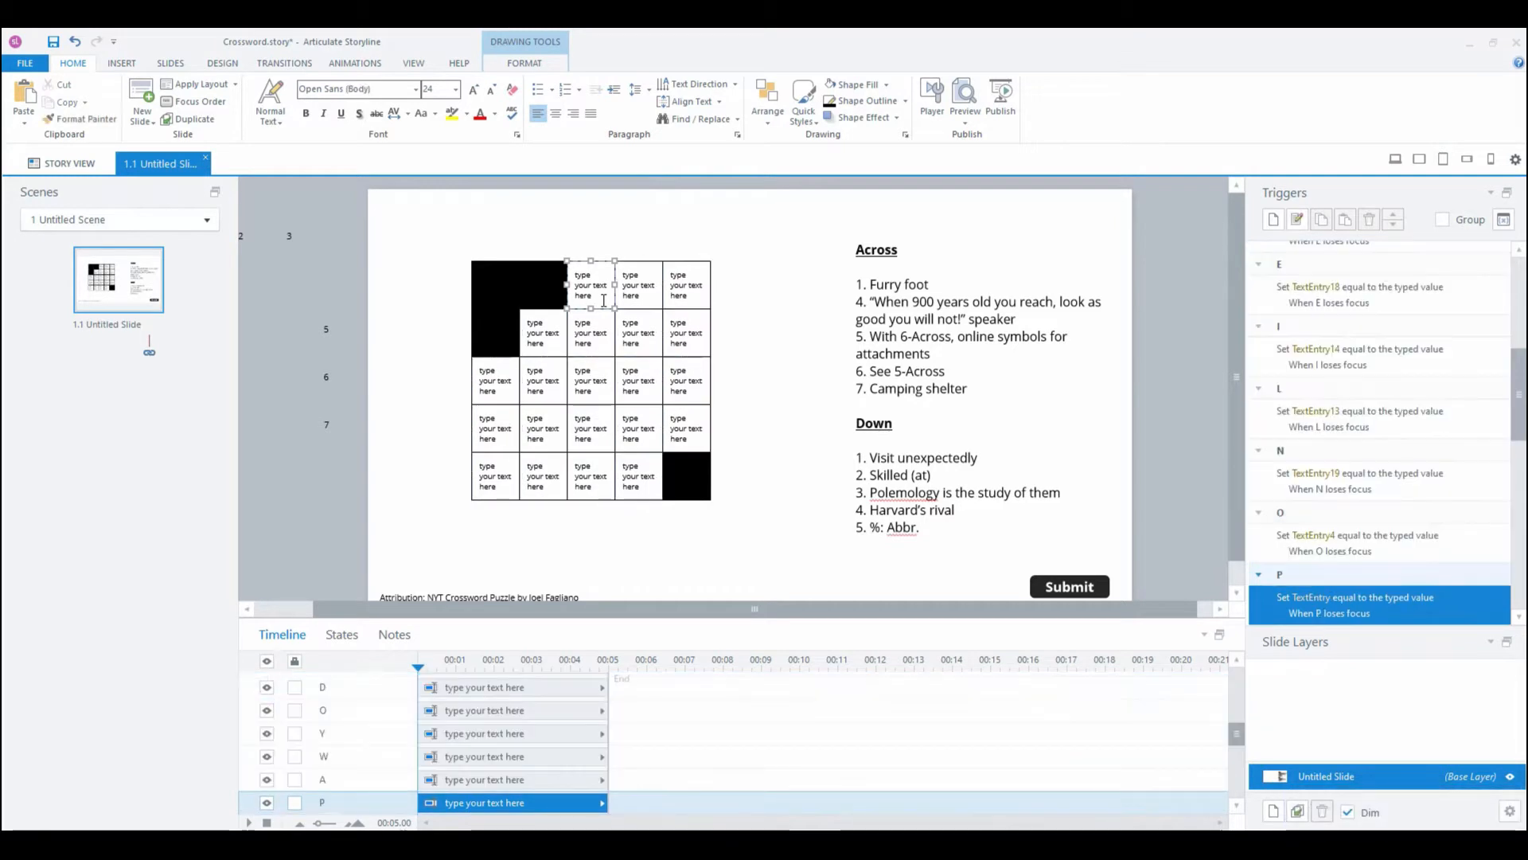
scroll("down", 3)
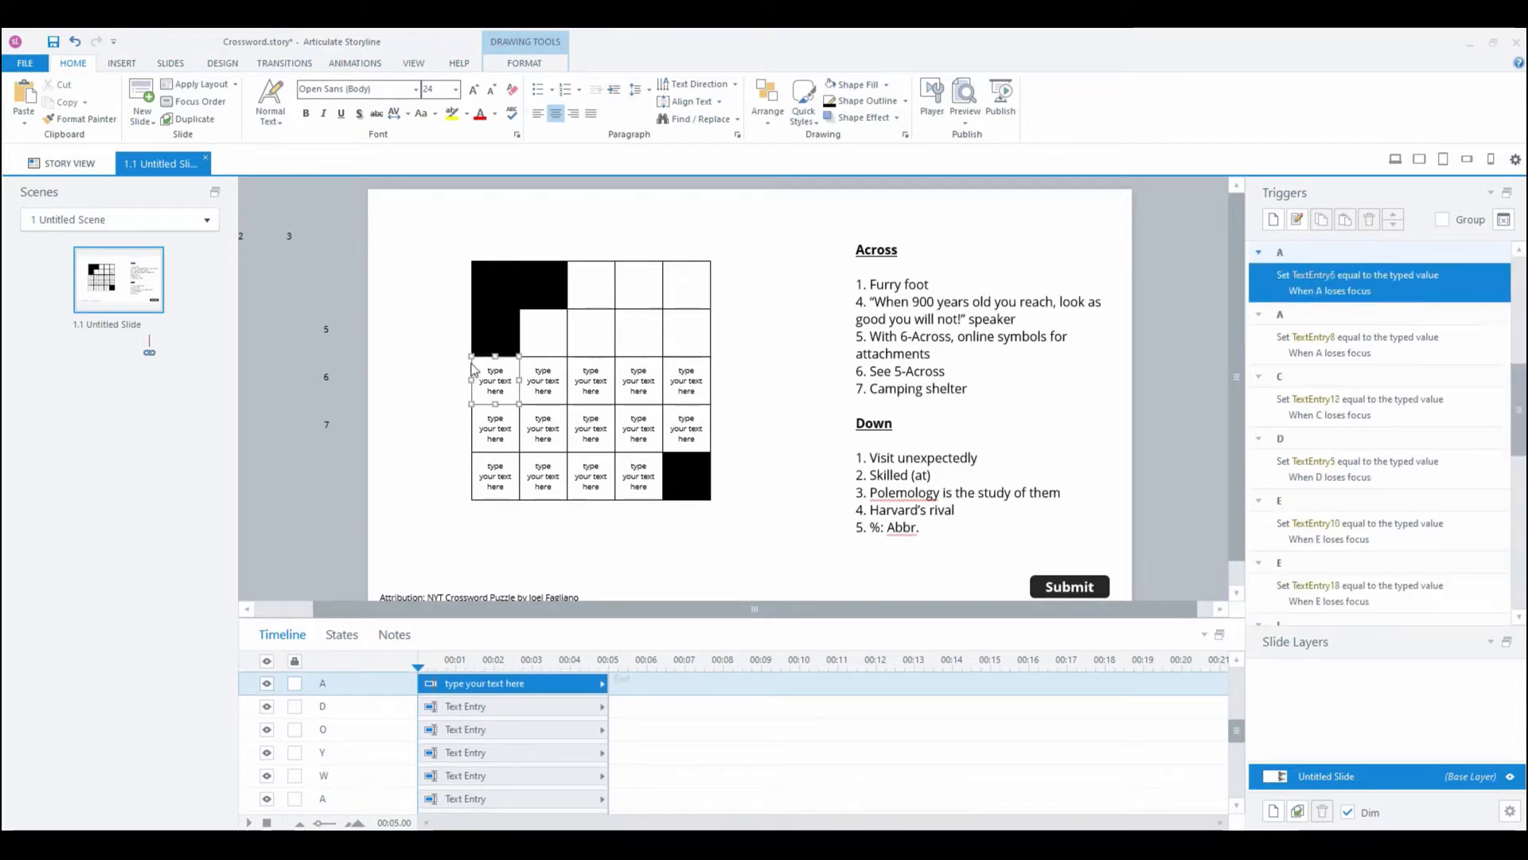
Step: Clear the 'type your text here' placeholder from the remaining crossword cells
left_click(686, 381)
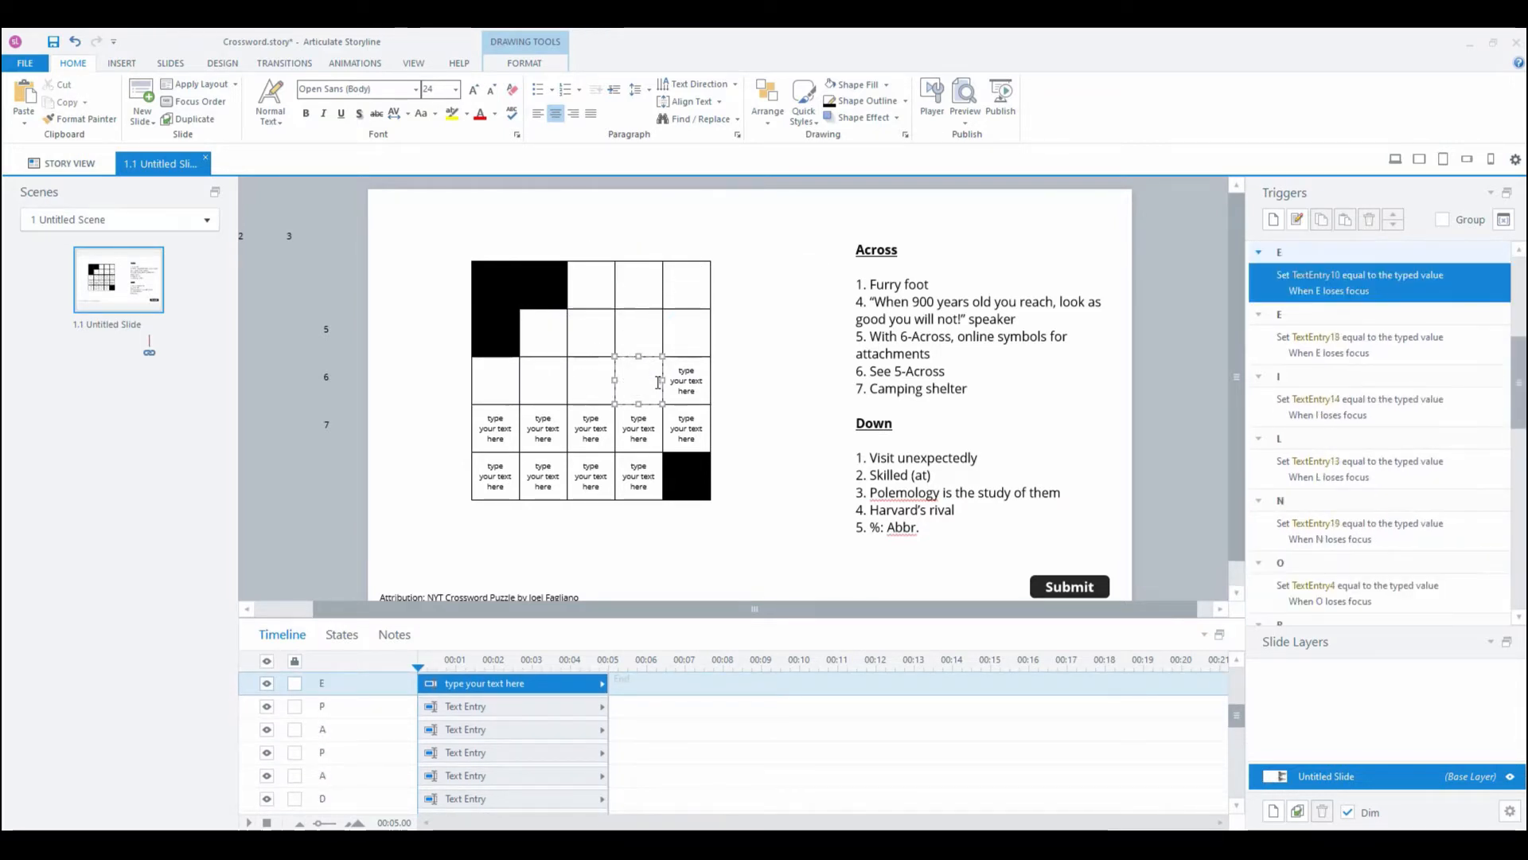
left_click(543, 428)
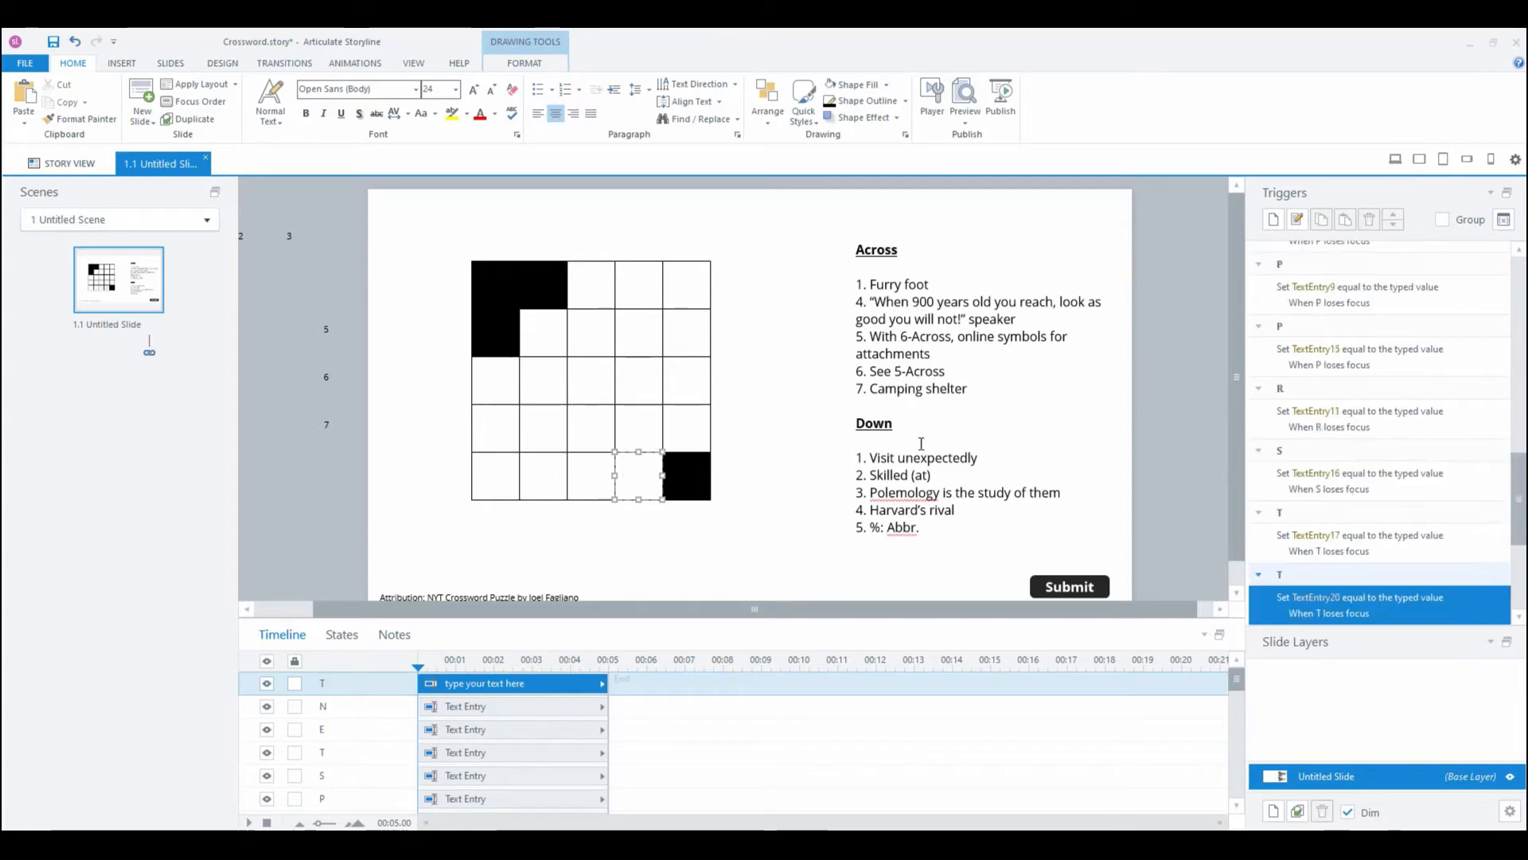
left_click(1148, 480)
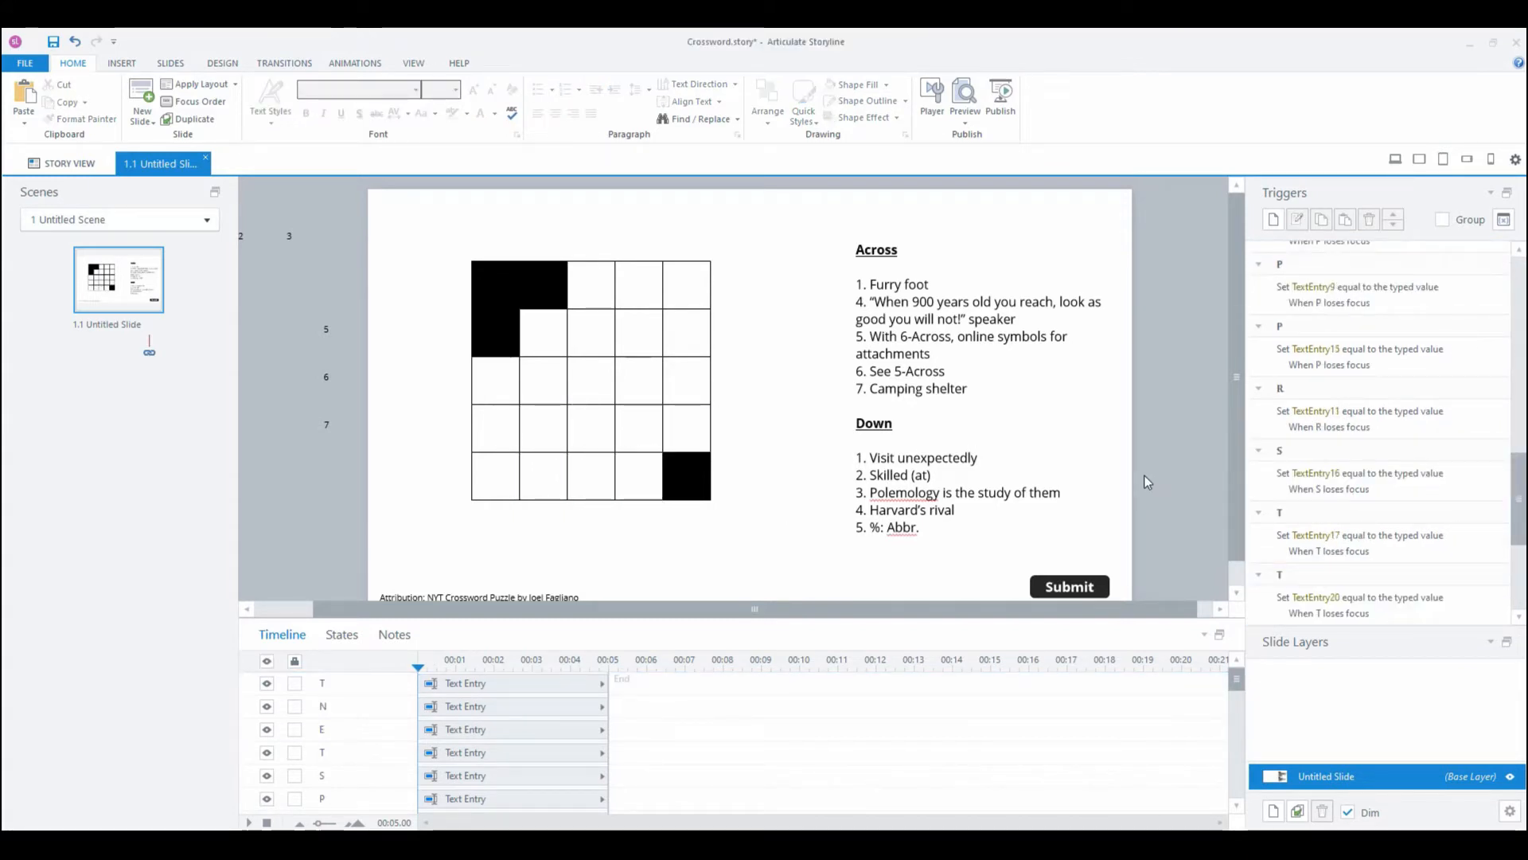
mouse_move(1307, 765)
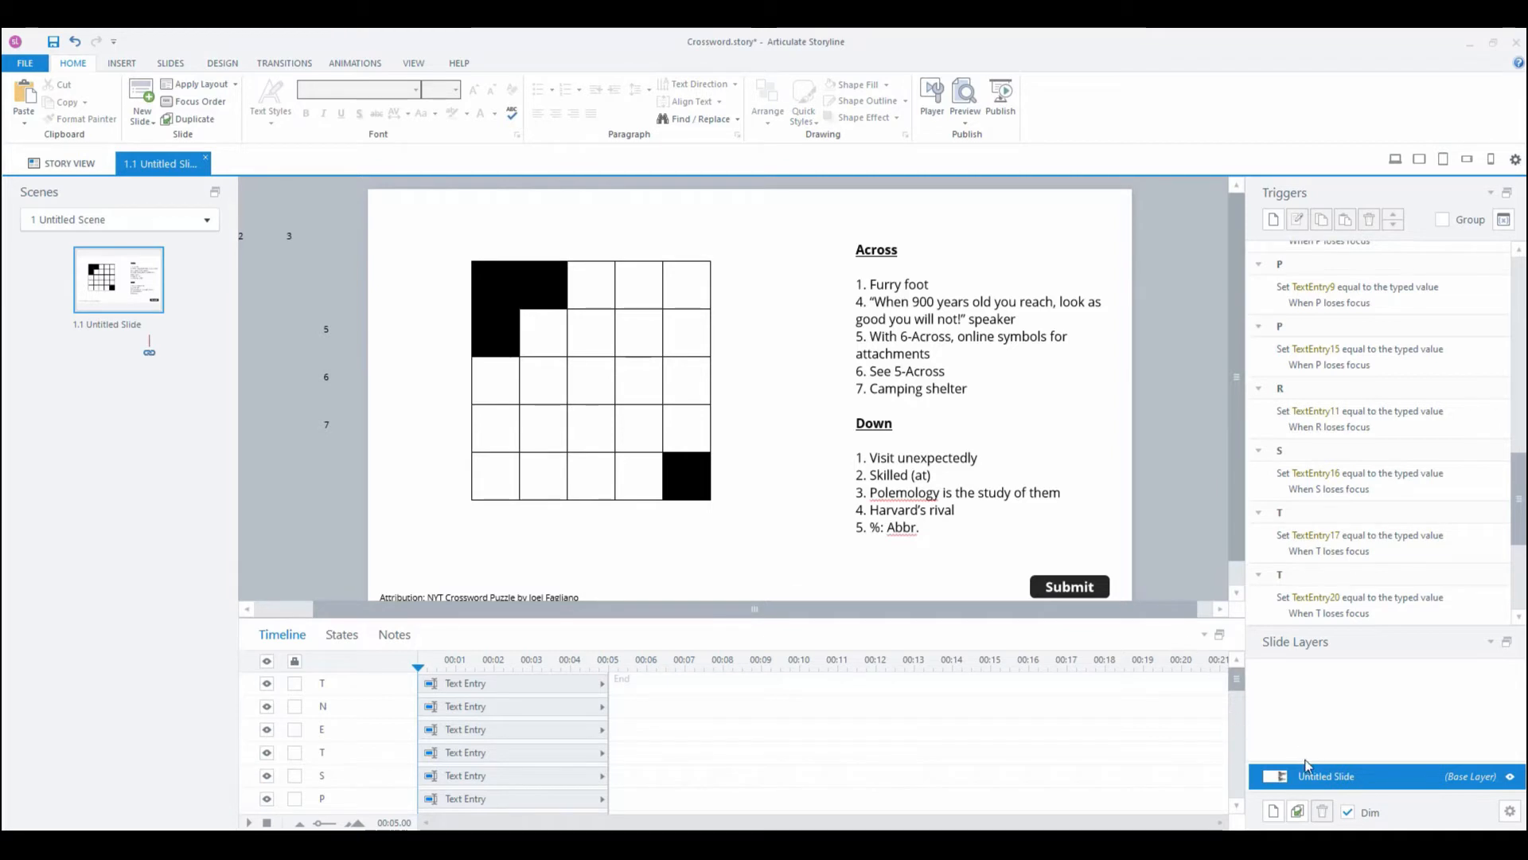
Step: Rename the slide's base layer to 'Crossword'
double_click(1326, 776)
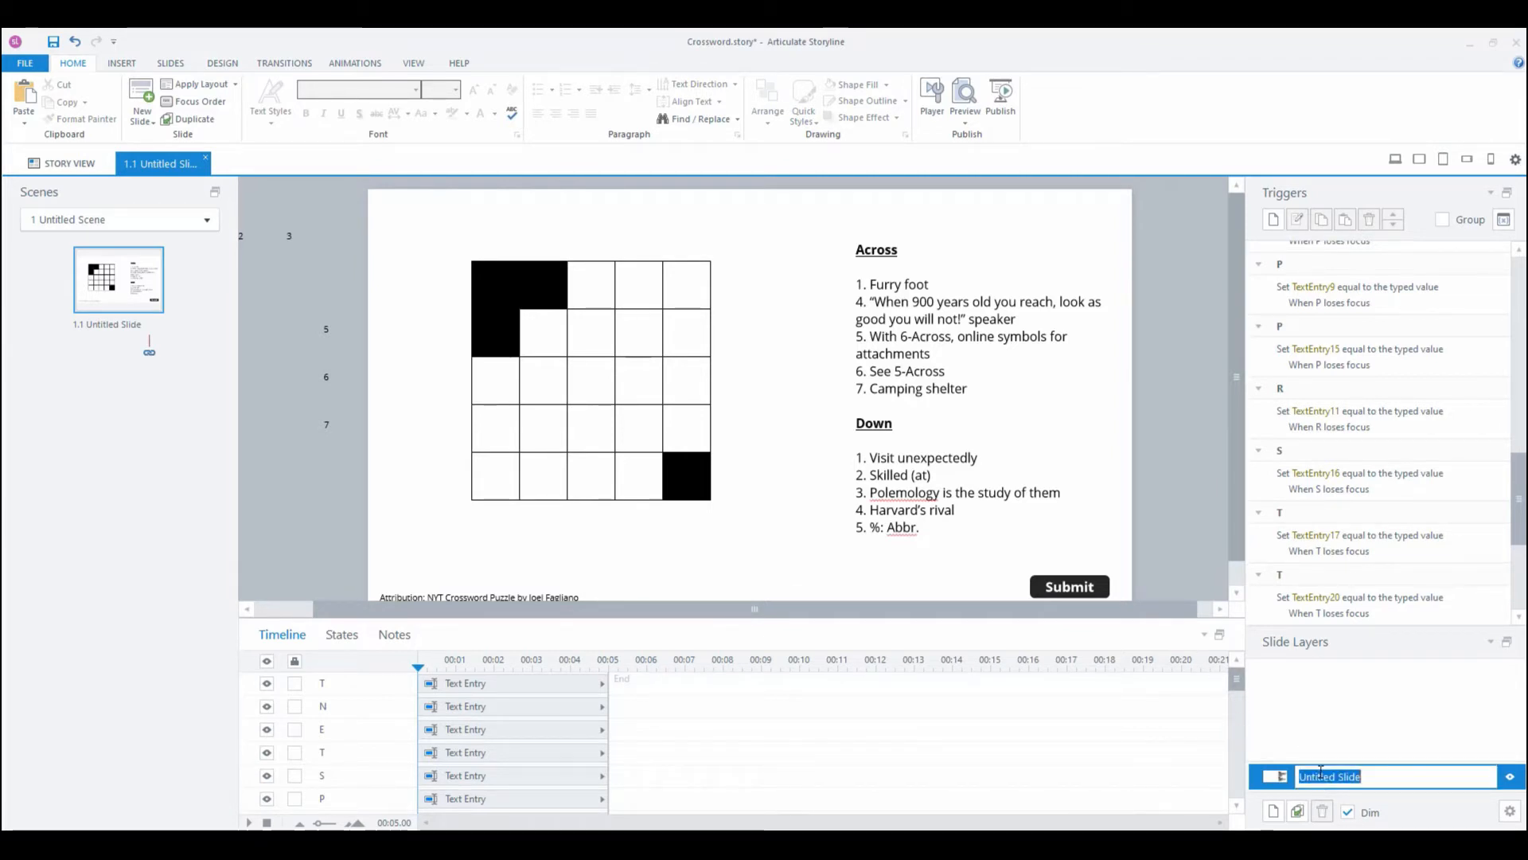
type("Crossword")
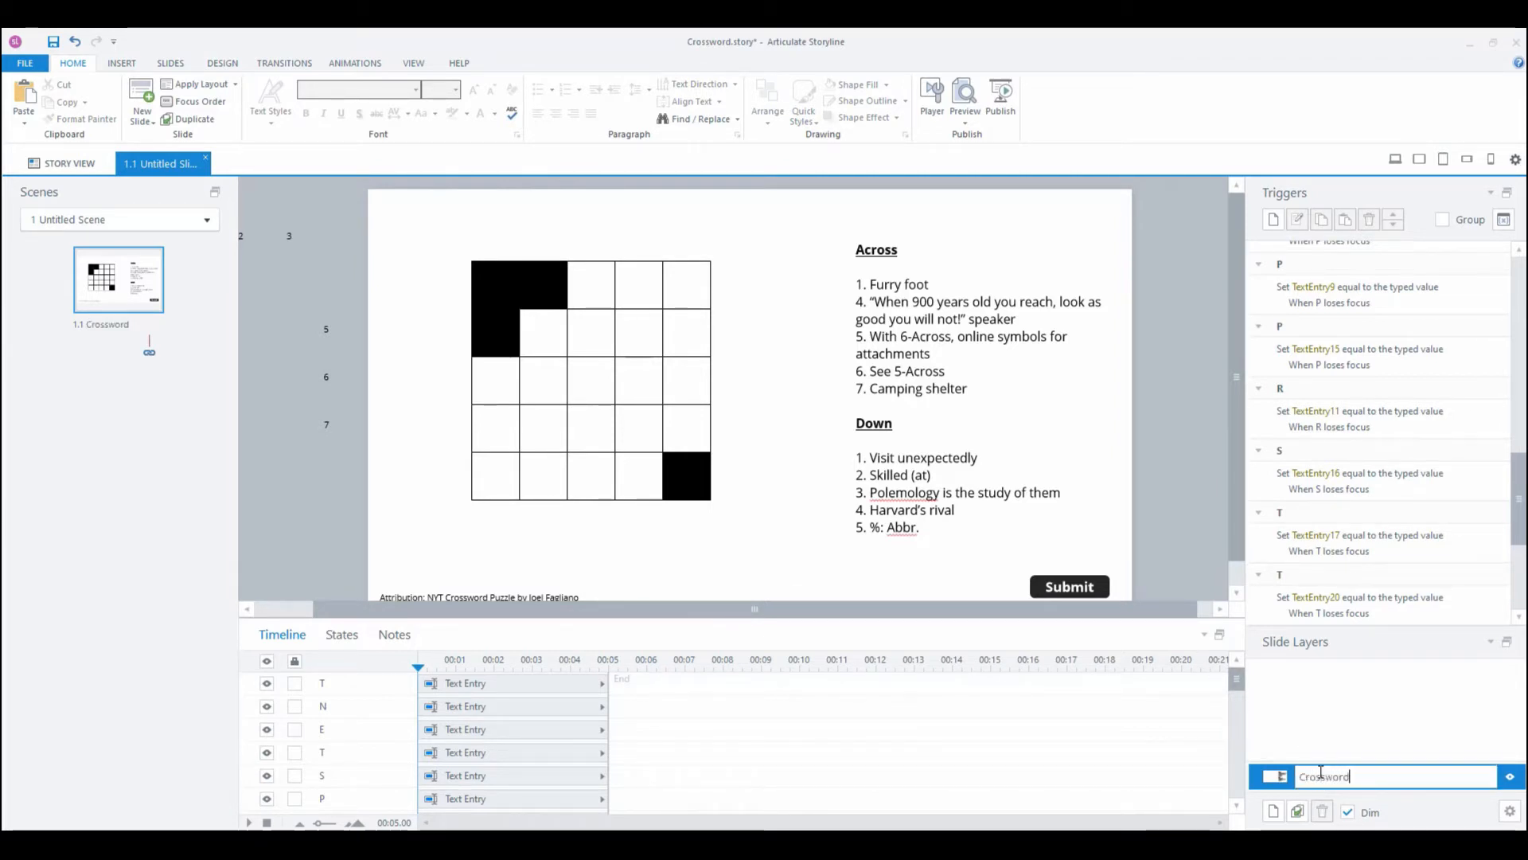
key("Return")
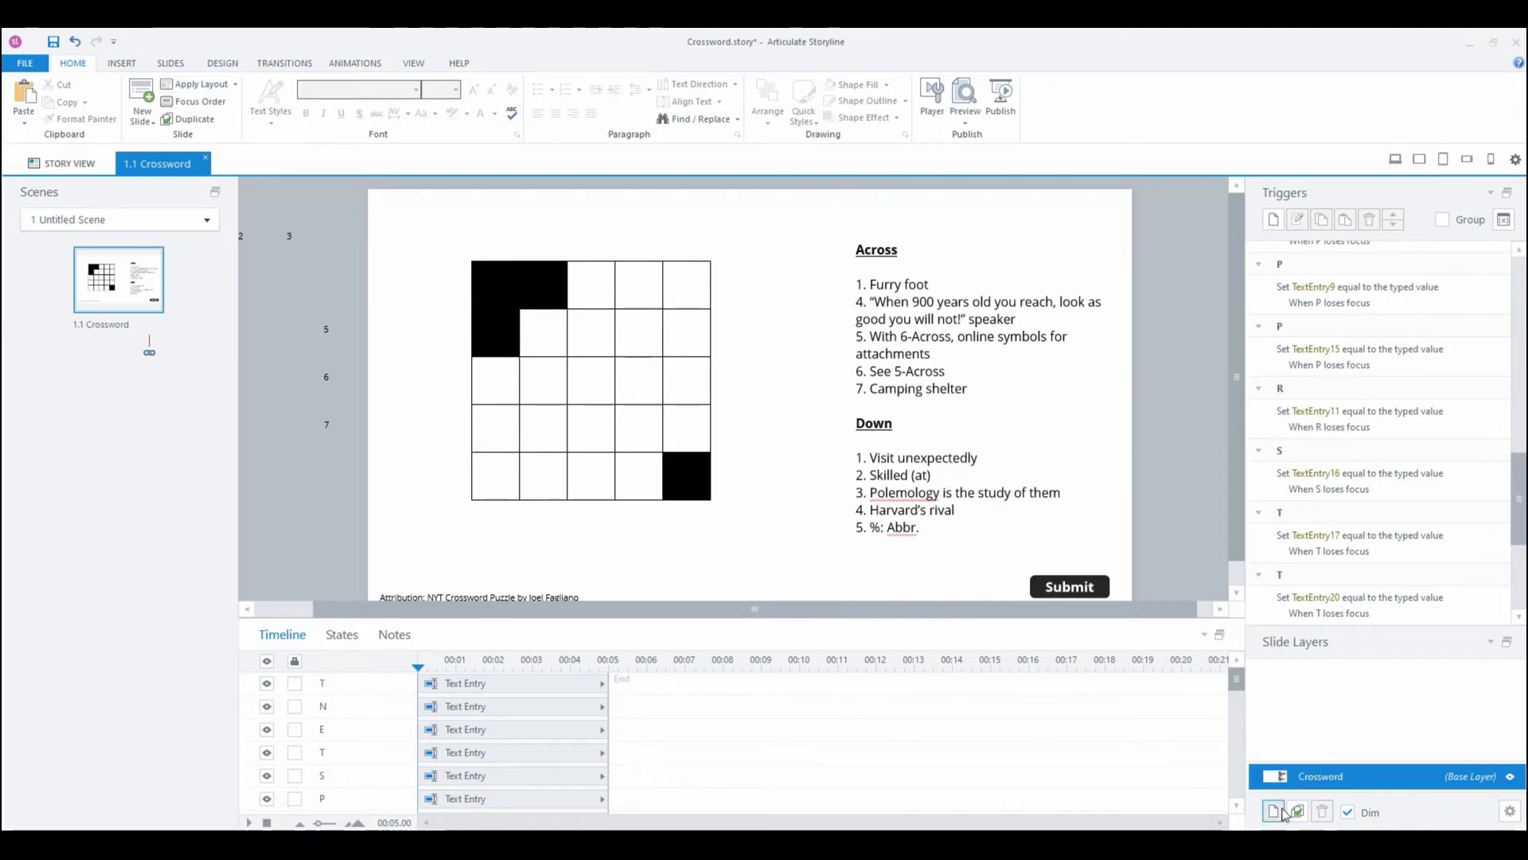
Step: Add a new slide layer and hide the Clues and Submit button on it
left_click(1274, 811)
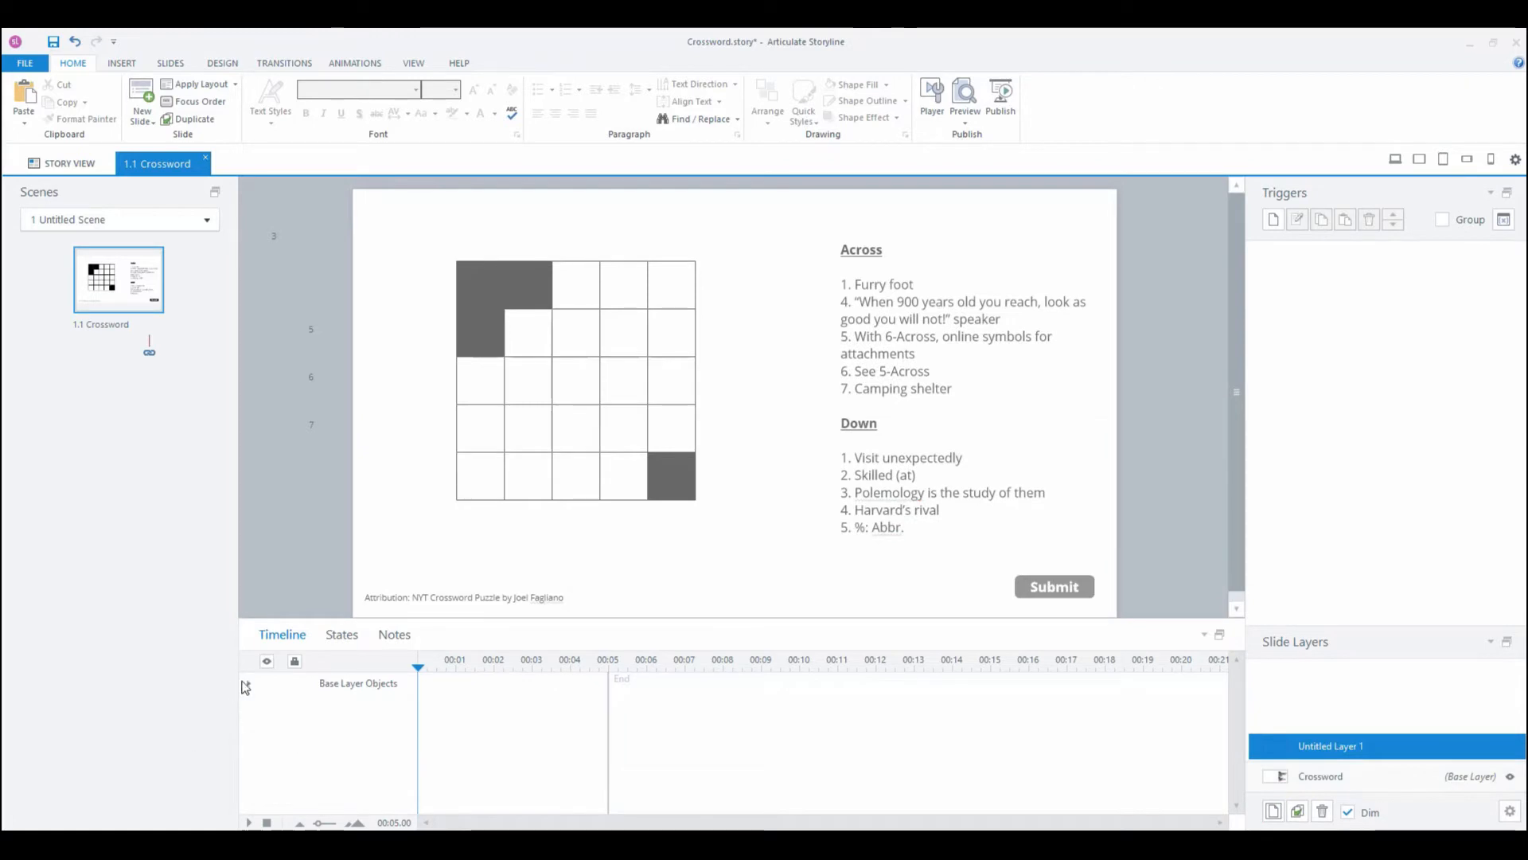
left_click(250, 682)
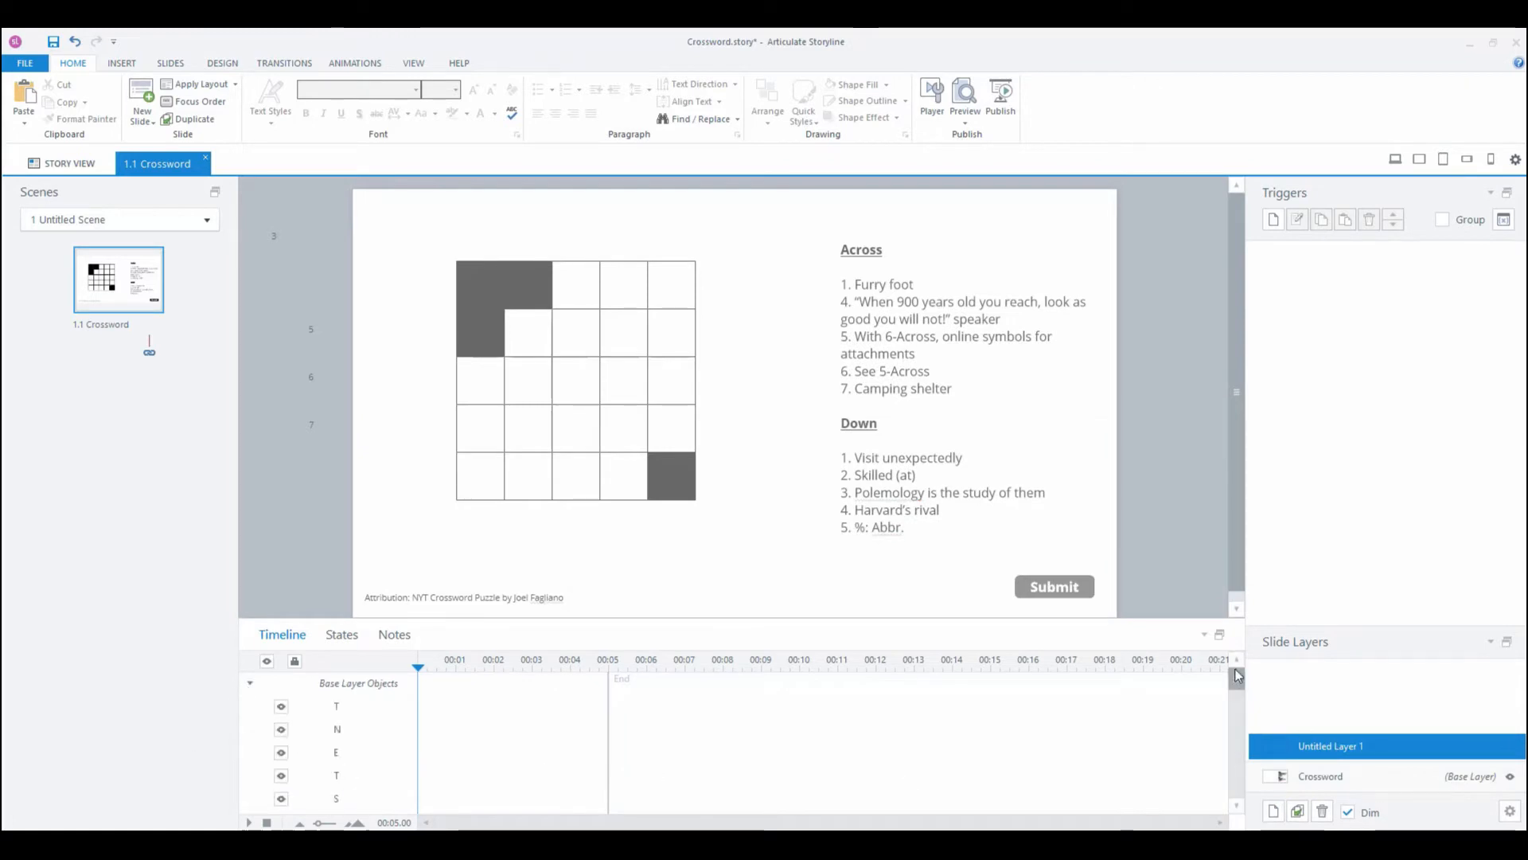
left_click(249, 683)
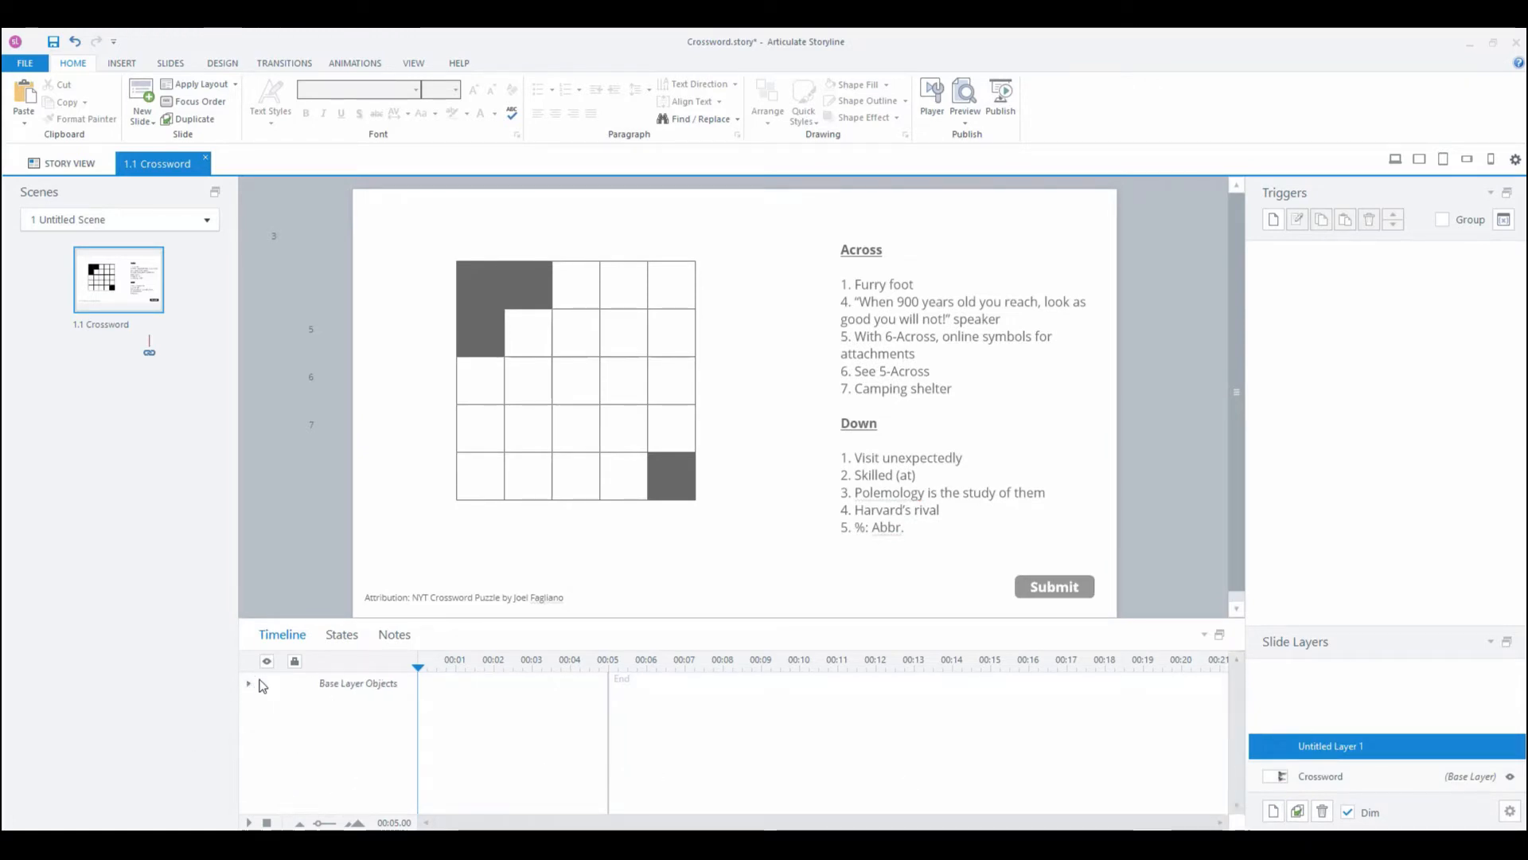
left_click(248, 682)
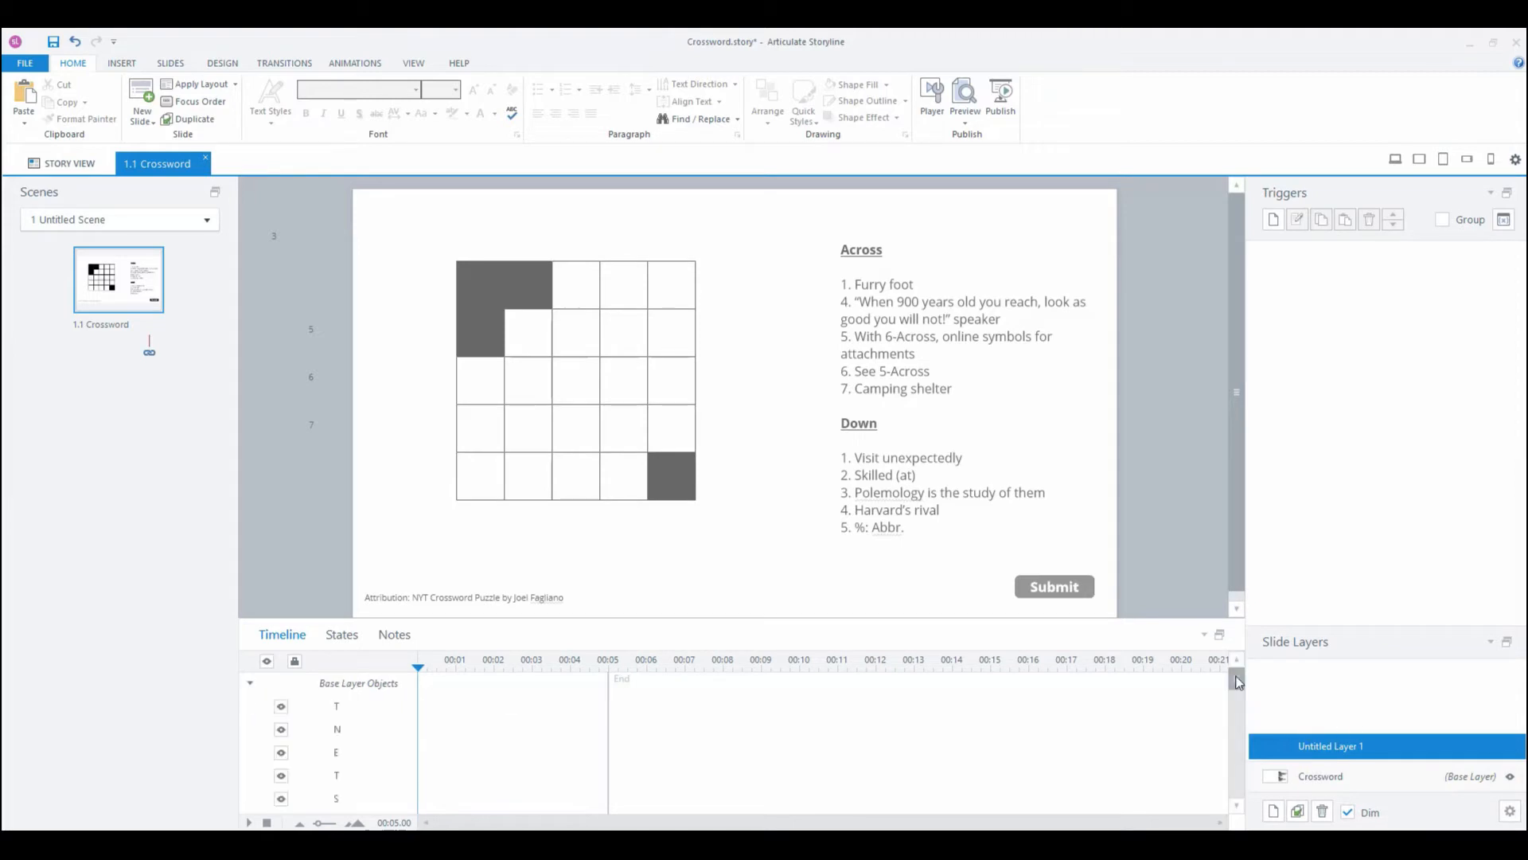
scroll("down", 3)
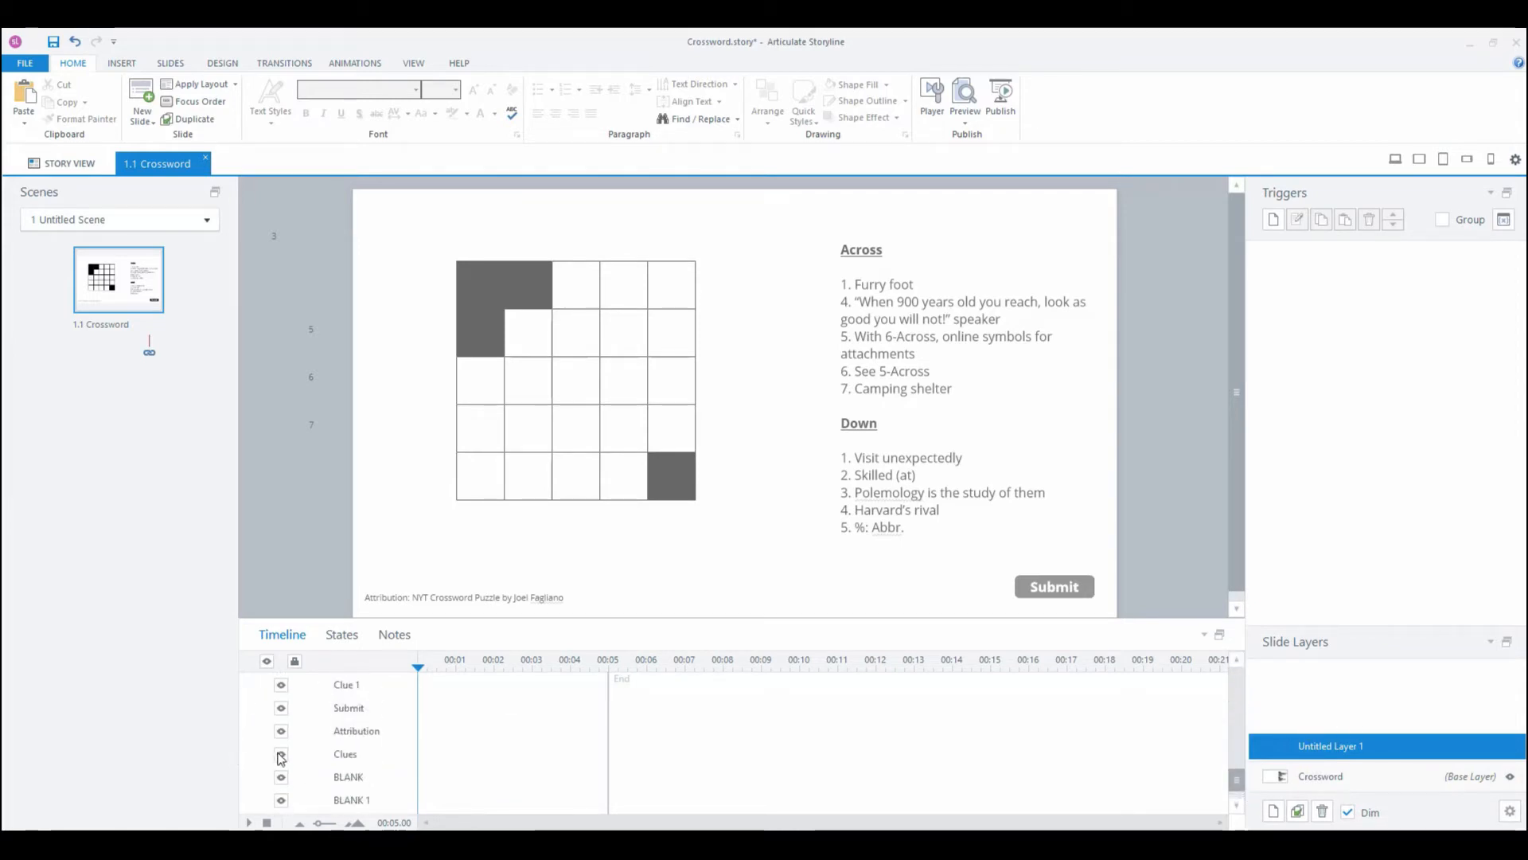
mouse_move(282, 754)
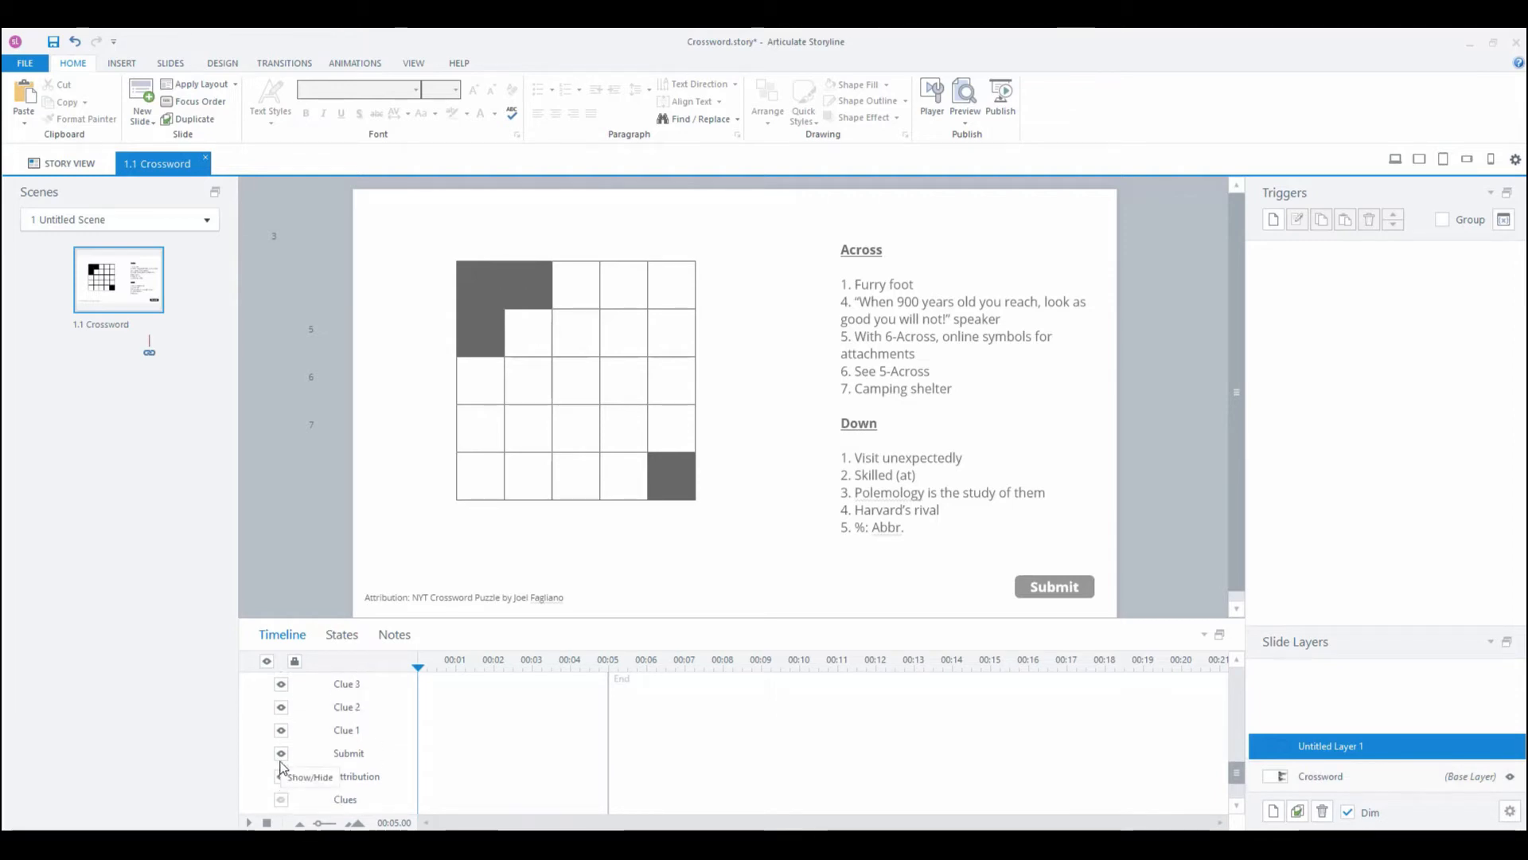
left_click(282, 752)
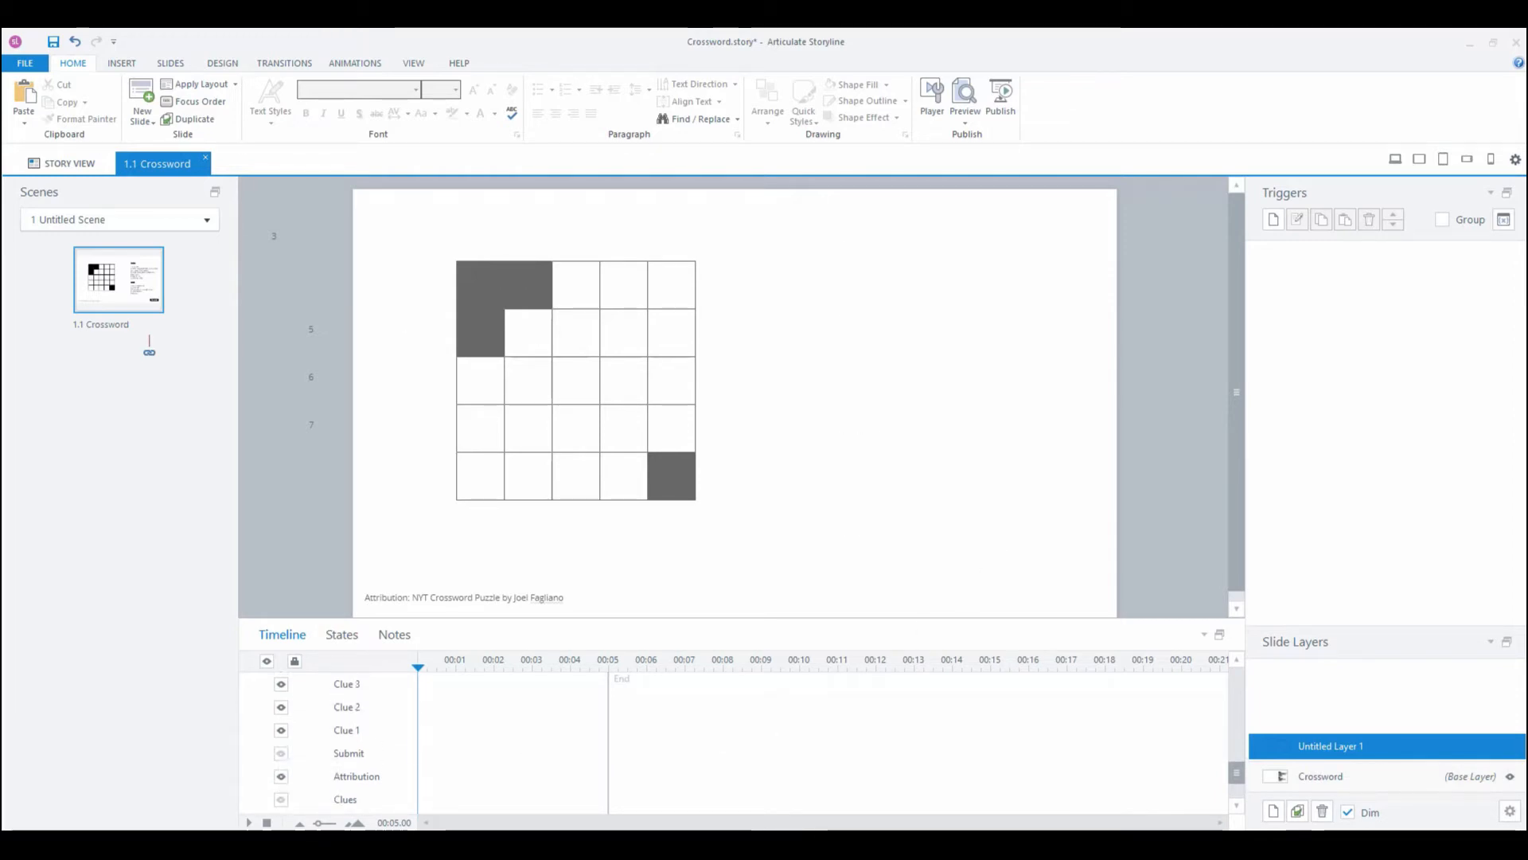
Step: Add an 18 pt, no-fill, black-outlined box reading 'Good job! You got all of the words!'
left_click(121, 62)
type("Good job! You got all of the words!")
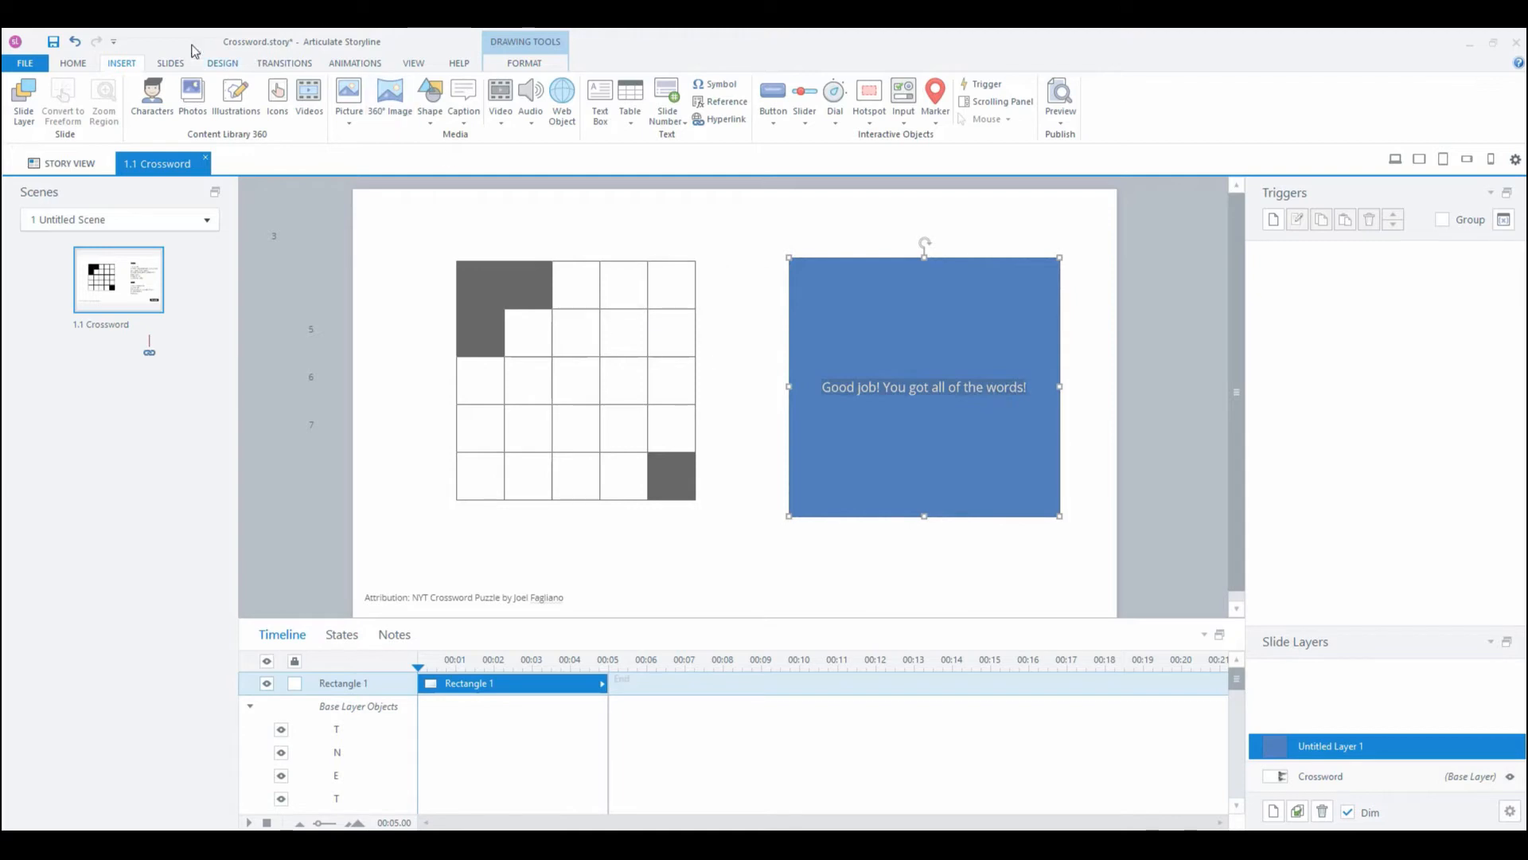
left_click(73, 62)
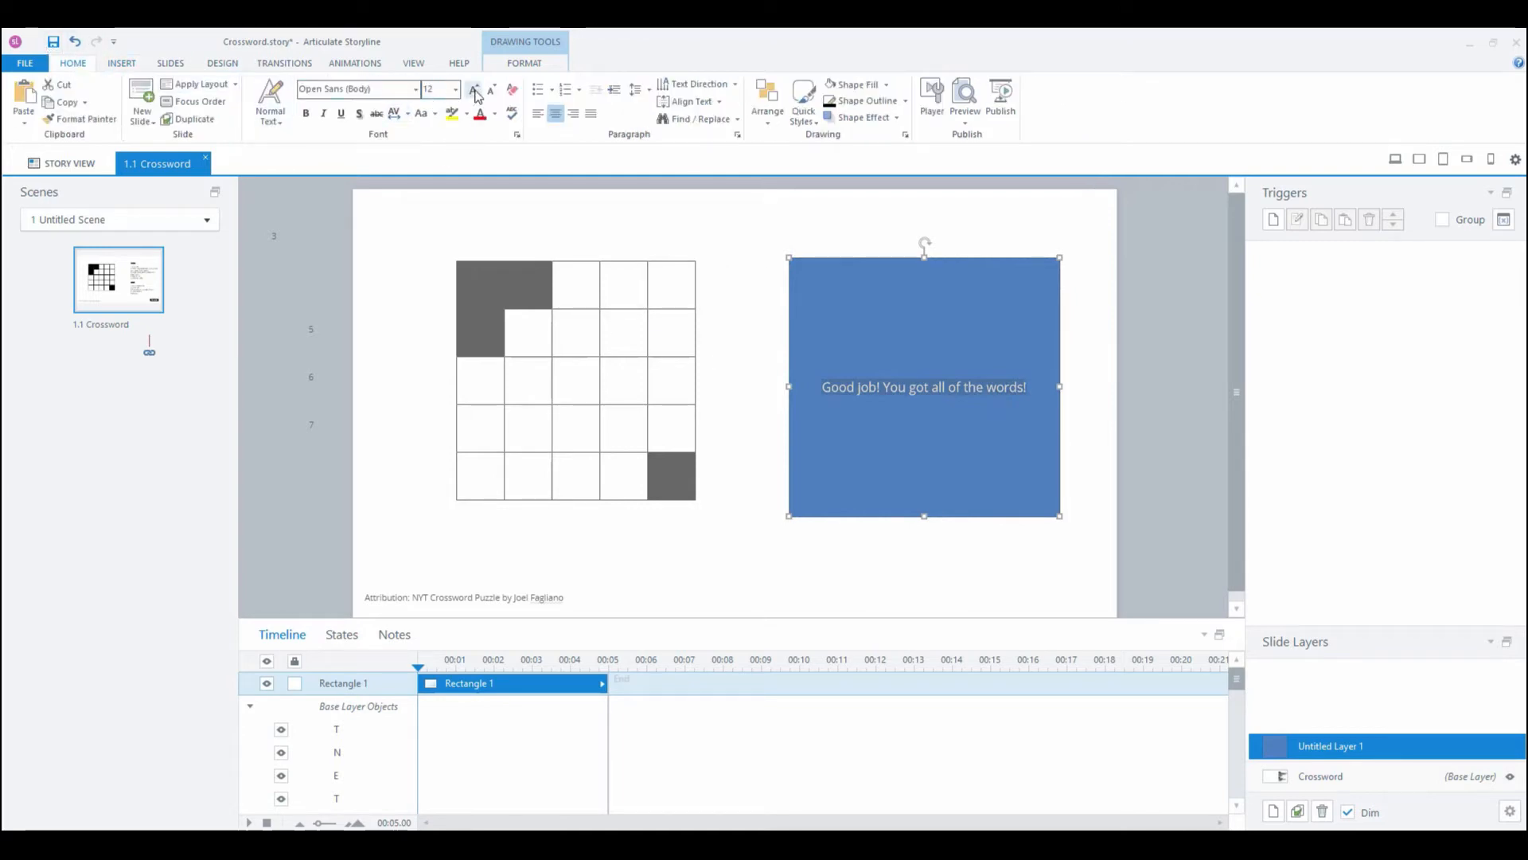
left_click(494, 113)
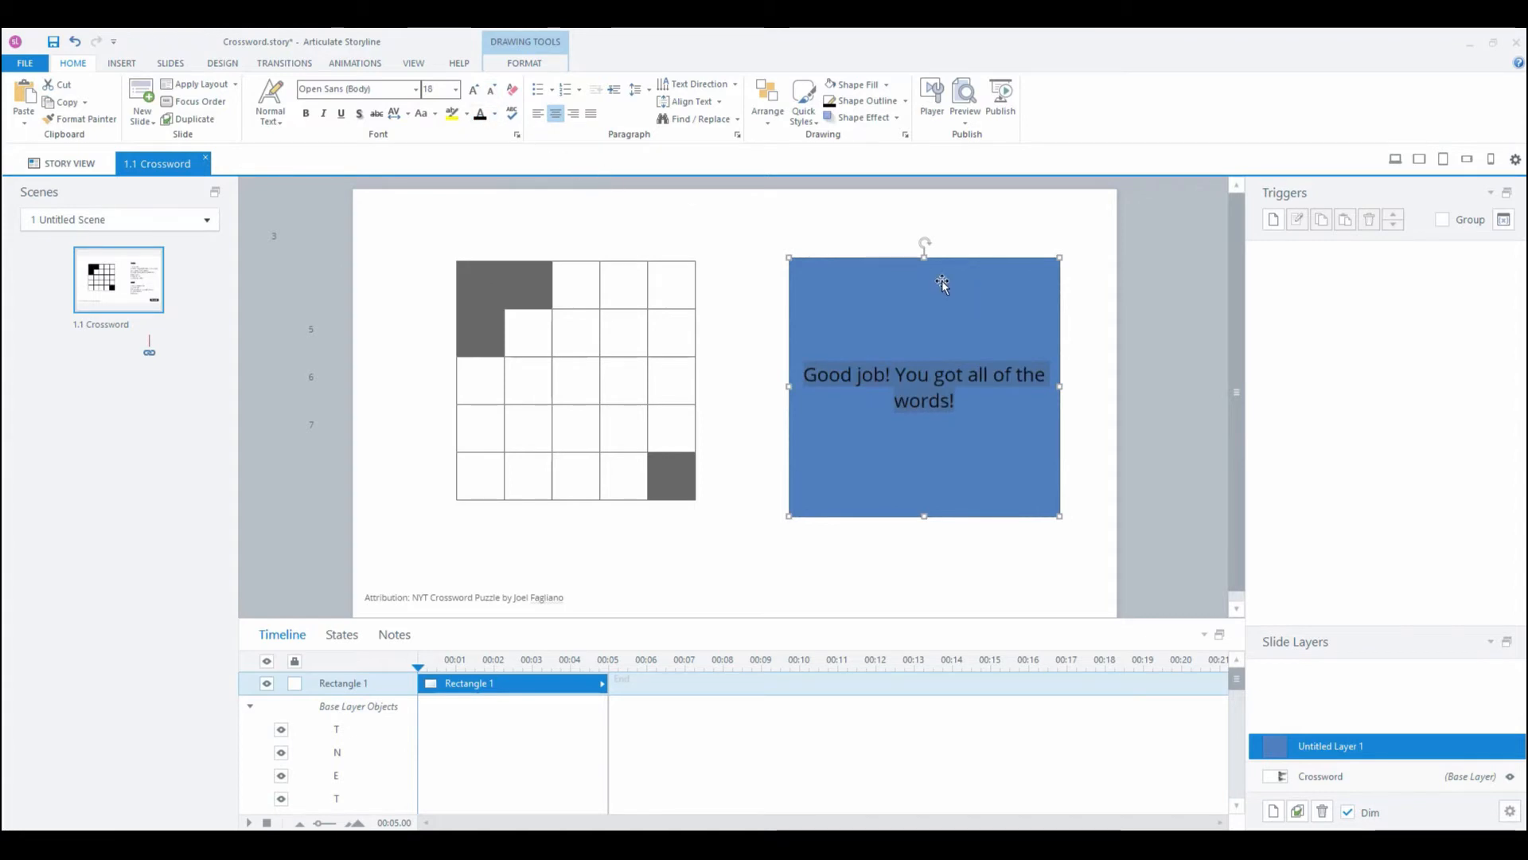
left_click(855, 85)
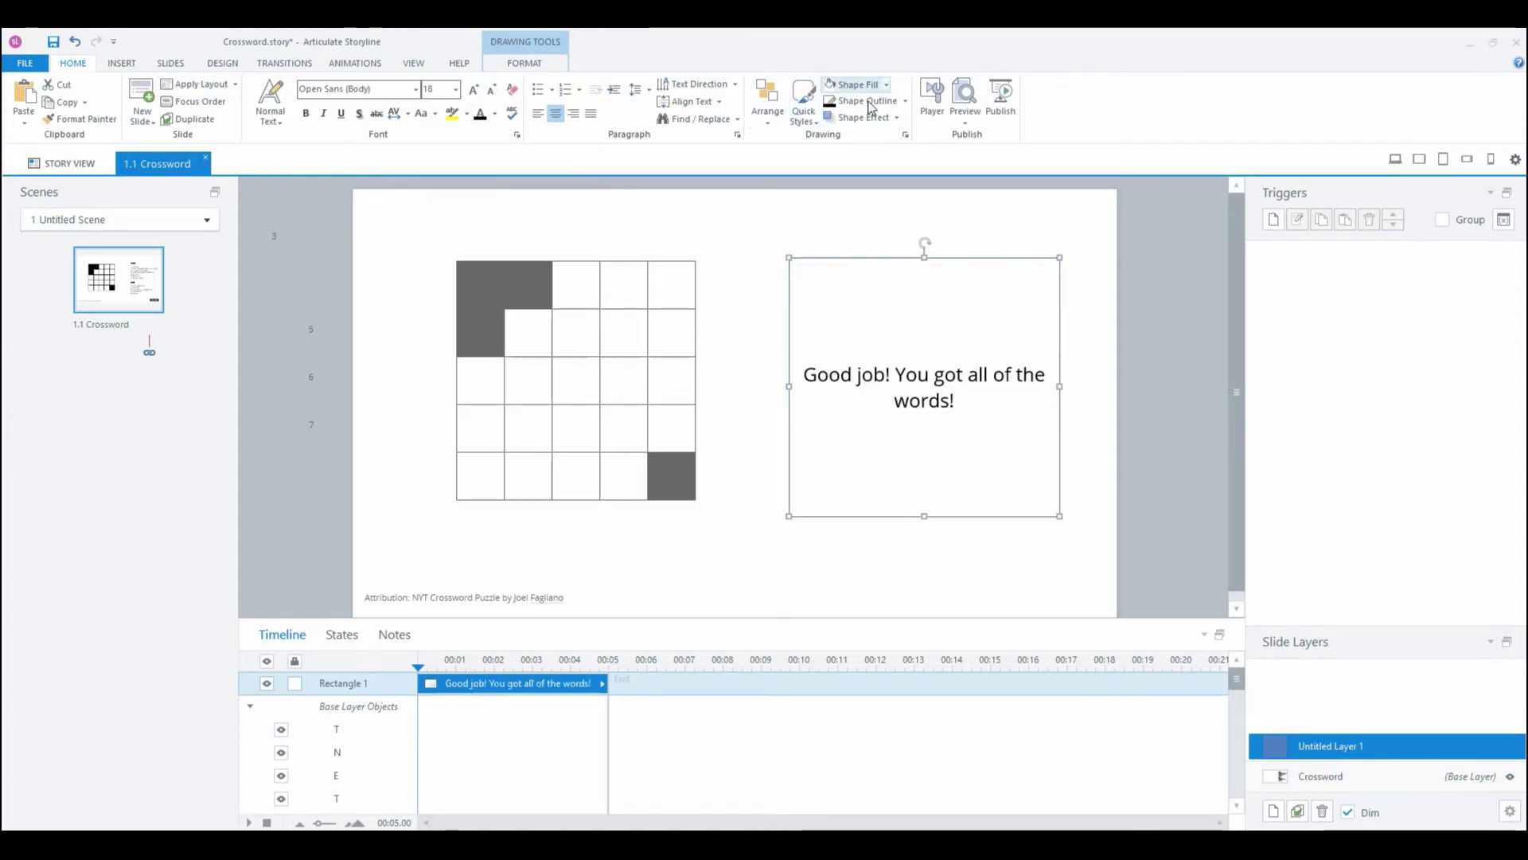
left_click(867, 100)
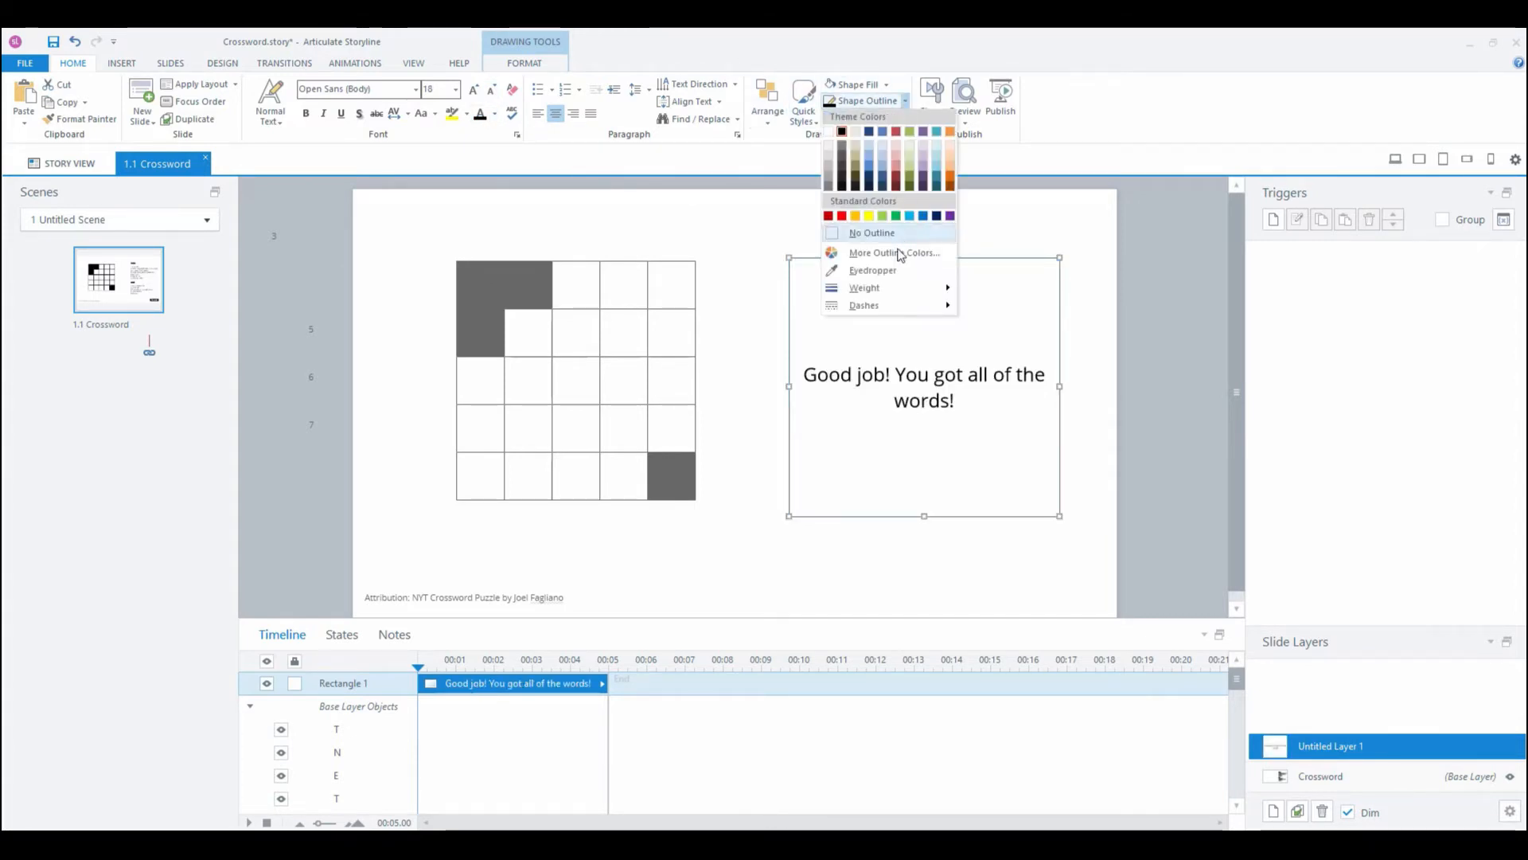
left_click(863, 288)
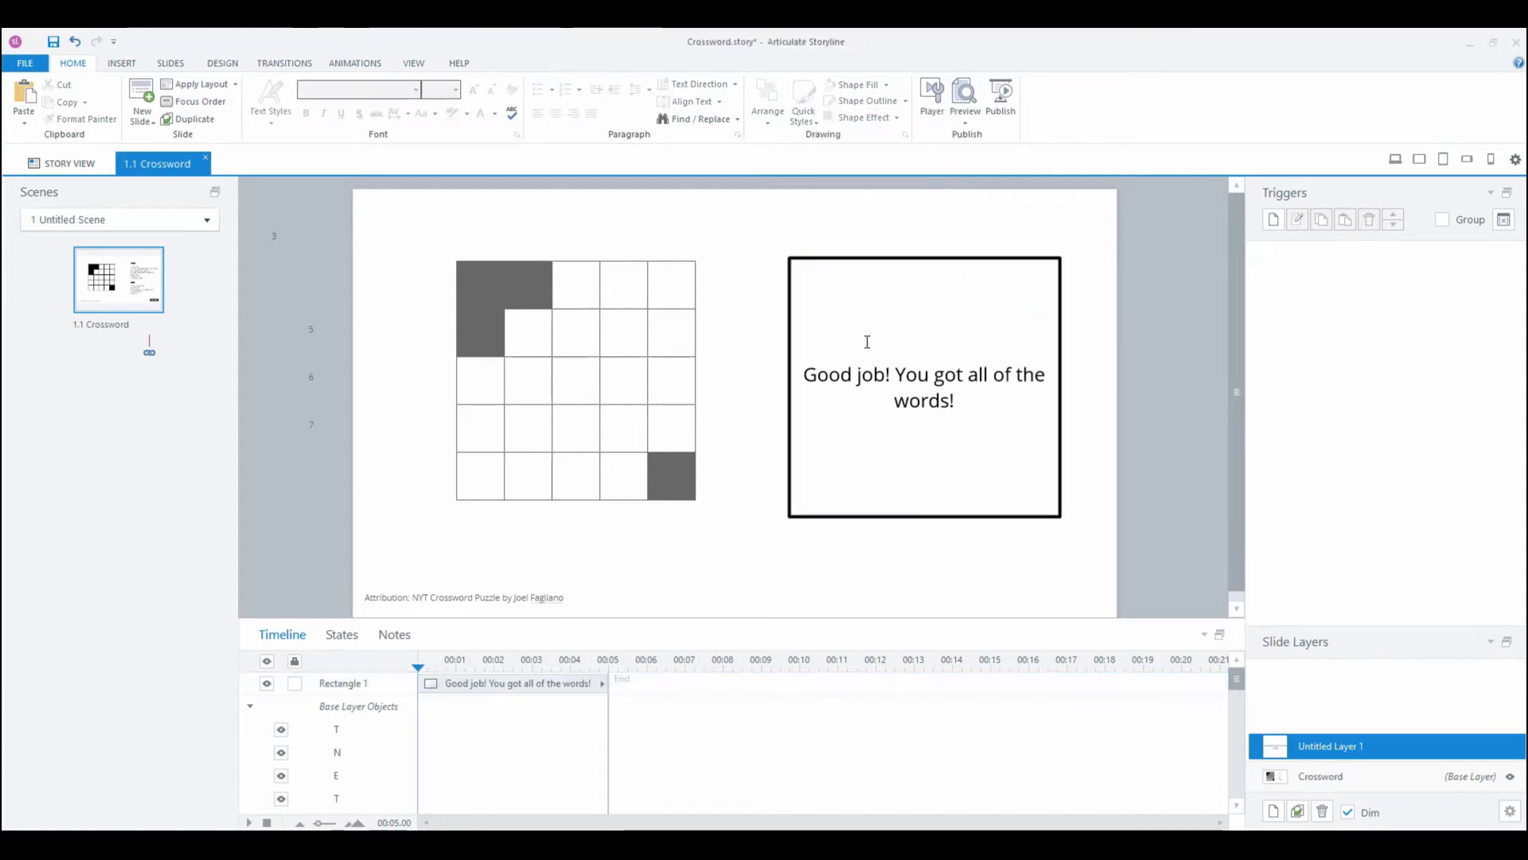
Step: Copy the Submit button from the base layer onto the new layer as Continue
left_click(121, 62)
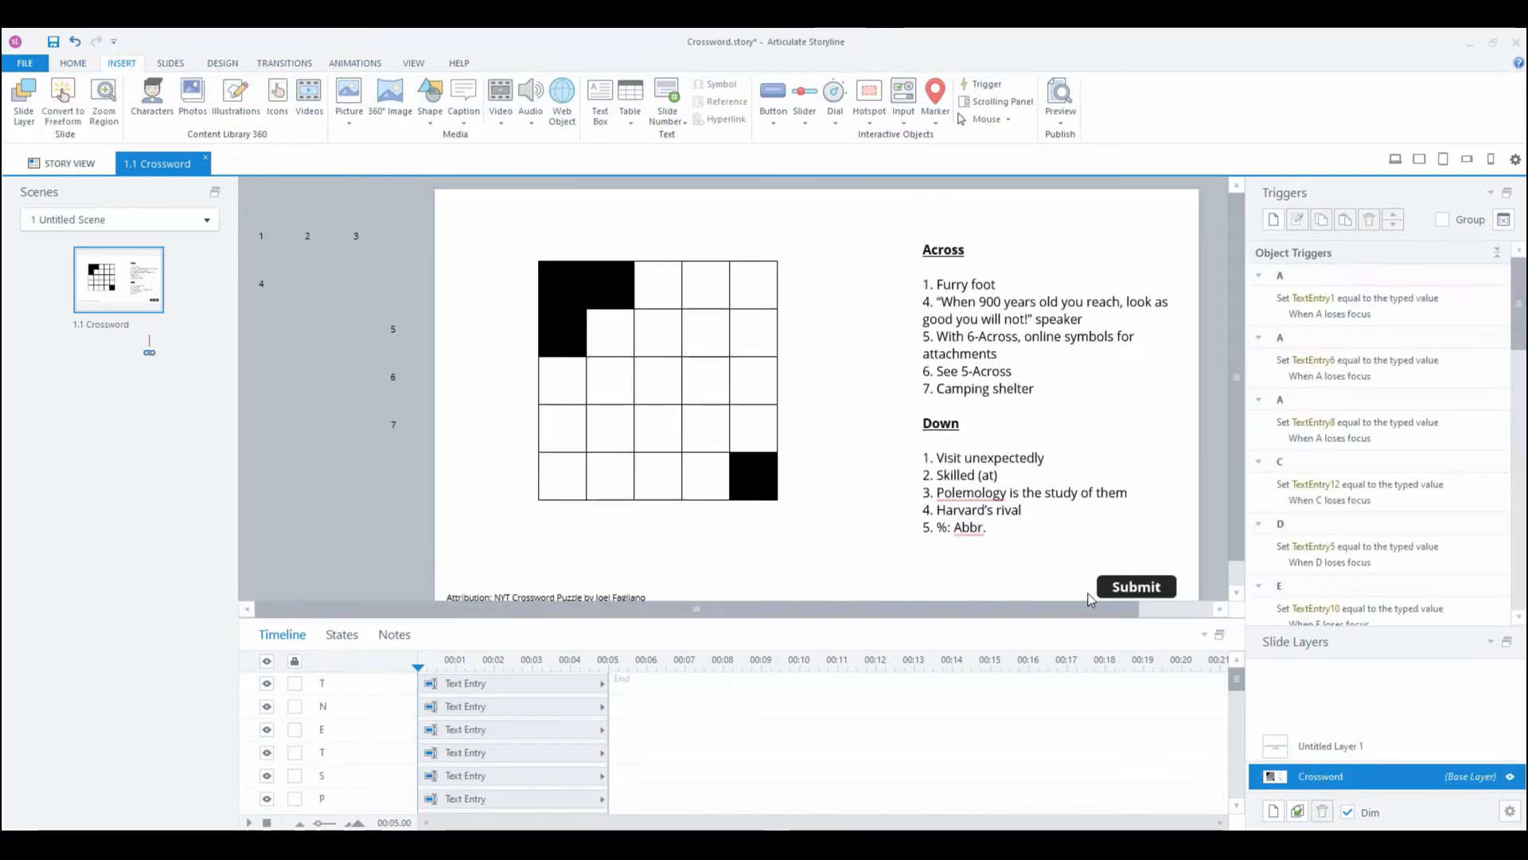
left_click(1136, 586)
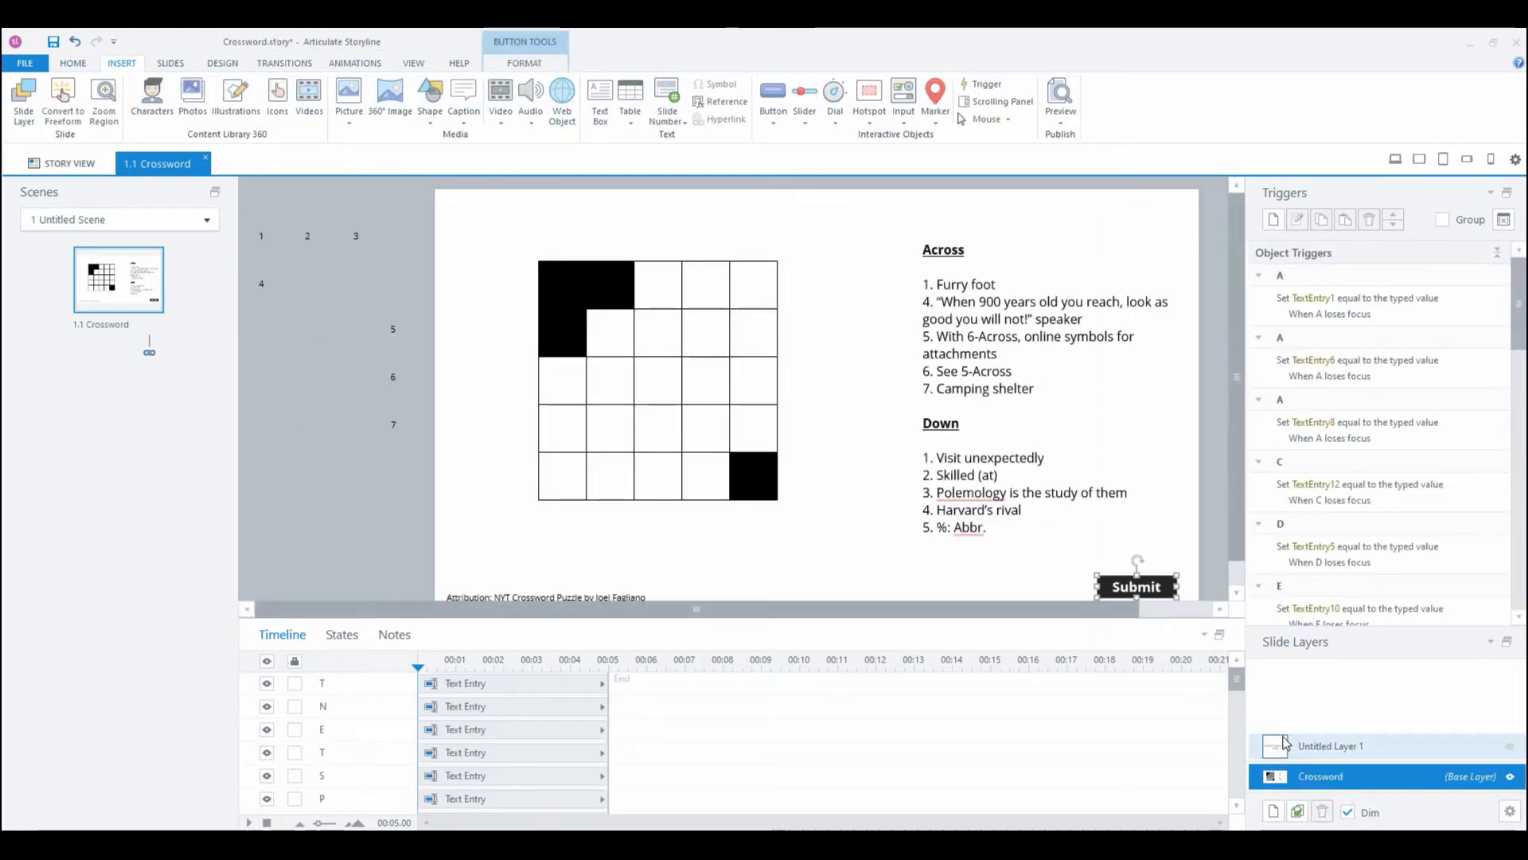
left_click(1330, 746)
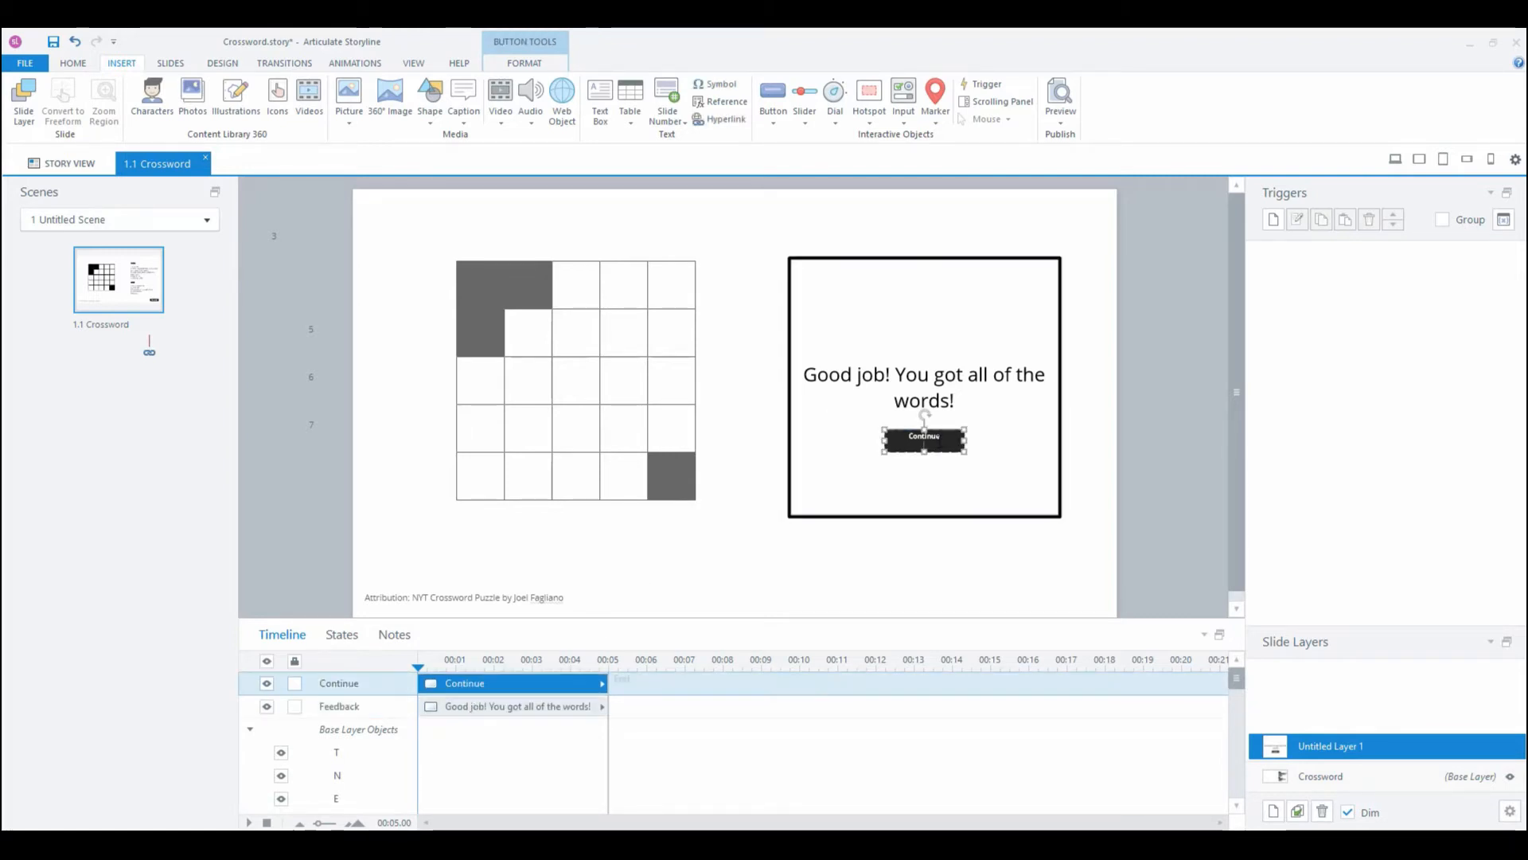
left_click(1159, 494)
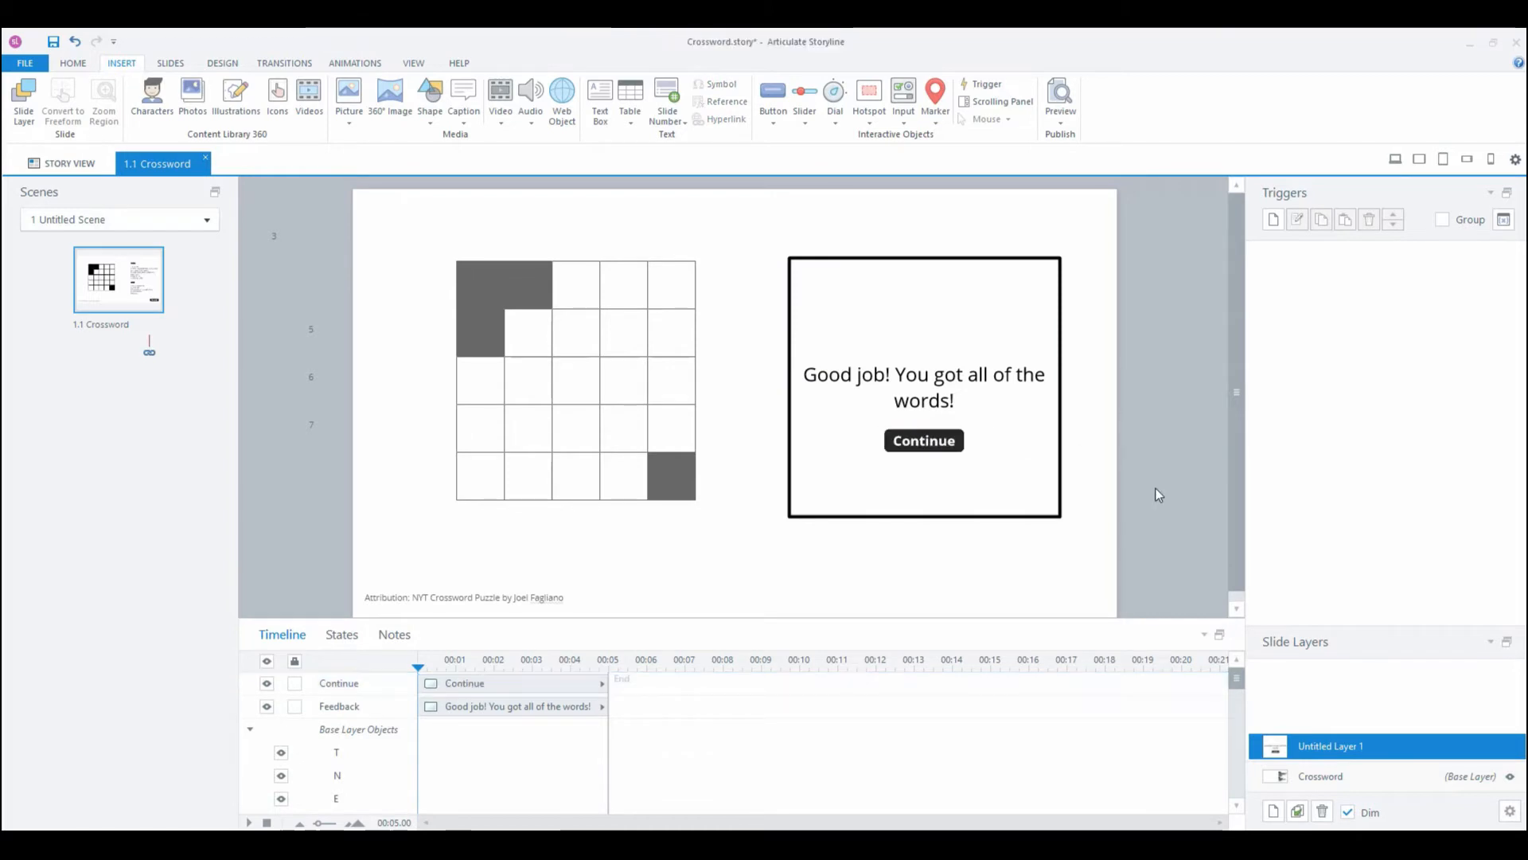
mouse_move(1227, 337)
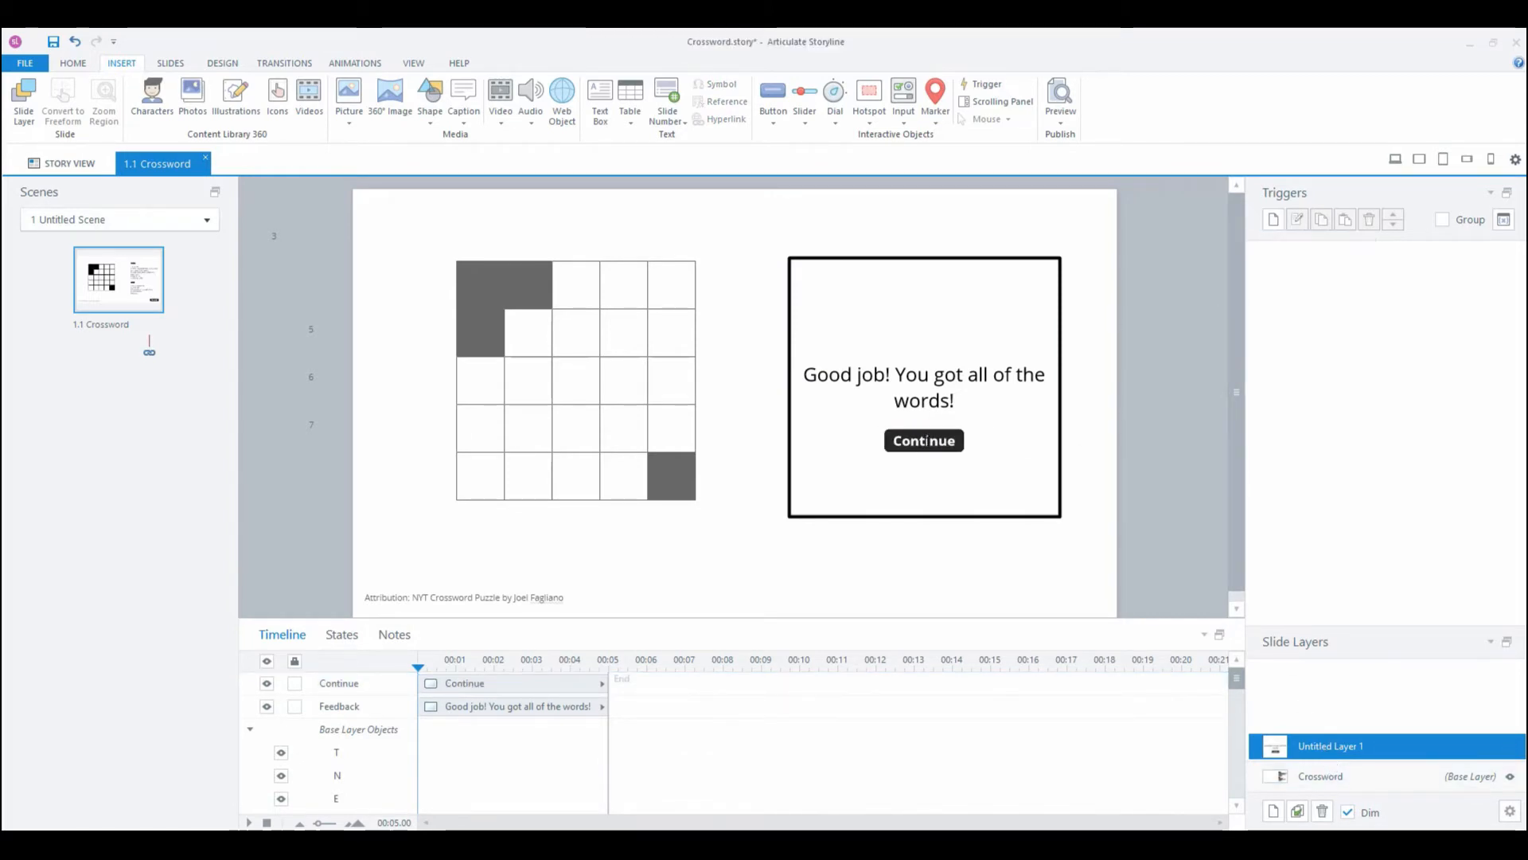
Step: Give Continue a next-slide trigger and rename Untitled Layer 1 to 'Correct'
left_click(924, 439)
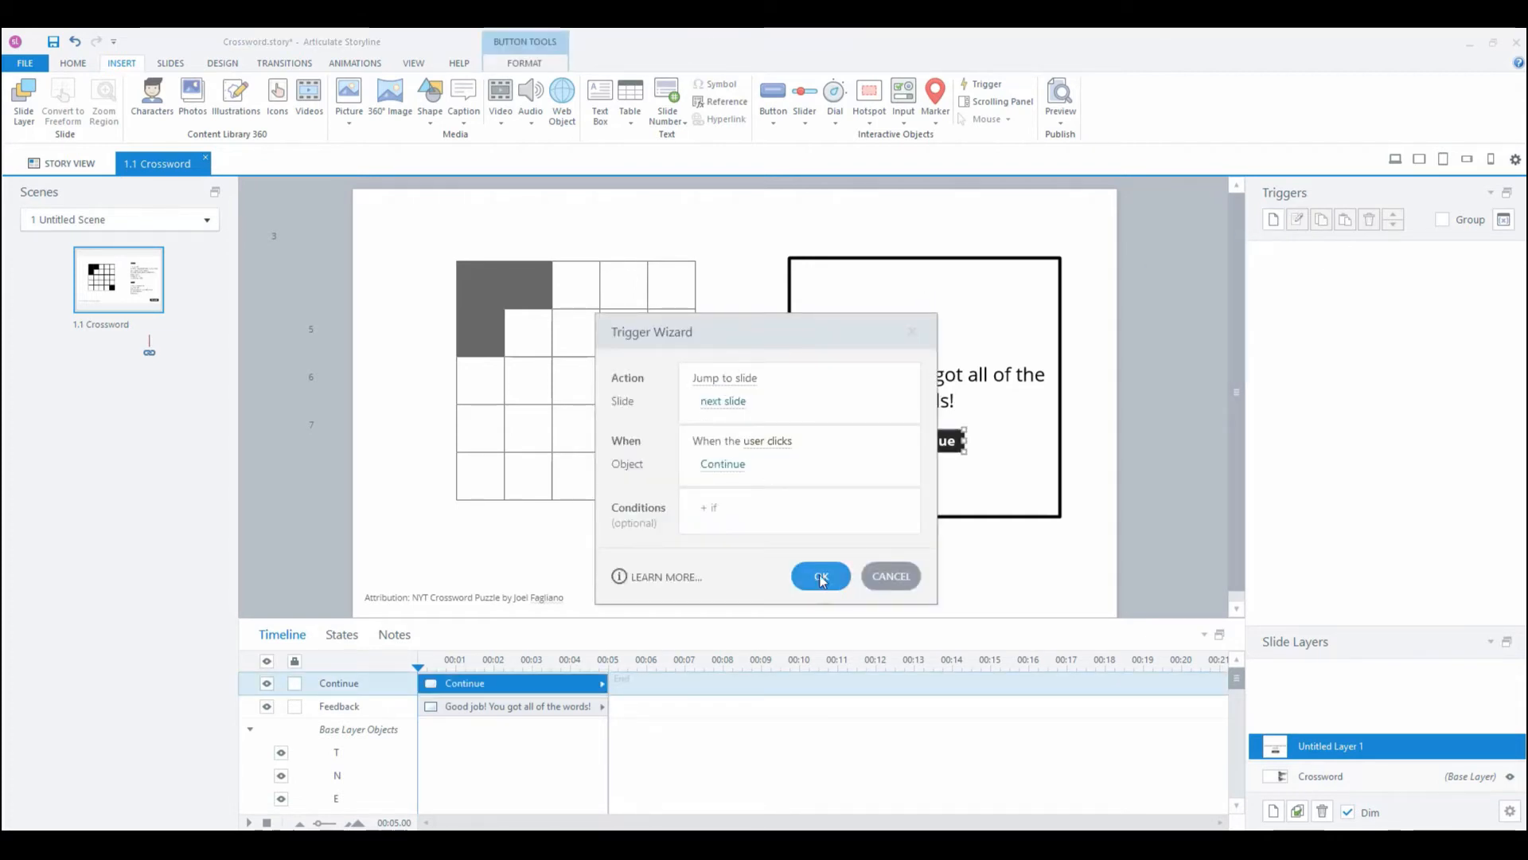
left_click(820, 577)
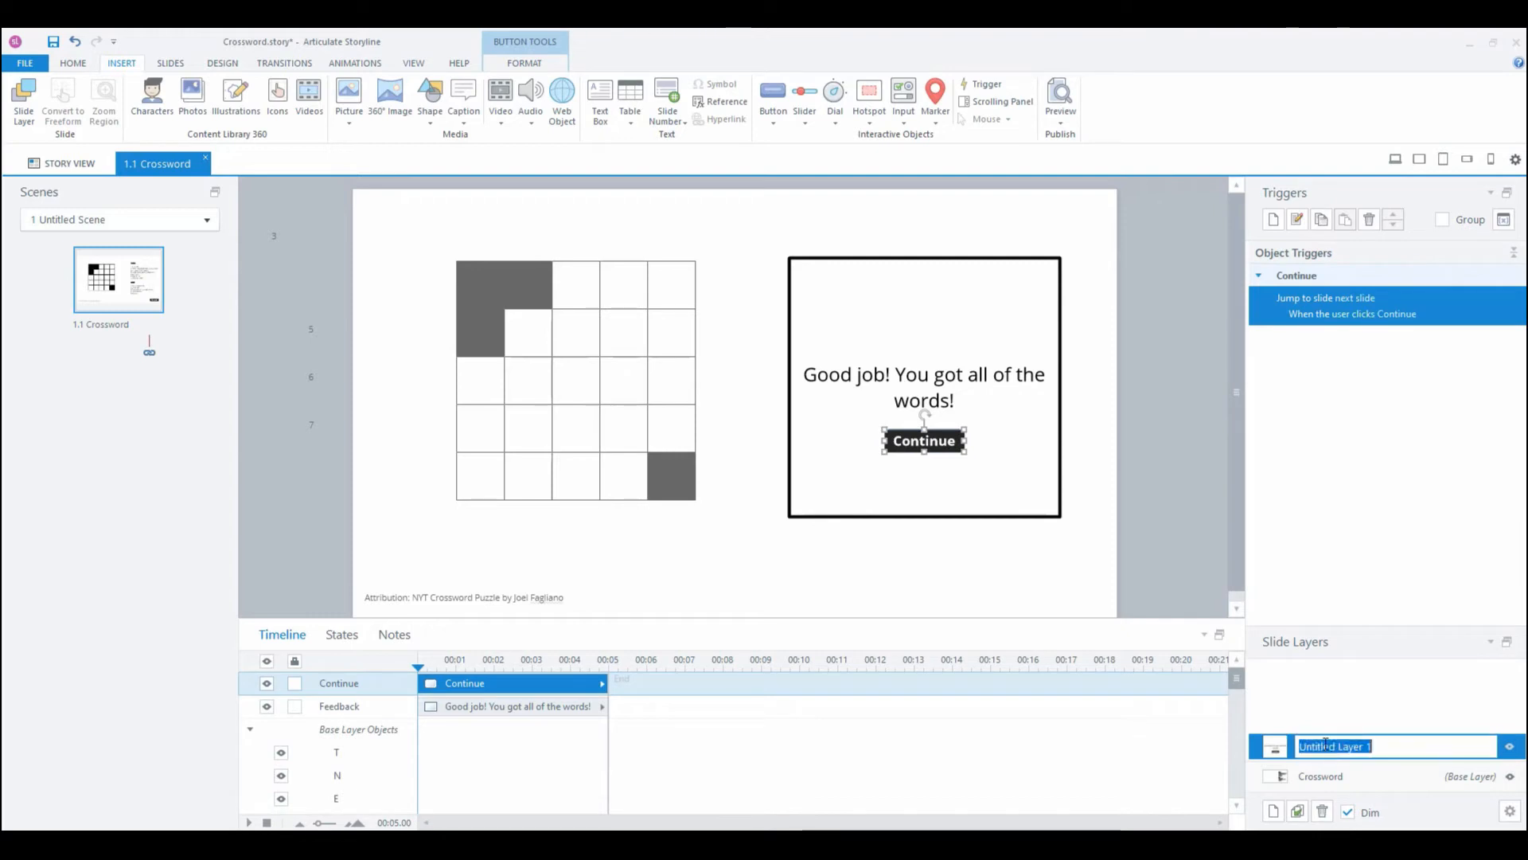
right_click(1355, 746)
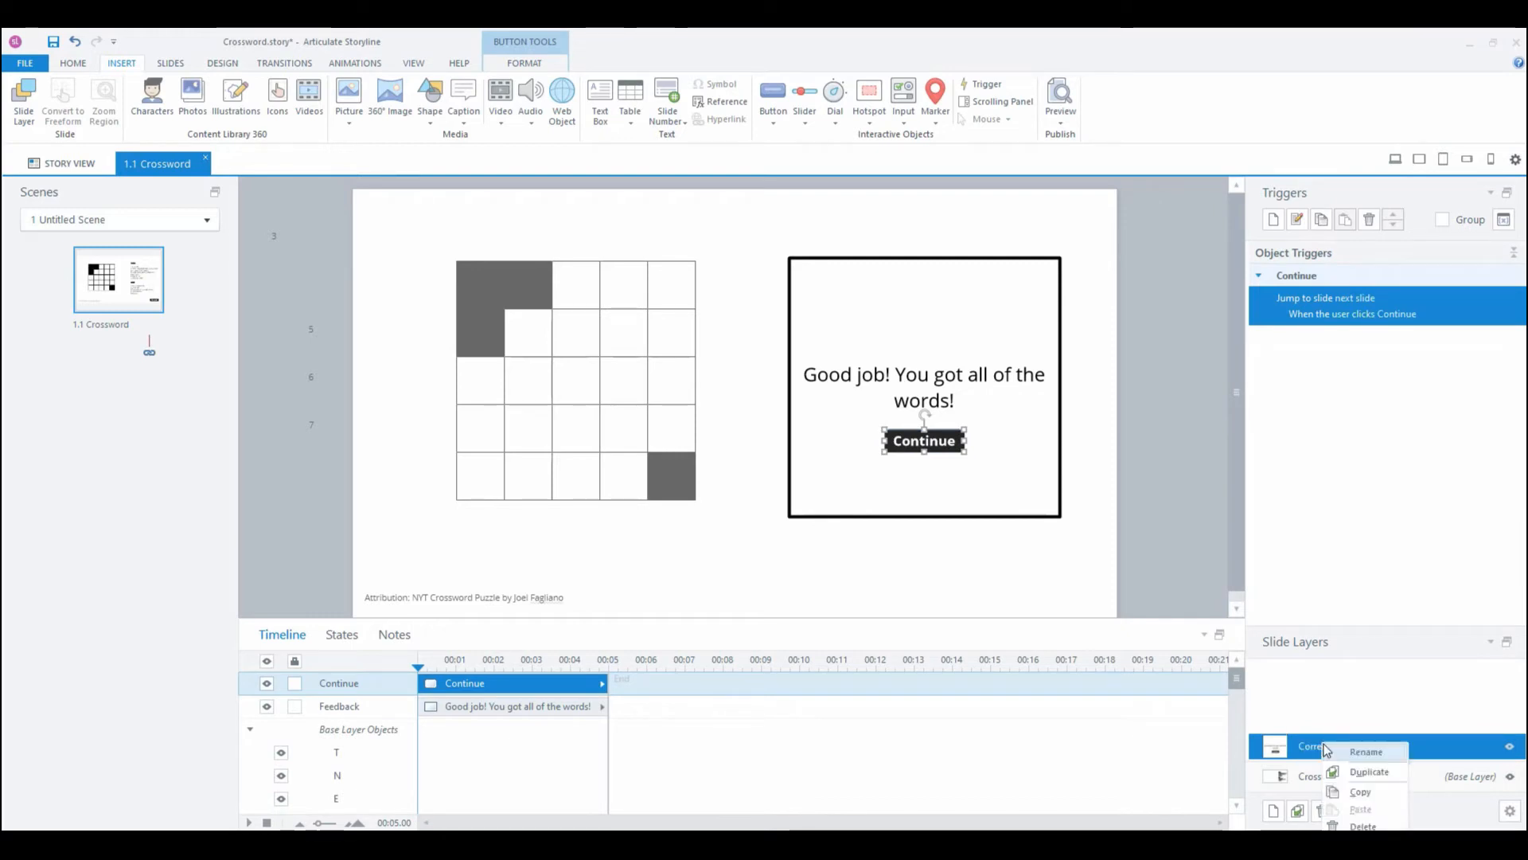
Step: Duplicate the Correct layer as Try Again, reading 'You did not get all of the words. Try again.'
left_click(1369, 771)
type("You did not g")
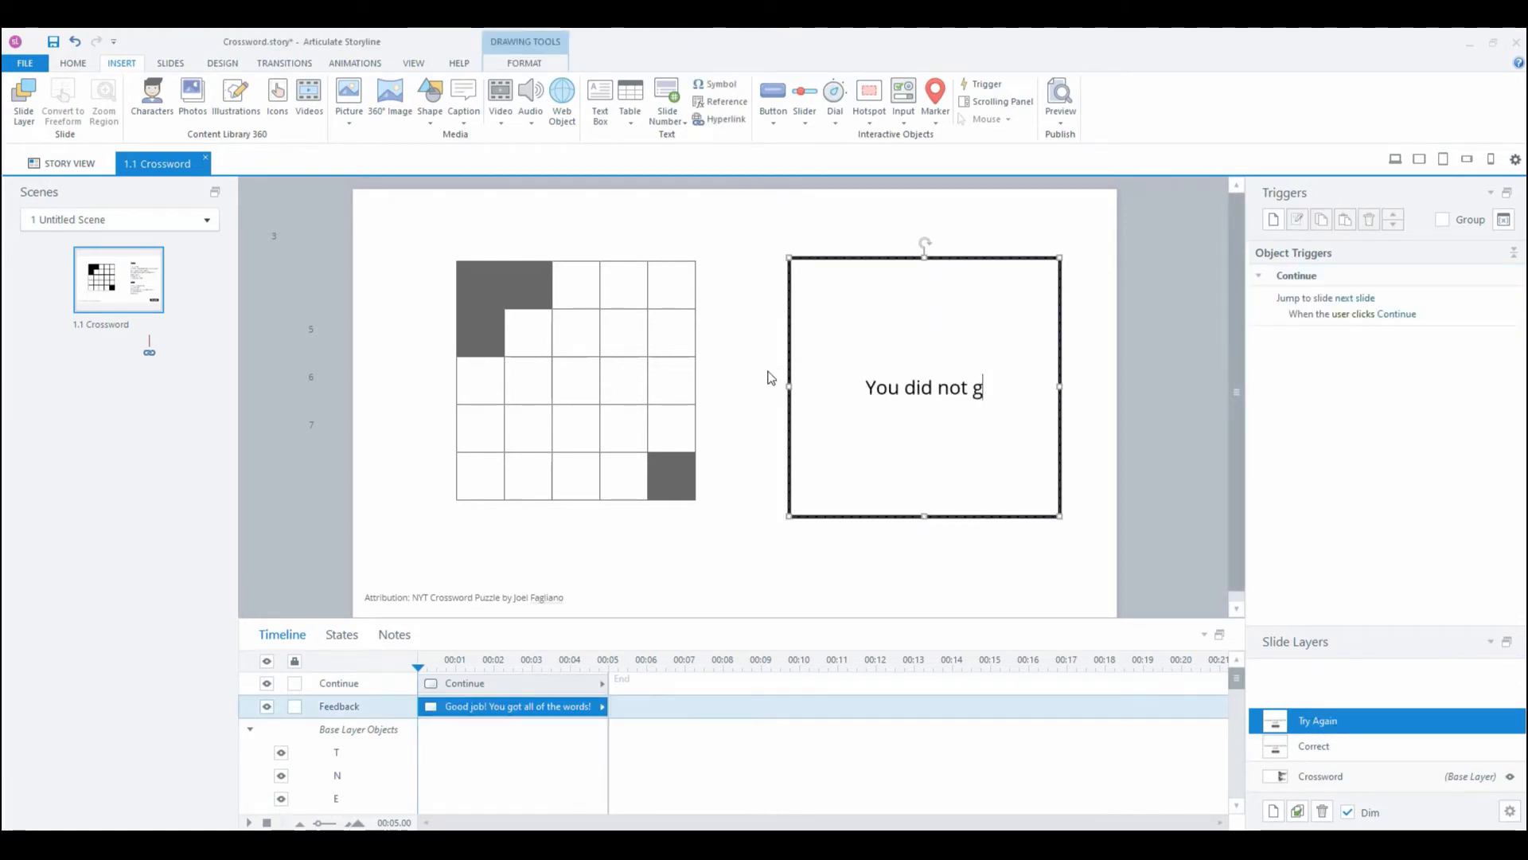
type("et all of the words.")
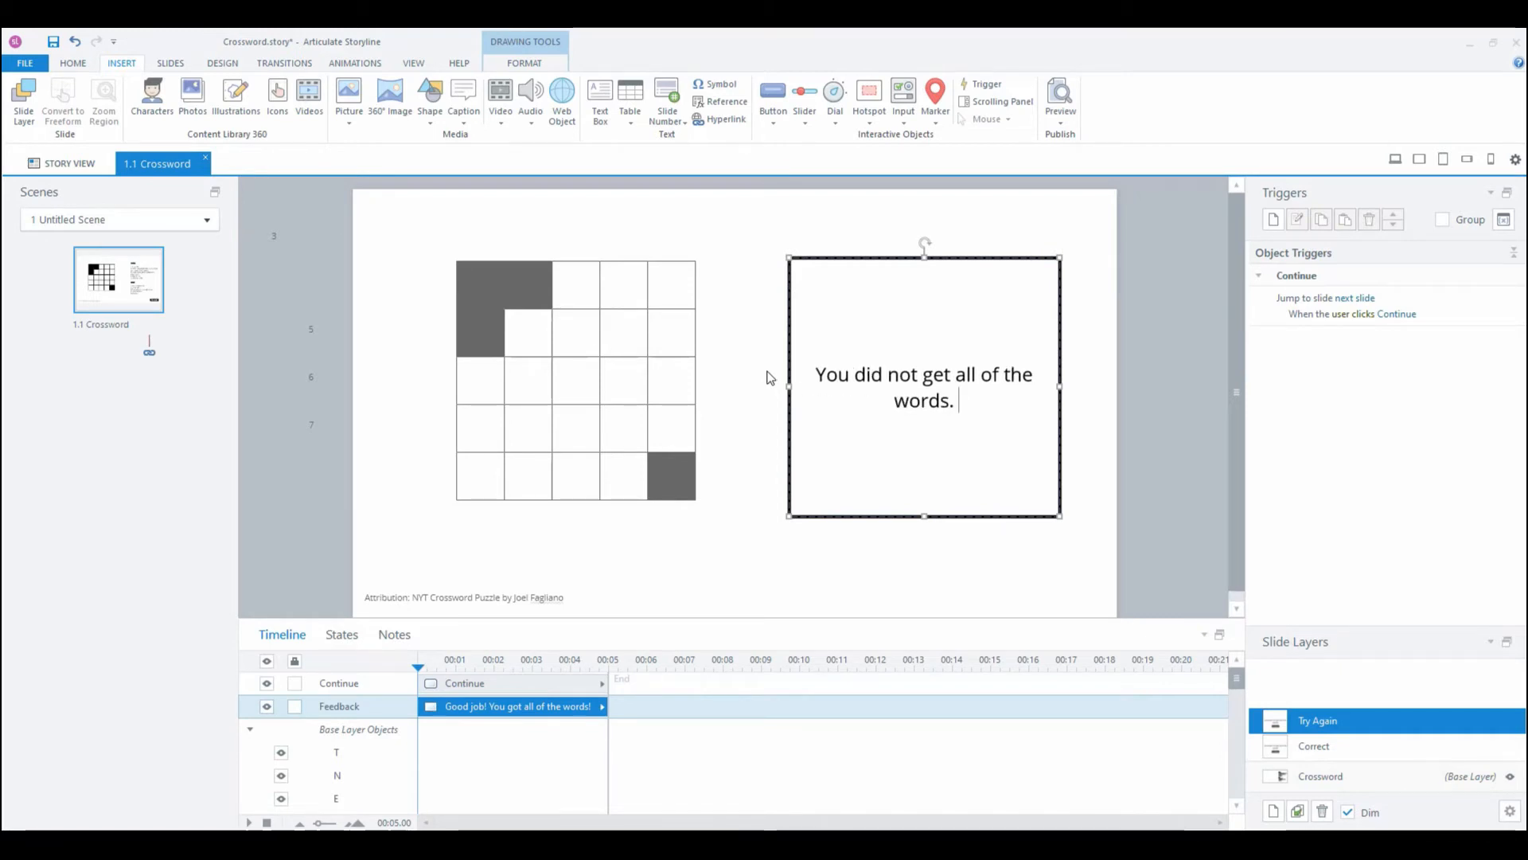
type("Try again.")
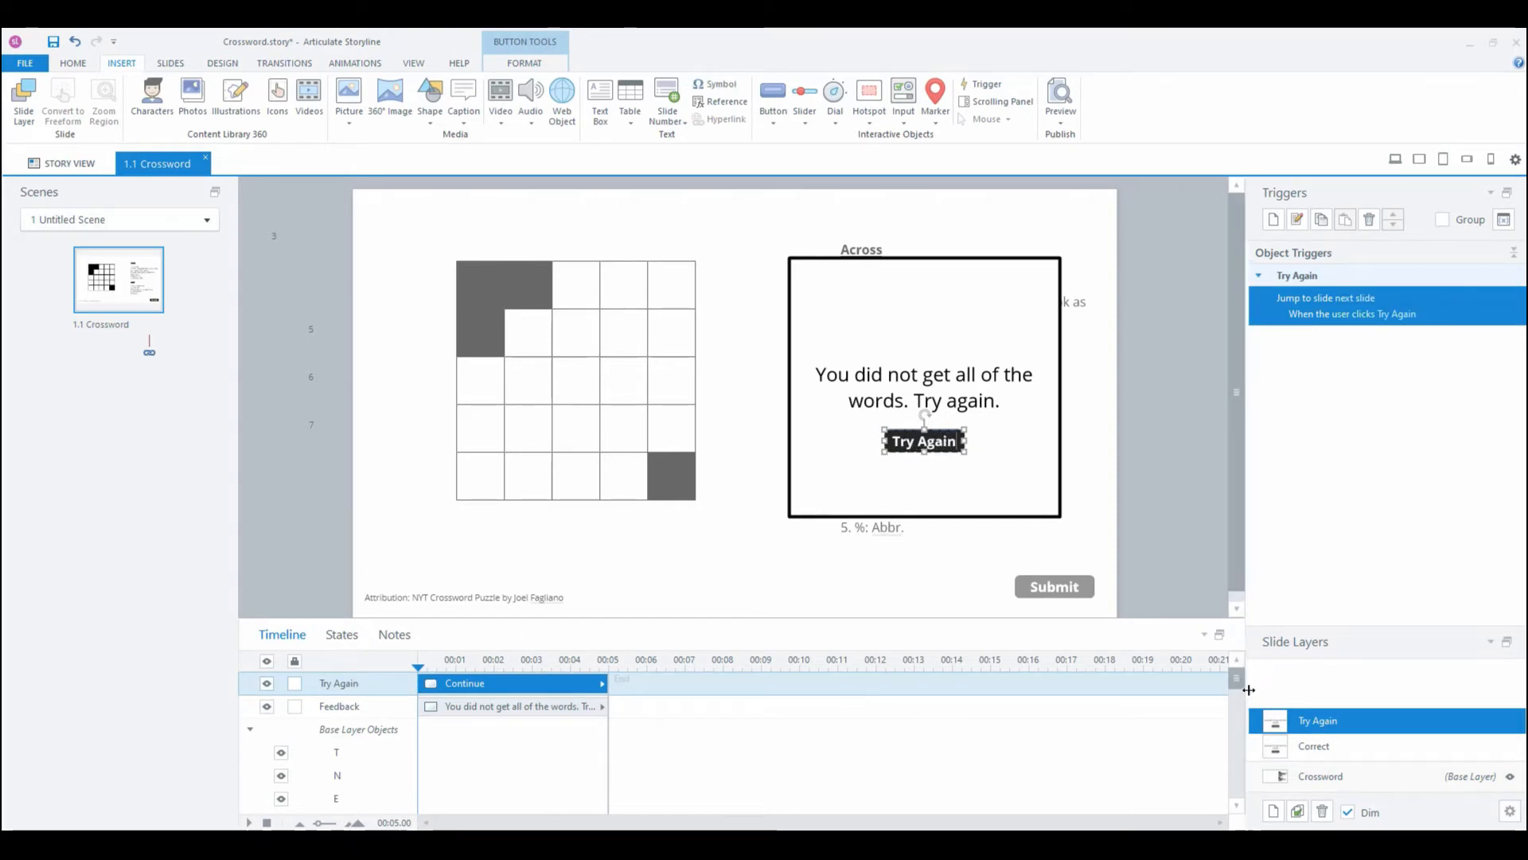
scroll("down", 3)
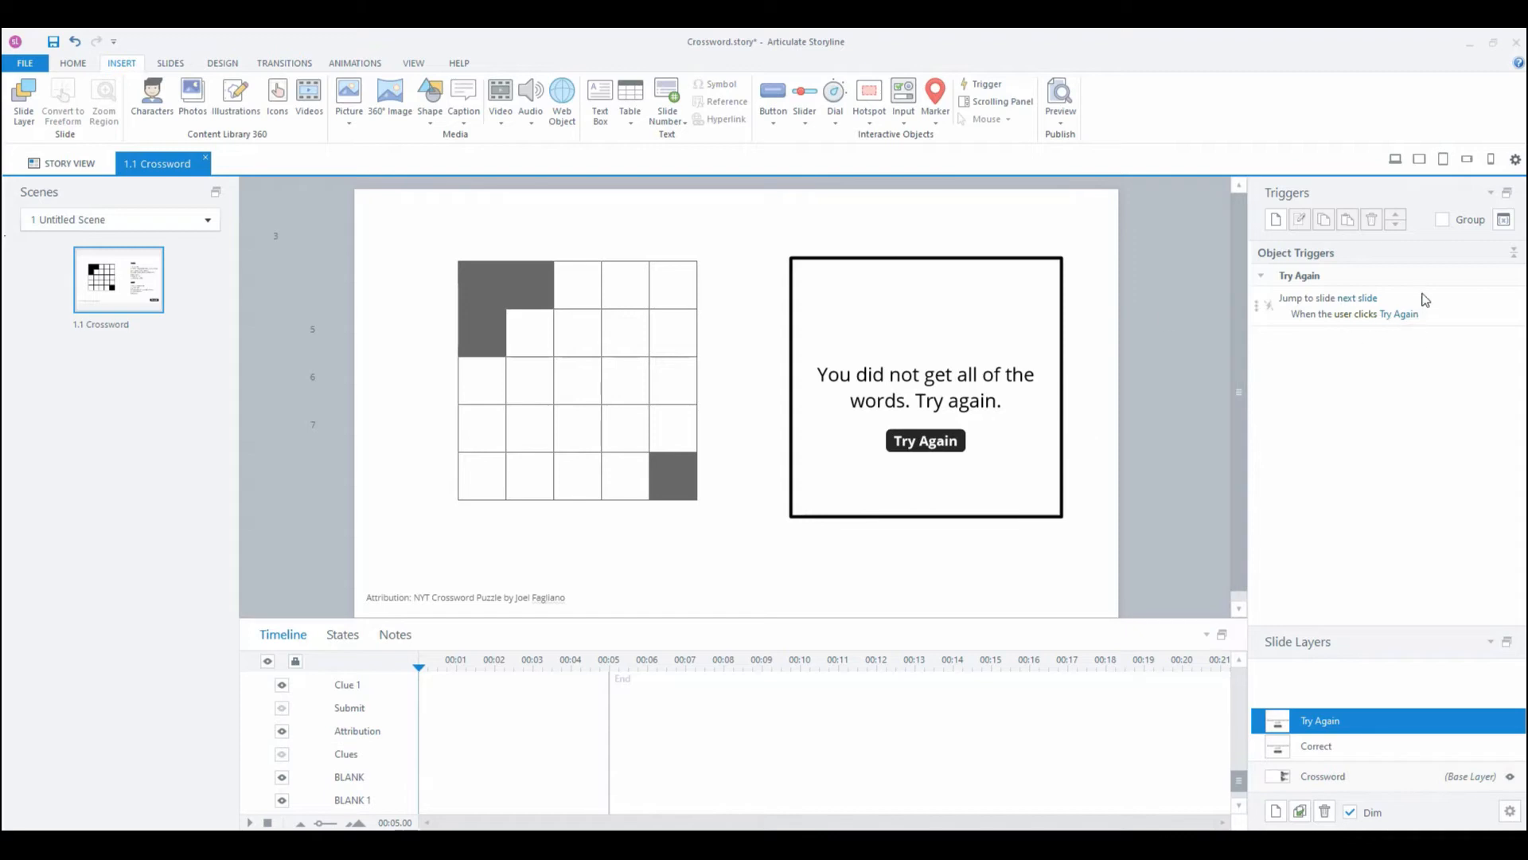
Step: Check the Try Again button's trigger is set to Show layer, then return to the Crossword base layer
left_click(924, 440)
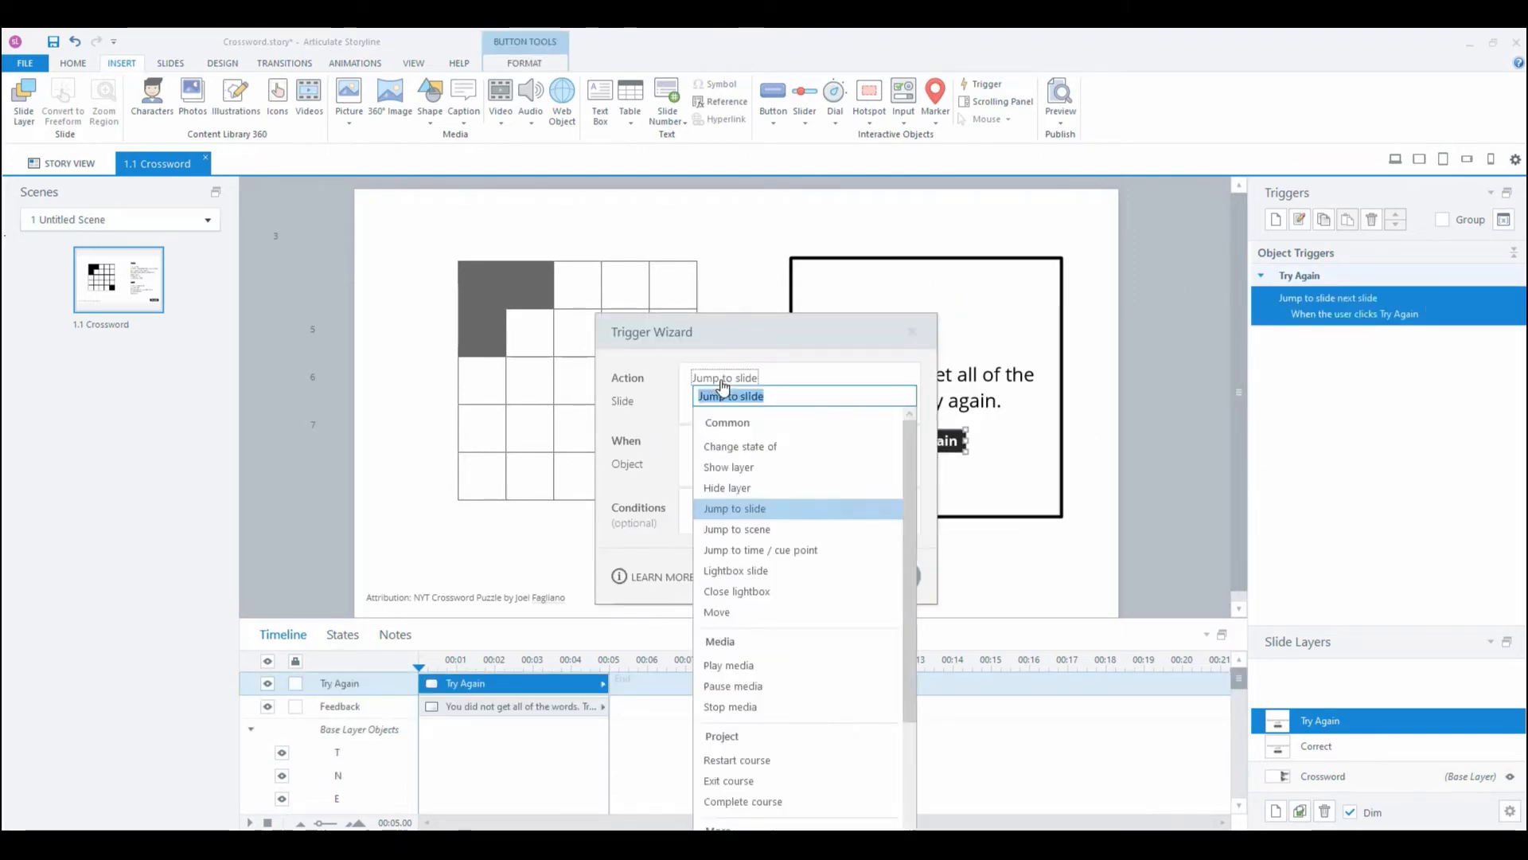
type("s")
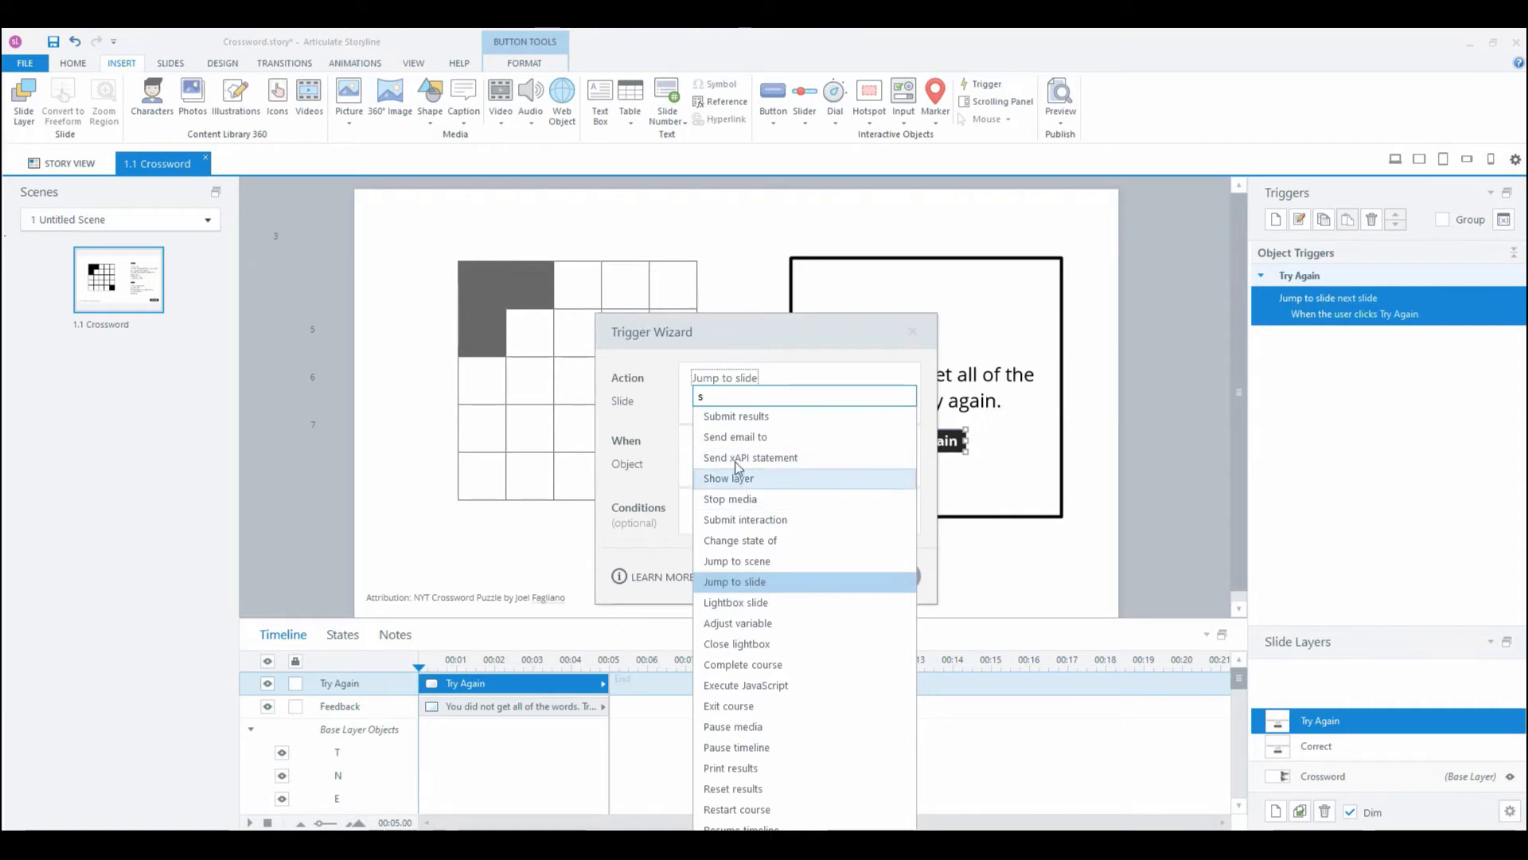
left_click(728, 478)
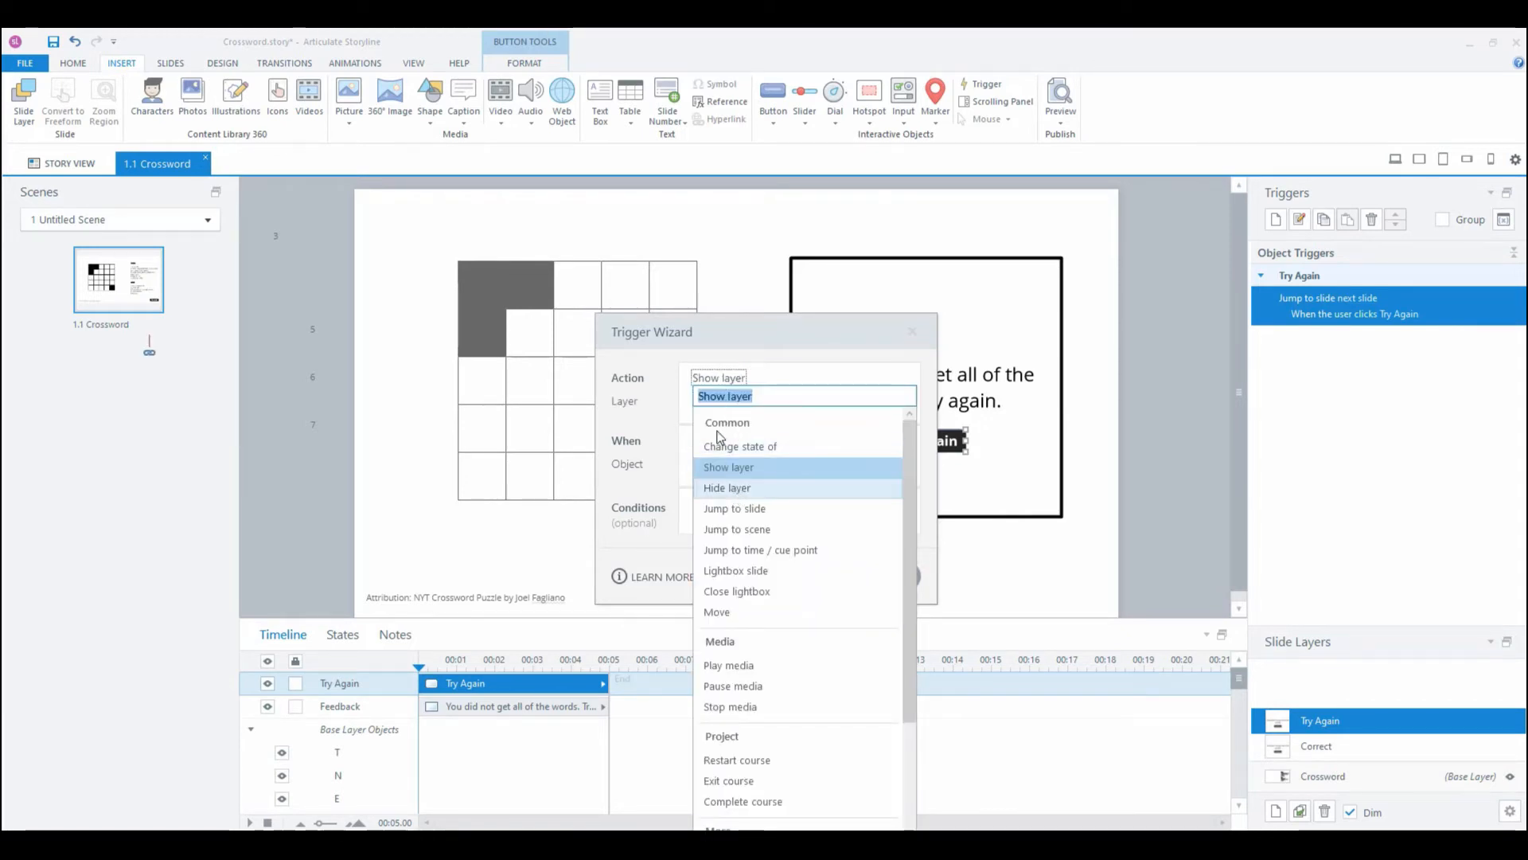
left_click(727, 488)
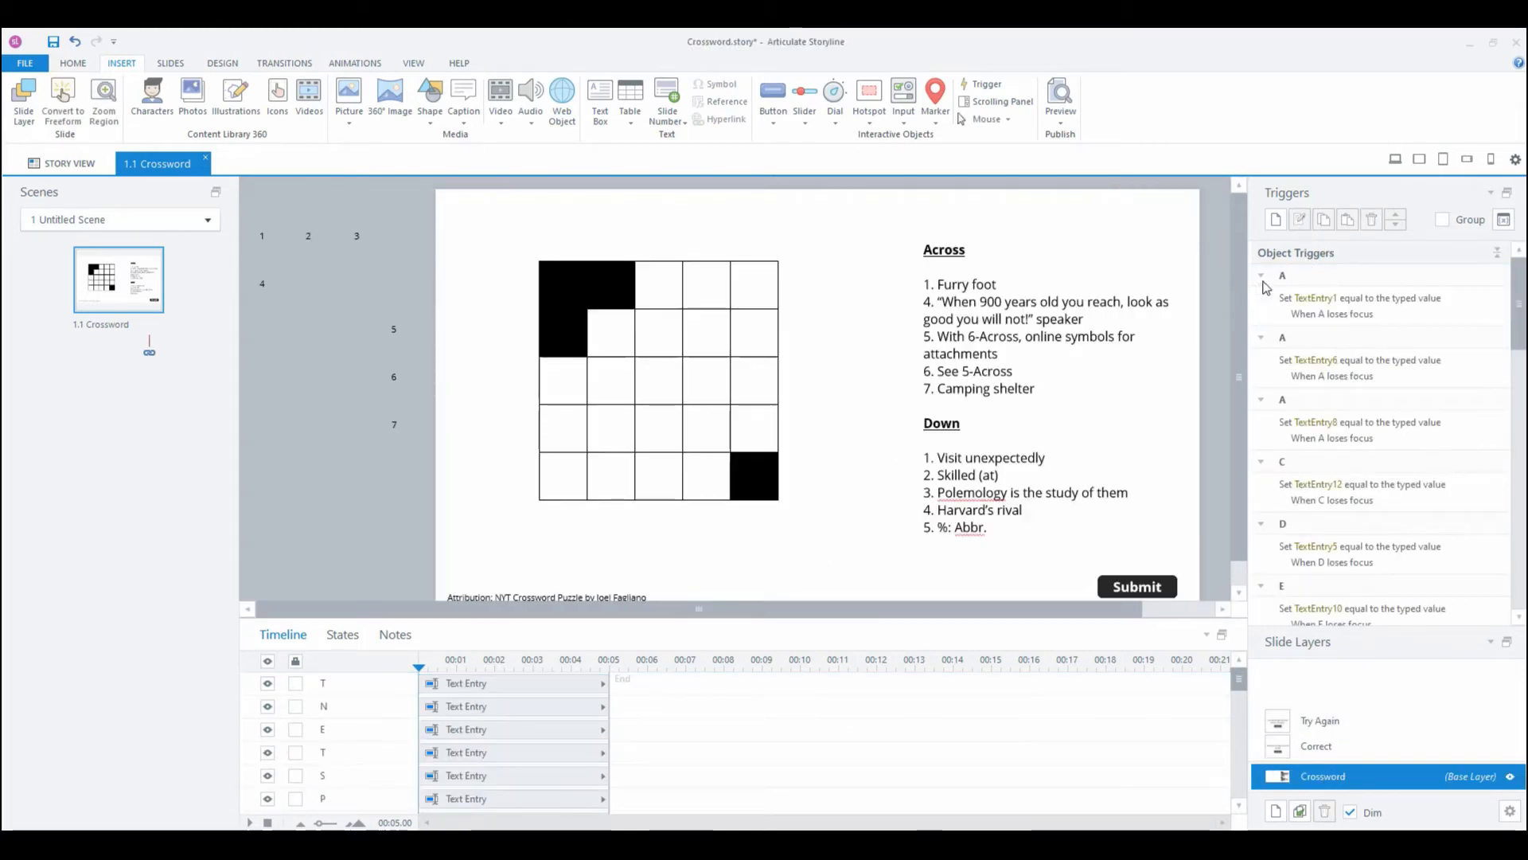
mouse_move(1276, 218)
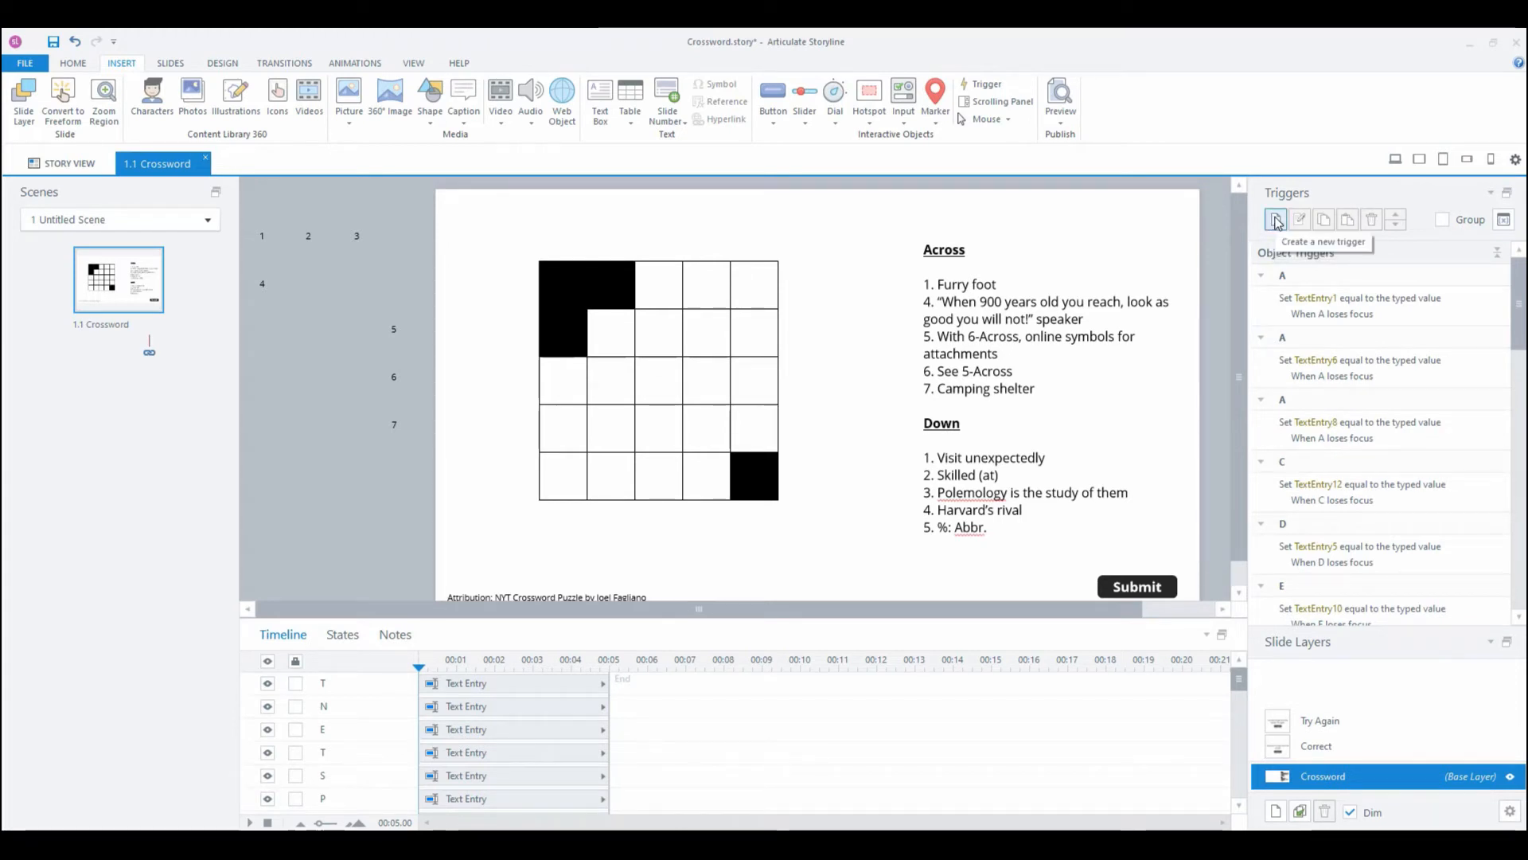
Step: Create a new trigger: Show layer Correct when the user clicks Submit
left_click(1276, 219)
type("s")
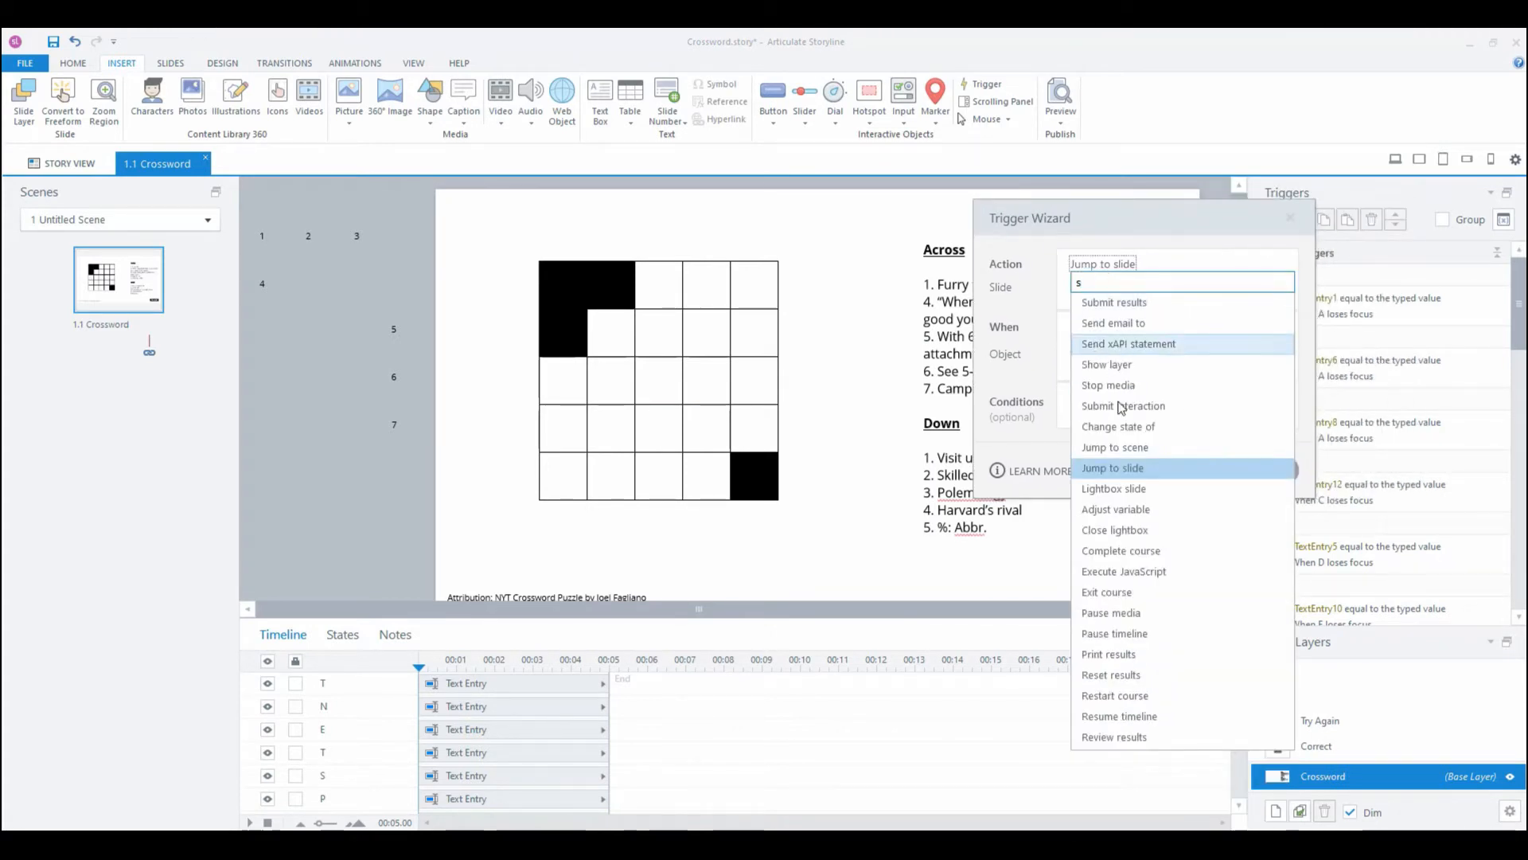
left_click(1108, 364)
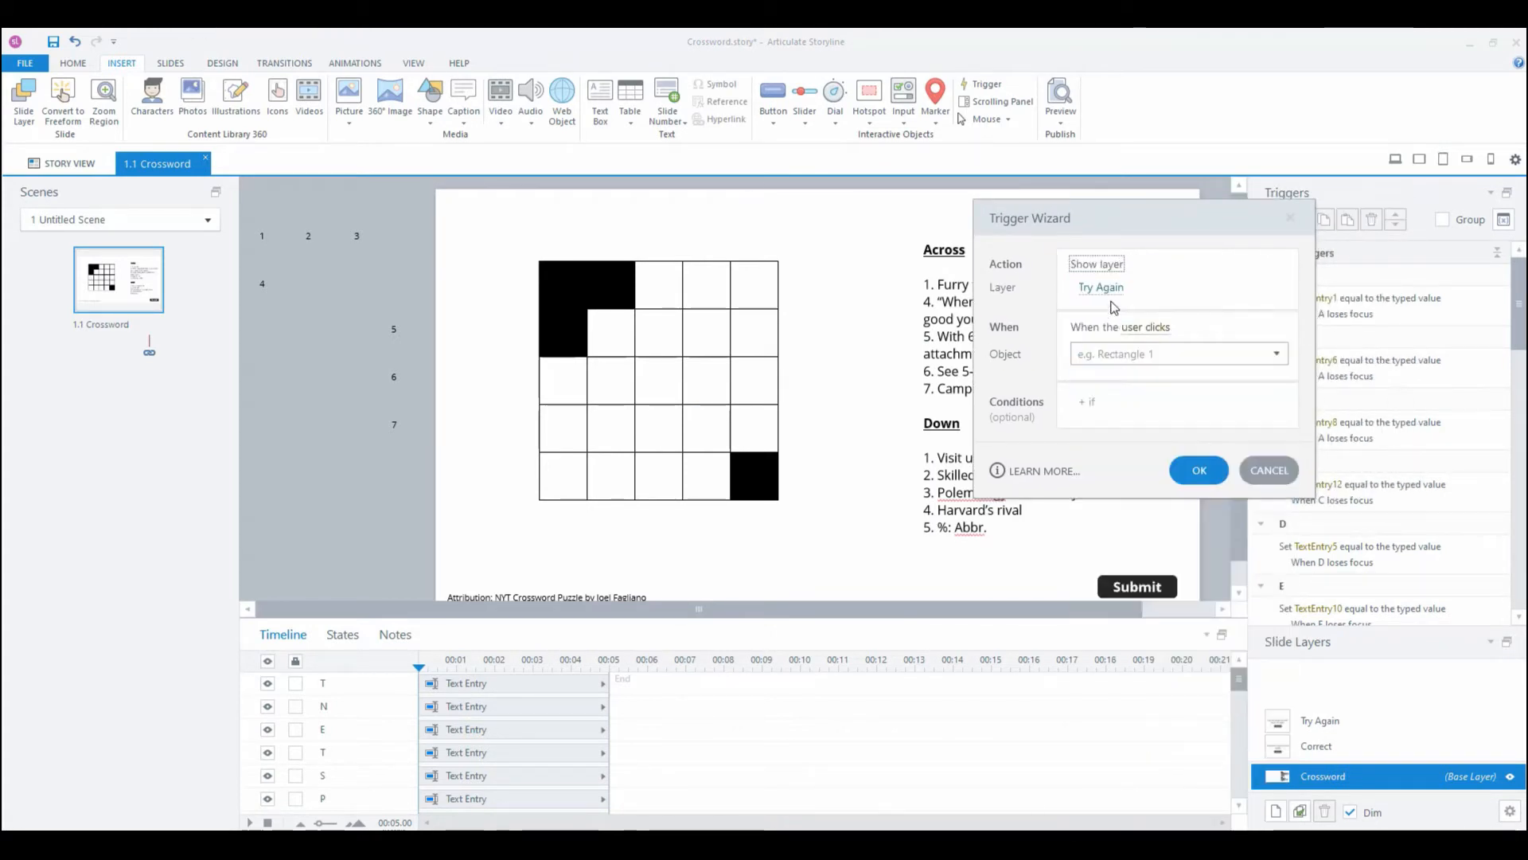
left_click(1100, 287)
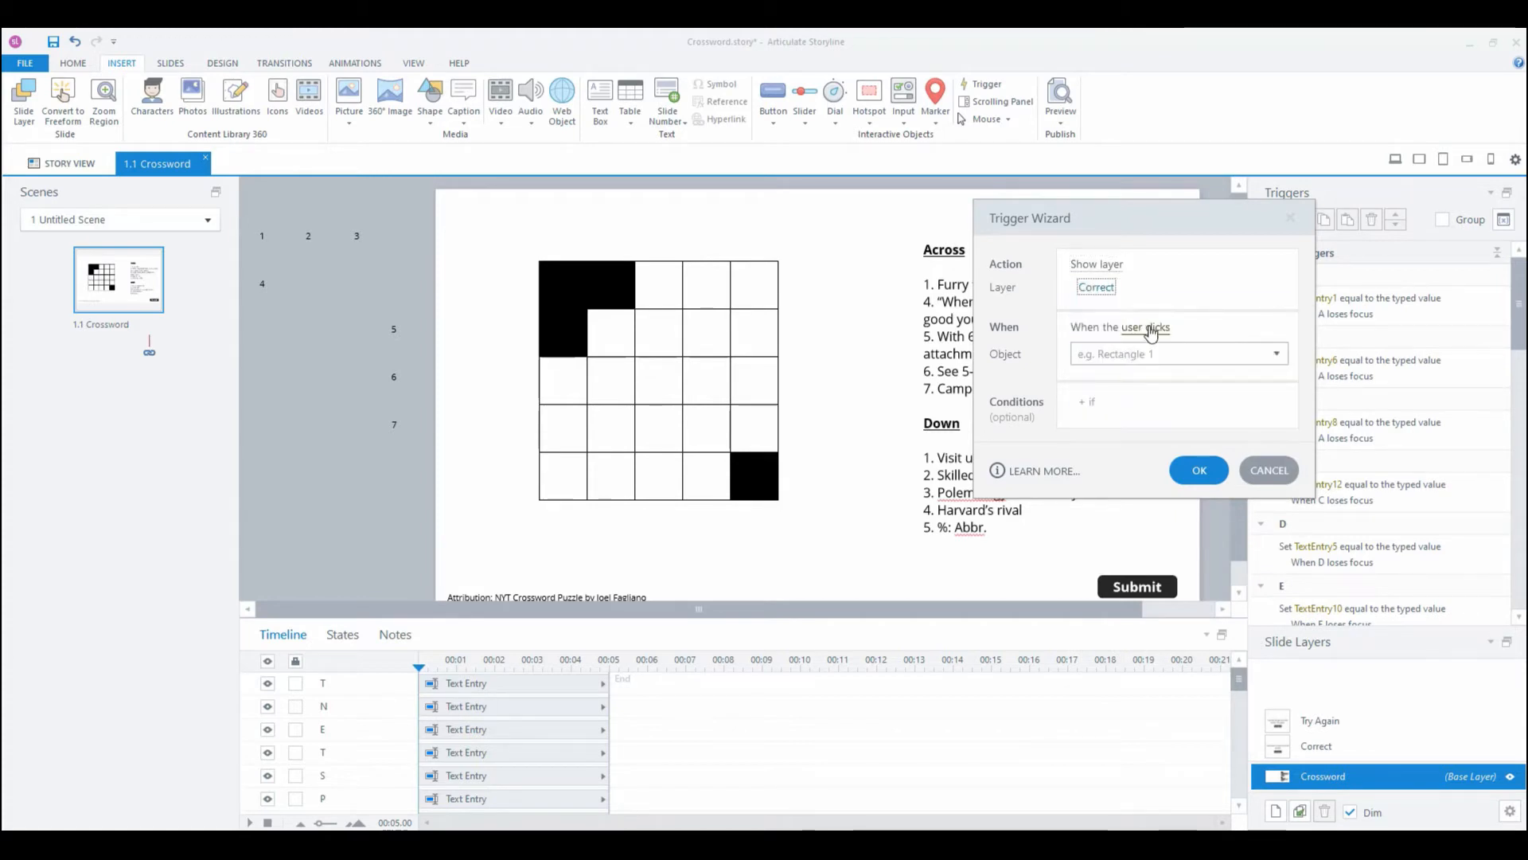
left_click(1146, 327)
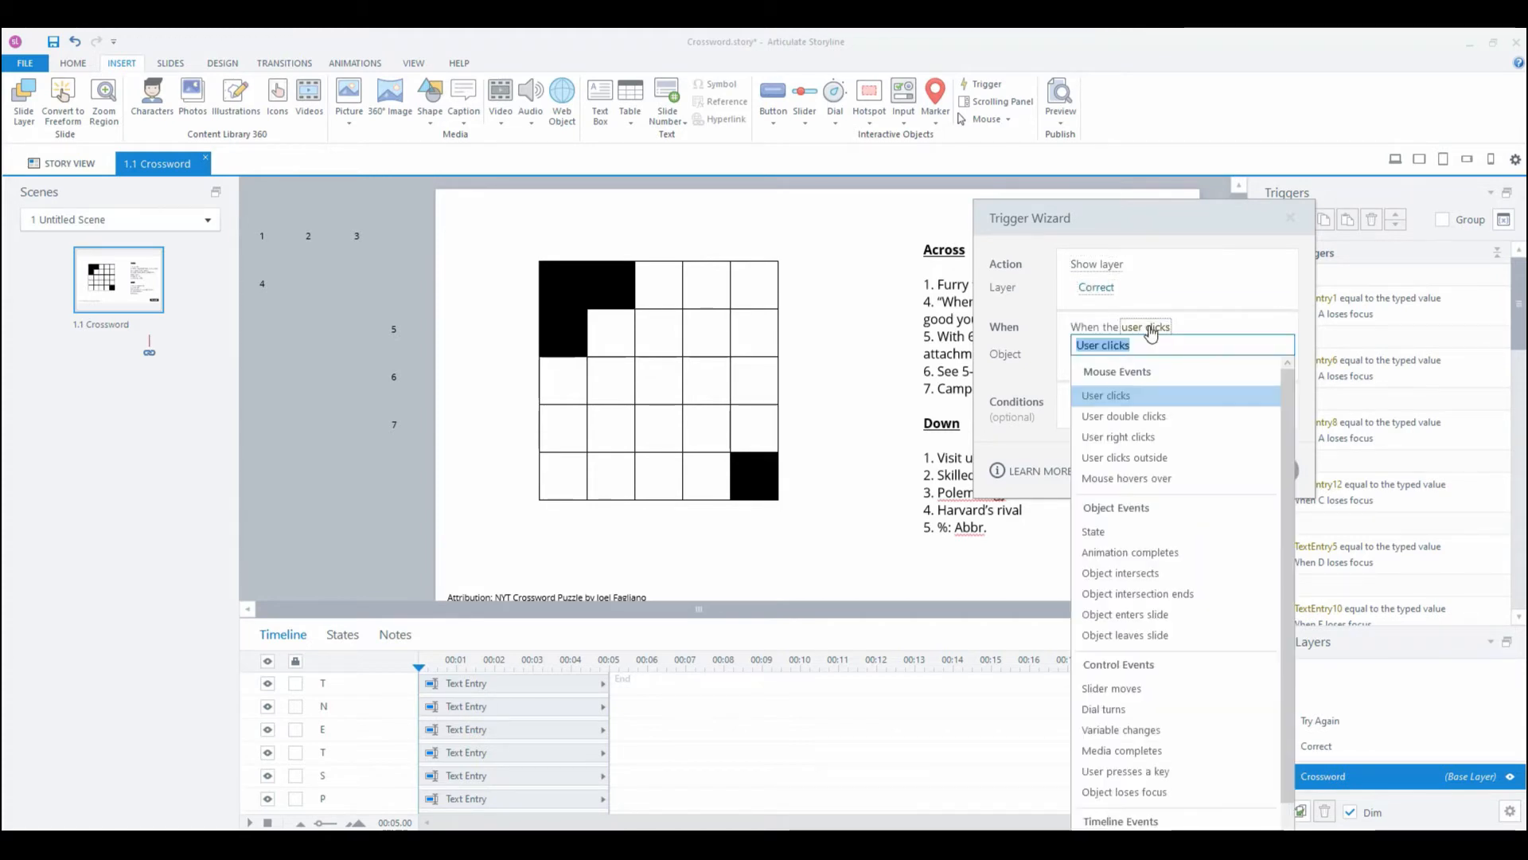
mouse_move(1304, 387)
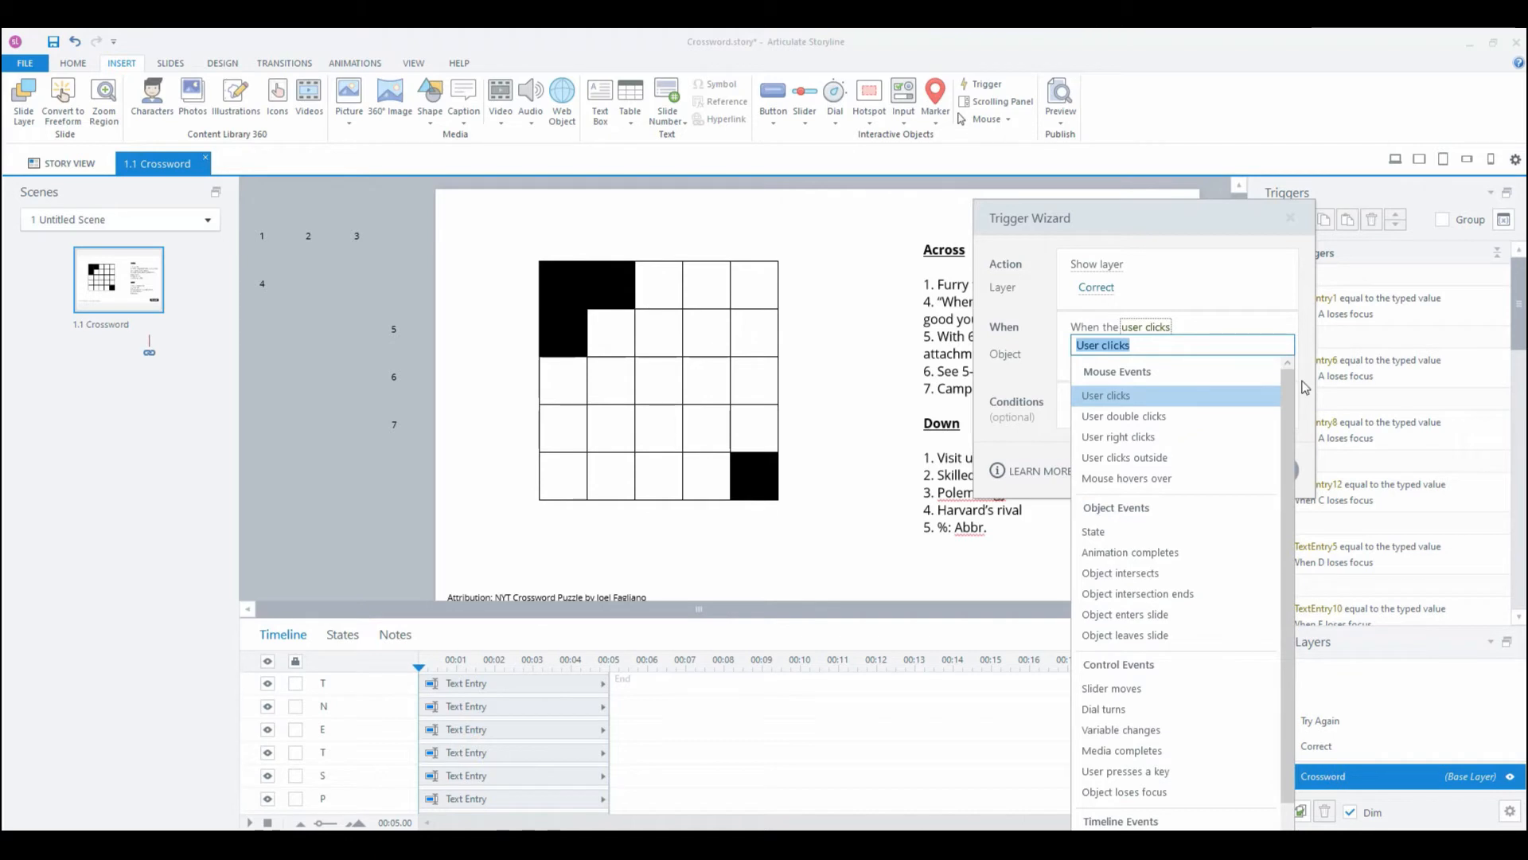
mouse_move(1303, 411)
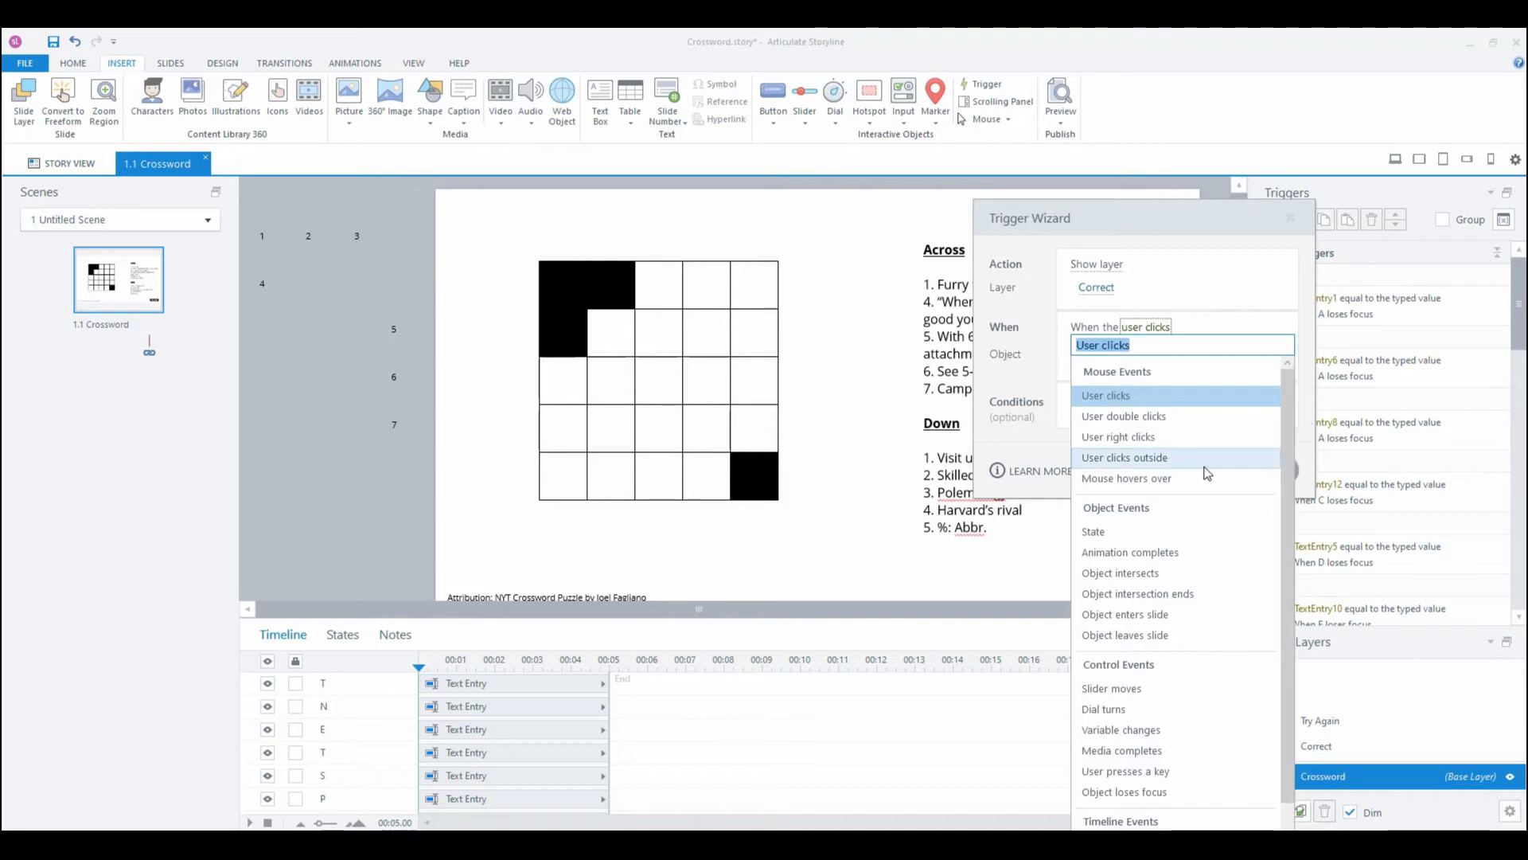
mouse_move(1085, 471)
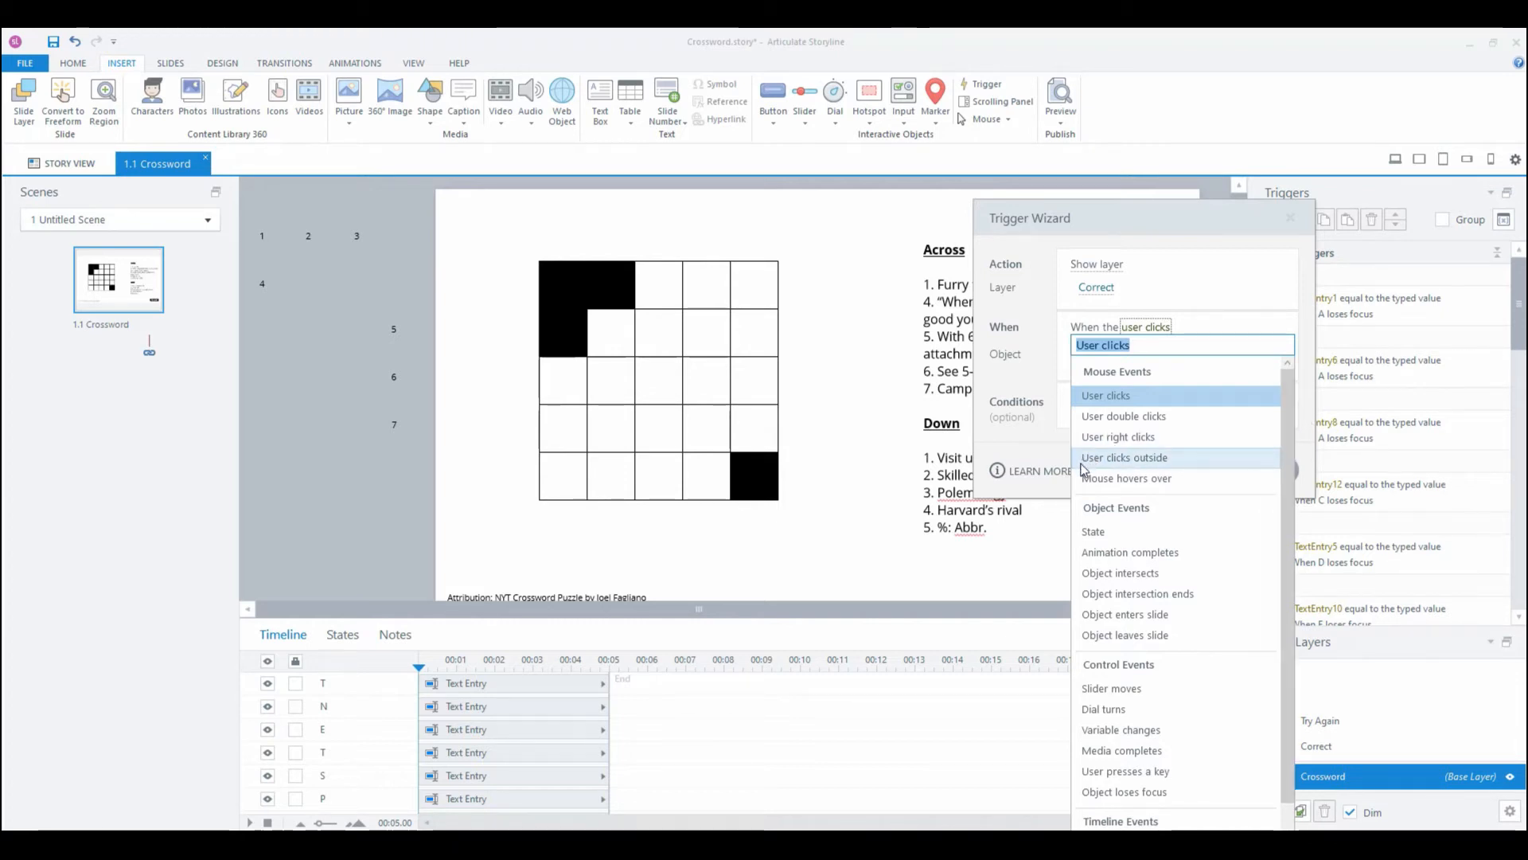
mouse_move(1111, 385)
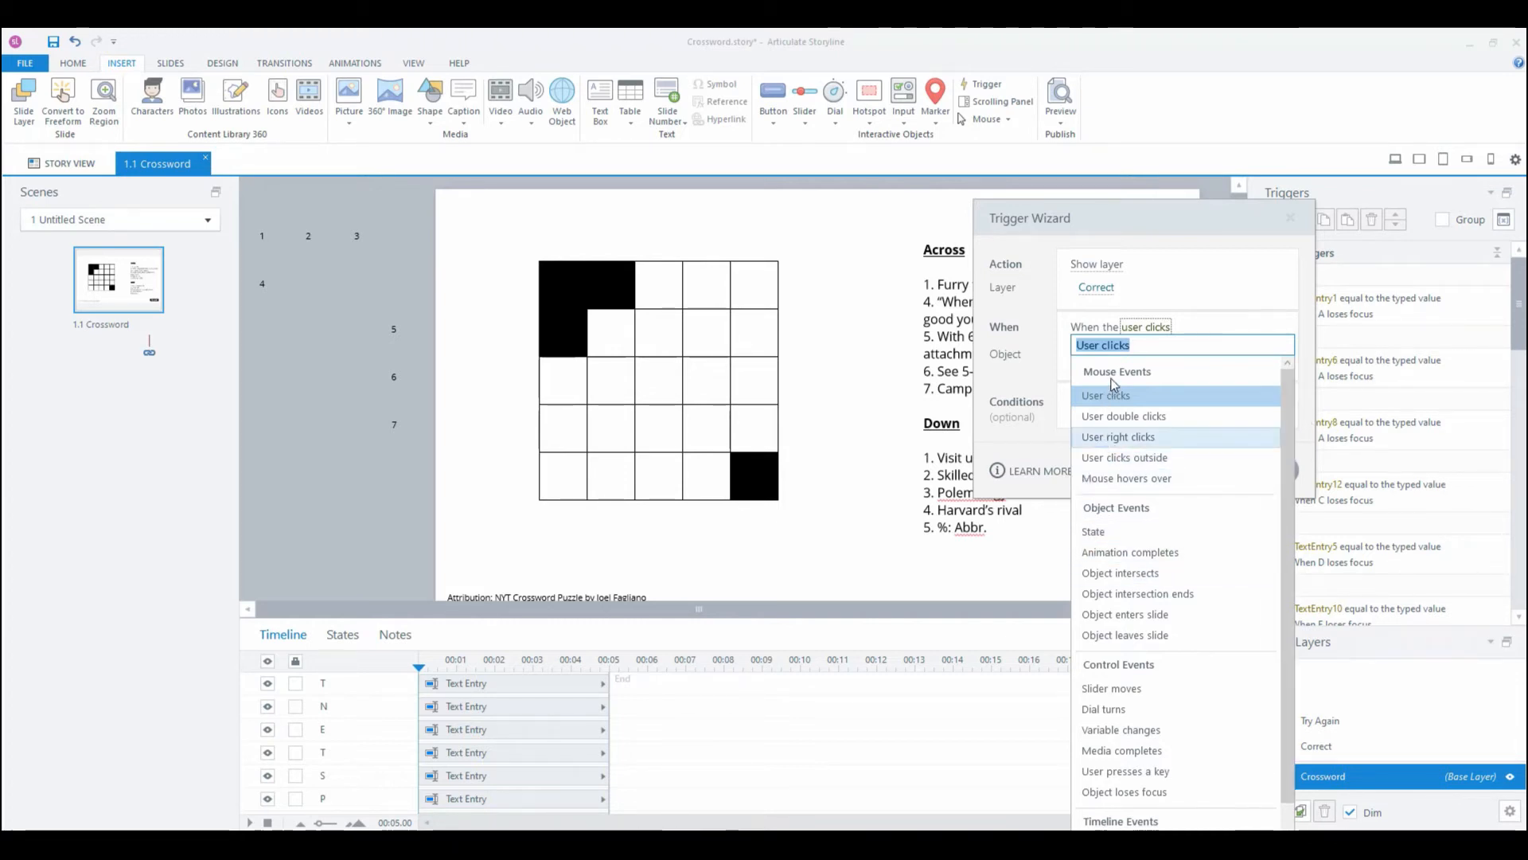
left_click(1104, 395)
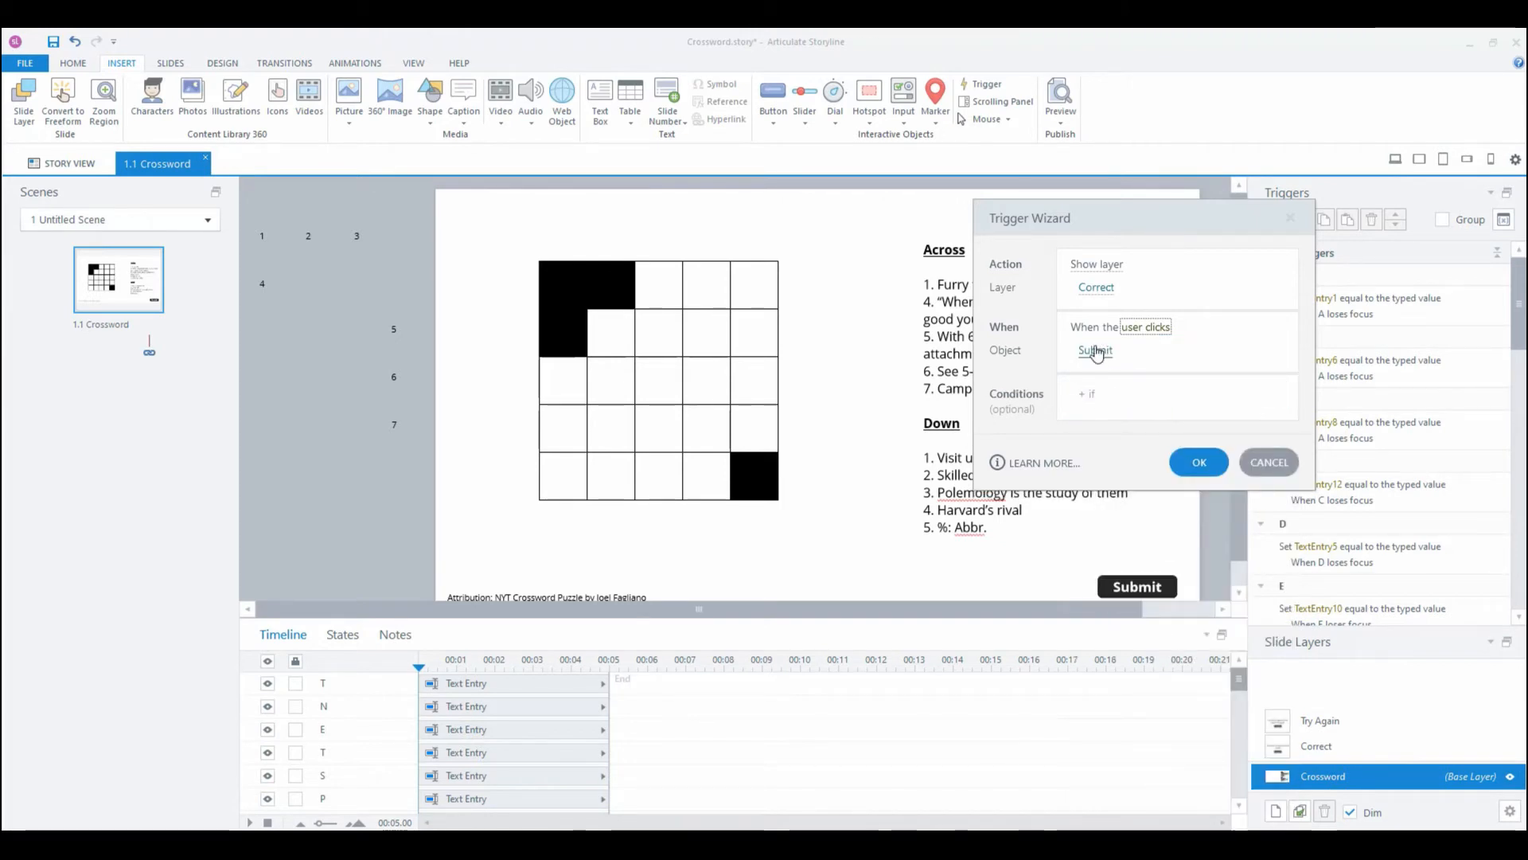
mouse_move(1097, 363)
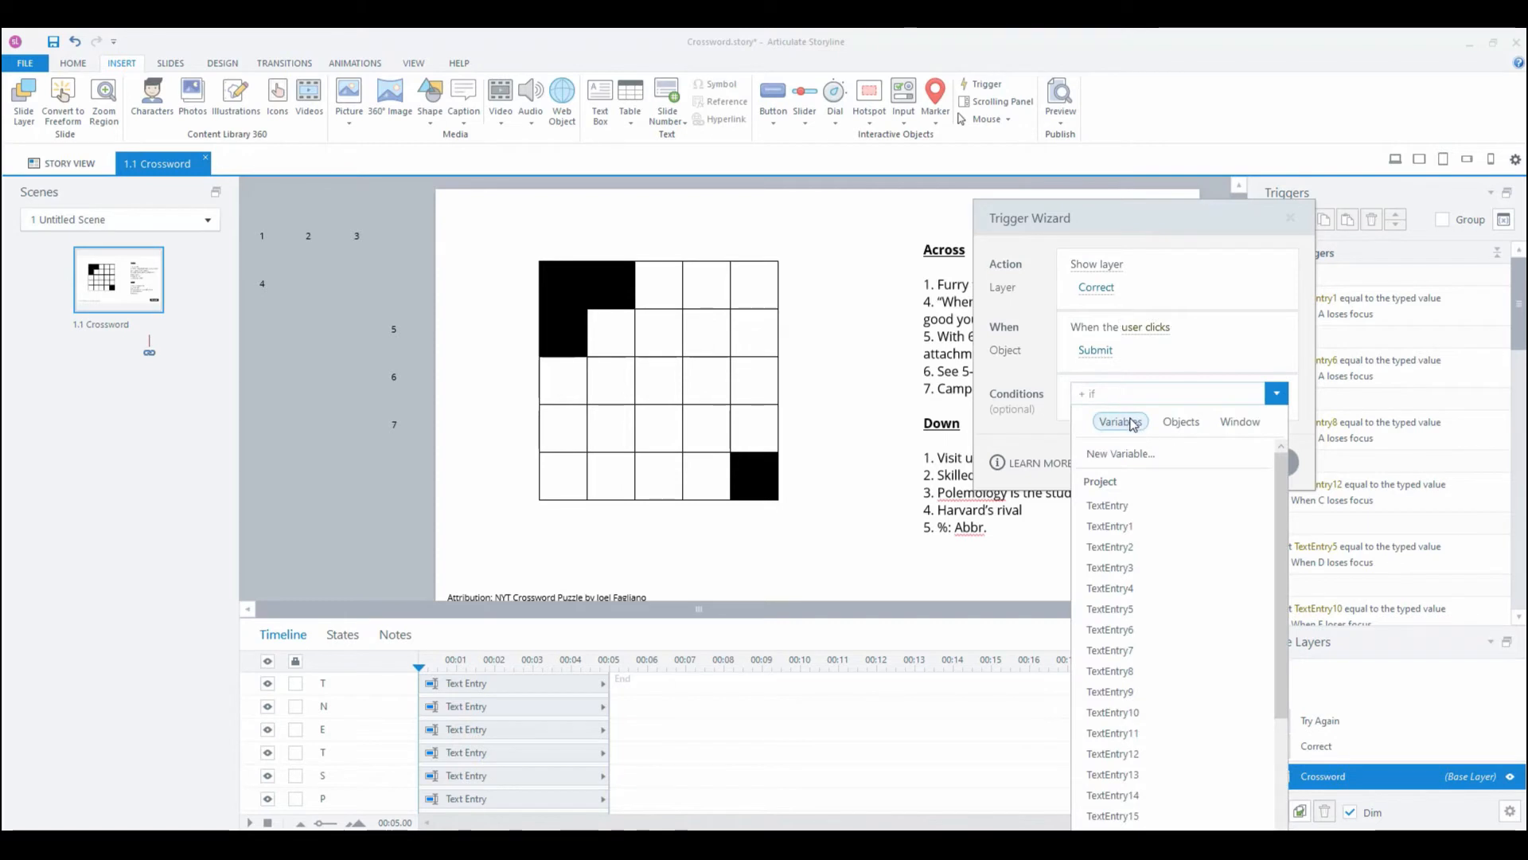
mouse_move(1091, 219)
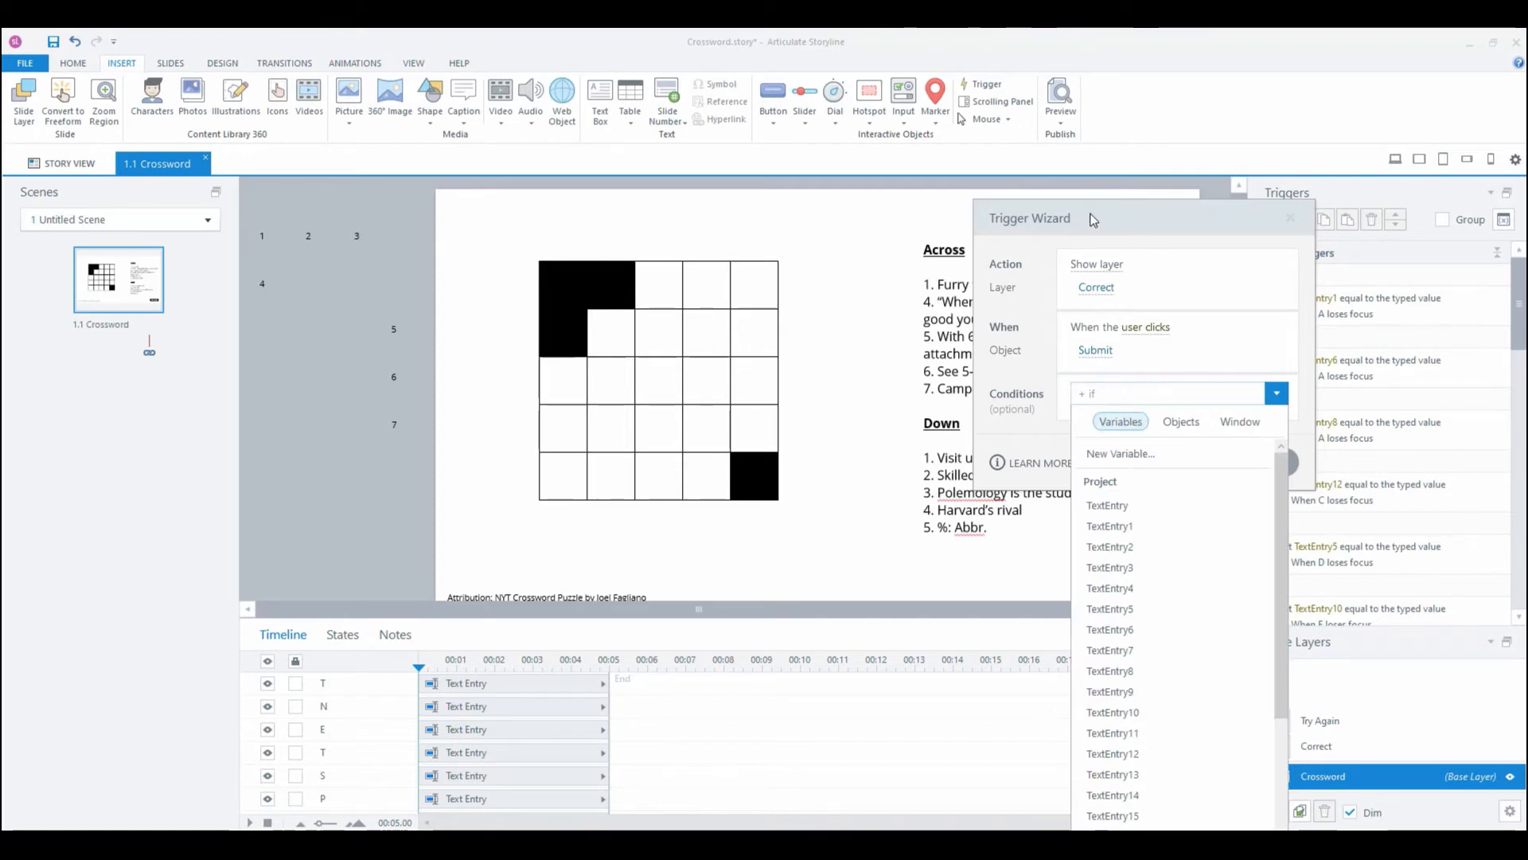
mouse_move(492, 690)
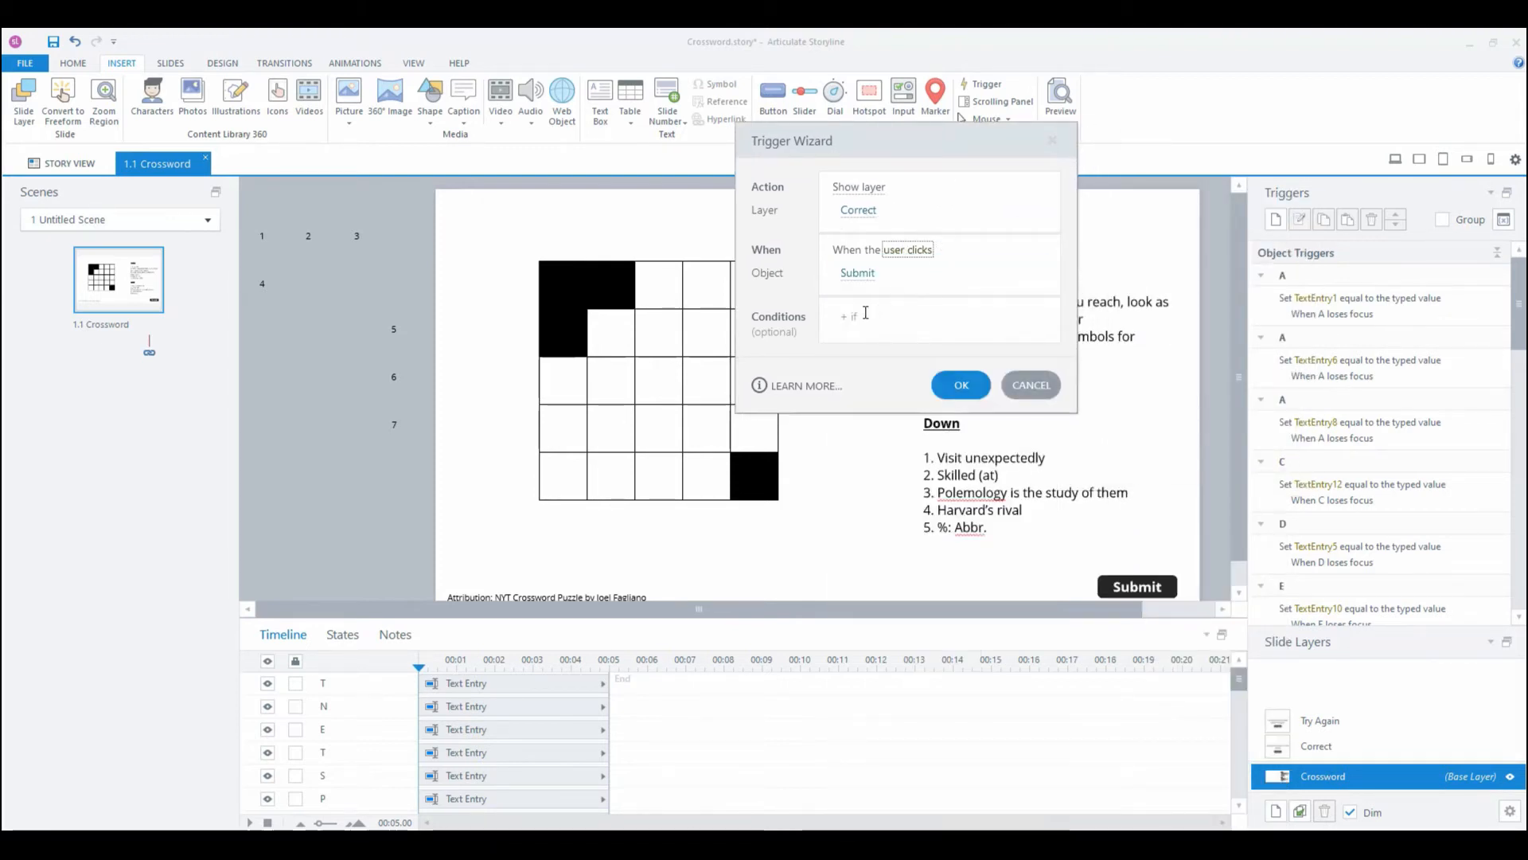
Step: Add the first conditions, requiring TextEntry to equal 'p', plus more entry conditions
left_click(1038, 316)
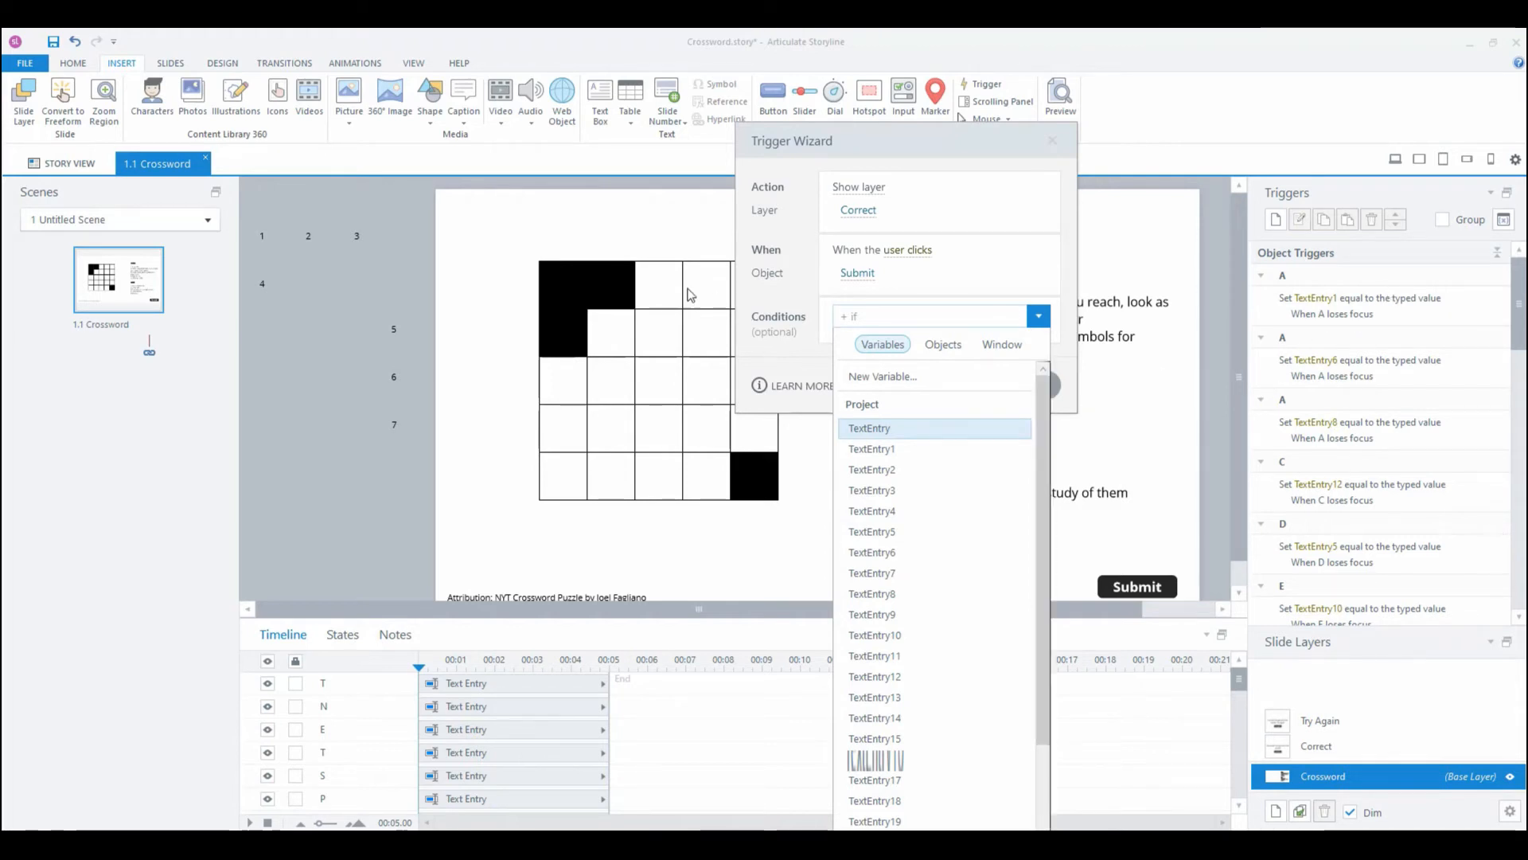
mouse_move(970, 426)
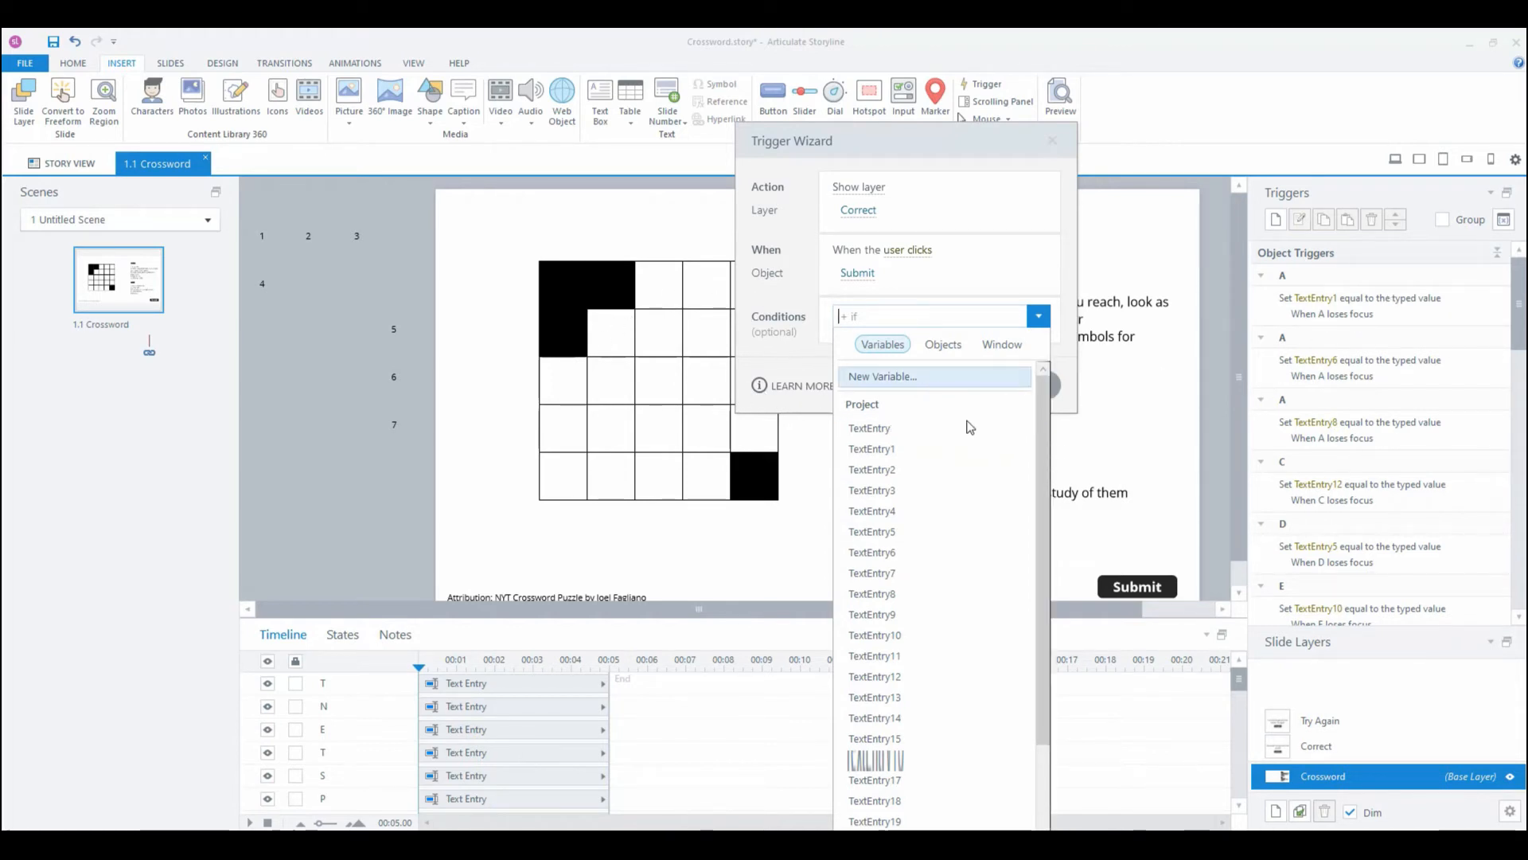
left_click(869, 429)
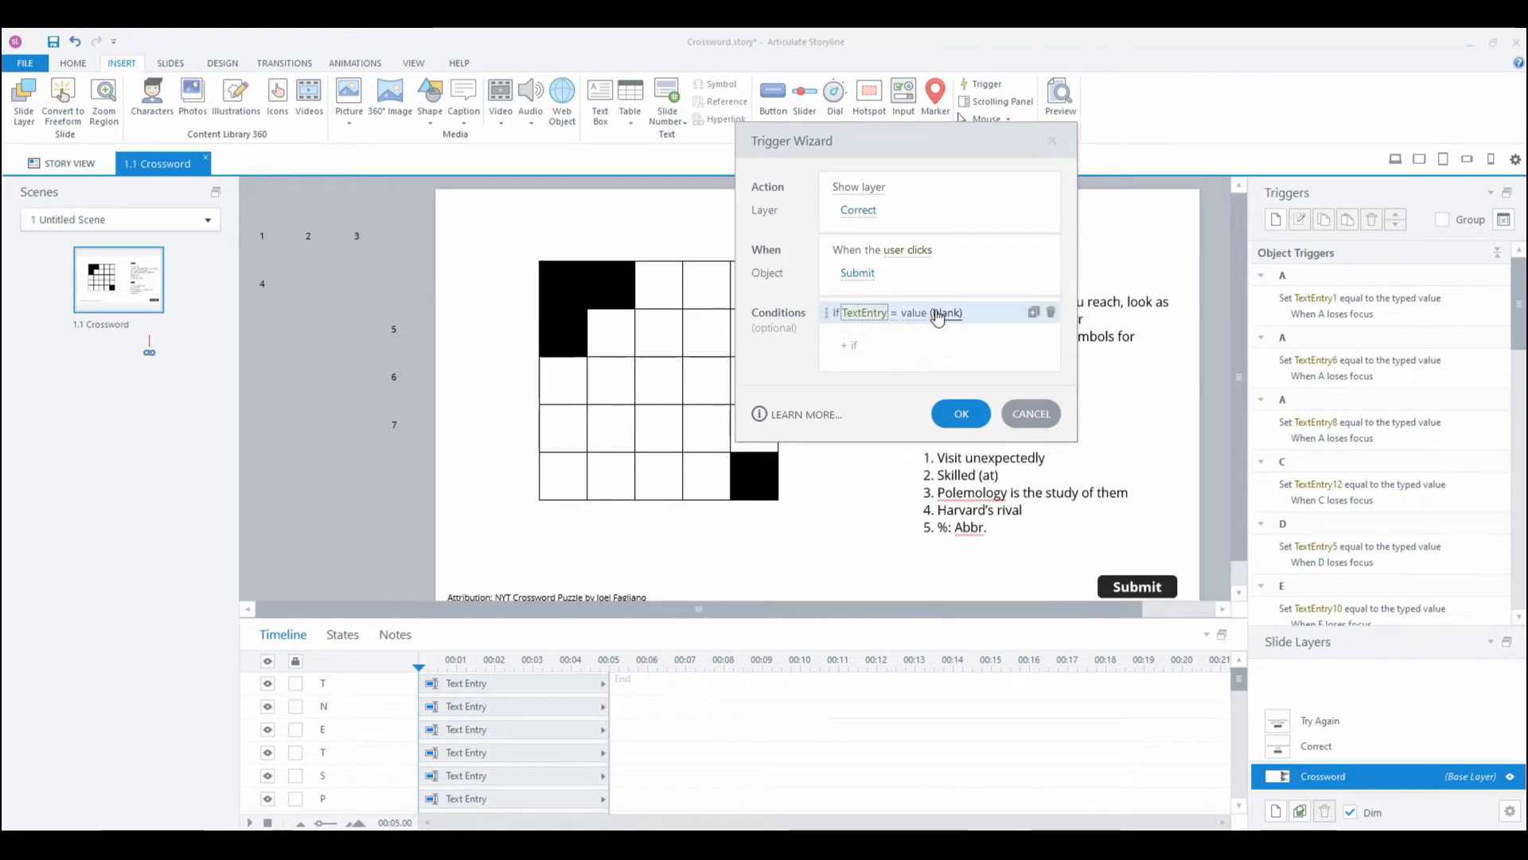
left_click(944, 313)
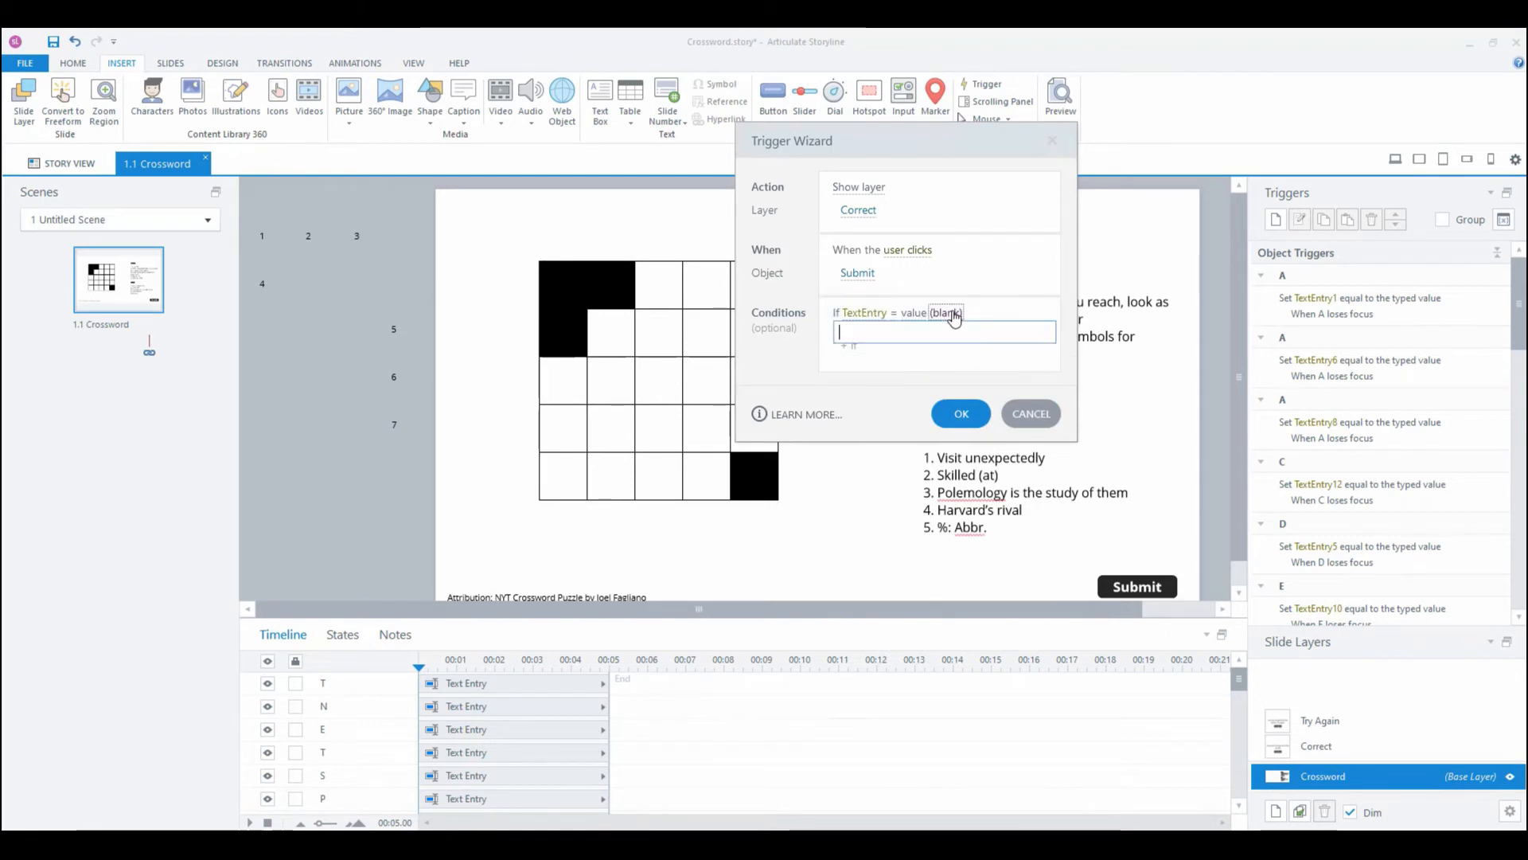
type("p")
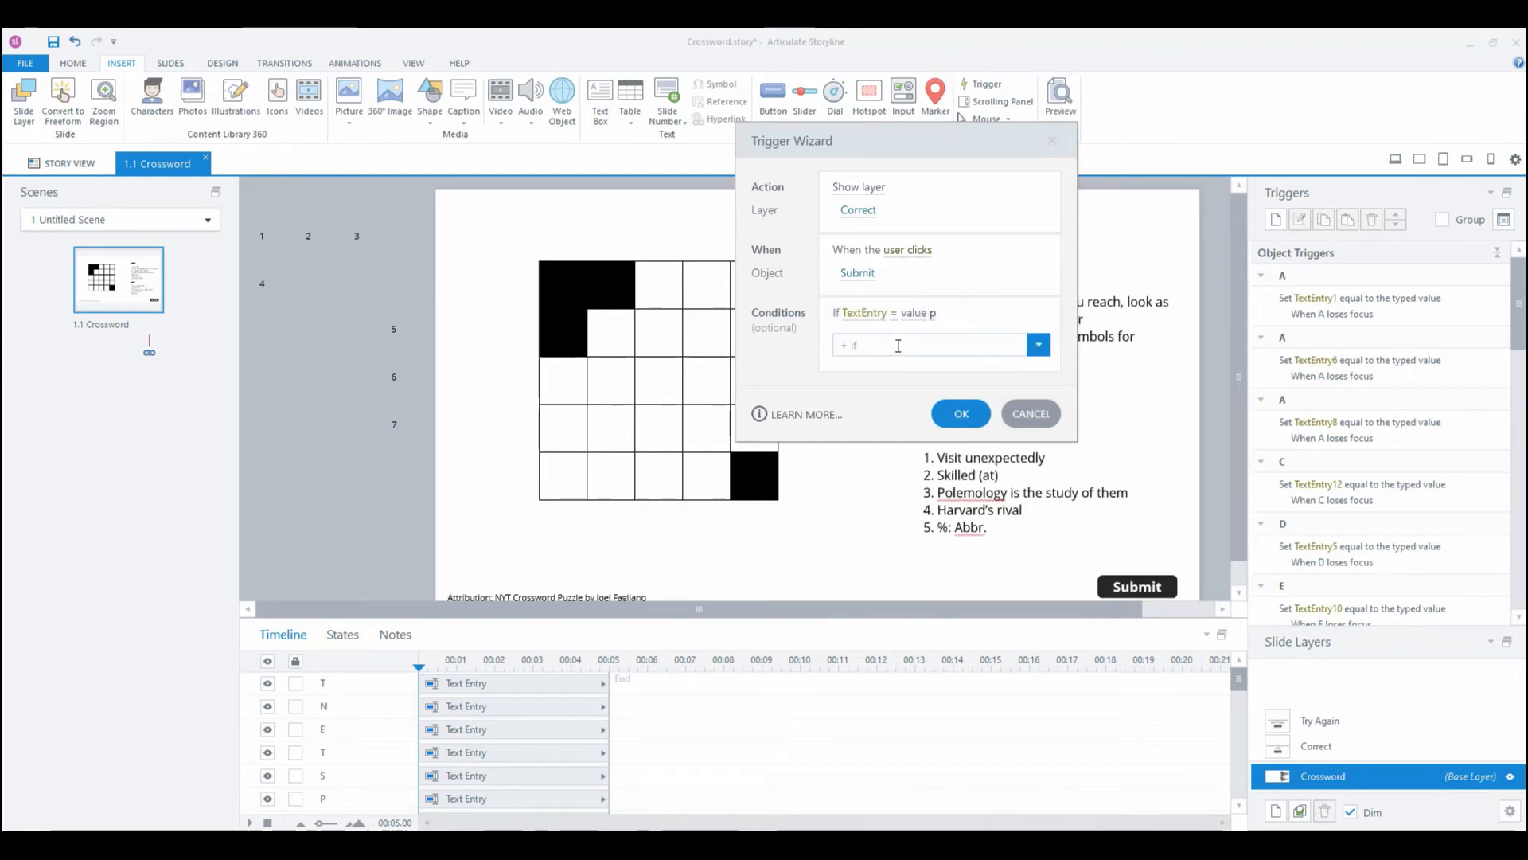
left_click(1037, 344)
type("a")
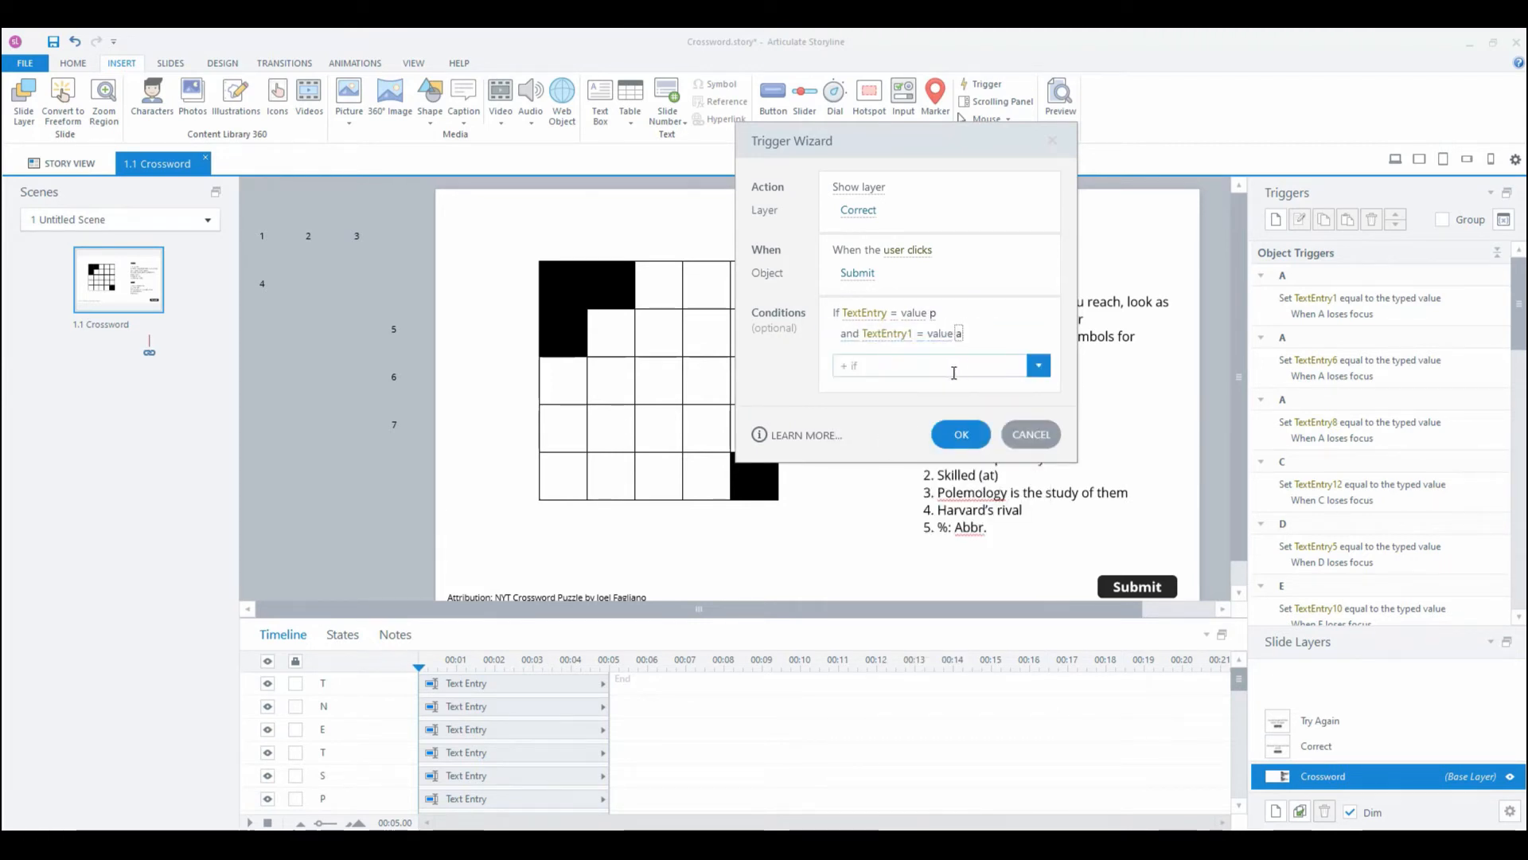
left_click(1038, 365)
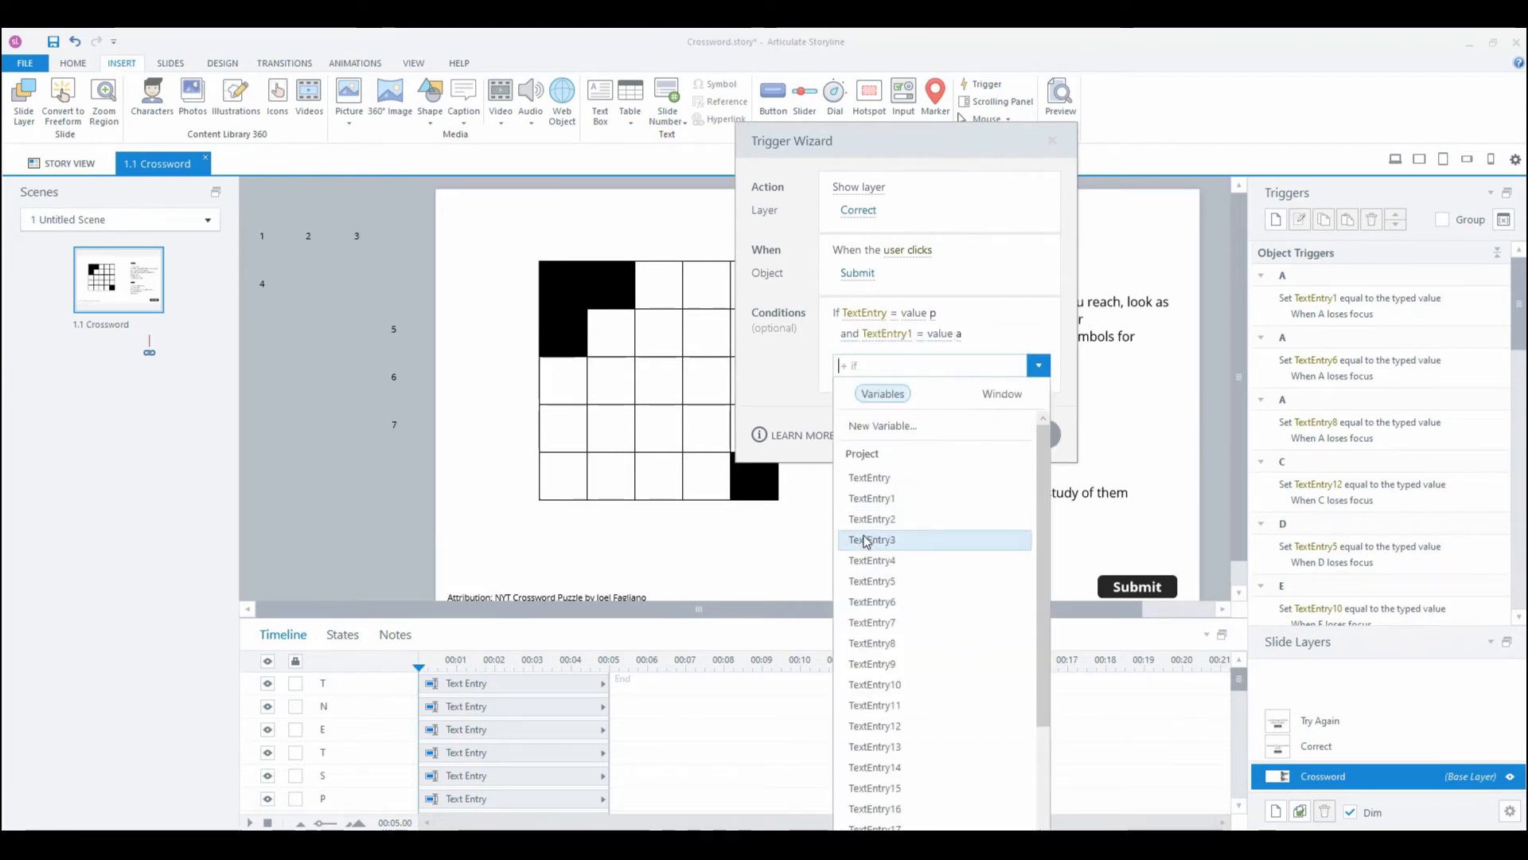
left_click(872, 518)
type("w")
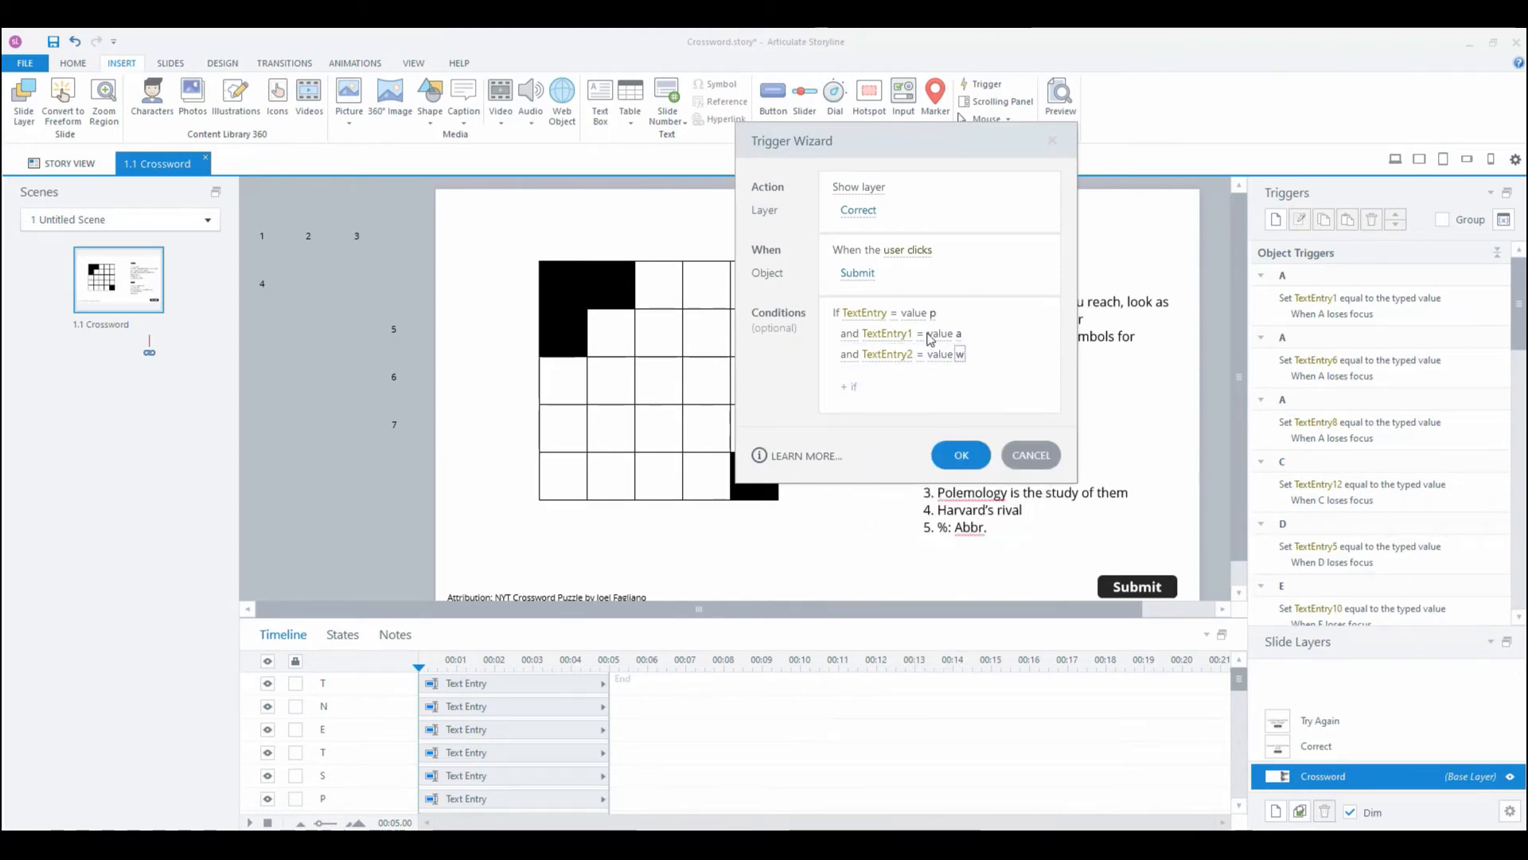
Step: Add conditions for the remaining entries, including TextEntry8 and TextEntry19 = 't', and save
left_click(850, 386)
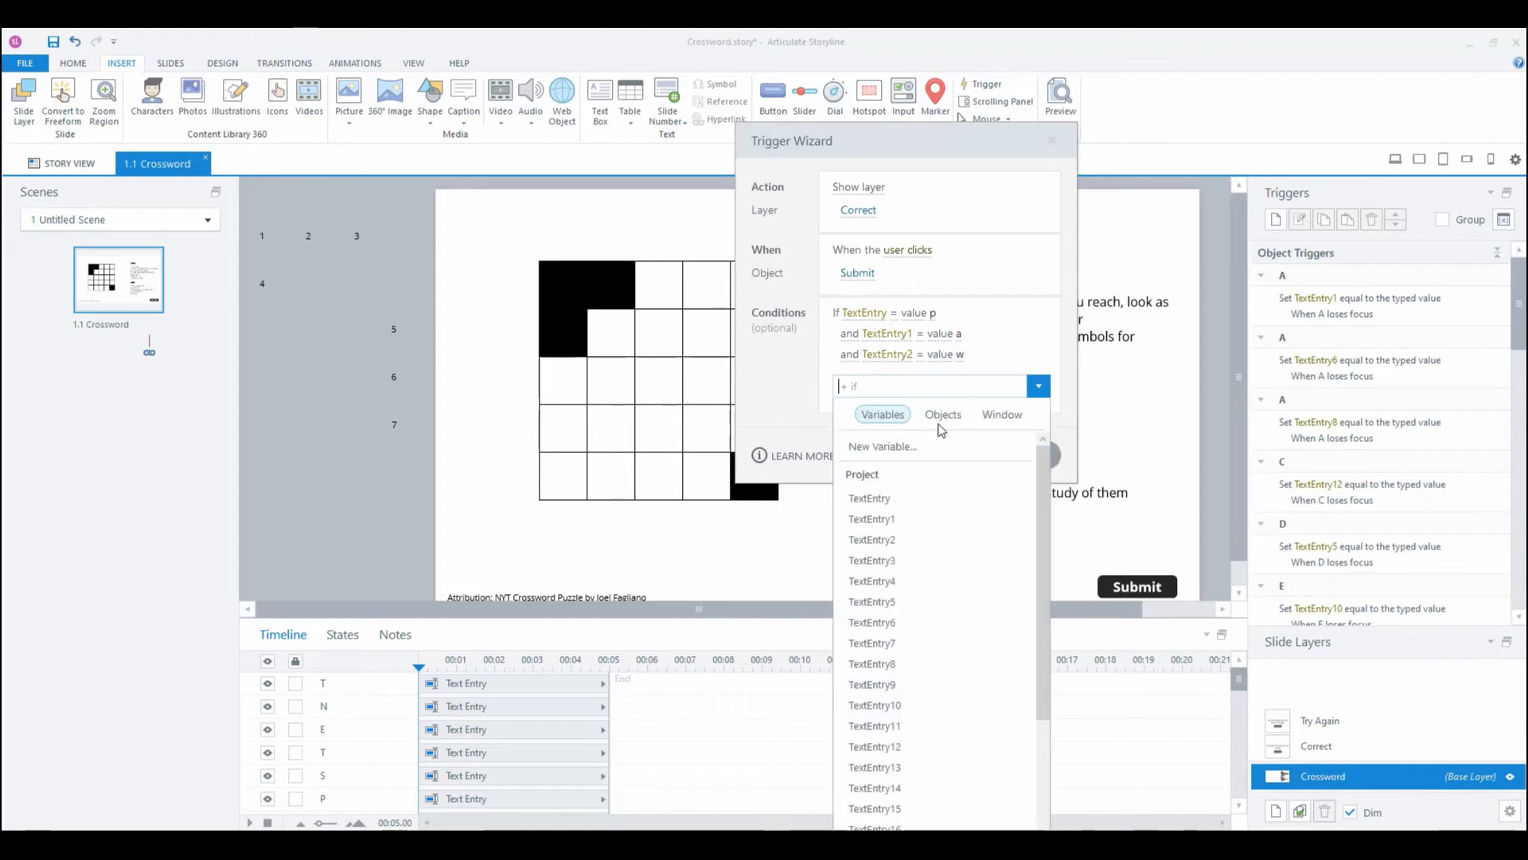
left_click(870, 580)
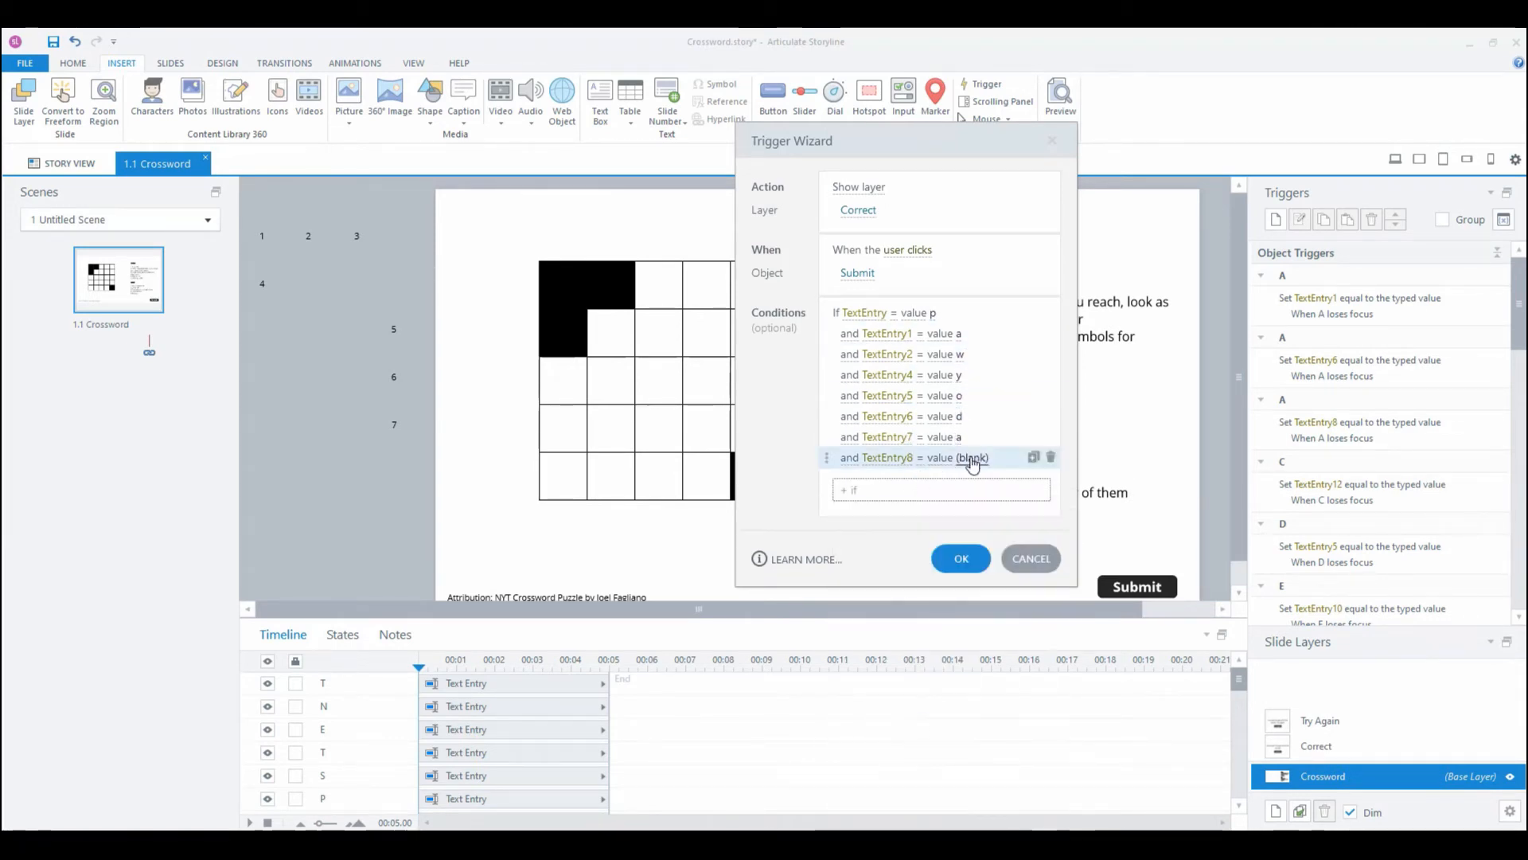
left_click(941, 490)
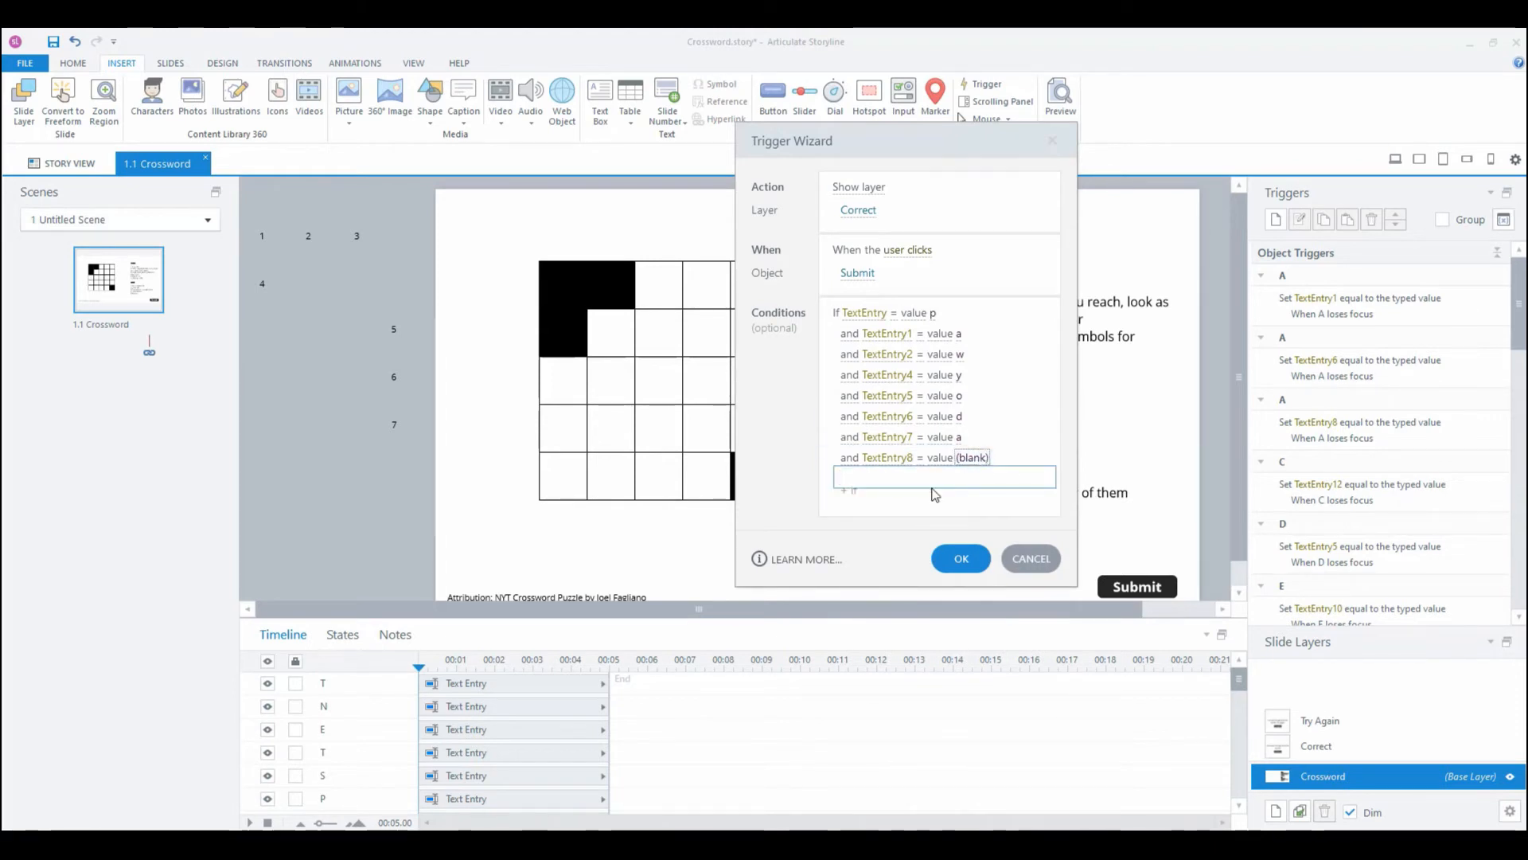
left_click(1038, 510)
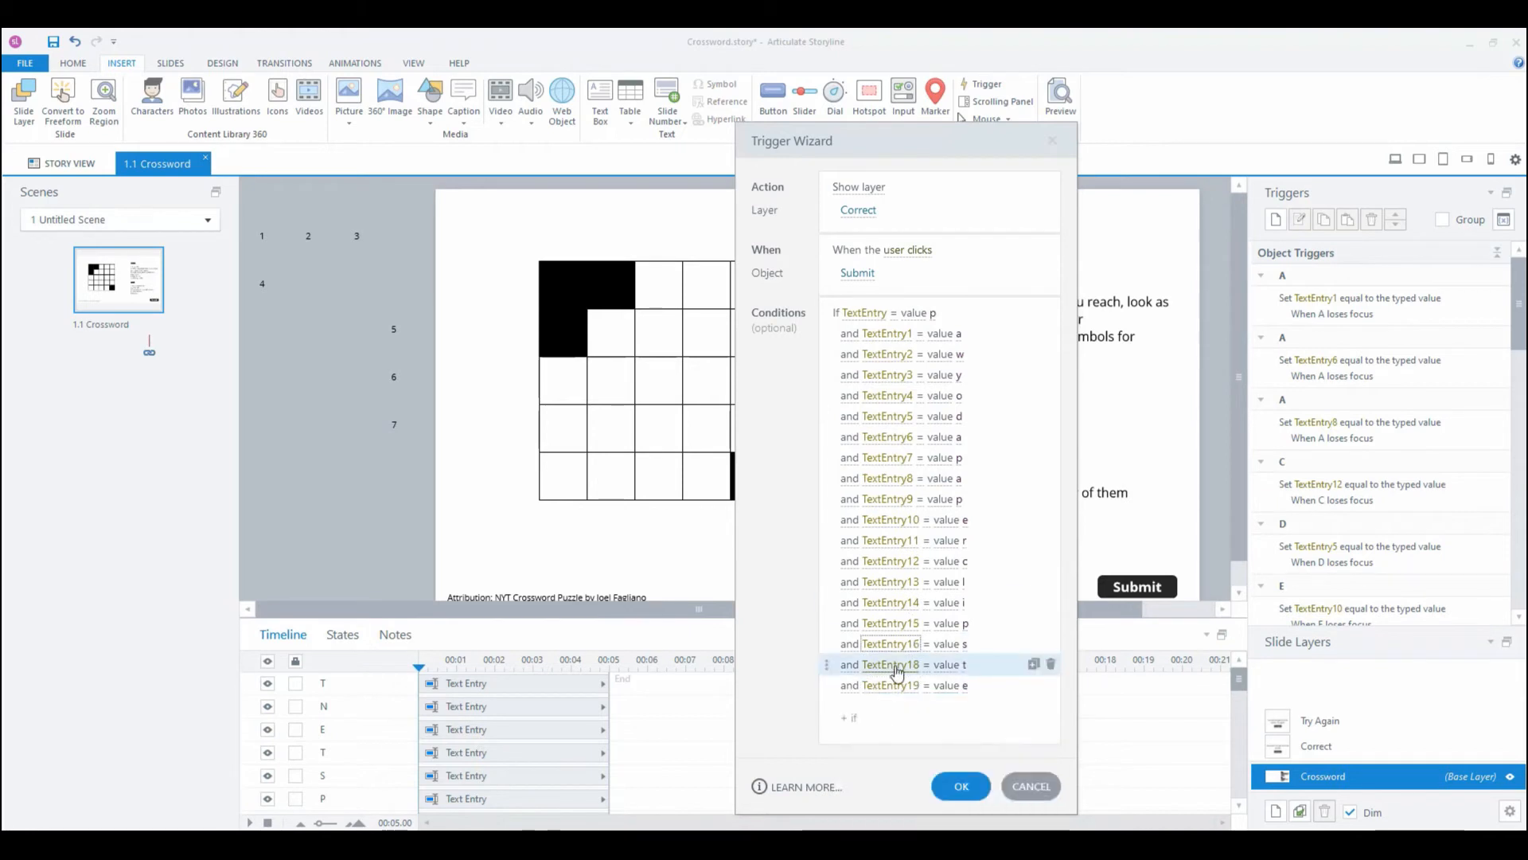
left_click(851, 717)
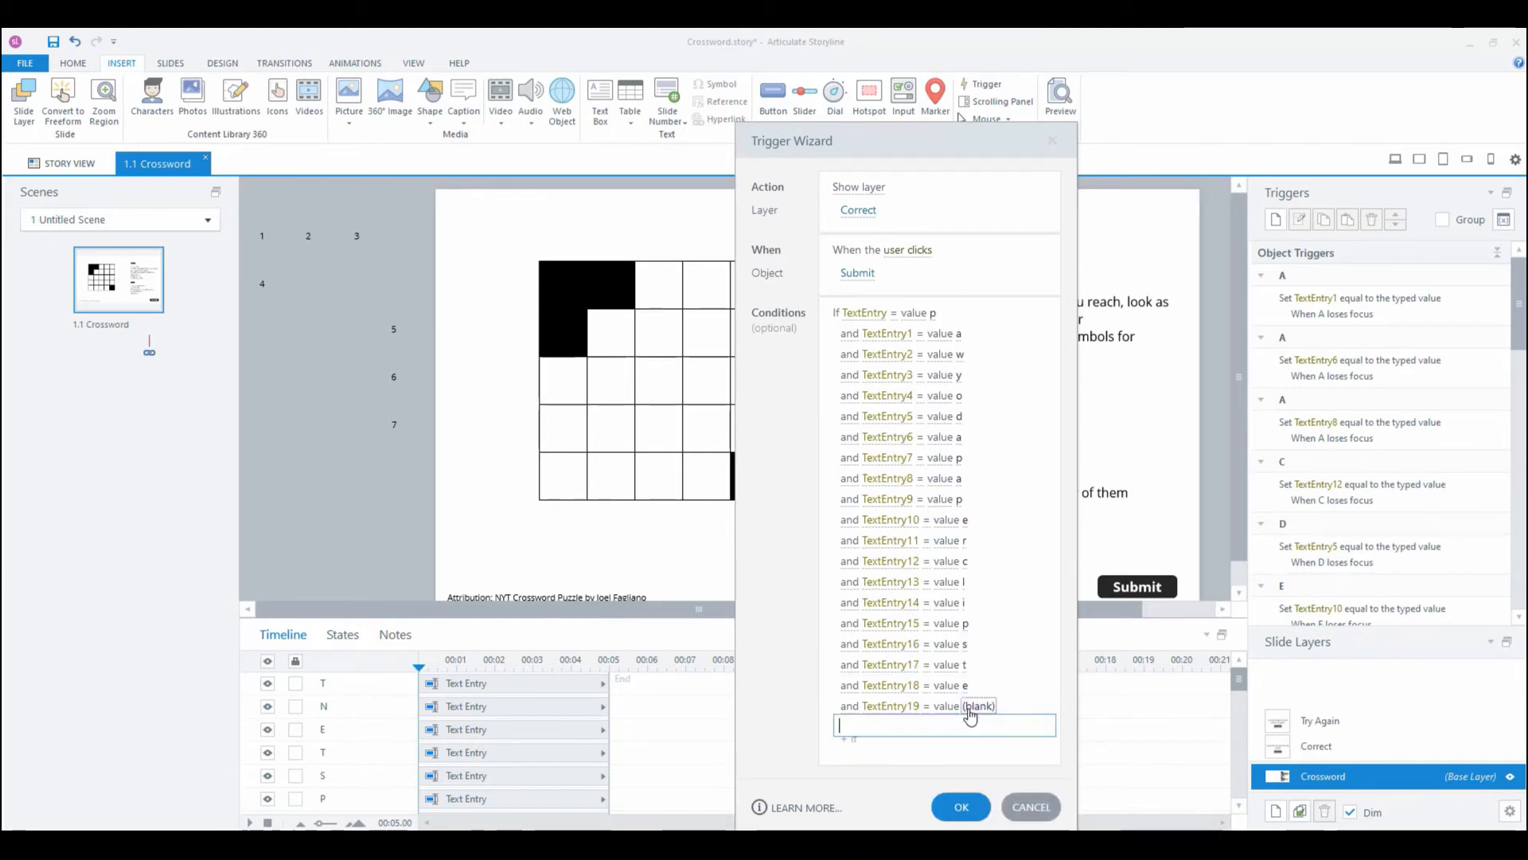
left_click(1037, 737)
type("n")
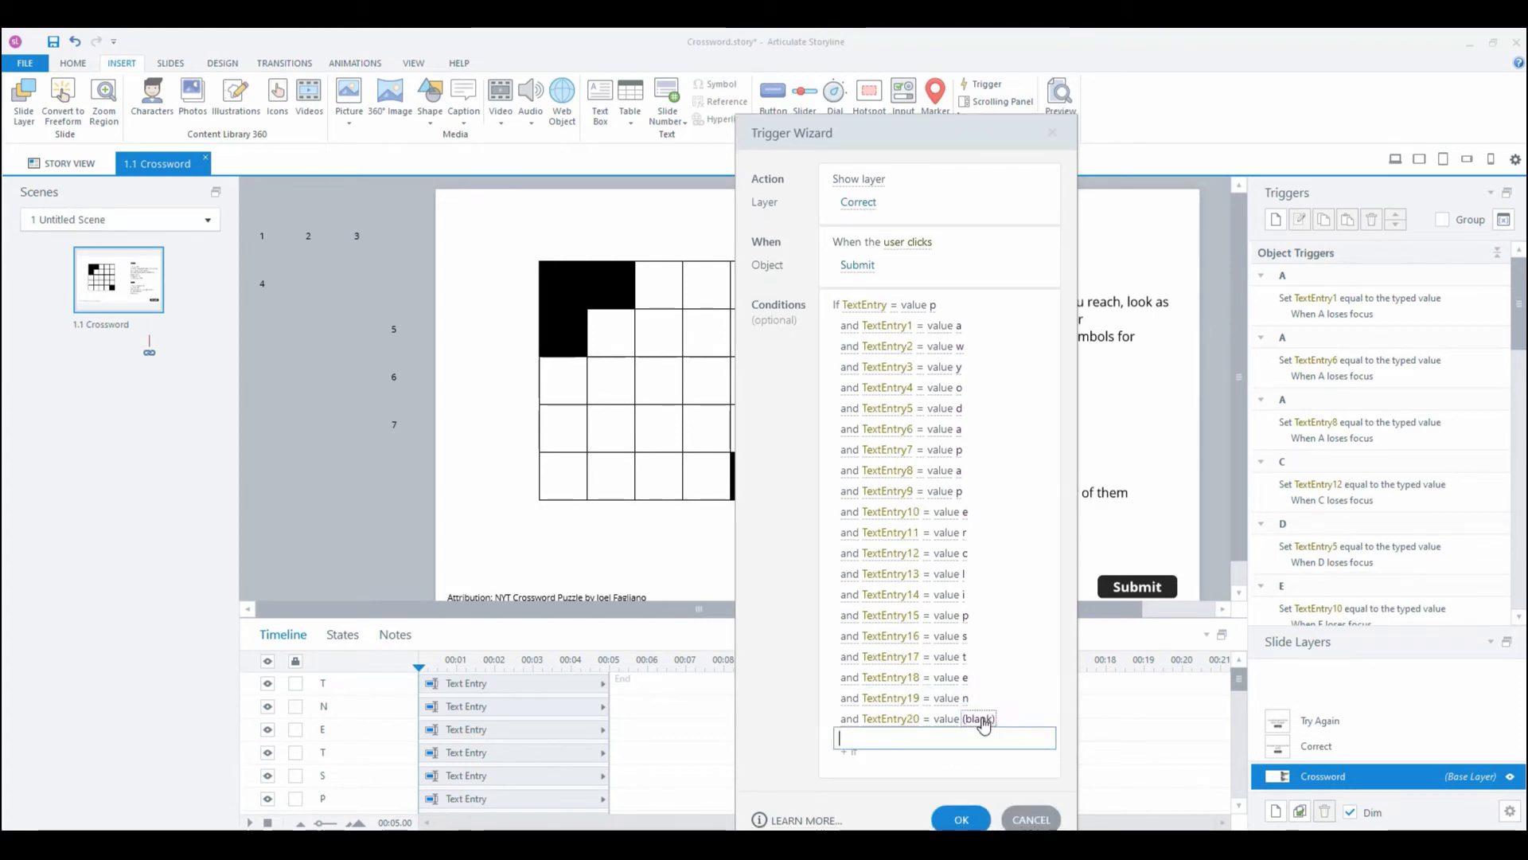
type("t")
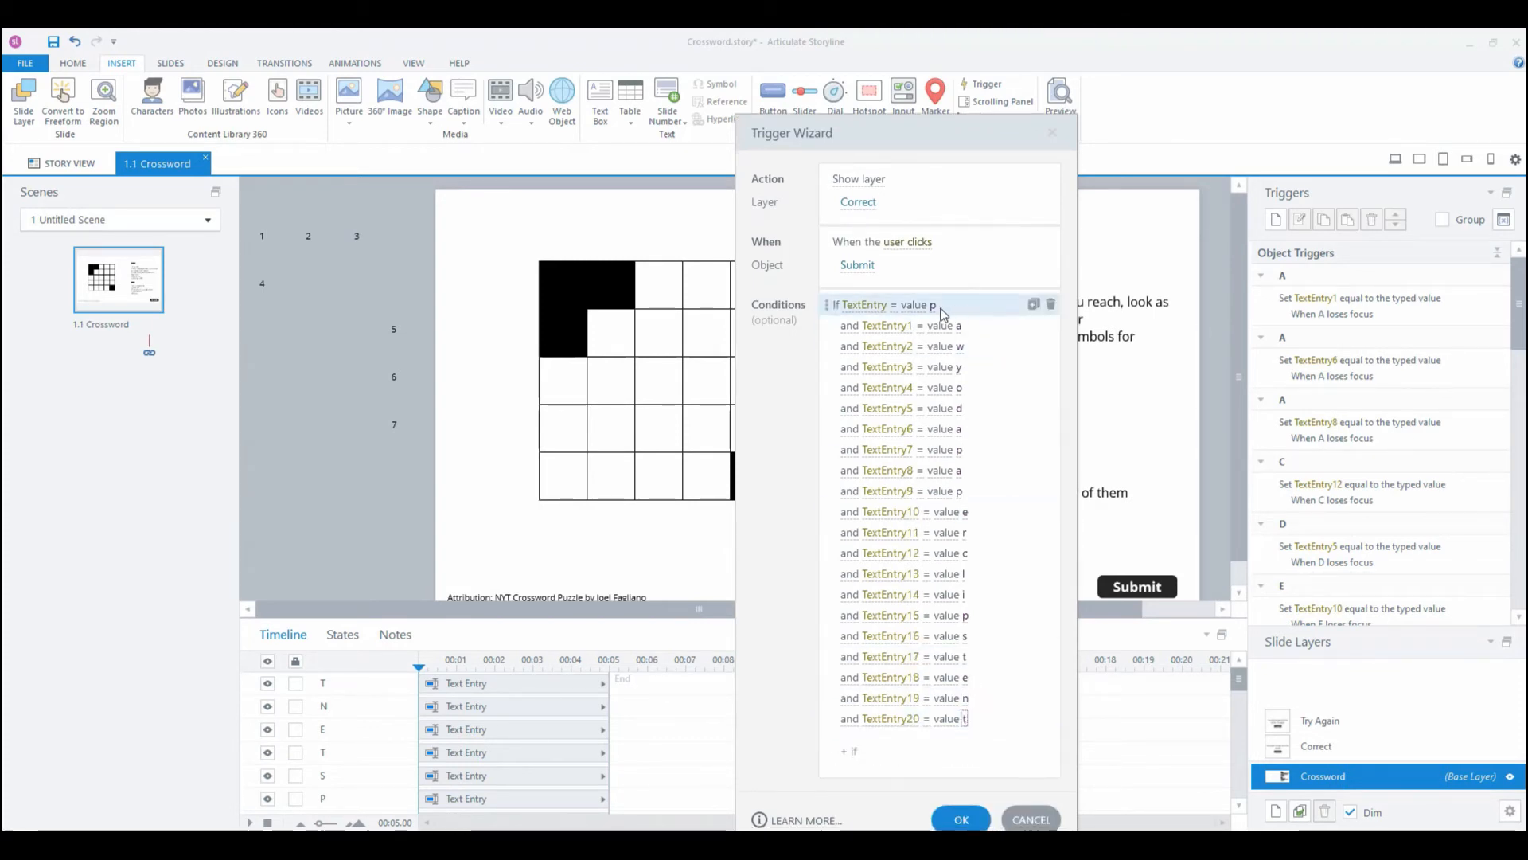
mouse_move(970, 491)
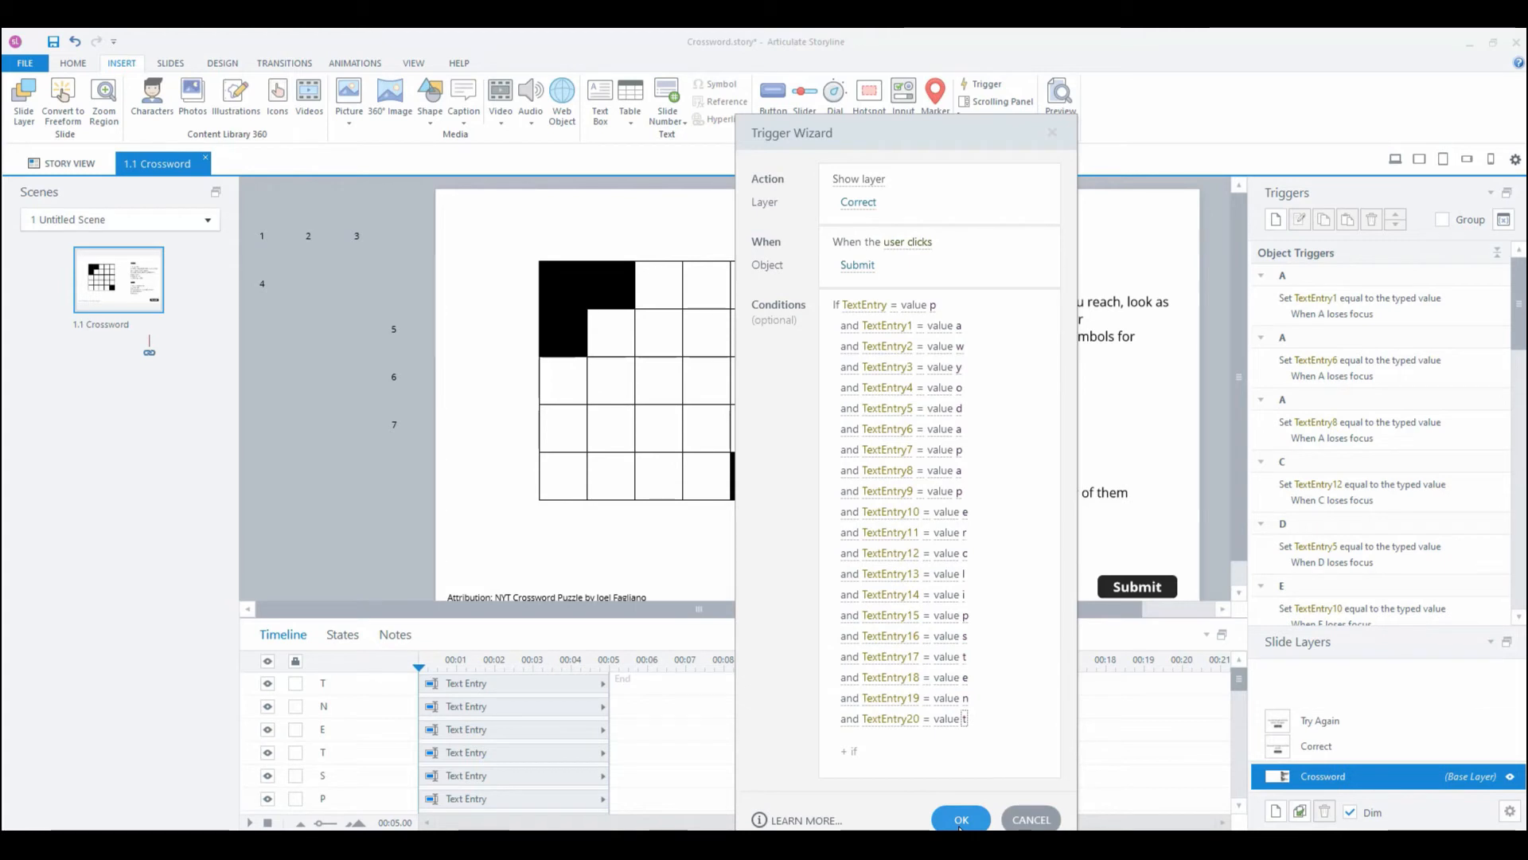
left_click(960, 819)
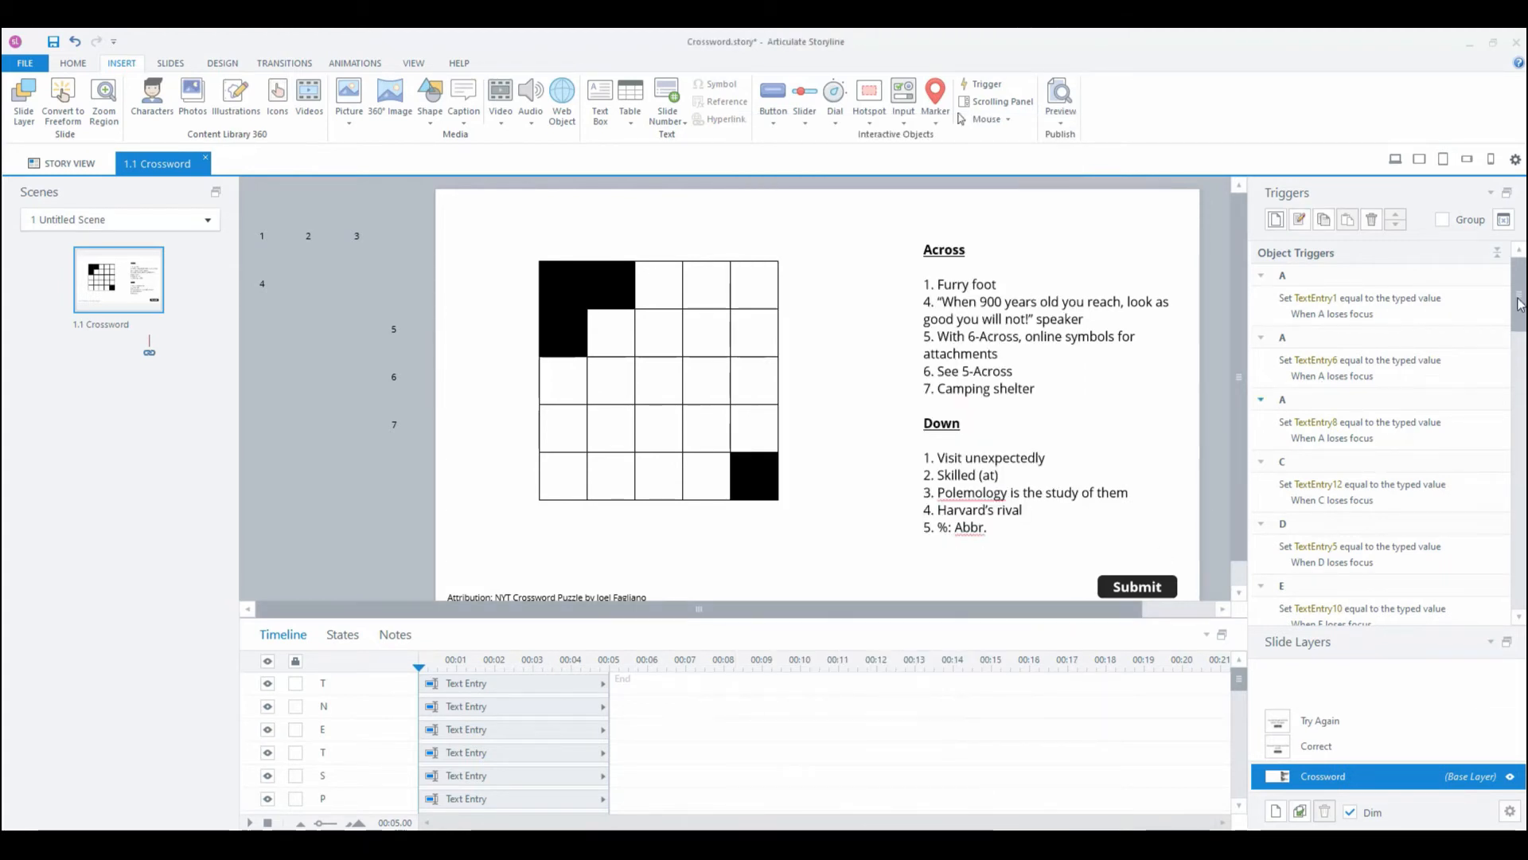
Step: Paste a copy of the Submit trigger and change its layer to Try Again
scroll("down", 3)
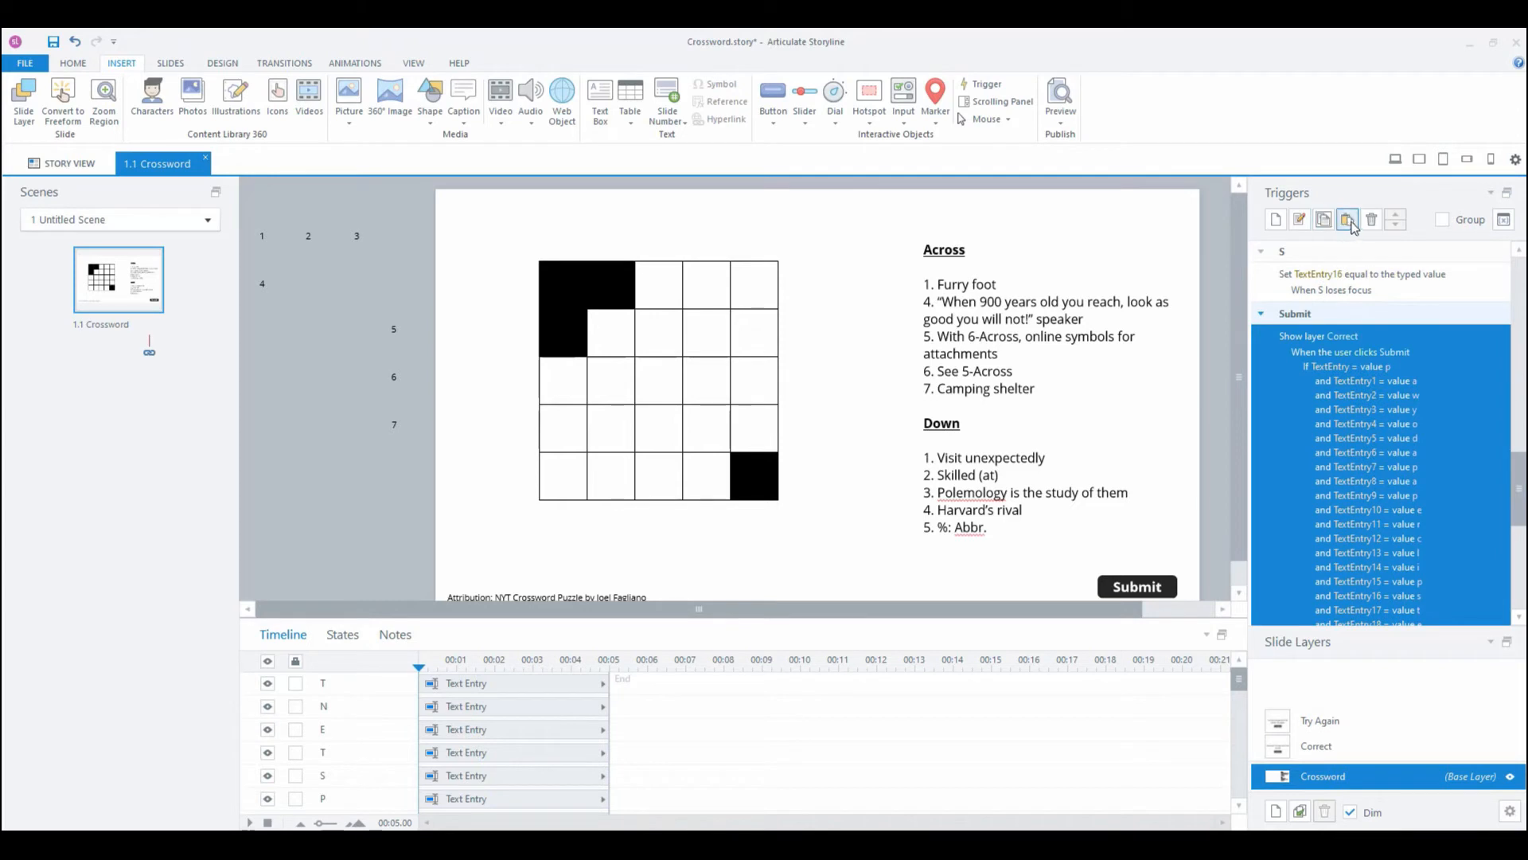
left_click(1348, 218)
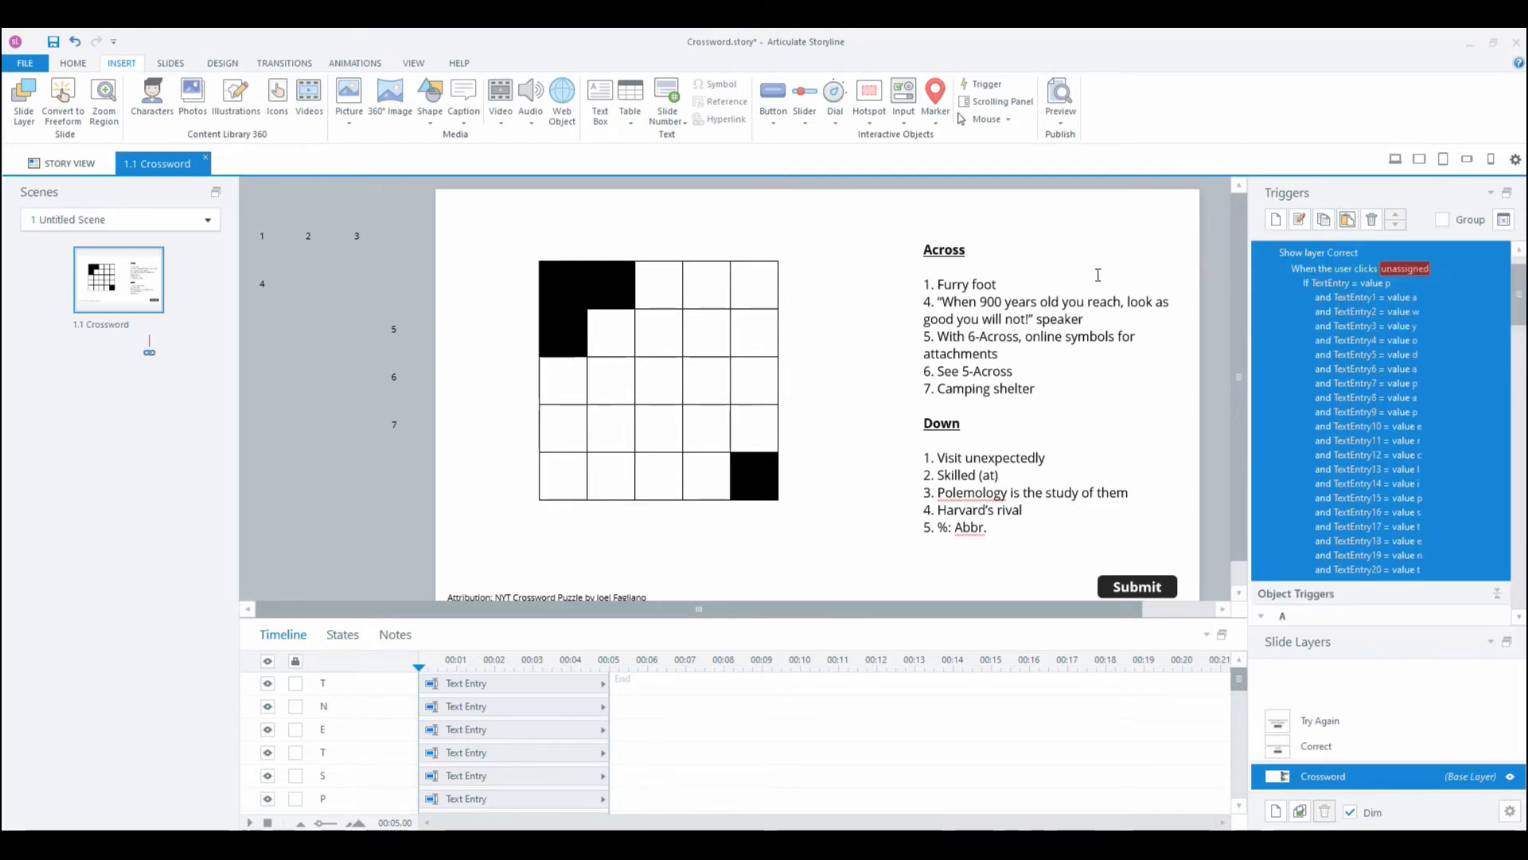
left_click(1403, 269)
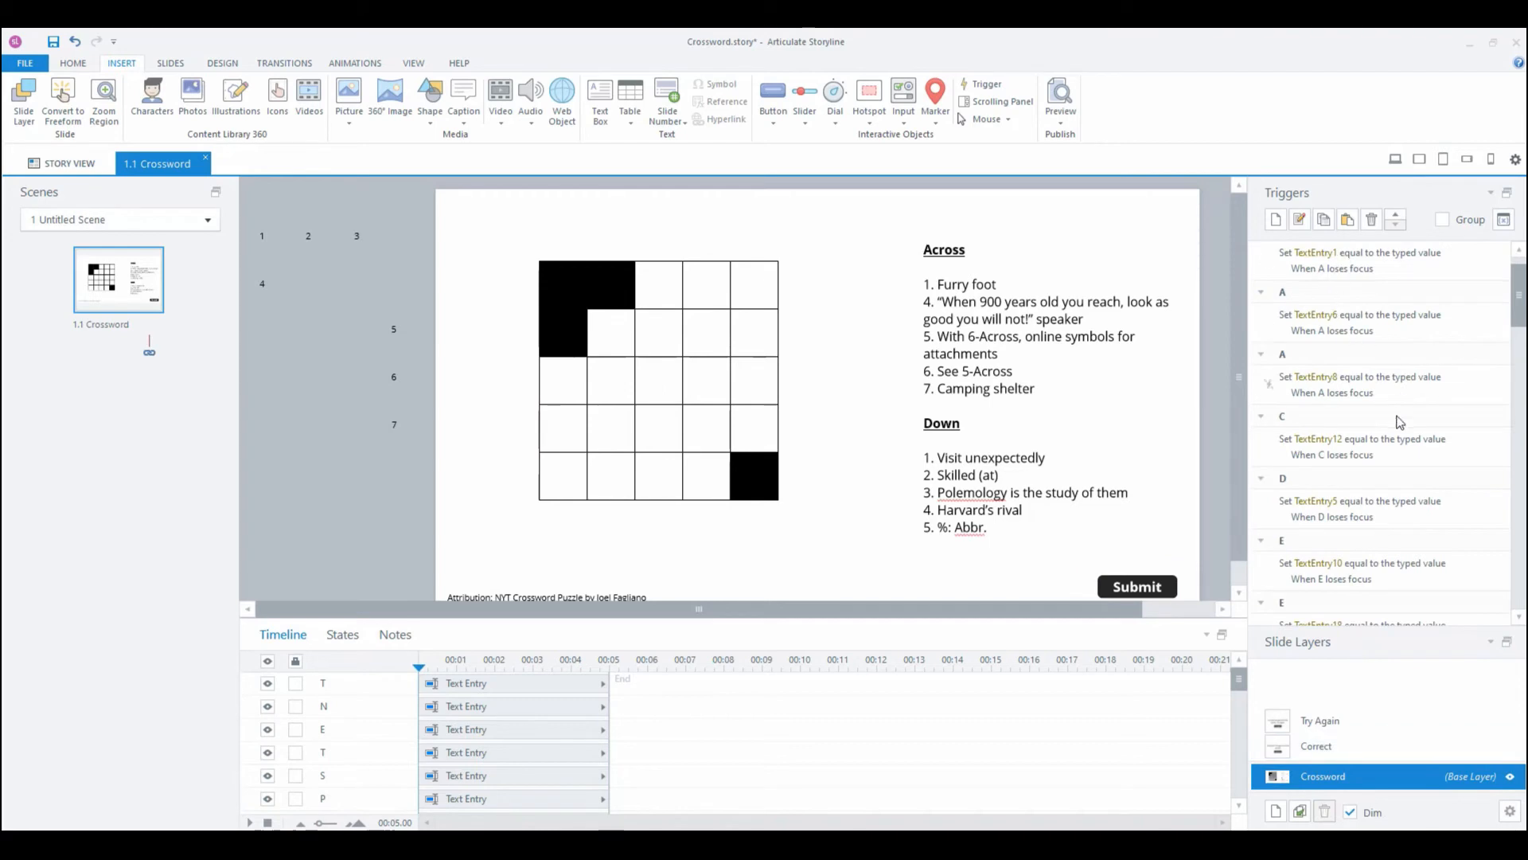
scroll("down", 3)
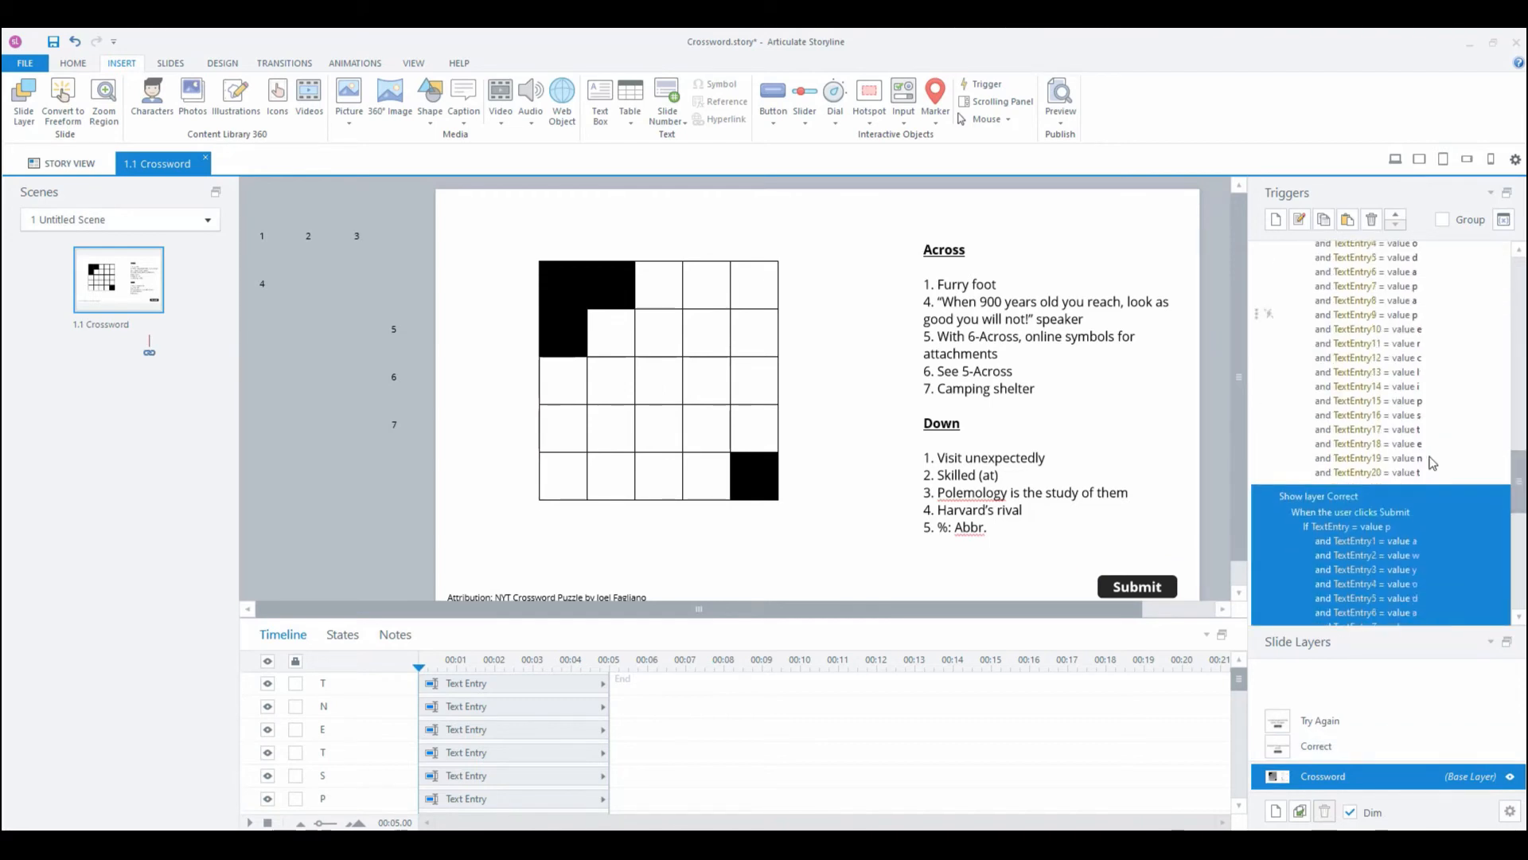
left_click(1320, 496)
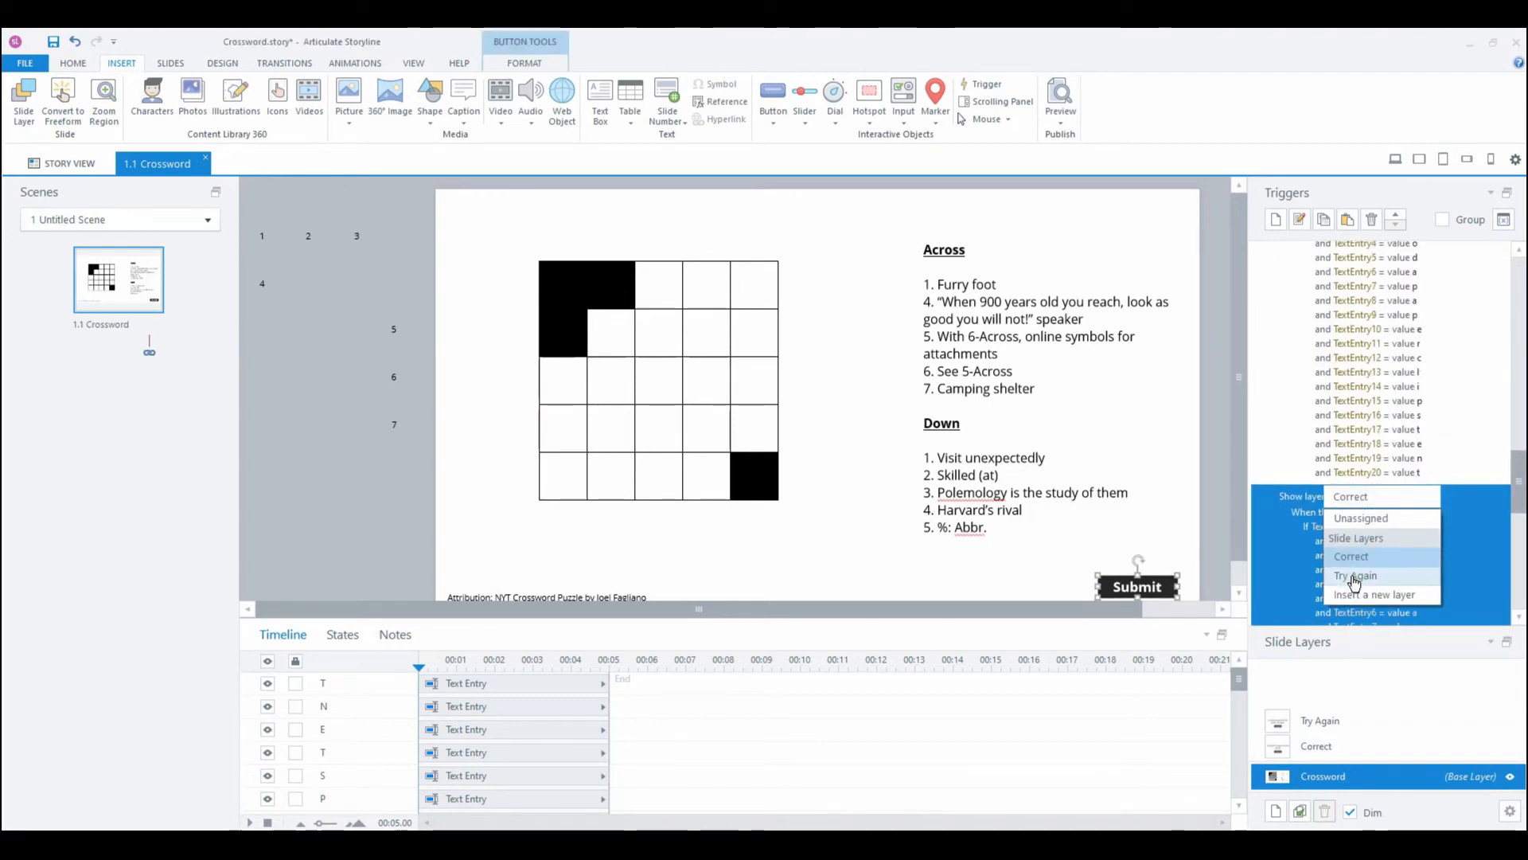
left_click(1354, 574)
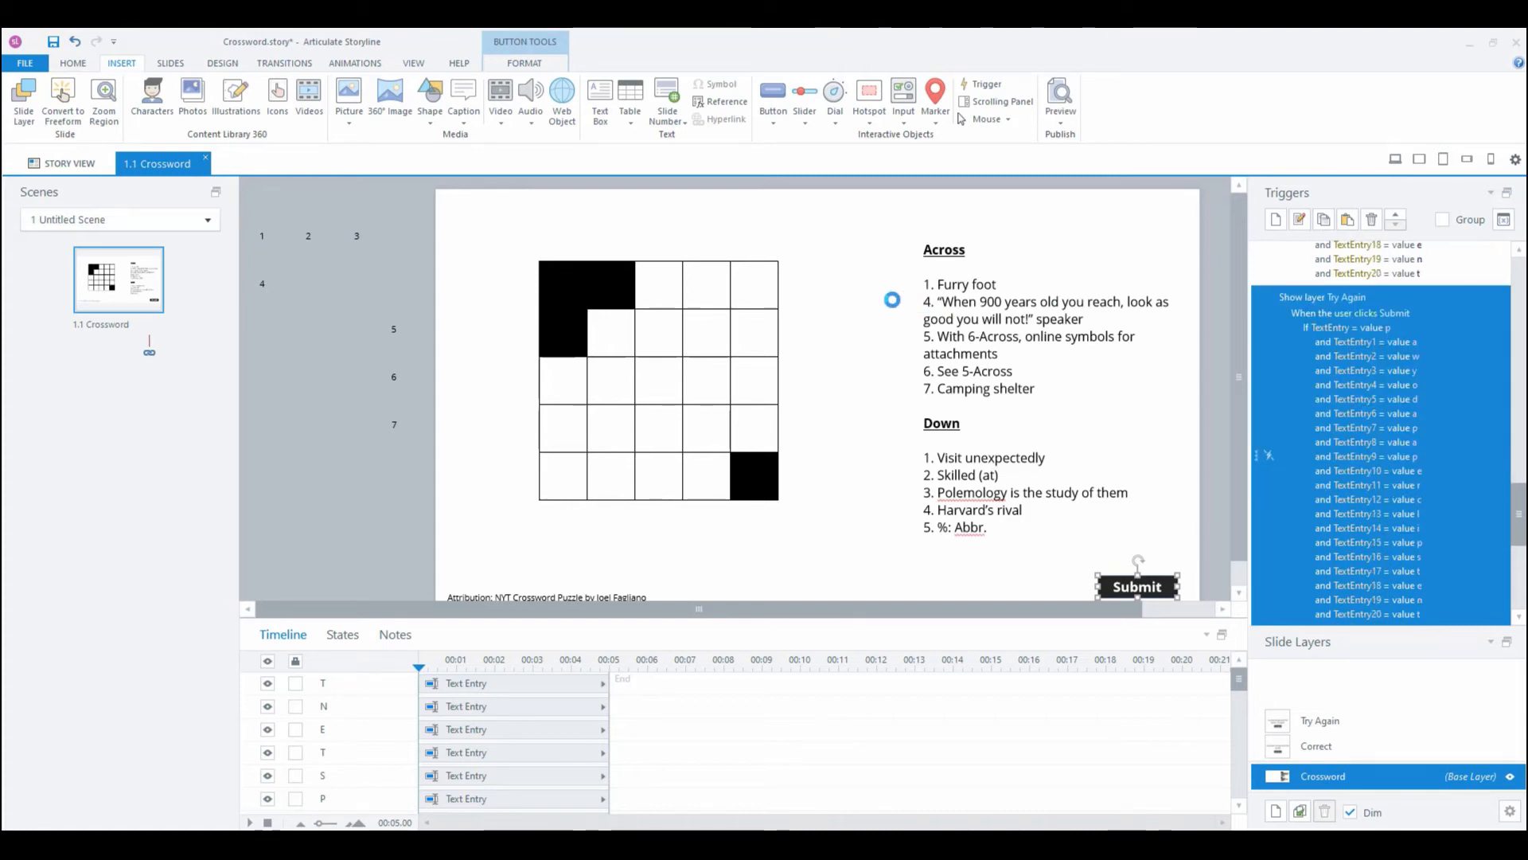
Step: Set the first conditions, through TextEntry19 and TextEntry20, to 'is not equal to - ignore case'
double_click(1351, 313)
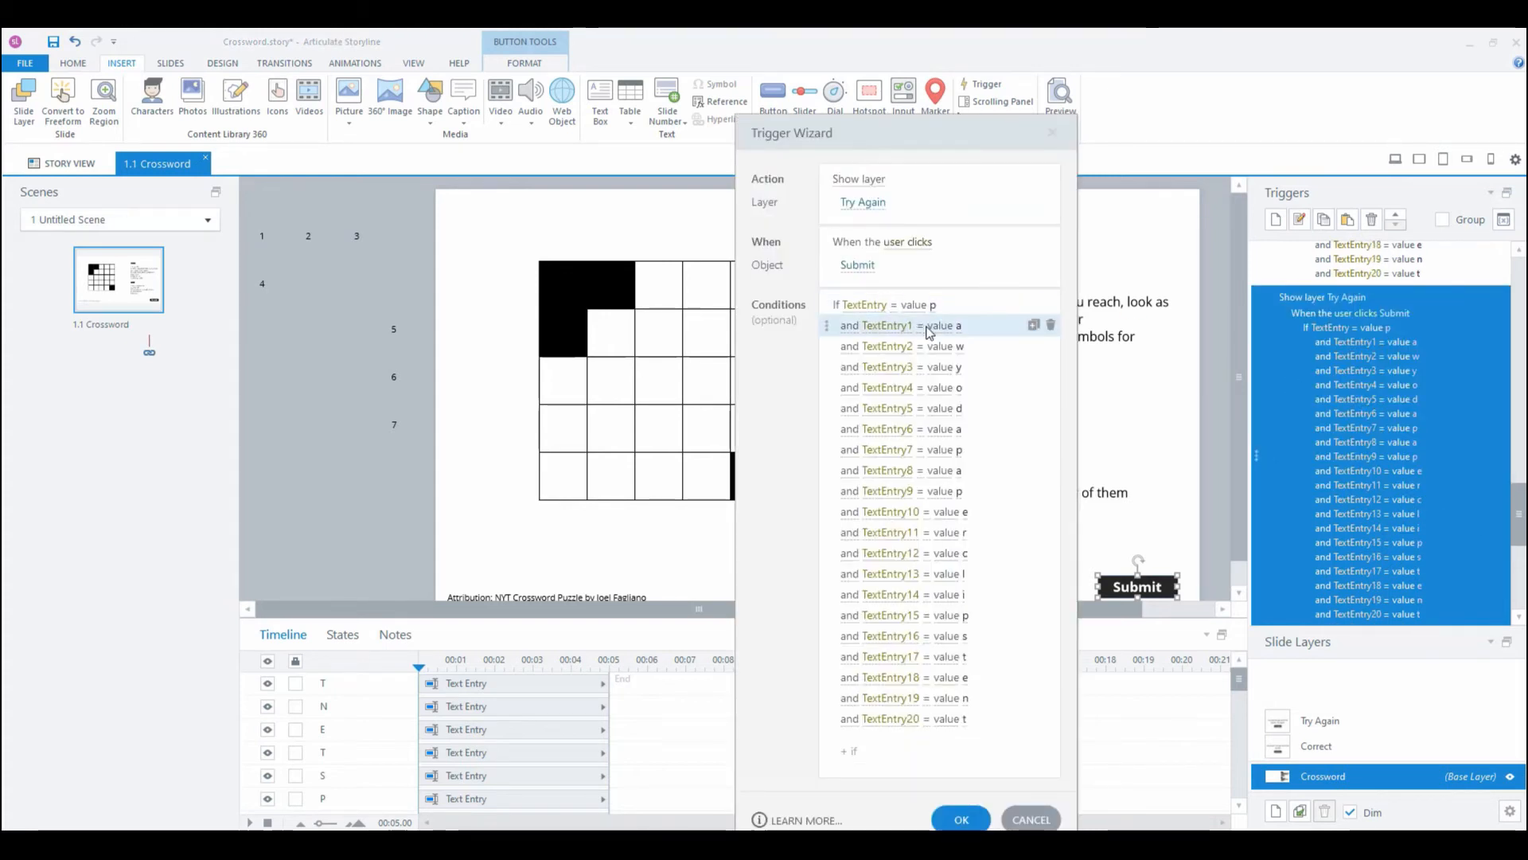
left_click(894, 304)
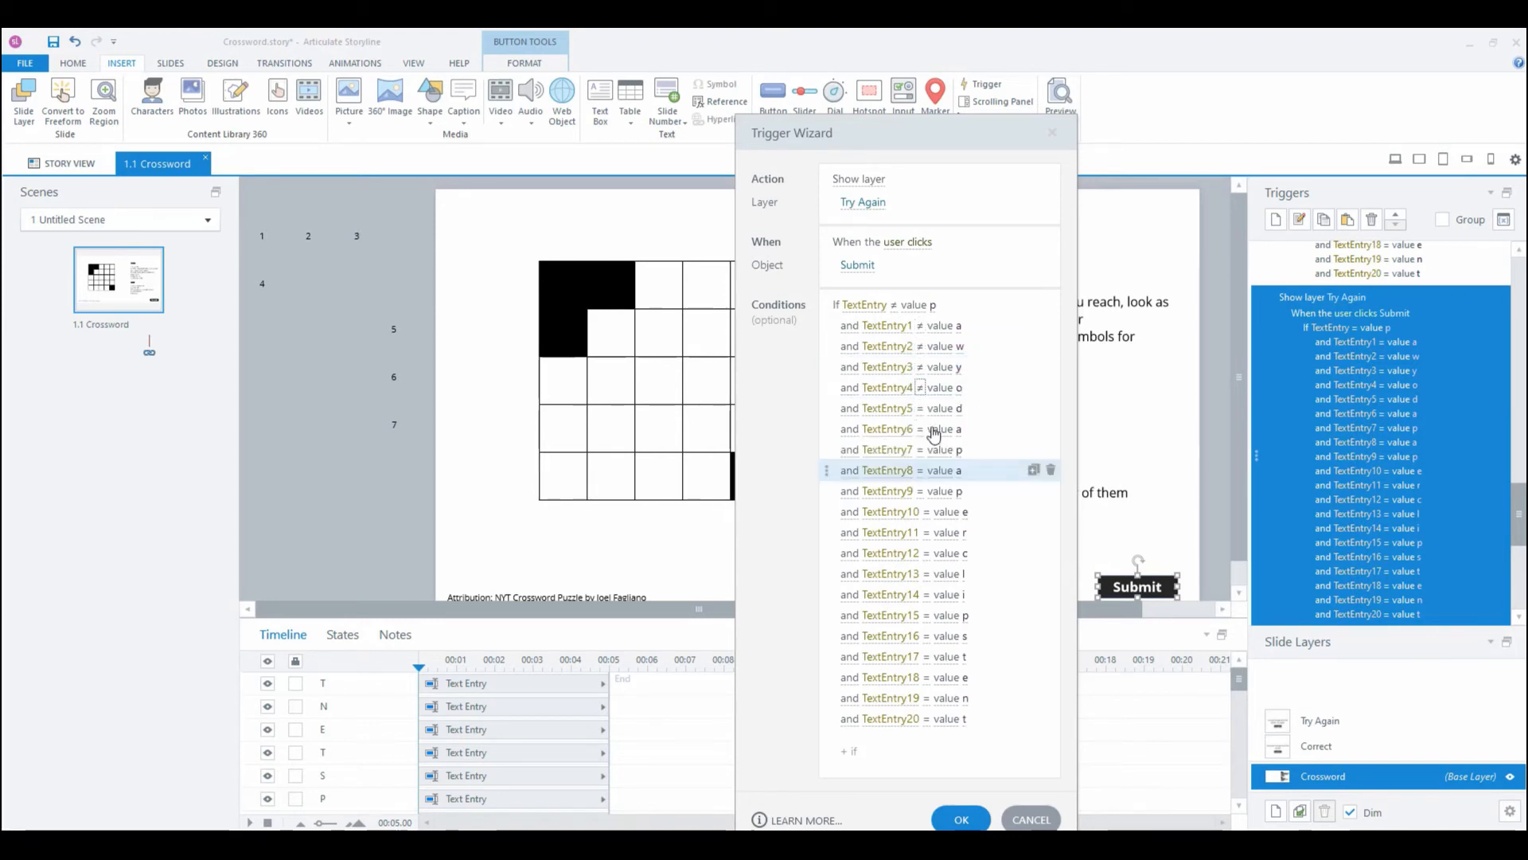
left_click(922, 449)
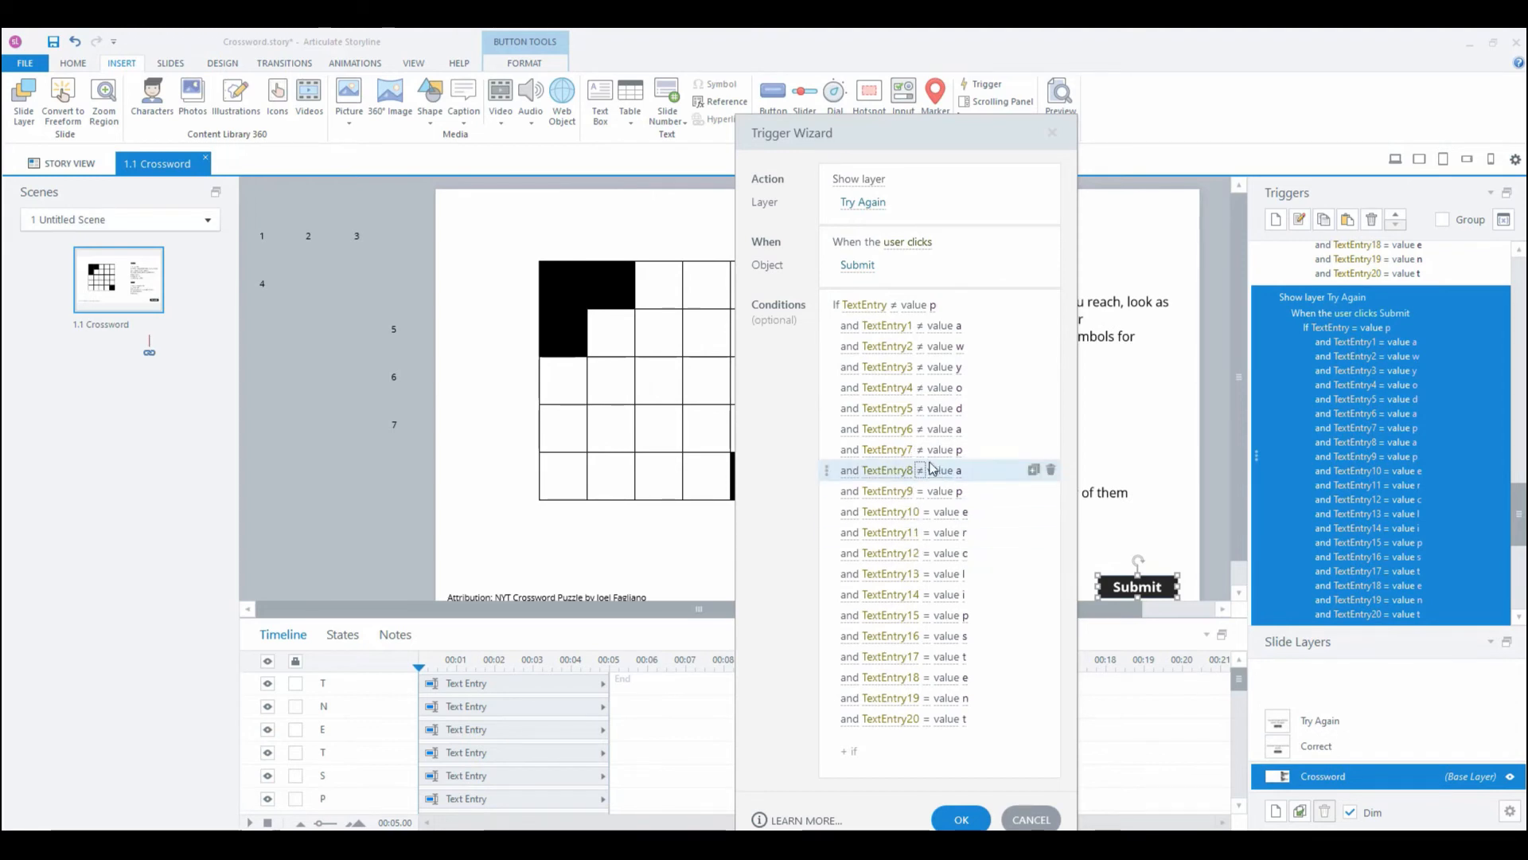
left_click(926, 512)
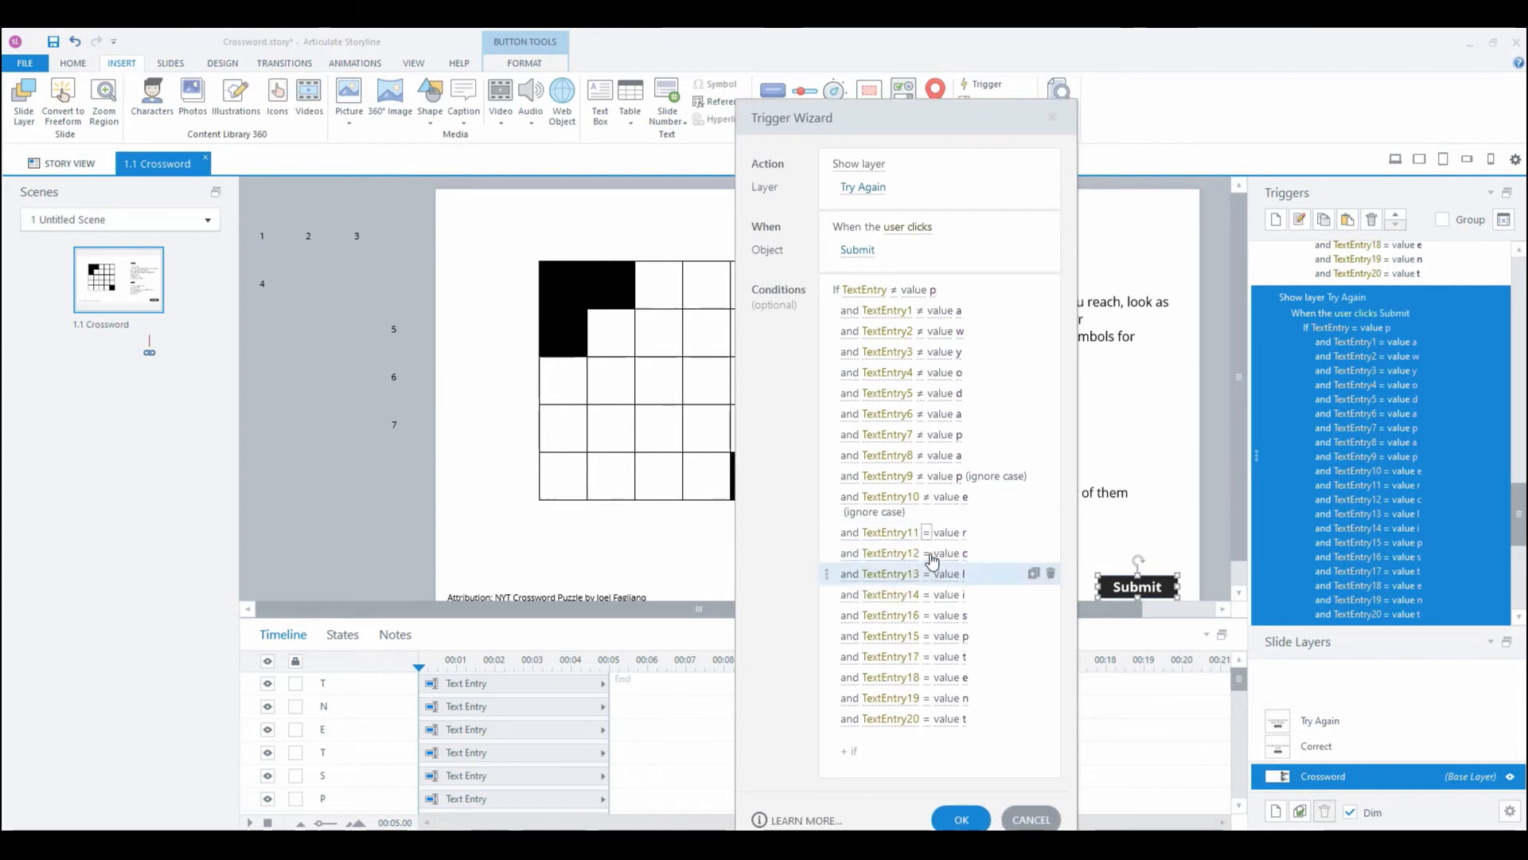
left_click(920, 573)
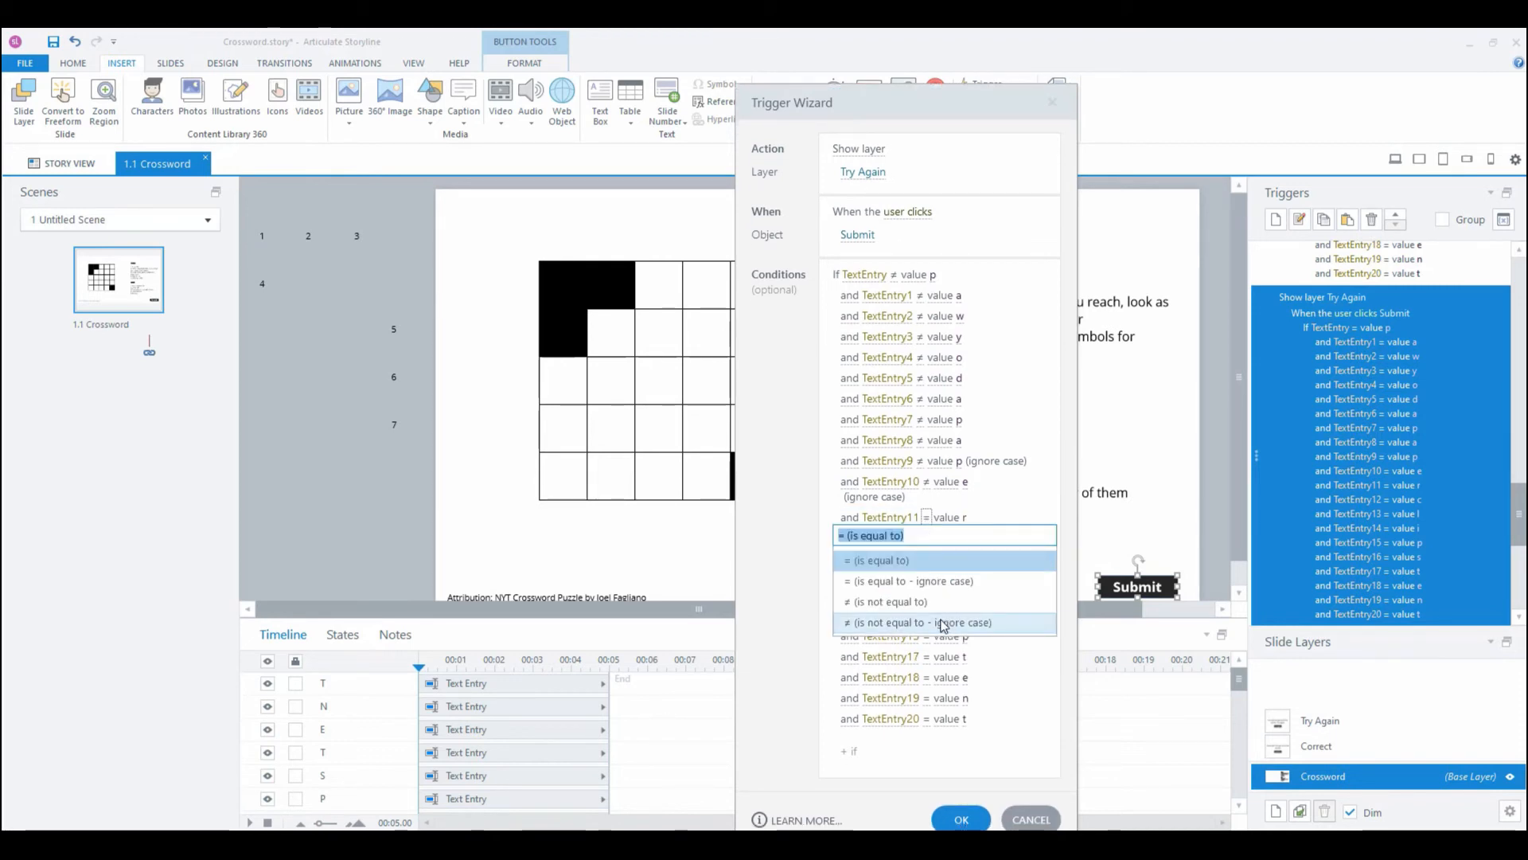
left_click(885, 602)
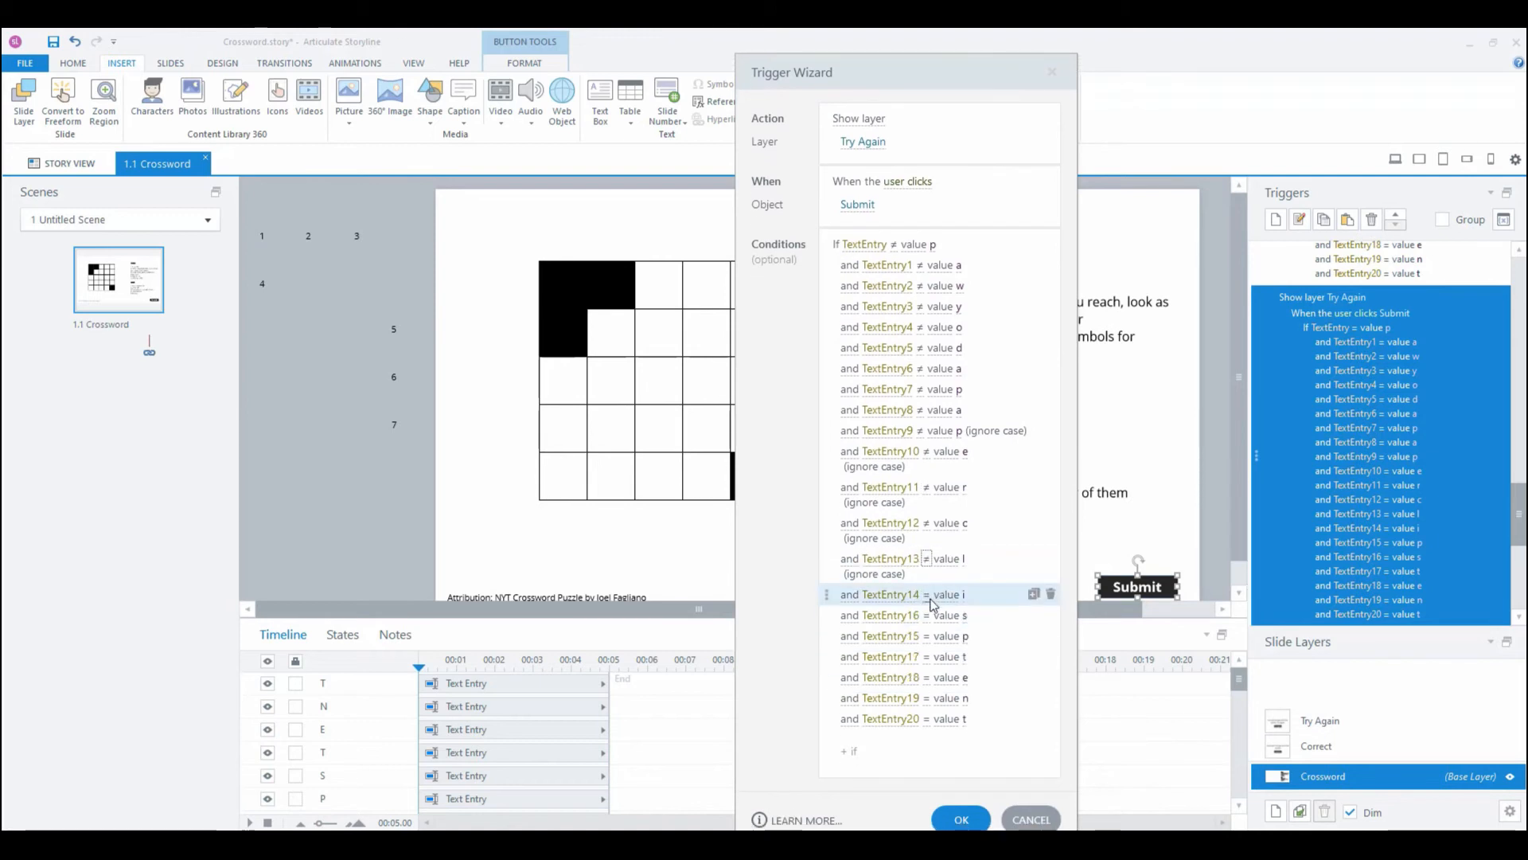
left_click(925, 594)
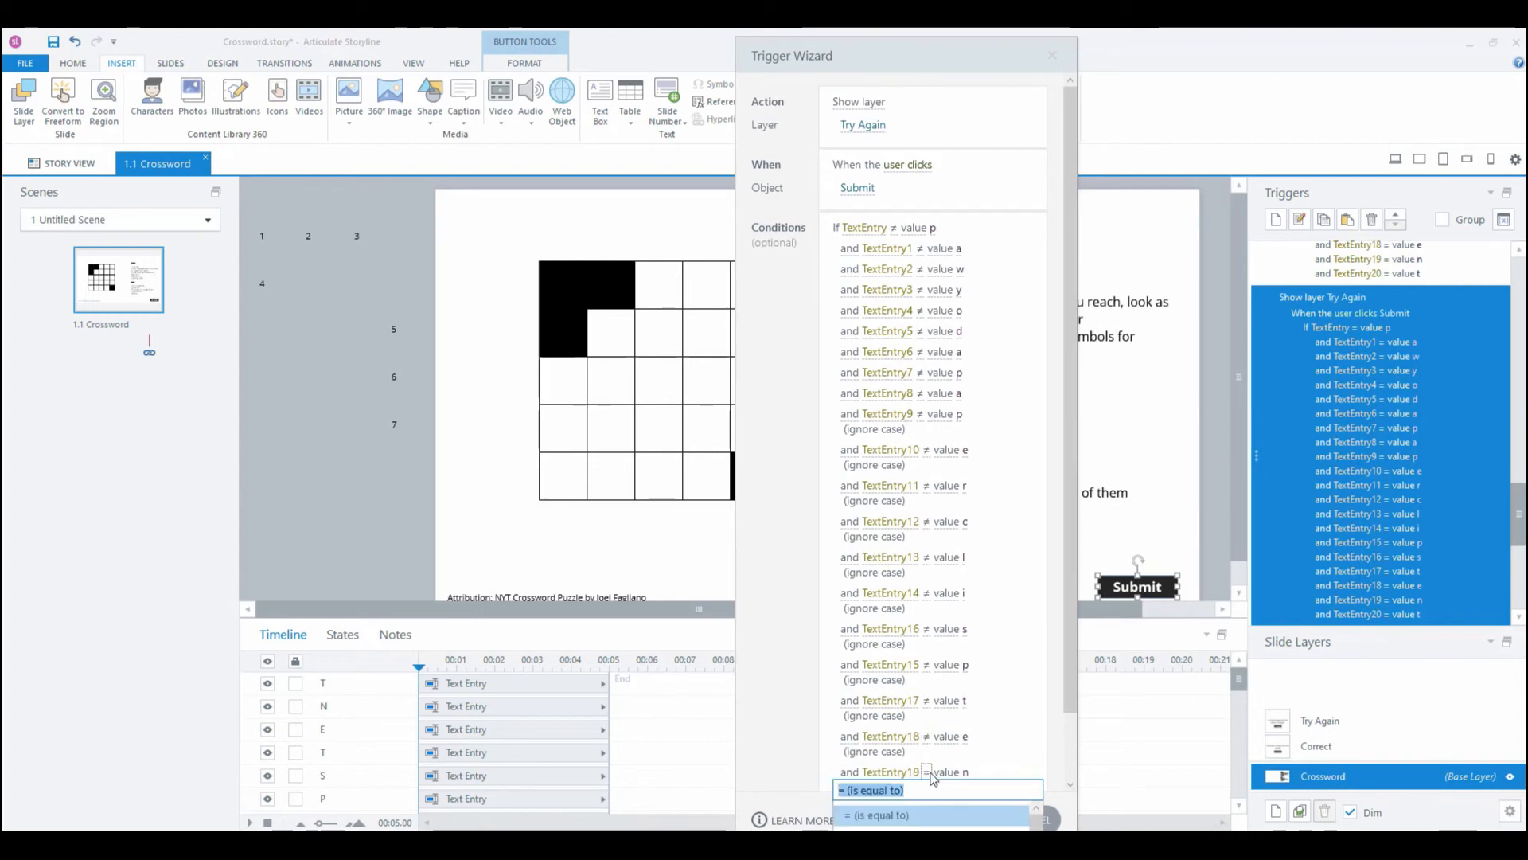
left_click(870, 790)
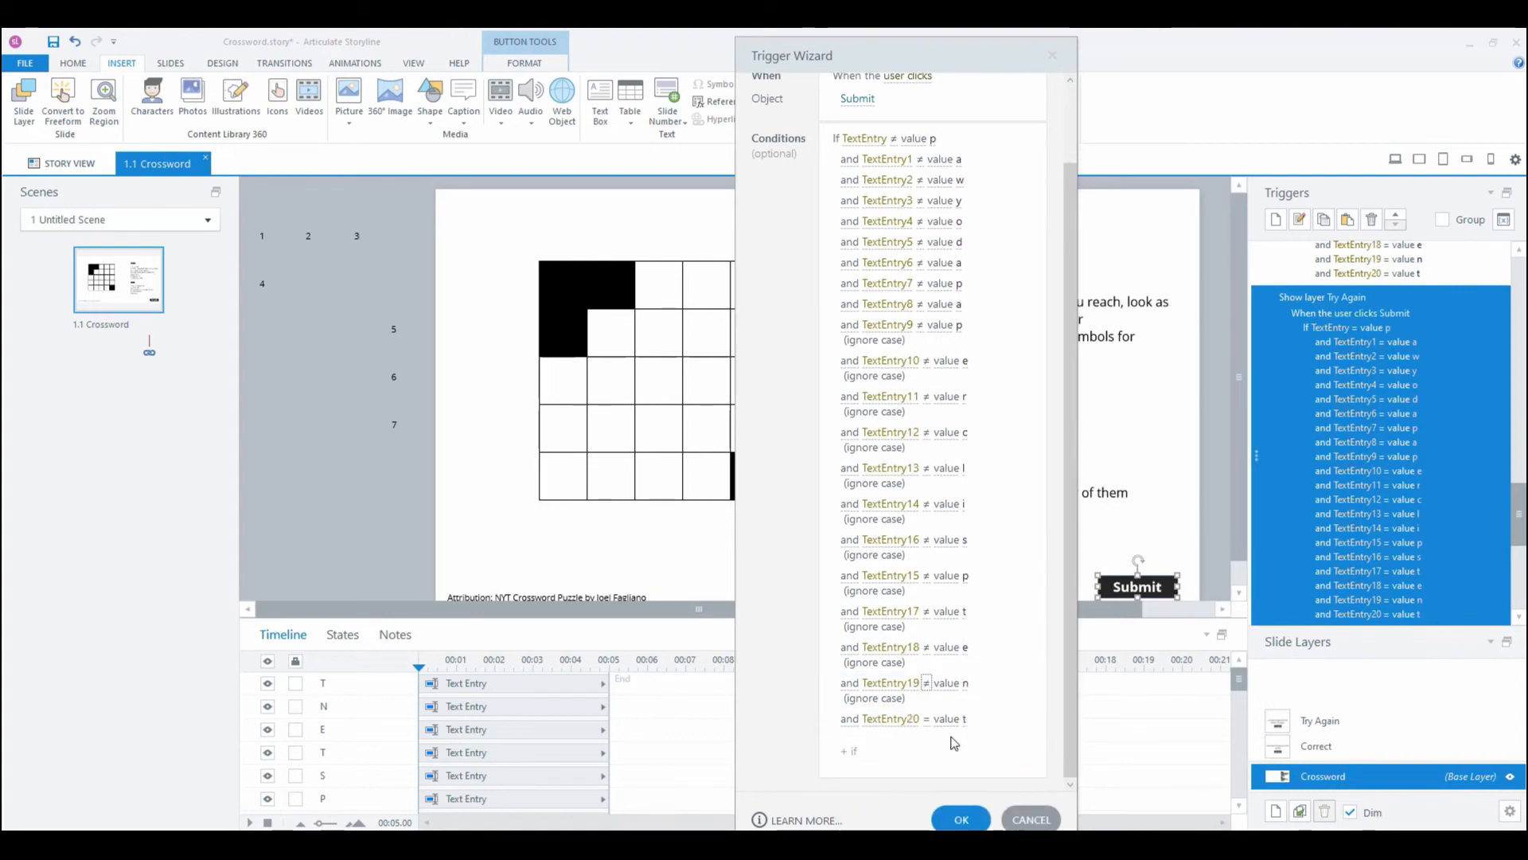
left_click(925, 718)
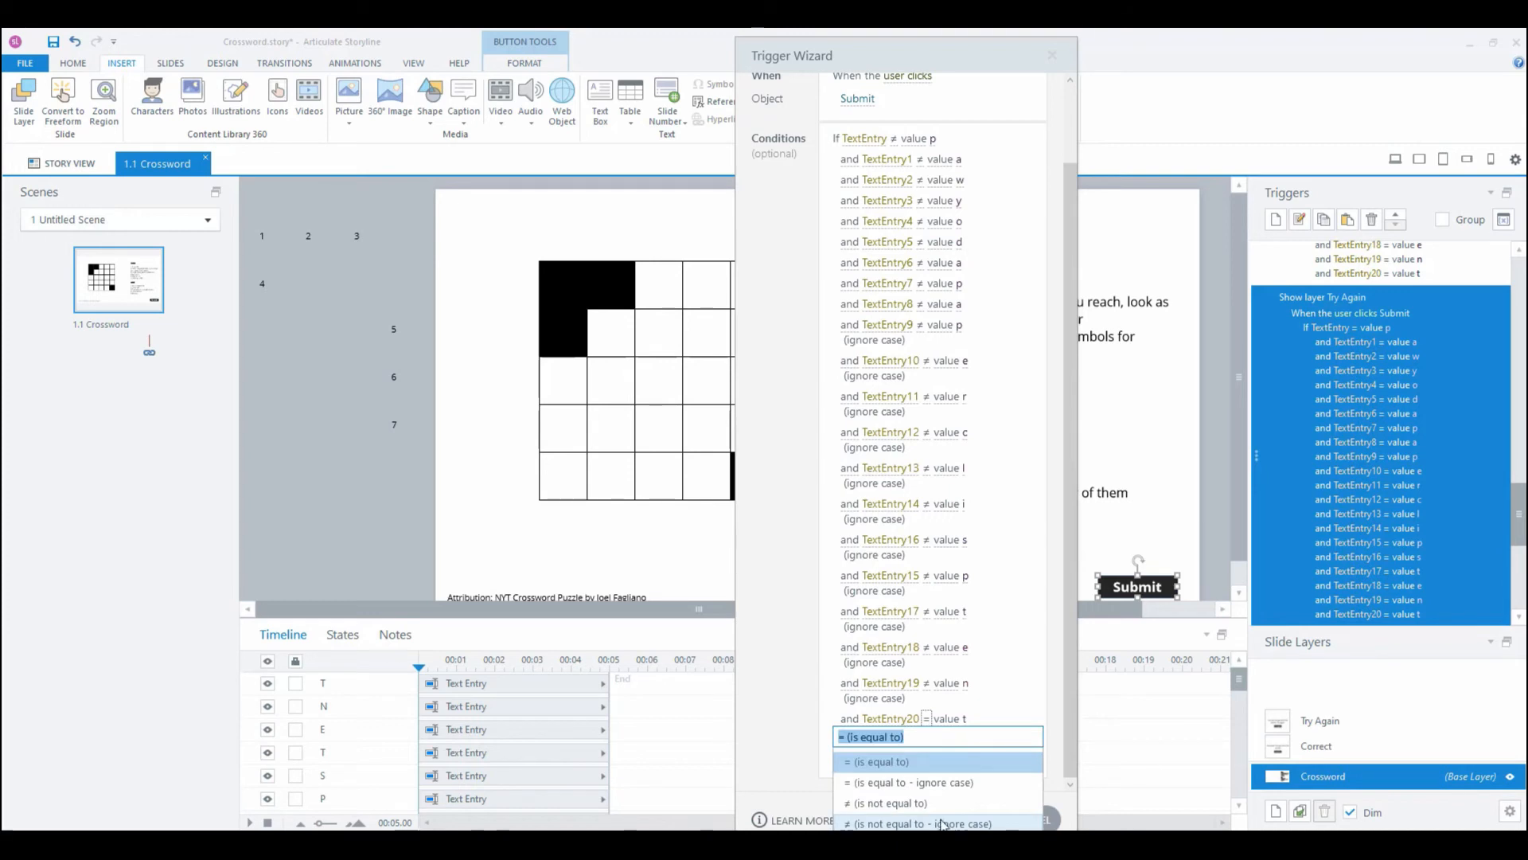
left_click(917, 822)
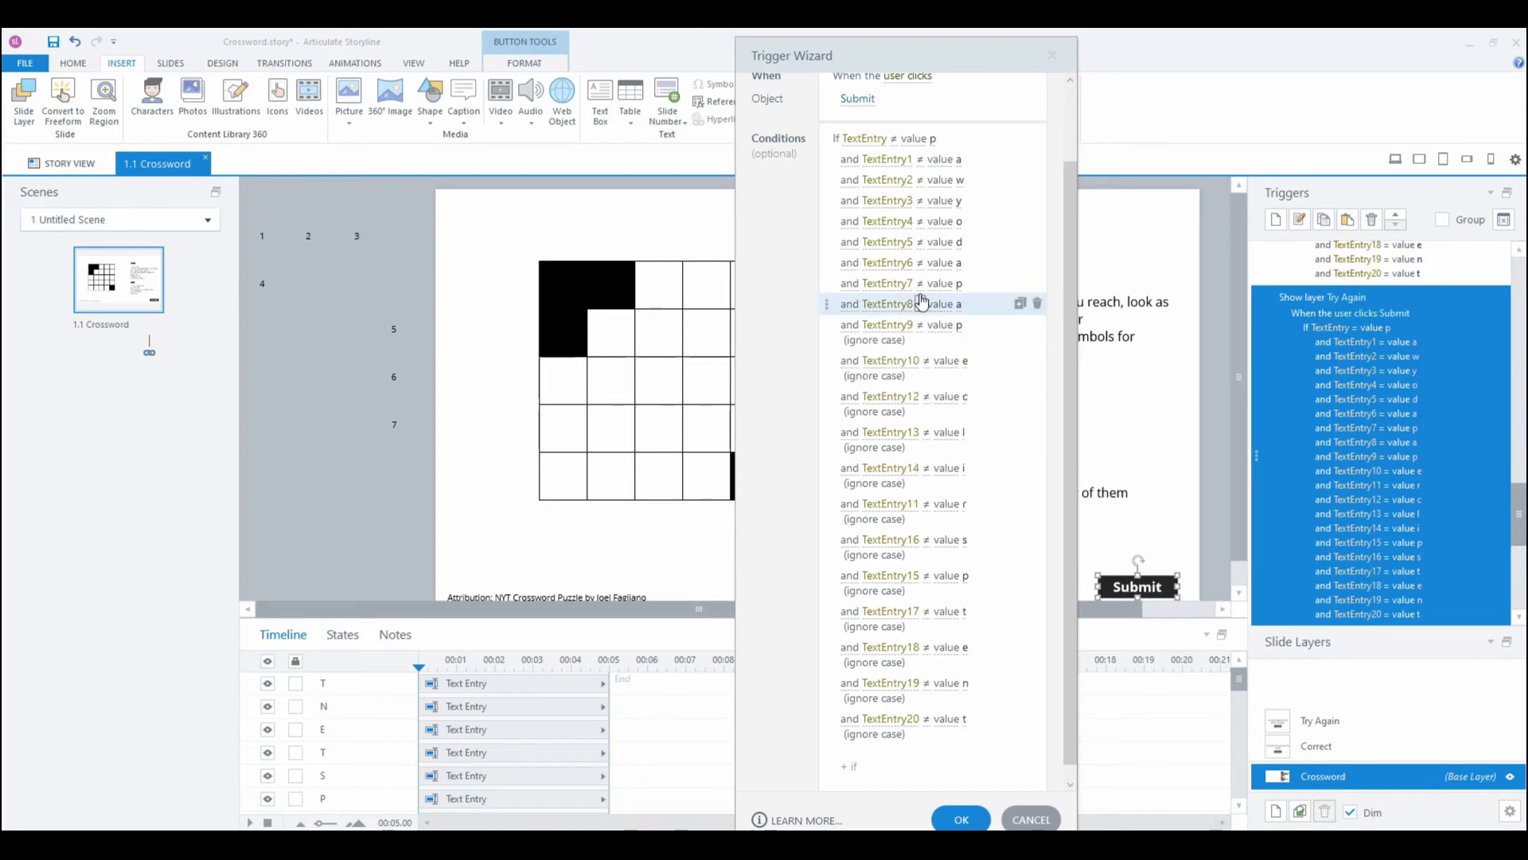
Step: Set TextEntry8, TextEntry3 and the remaining conditions to not equal, ignoring case, and save
left_click(921, 303)
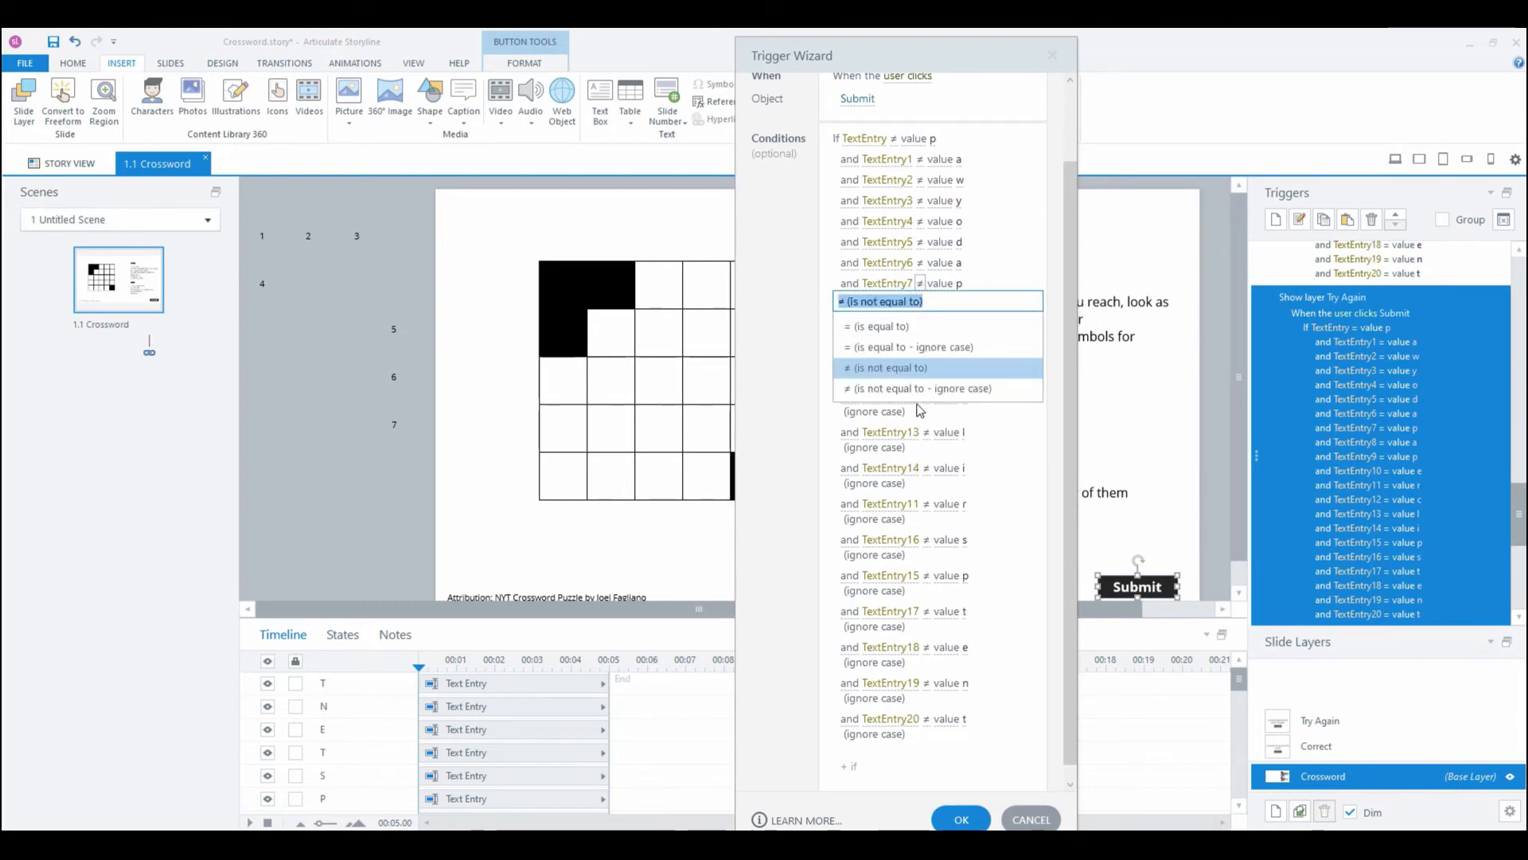
left_click(886, 368)
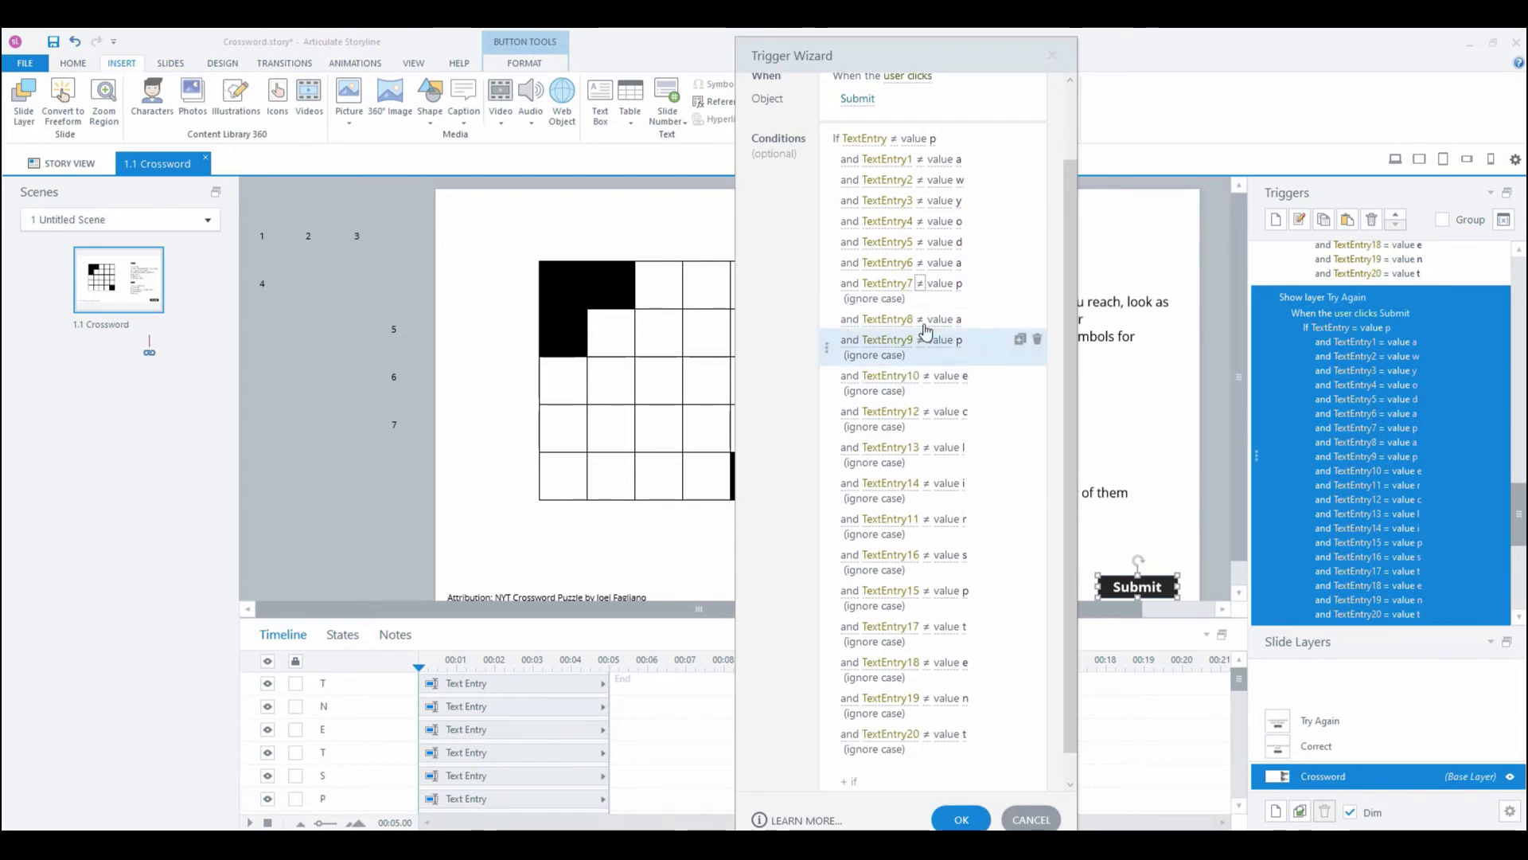
left_click(921, 339)
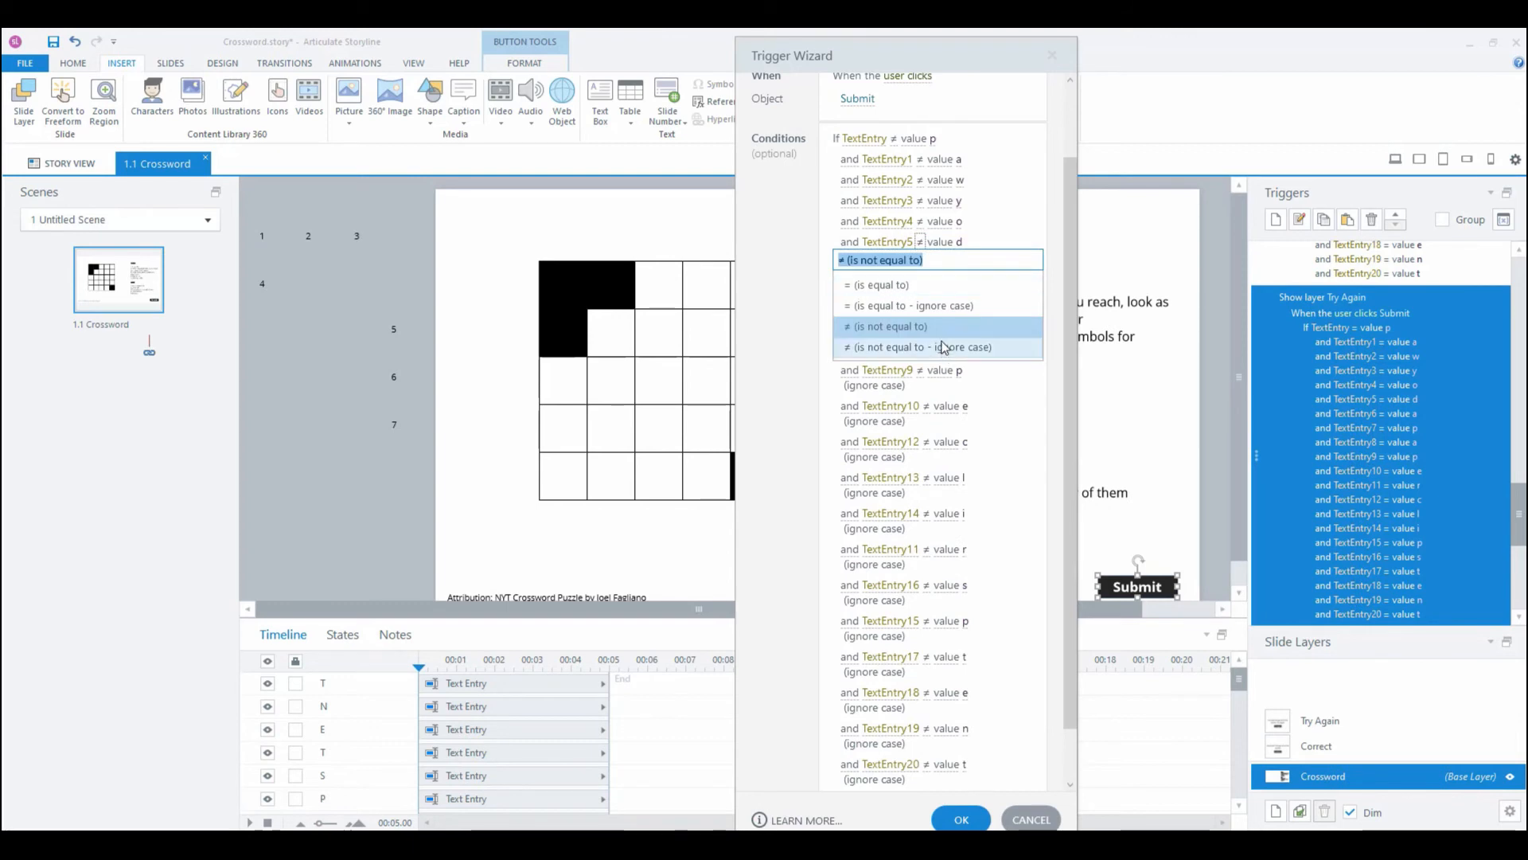
left_click(886, 326)
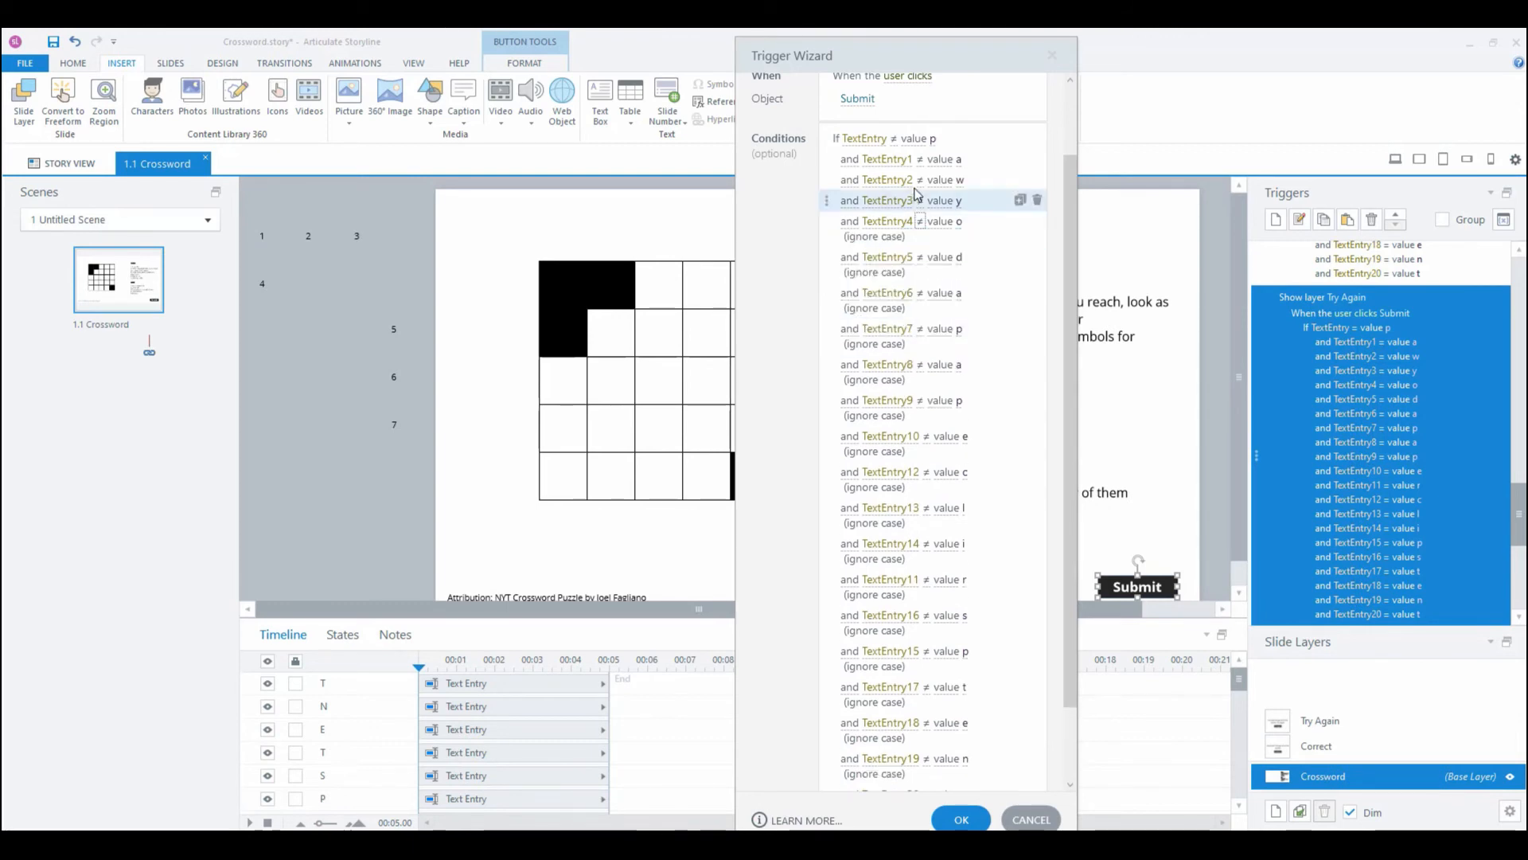
left_click(921, 200)
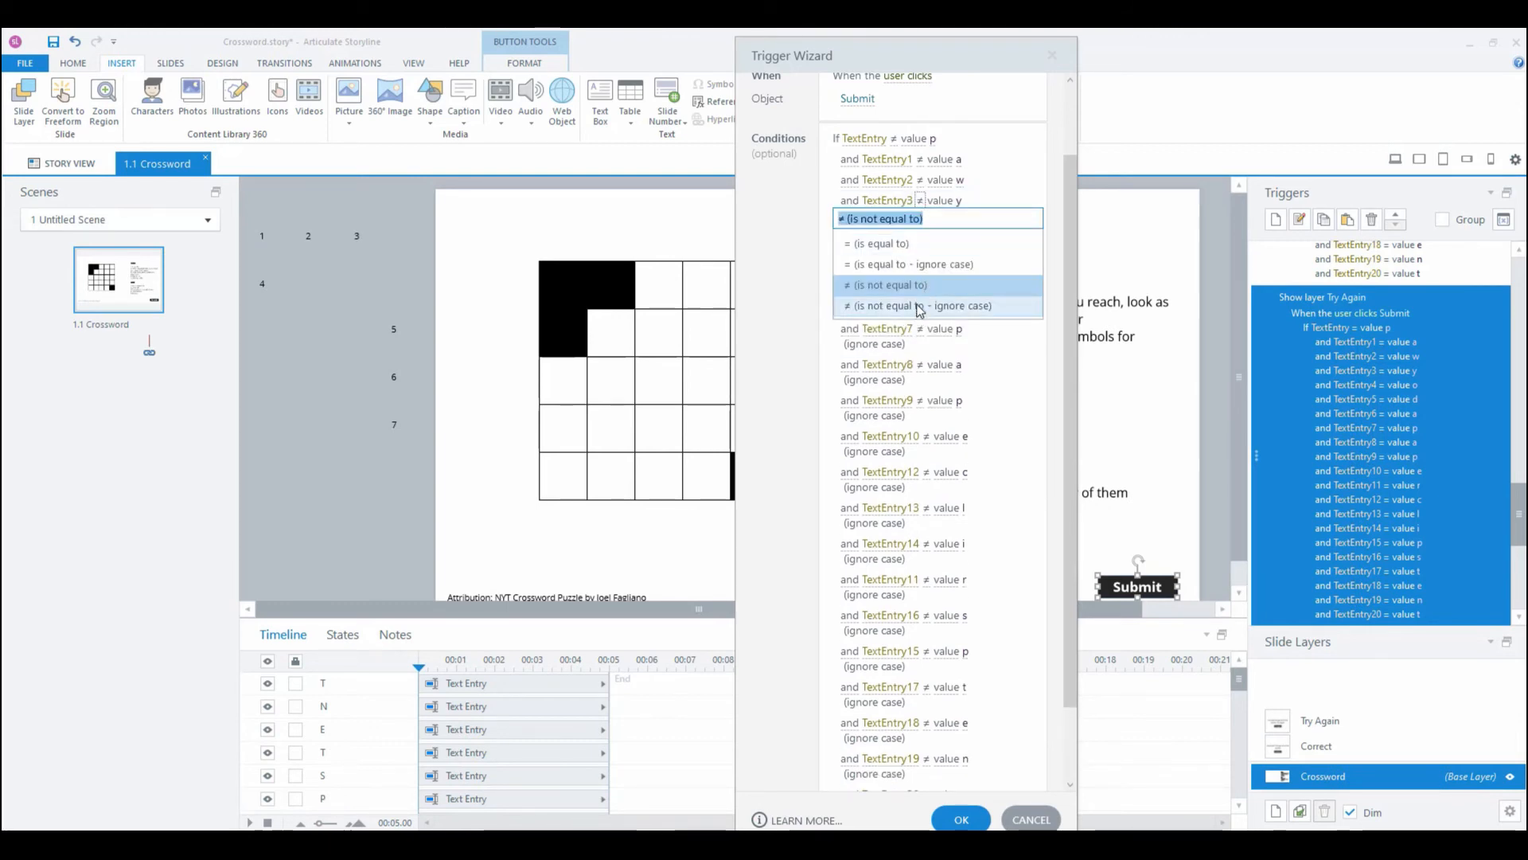
left_click(918, 305)
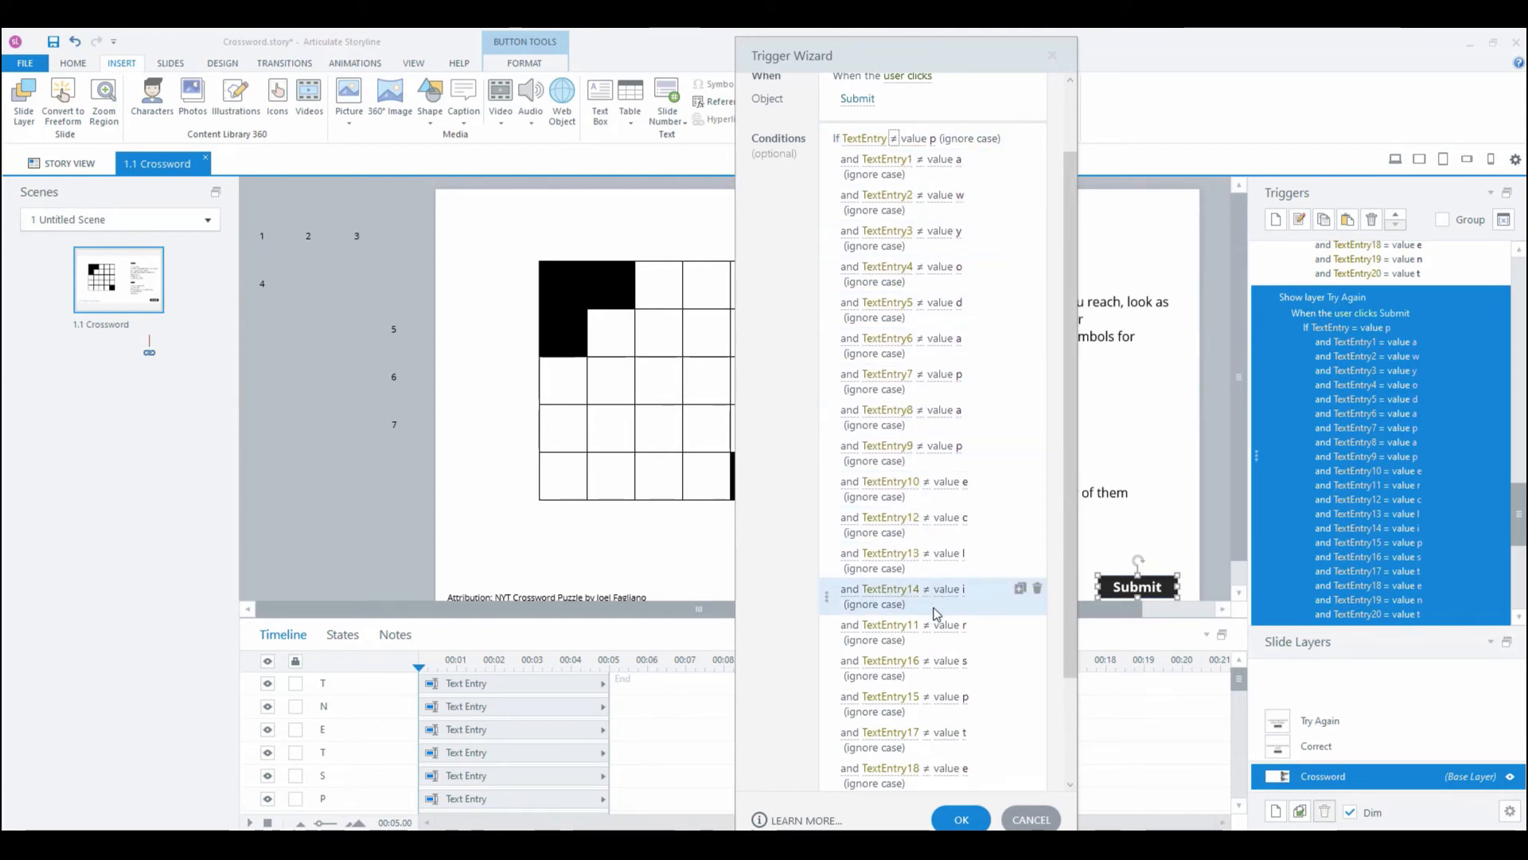
scroll("down", 3)
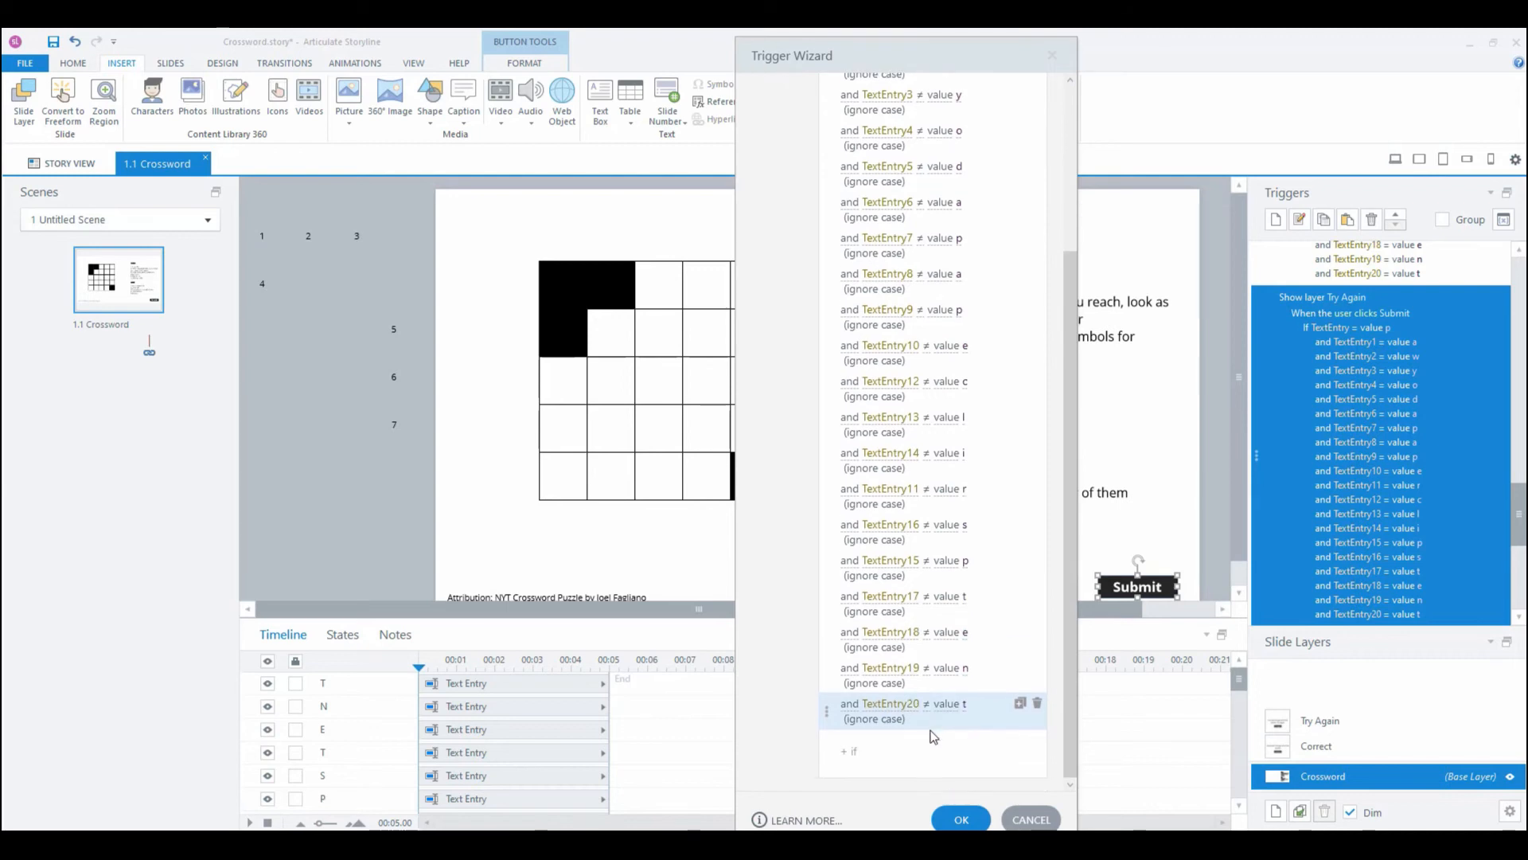
left_click(960, 819)
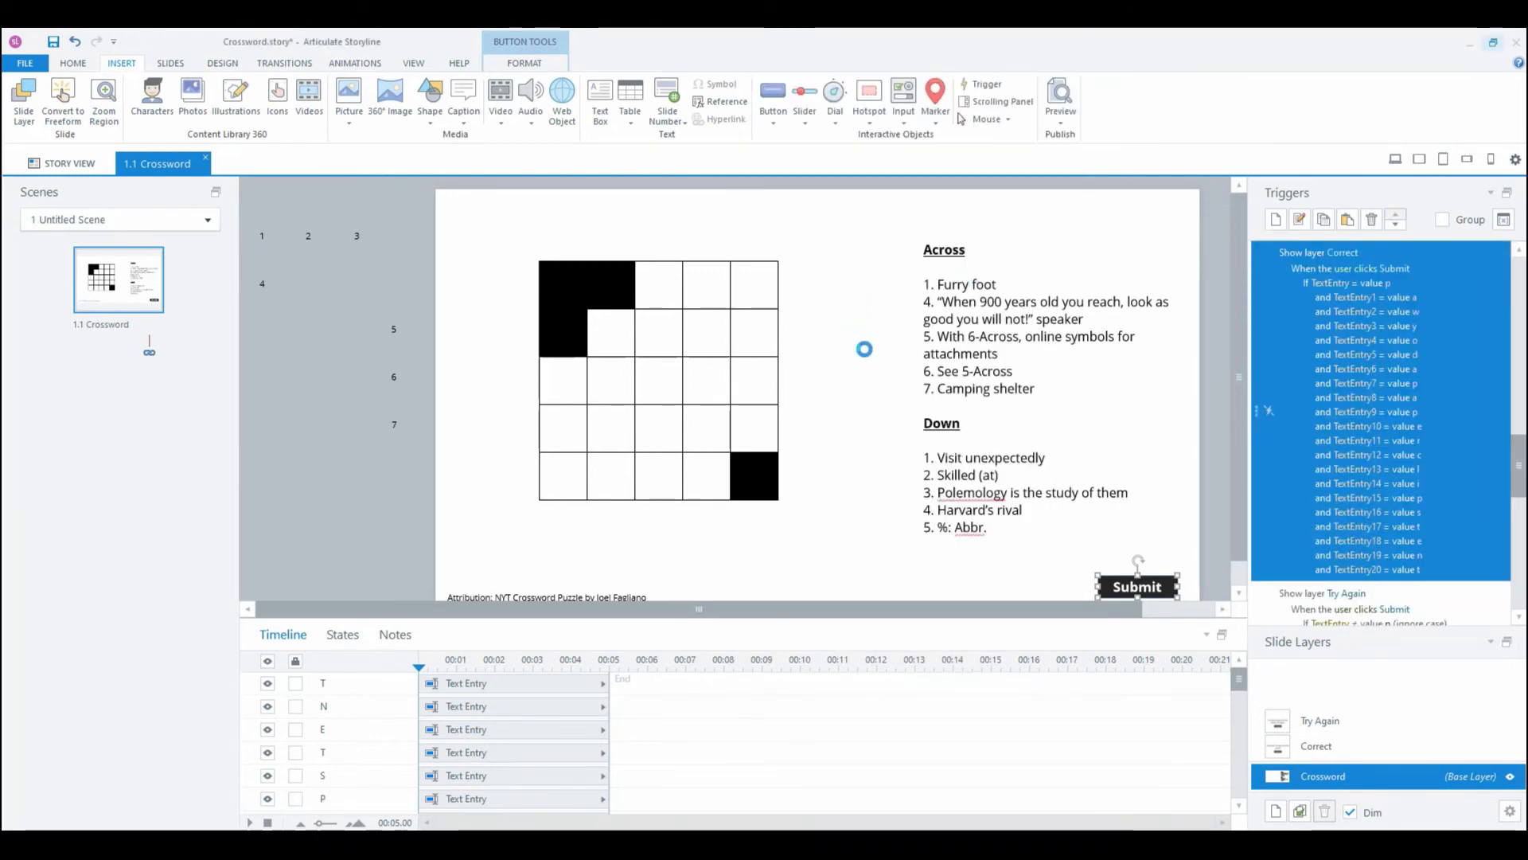
Step: Switch each Correct trigger condition, including TextEntry7 and TextEntry16, to 'is equal to - ignore case' and save
left_click(870, 266)
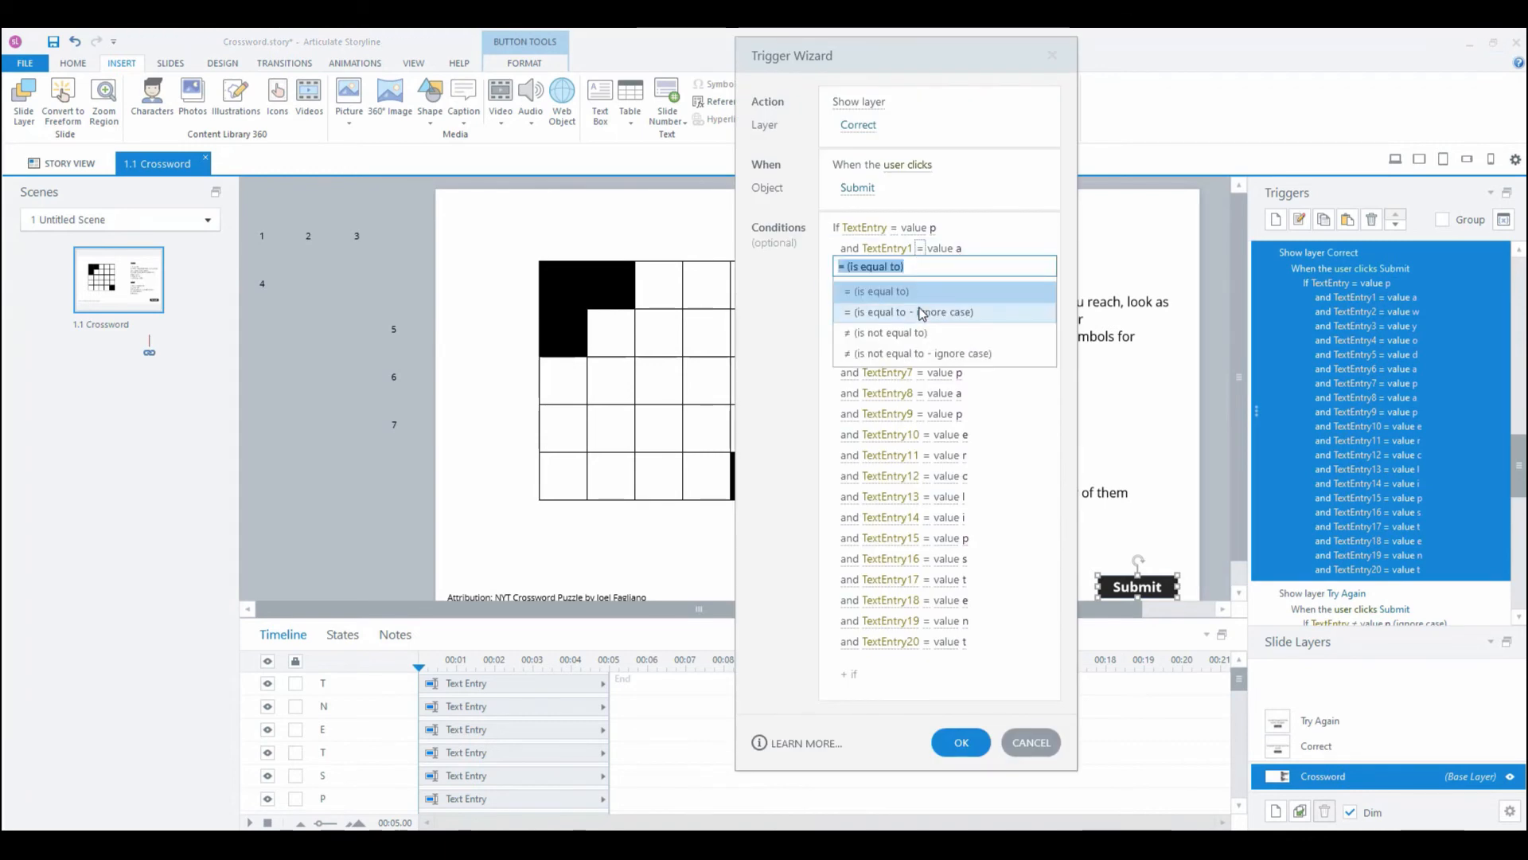
left_click(908, 312)
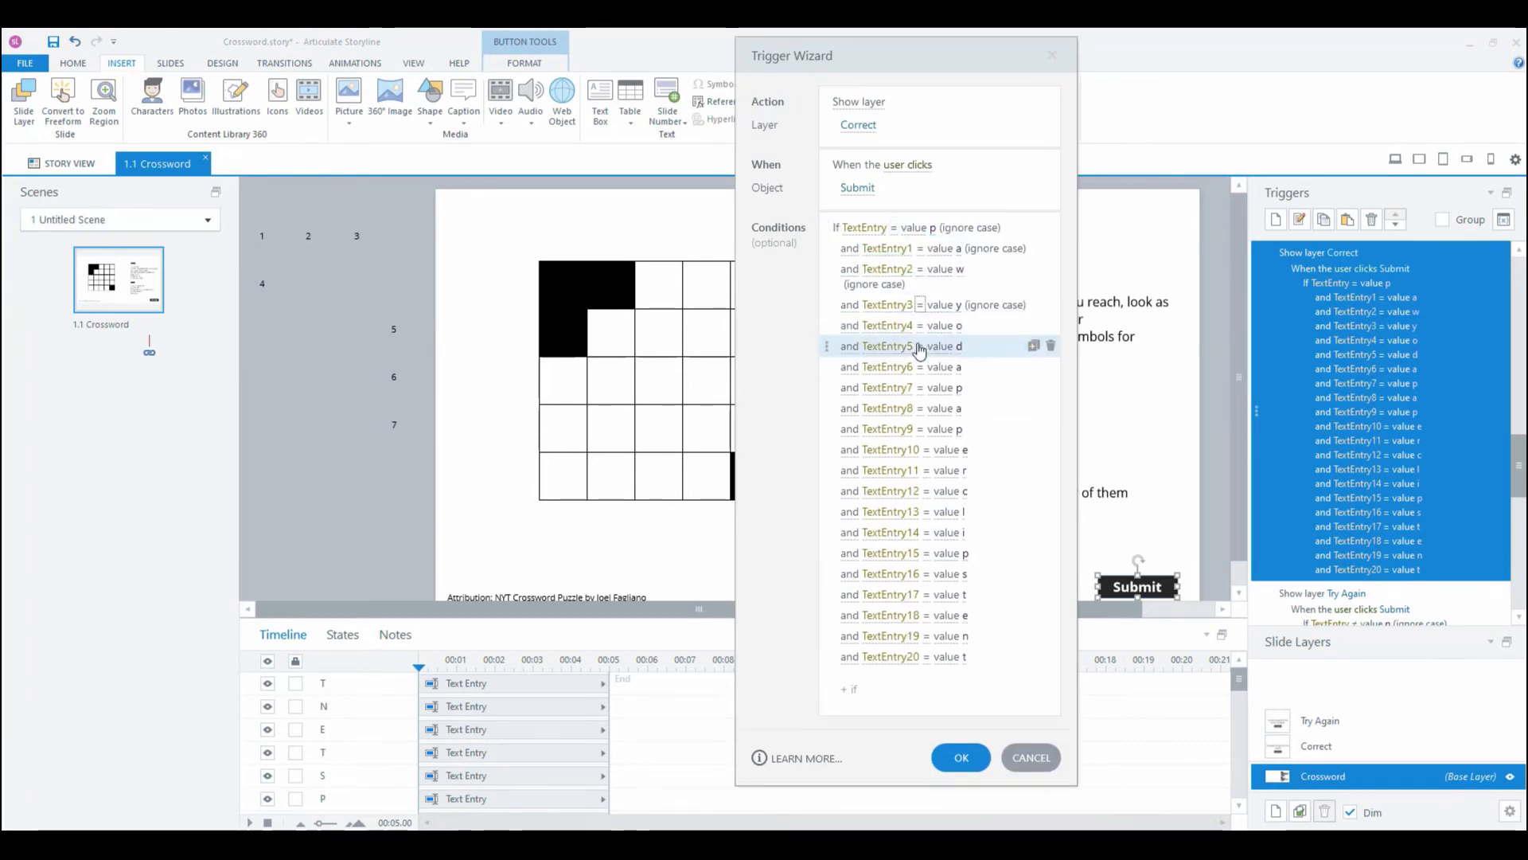
left_click(917, 387)
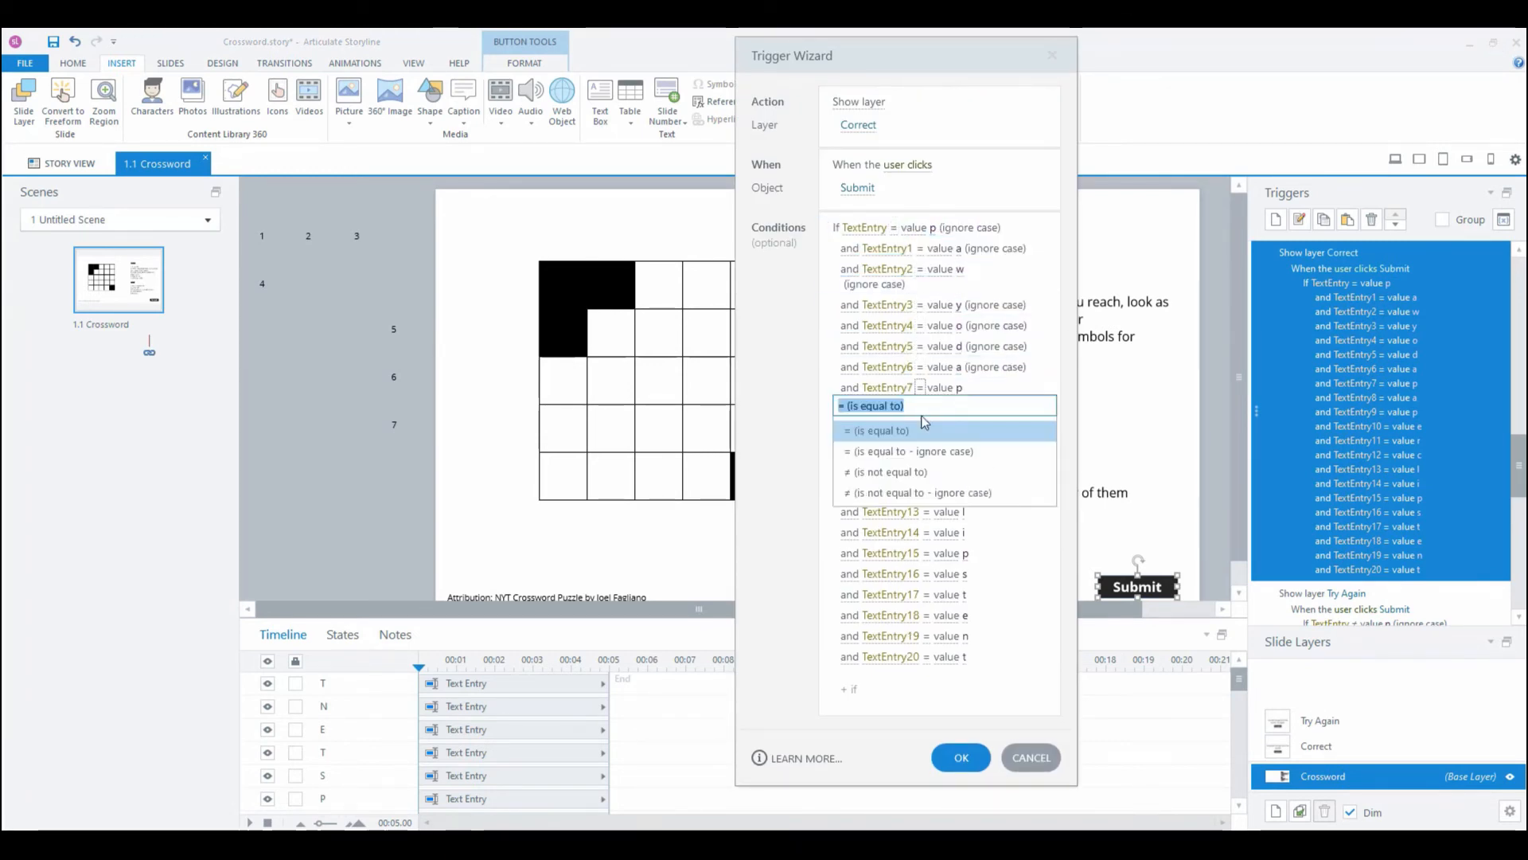
left_click(876, 430)
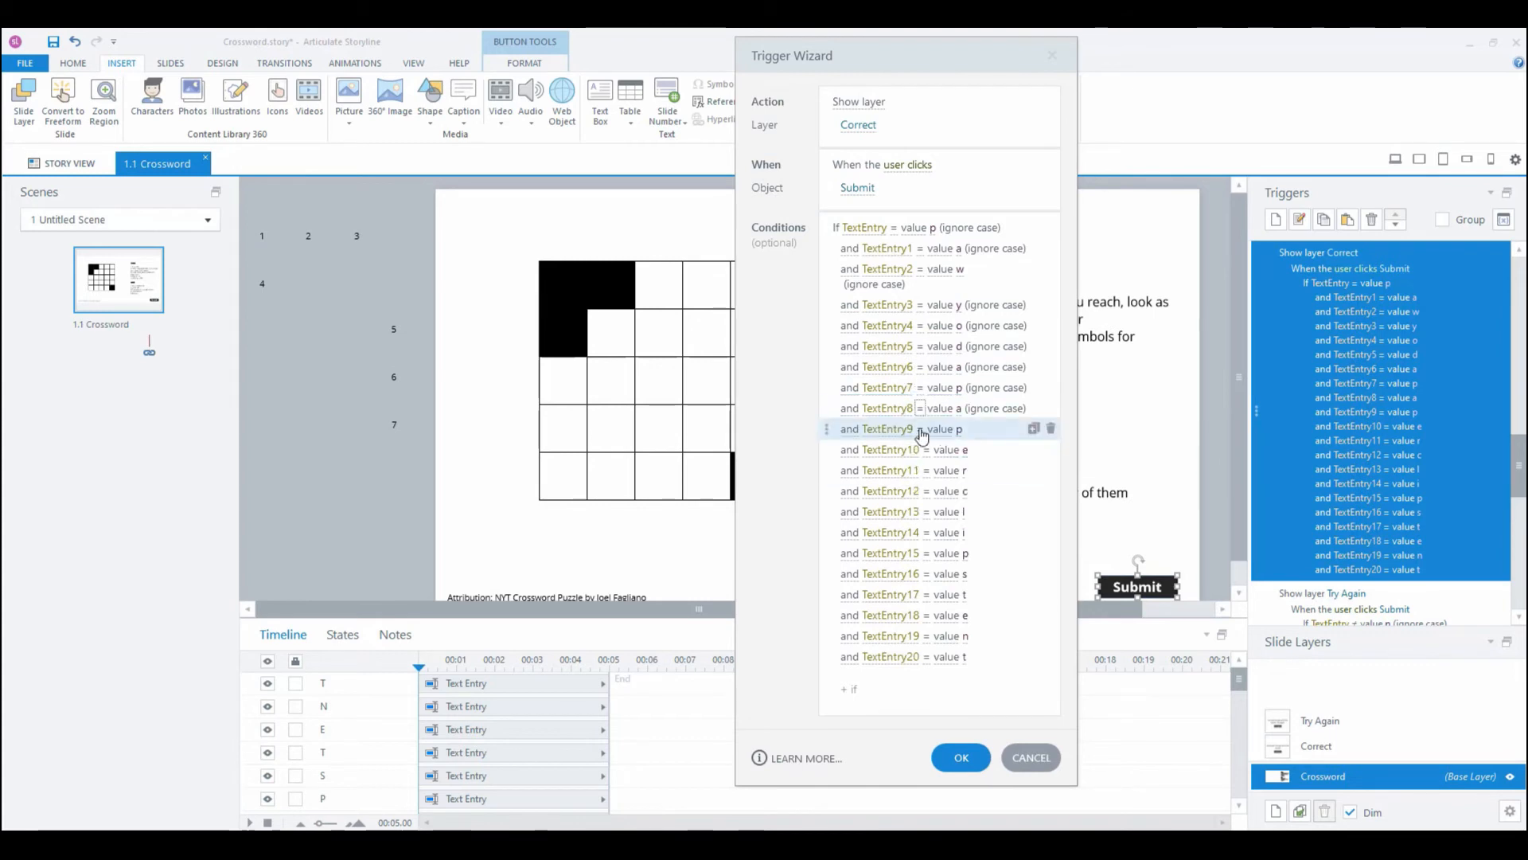
left_click(924, 520)
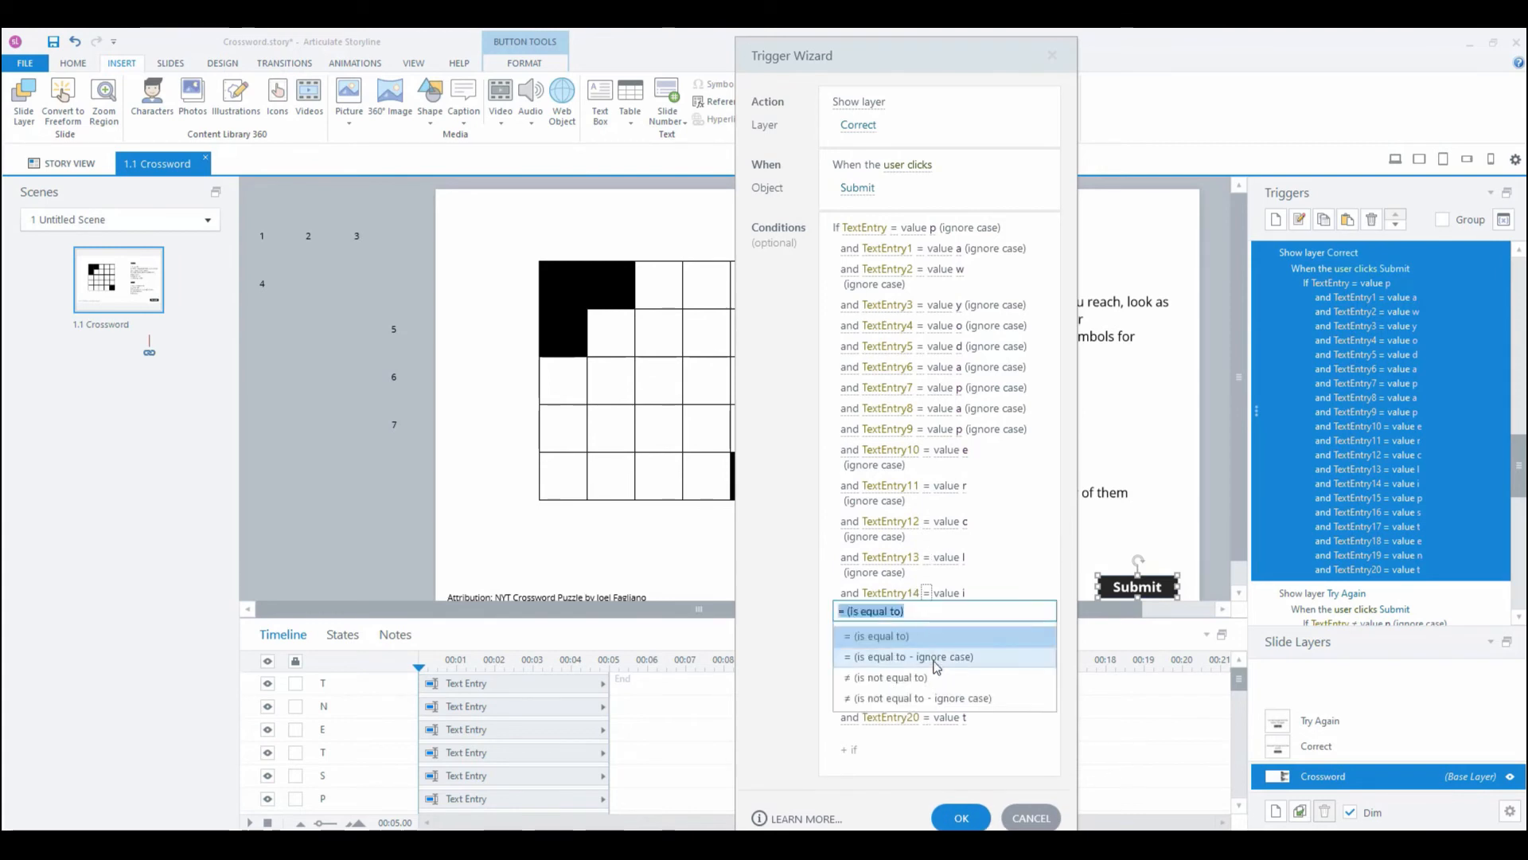
scroll("down", 3)
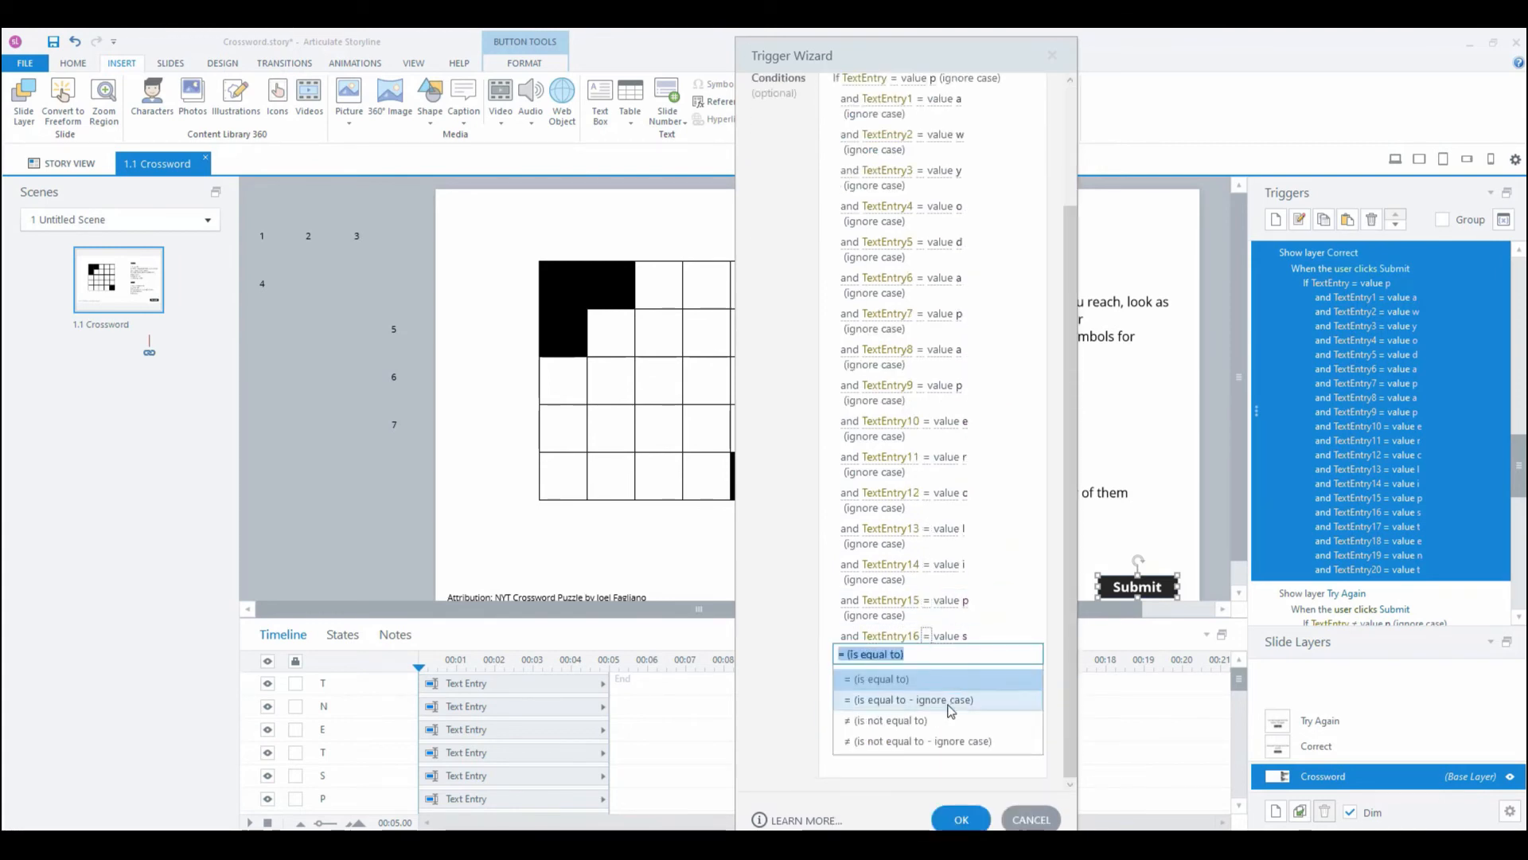
left_click(906, 699)
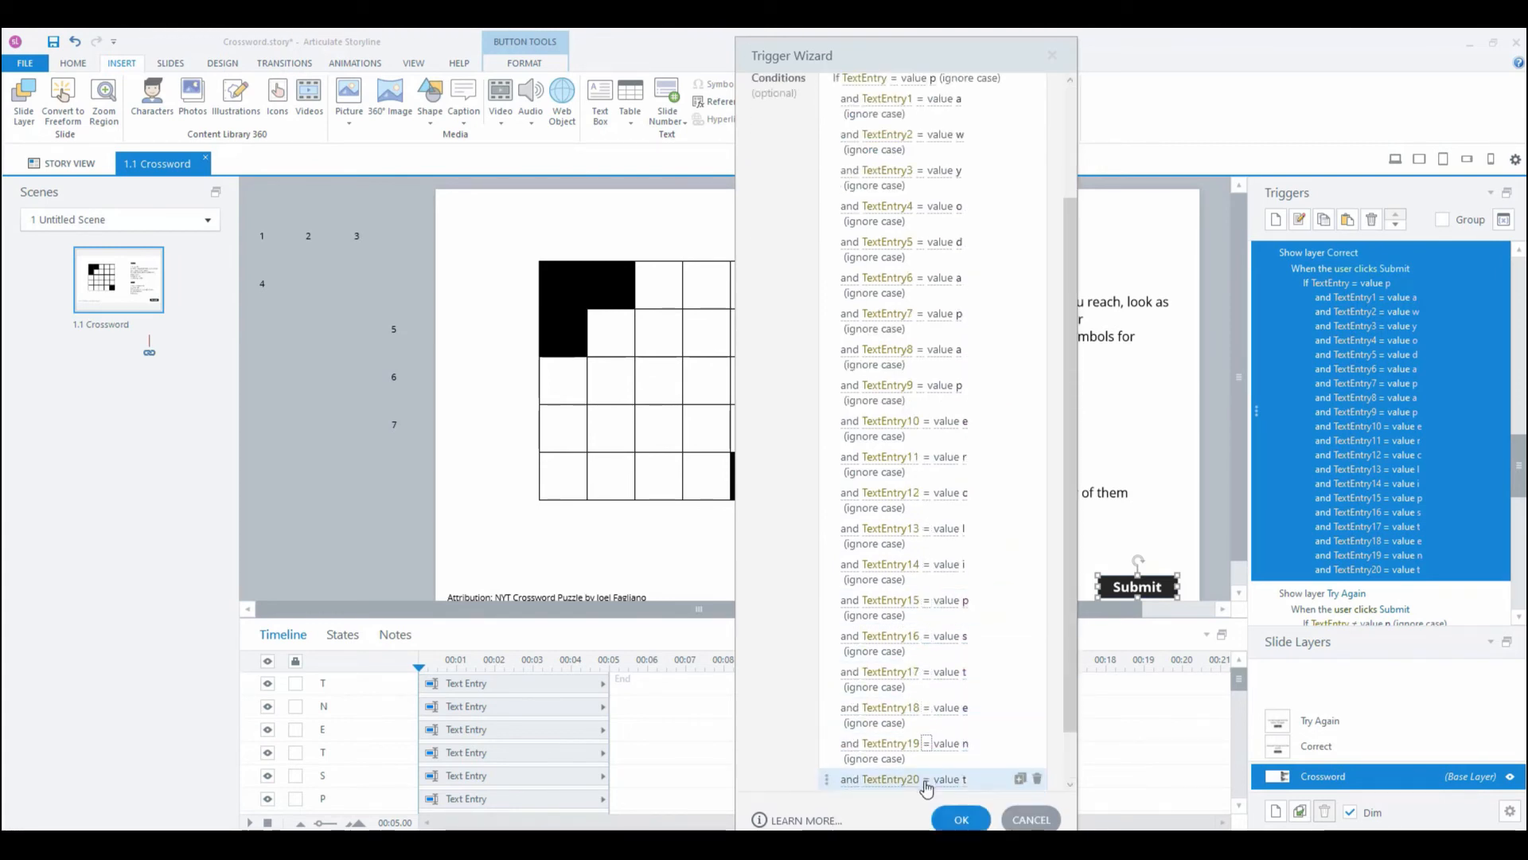
scroll("up", 3)
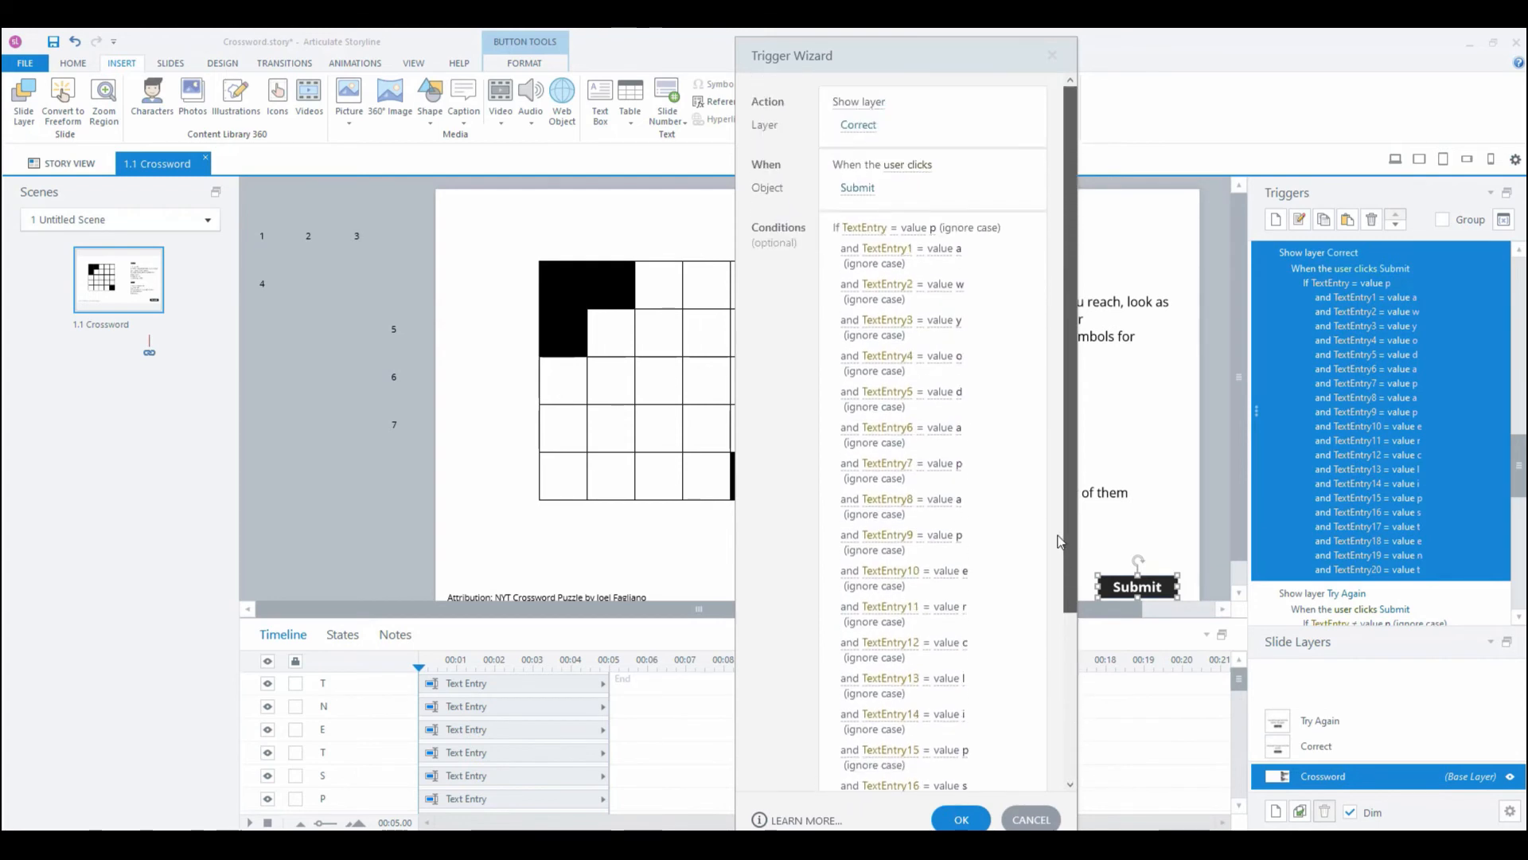
left_click(960, 819)
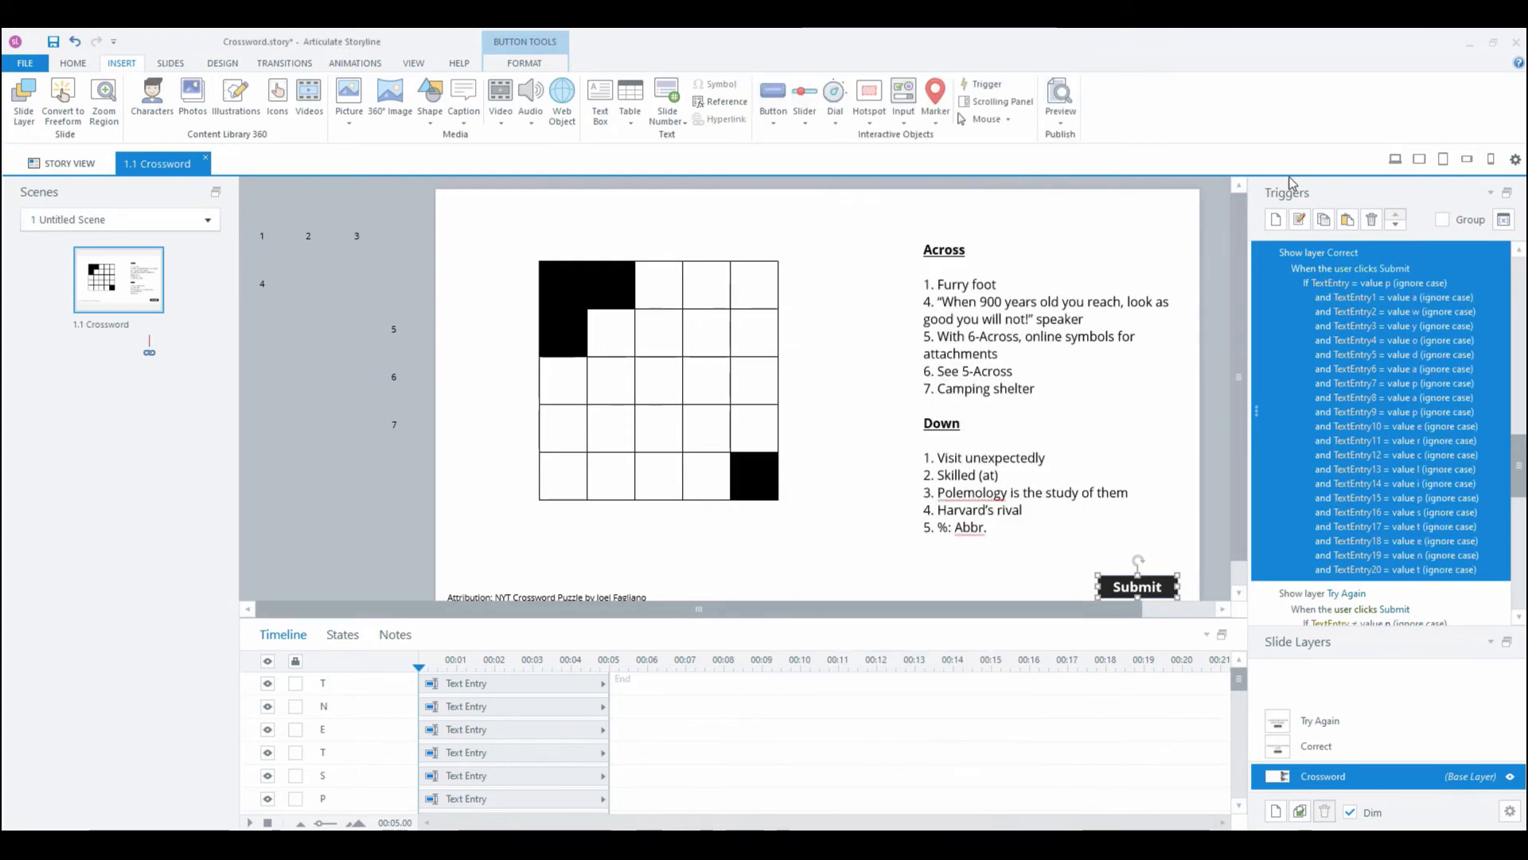
mouse_move(1286, 447)
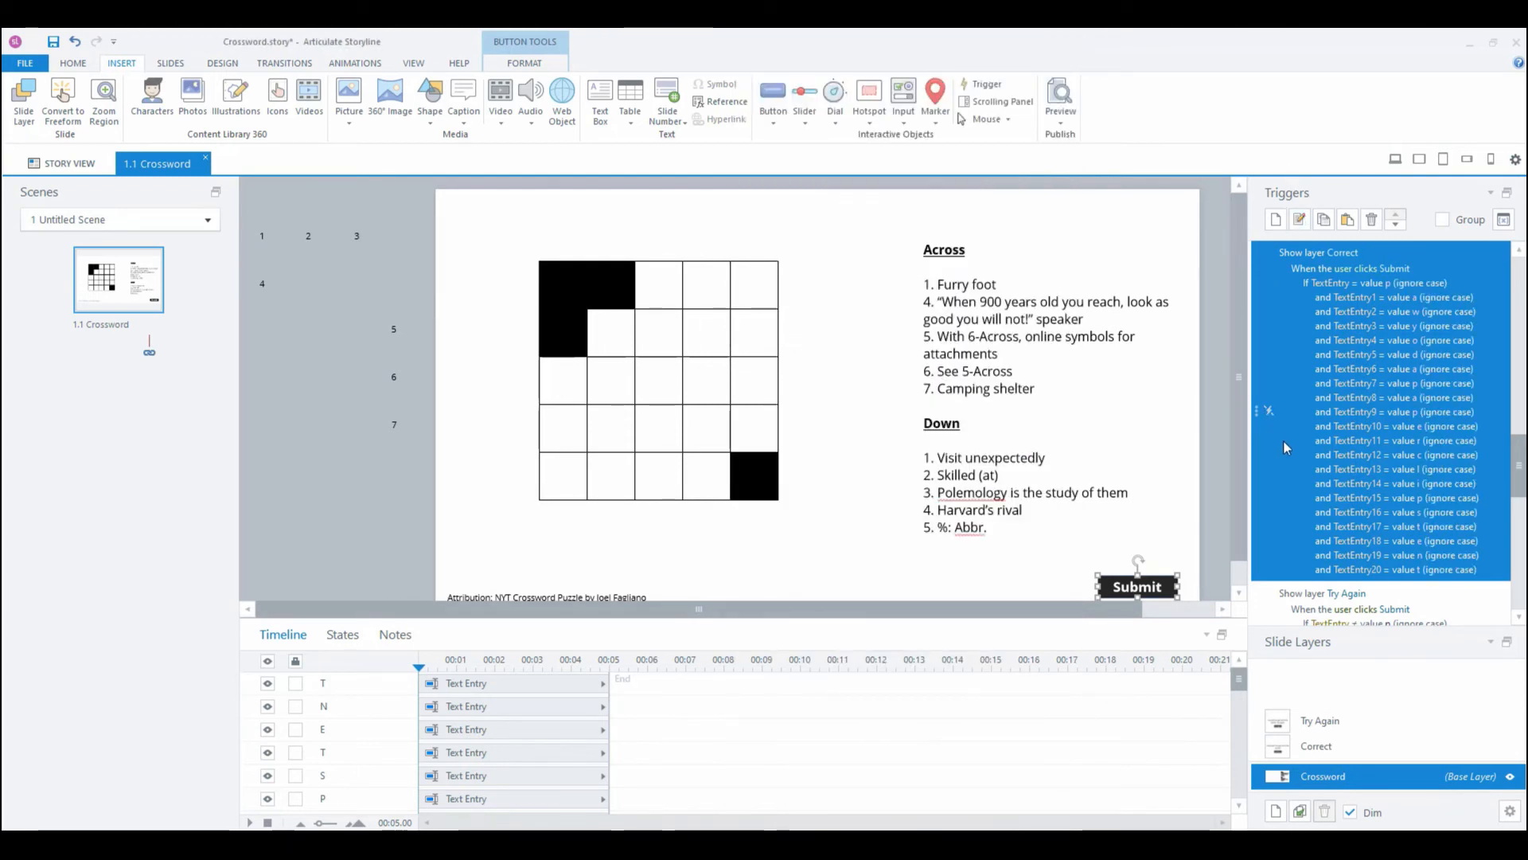
mouse_move(1223, 400)
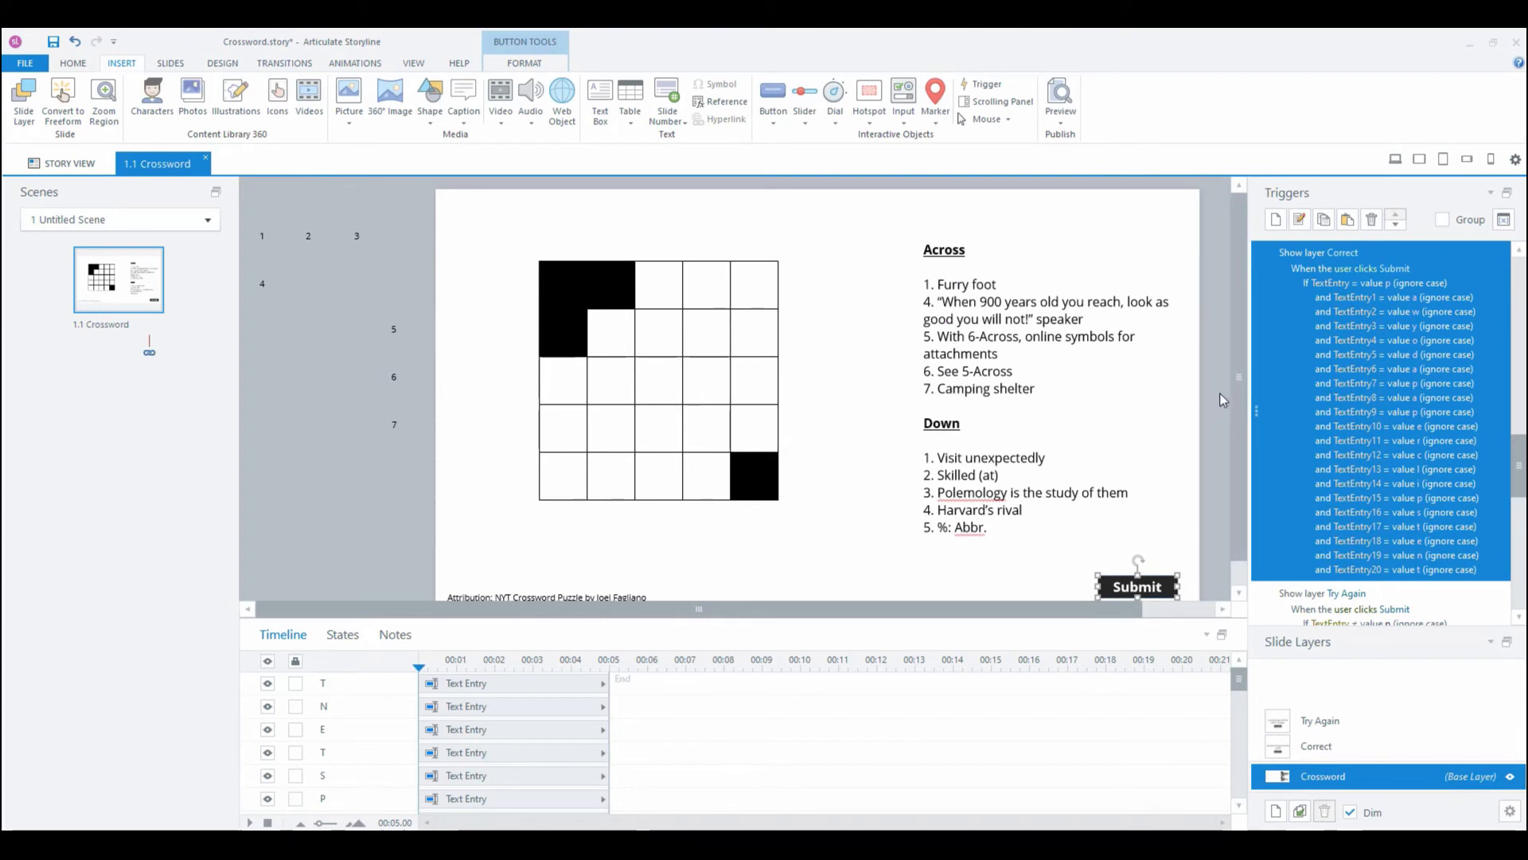
mouse_move(300, 257)
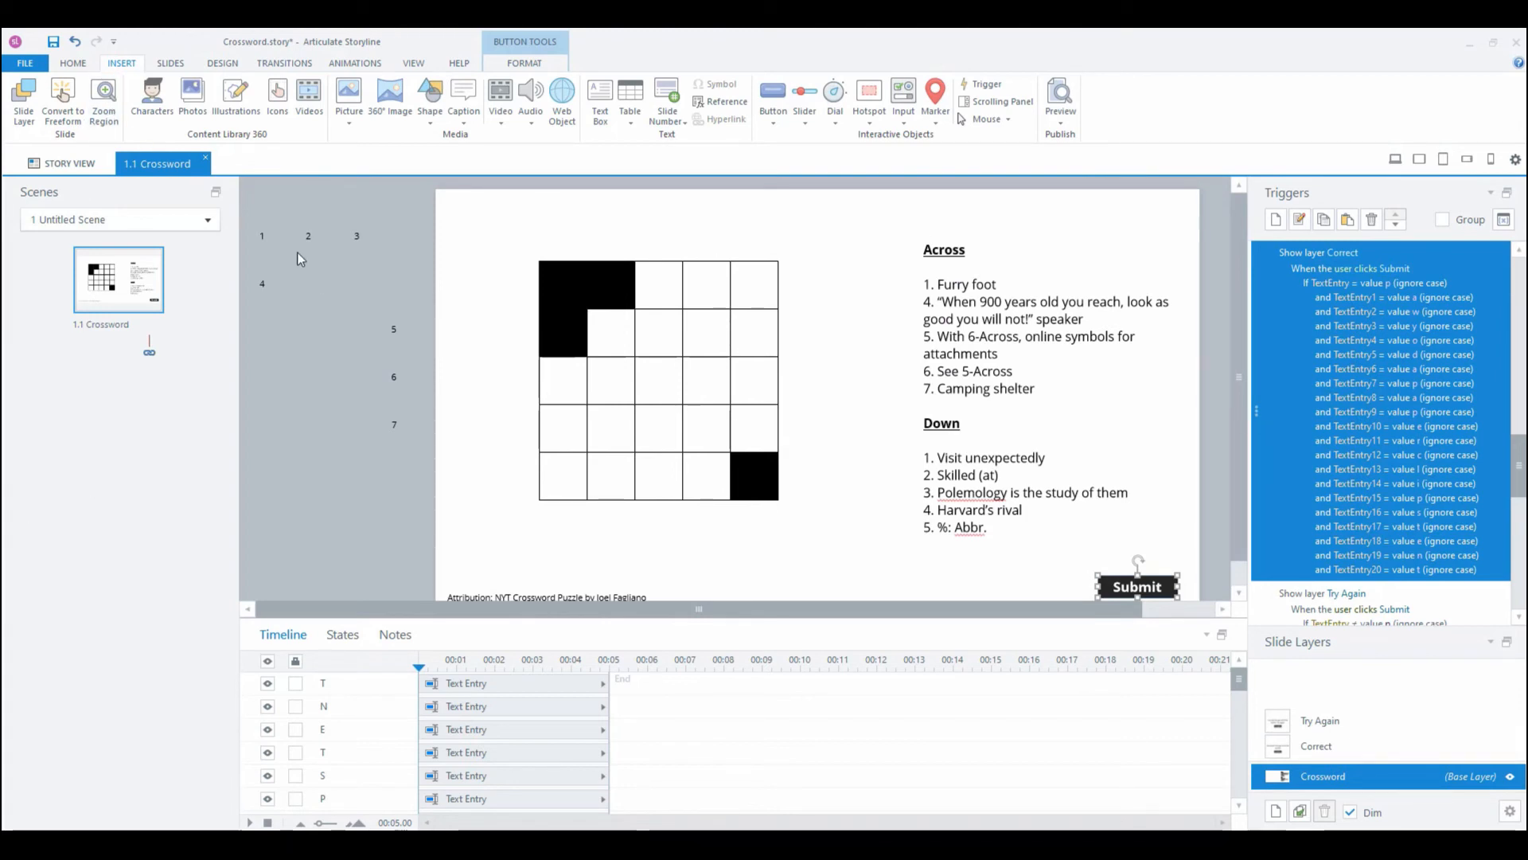
mouse_move(242, 217)
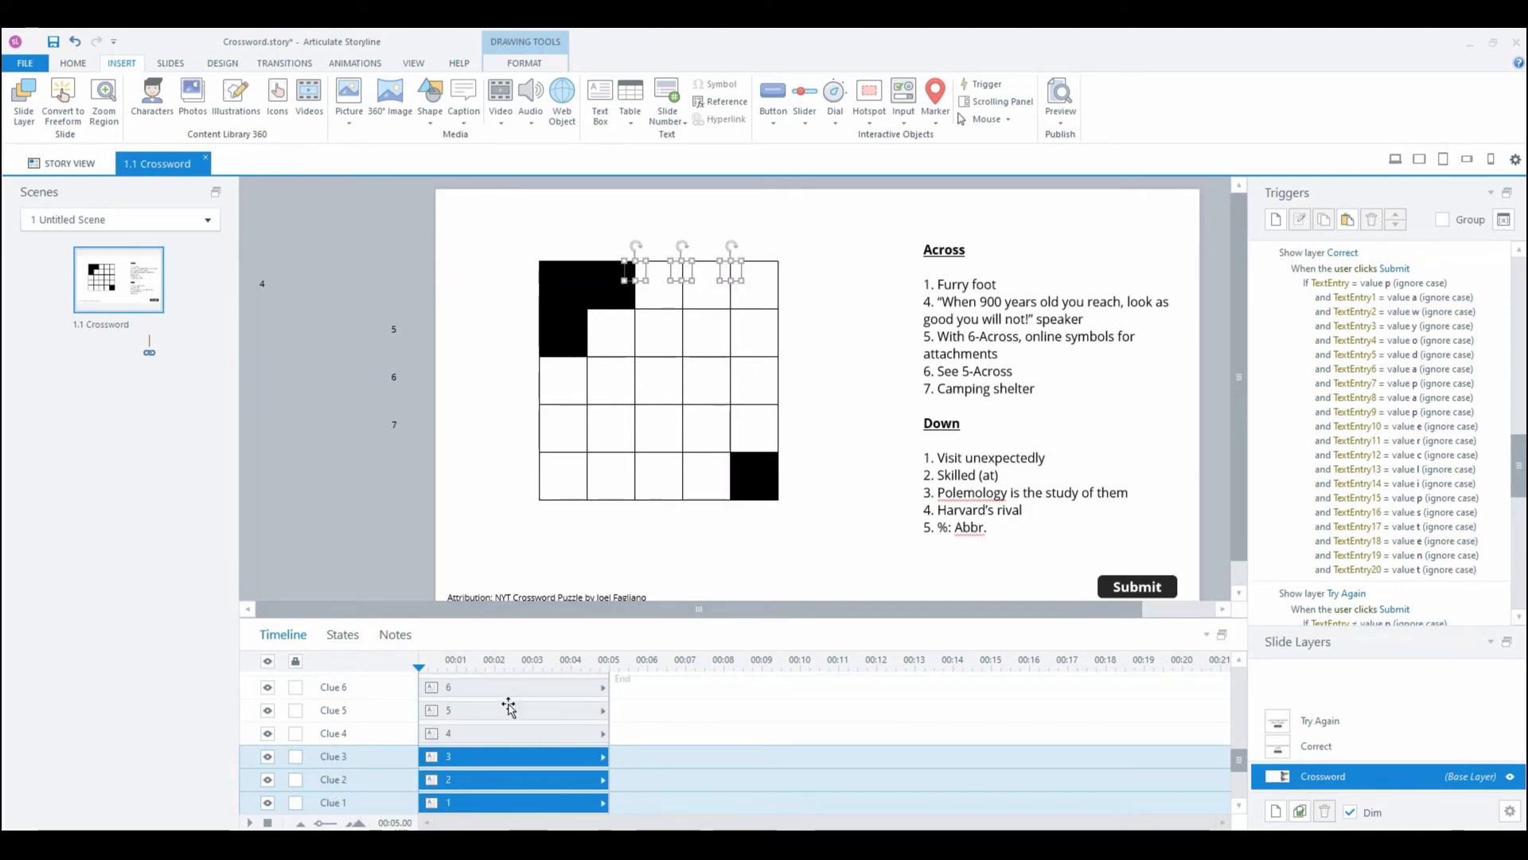
mouse_move(738, 276)
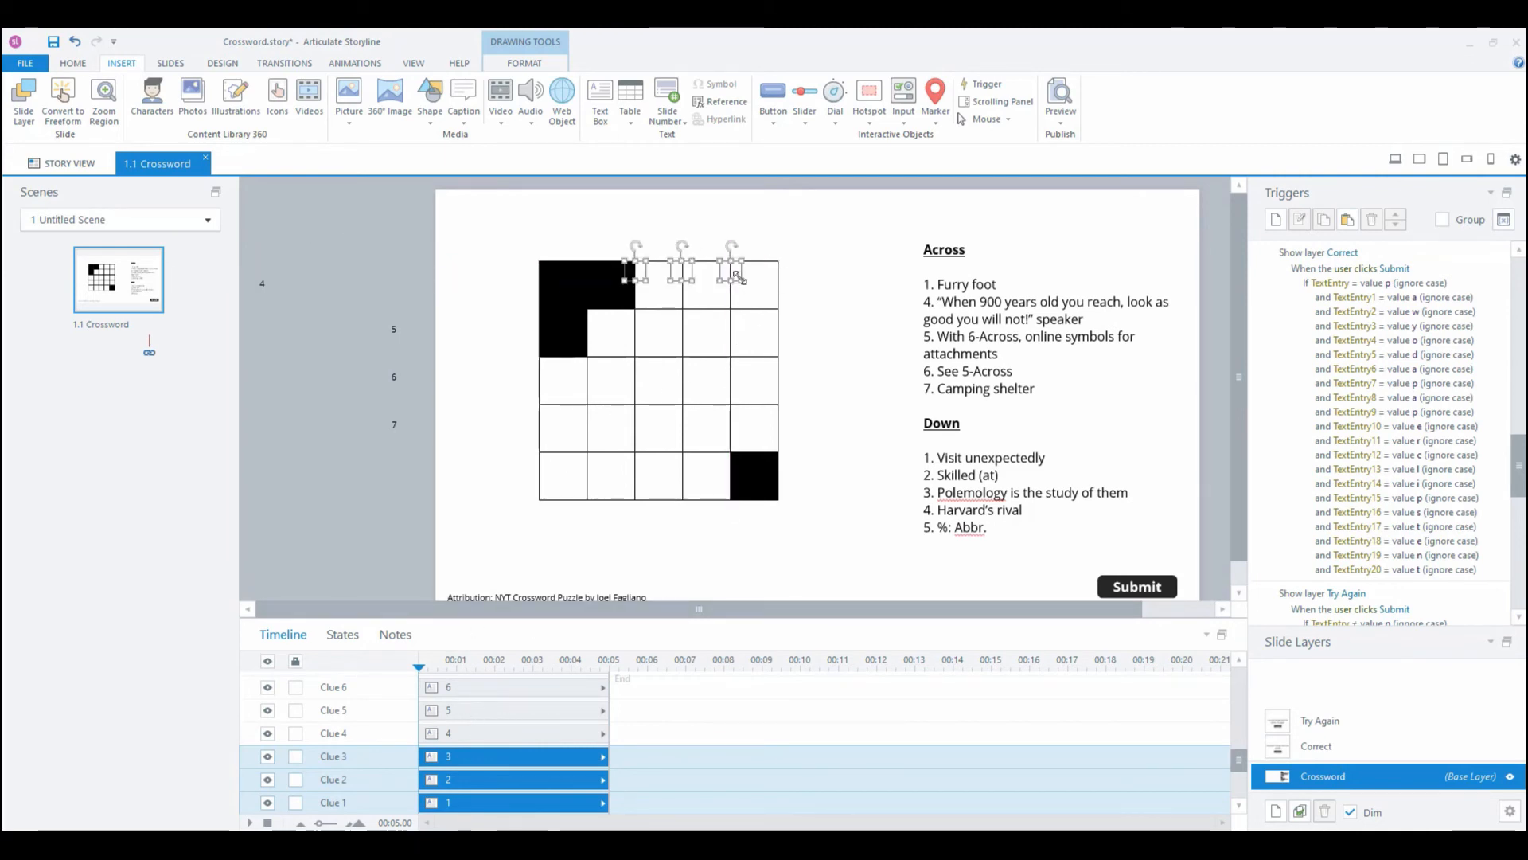
Step: Move clue numbers 1–7 into their starting squares' corners and preview the slide
right_click(741, 278)
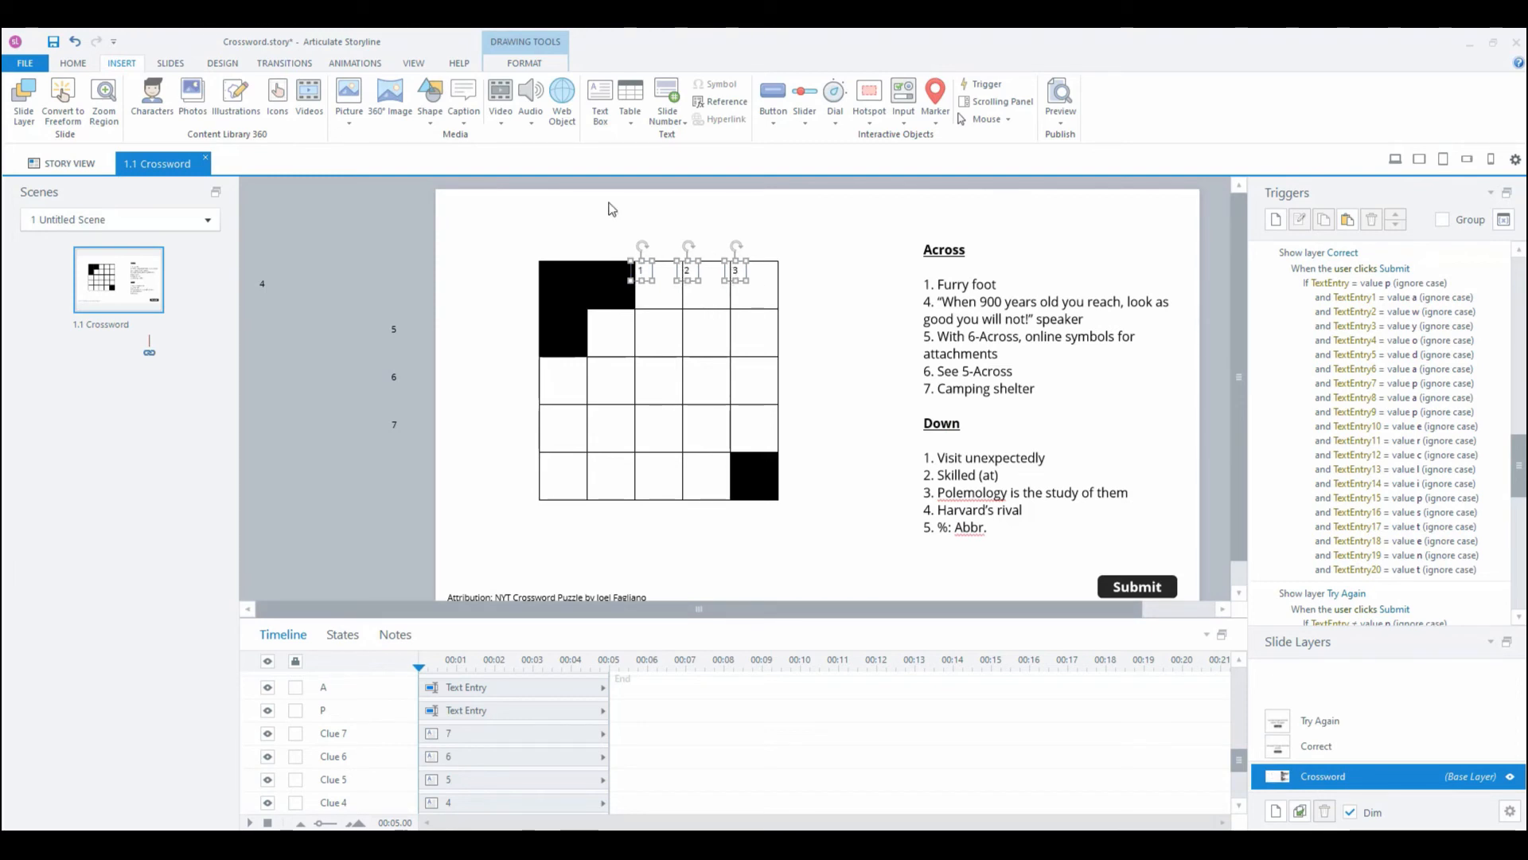
left_click(262, 284)
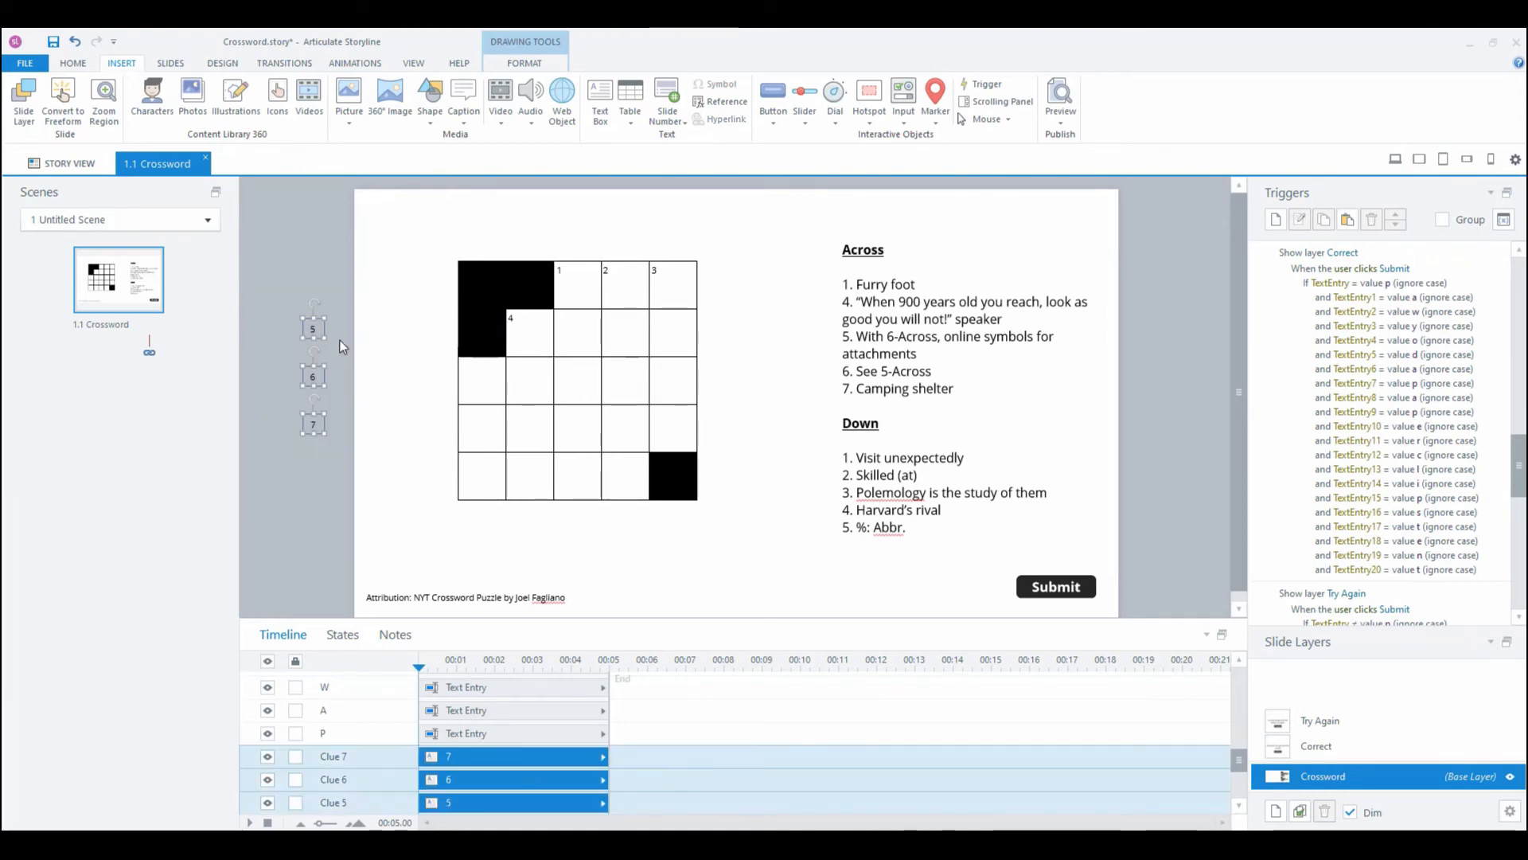
right_click(341, 346)
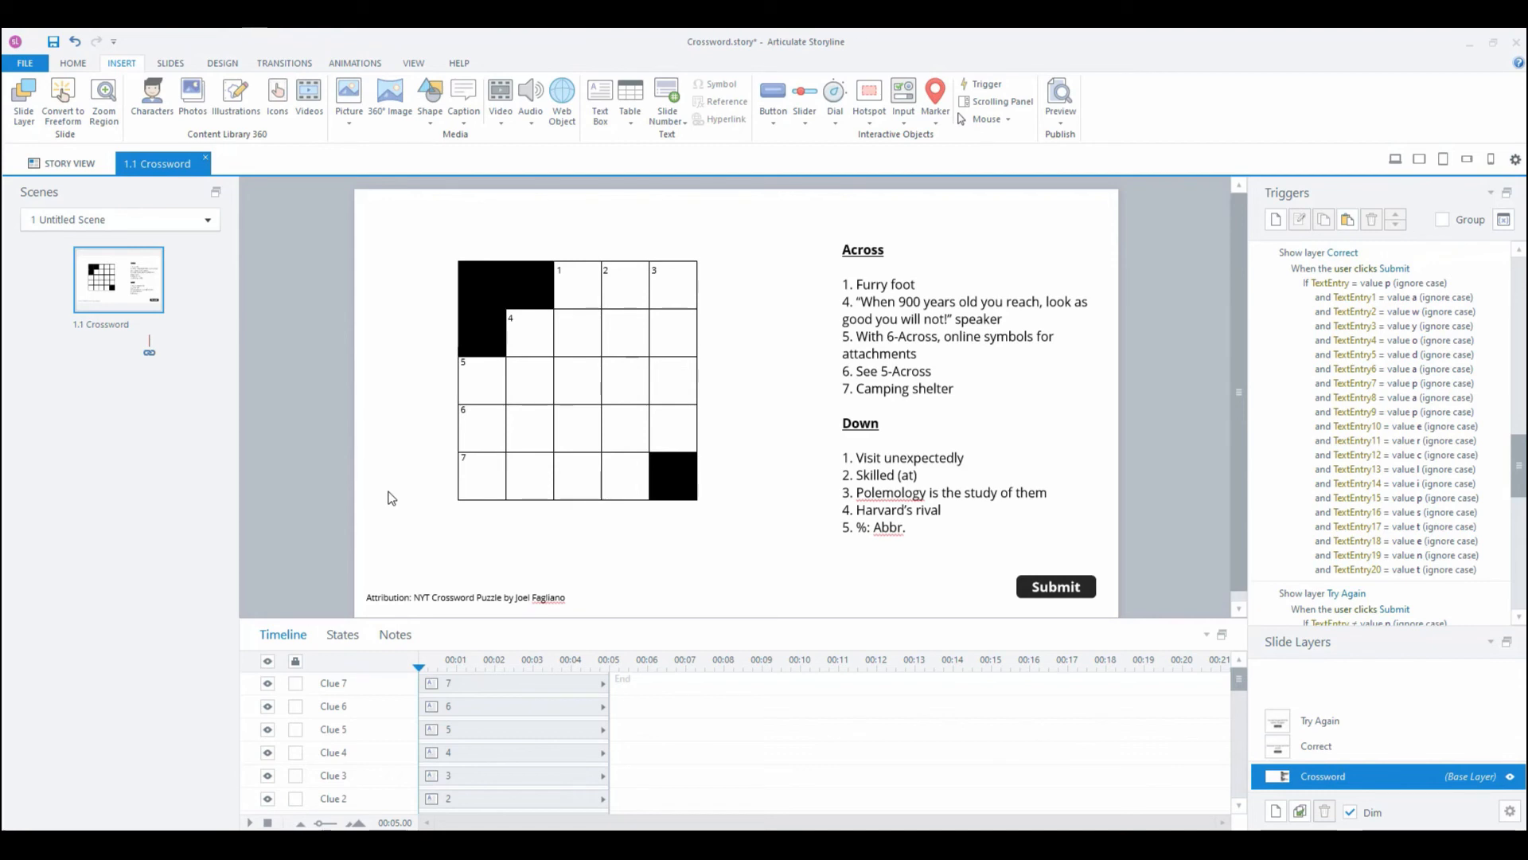
mouse_move(769, 66)
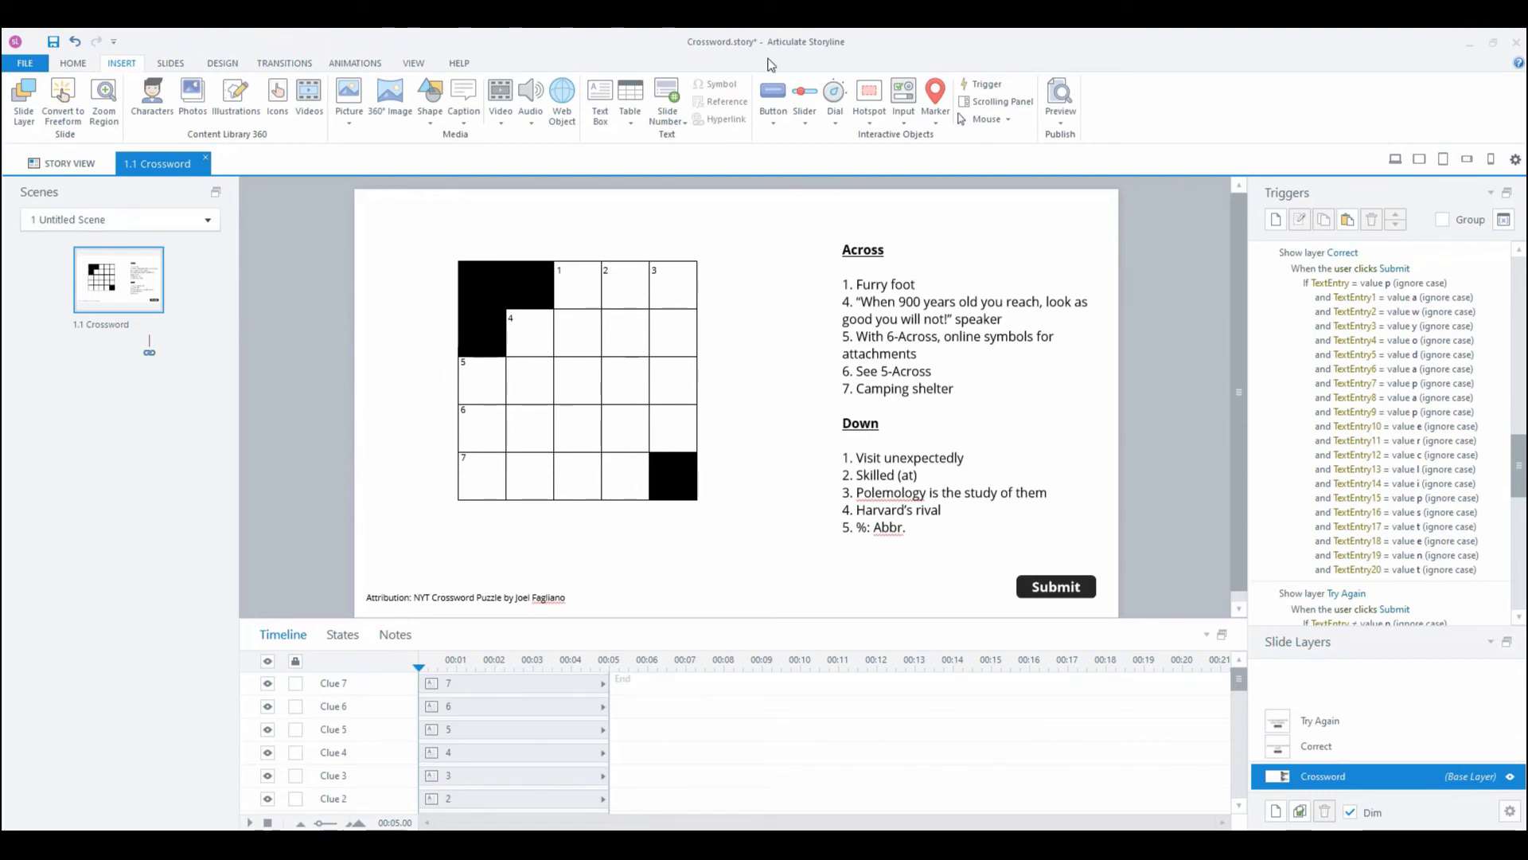
mouse_move(1175, 123)
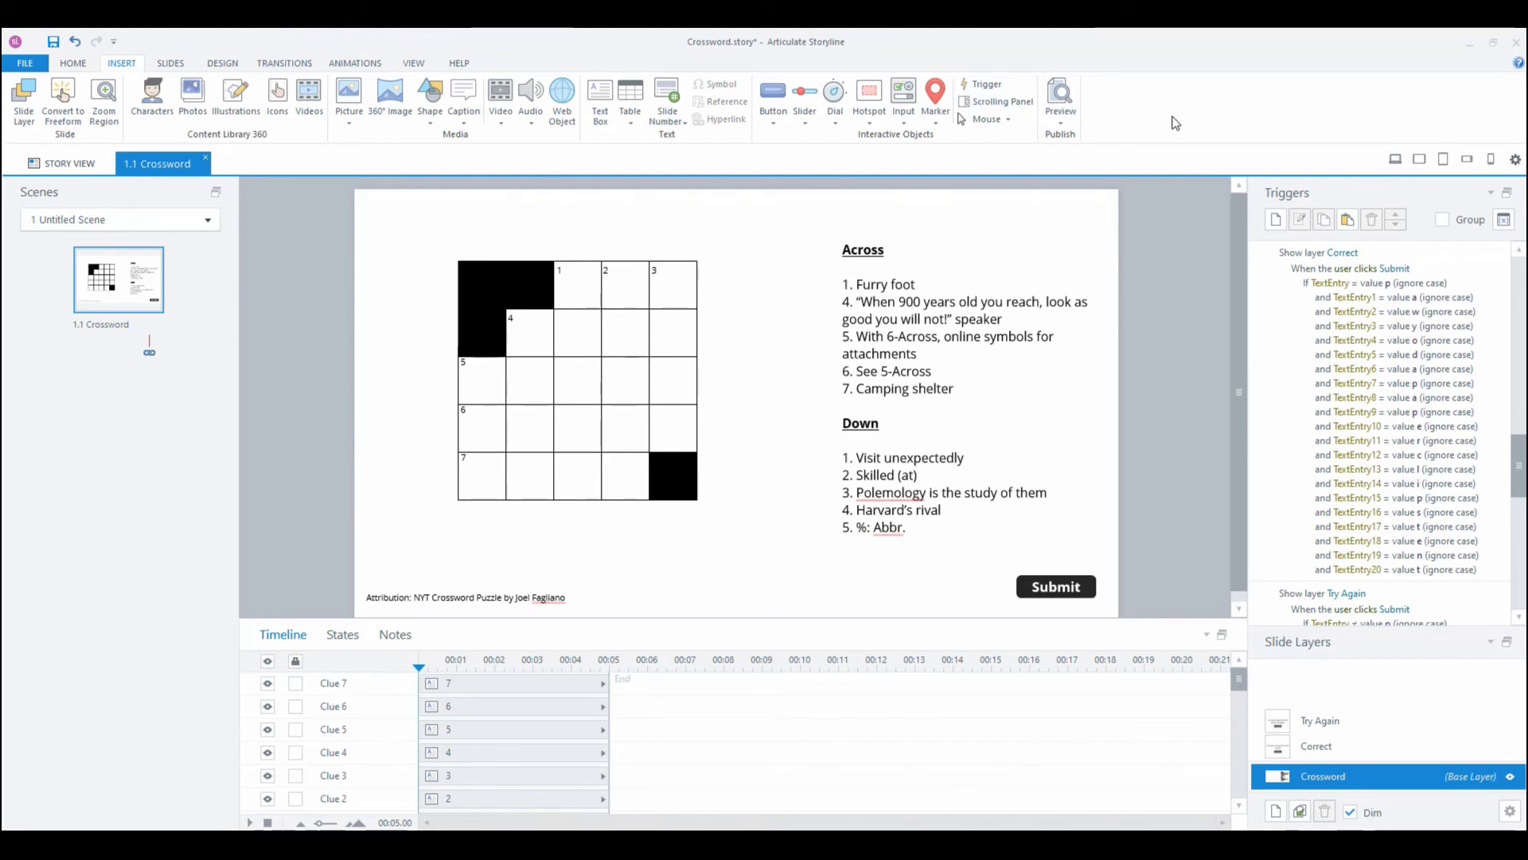
mouse_move(1072, 196)
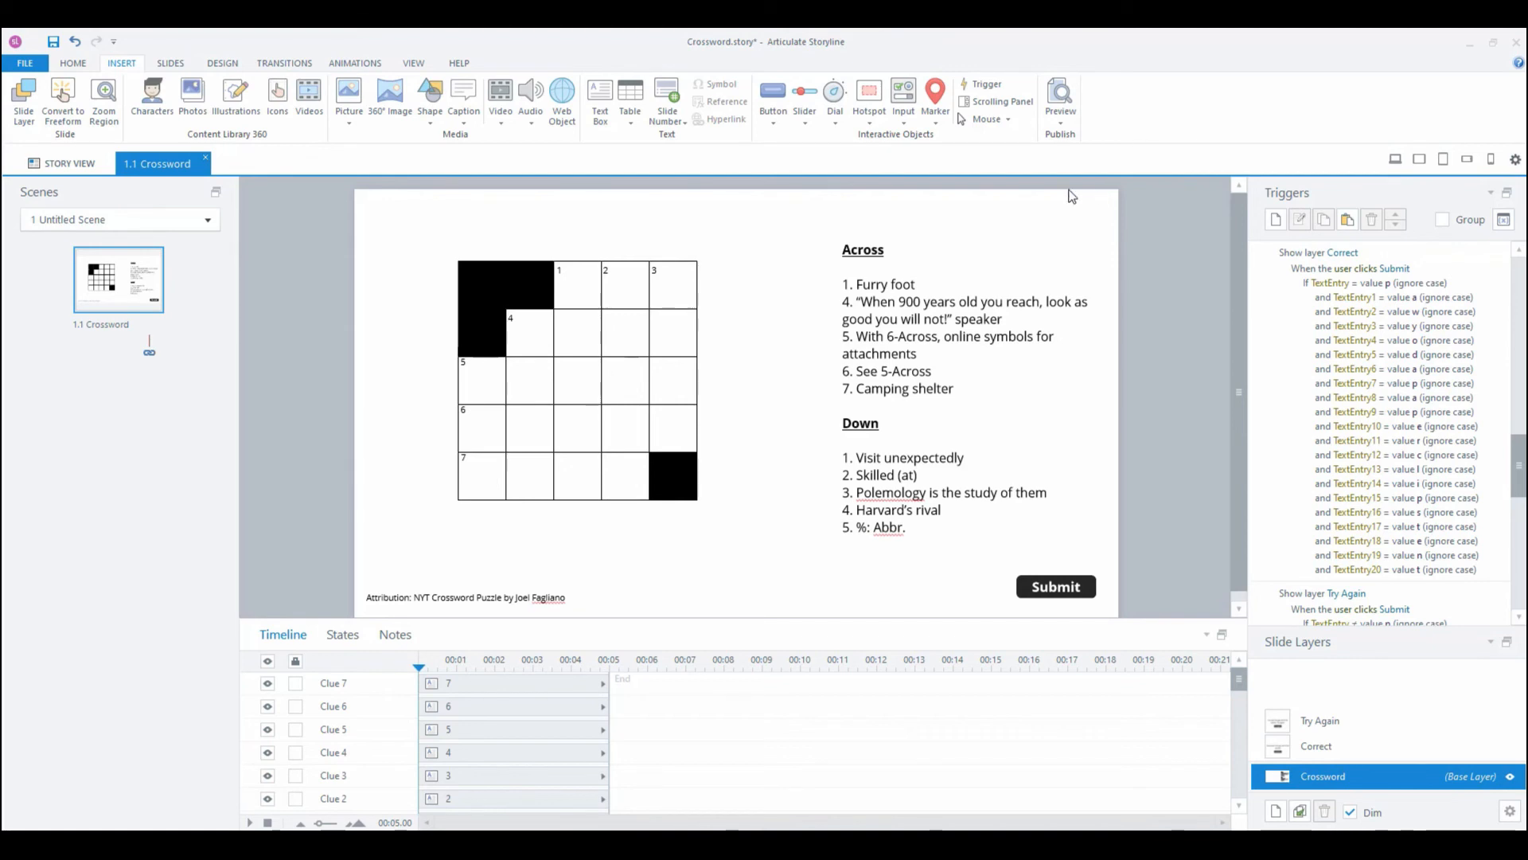
mouse_move(1073, 144)
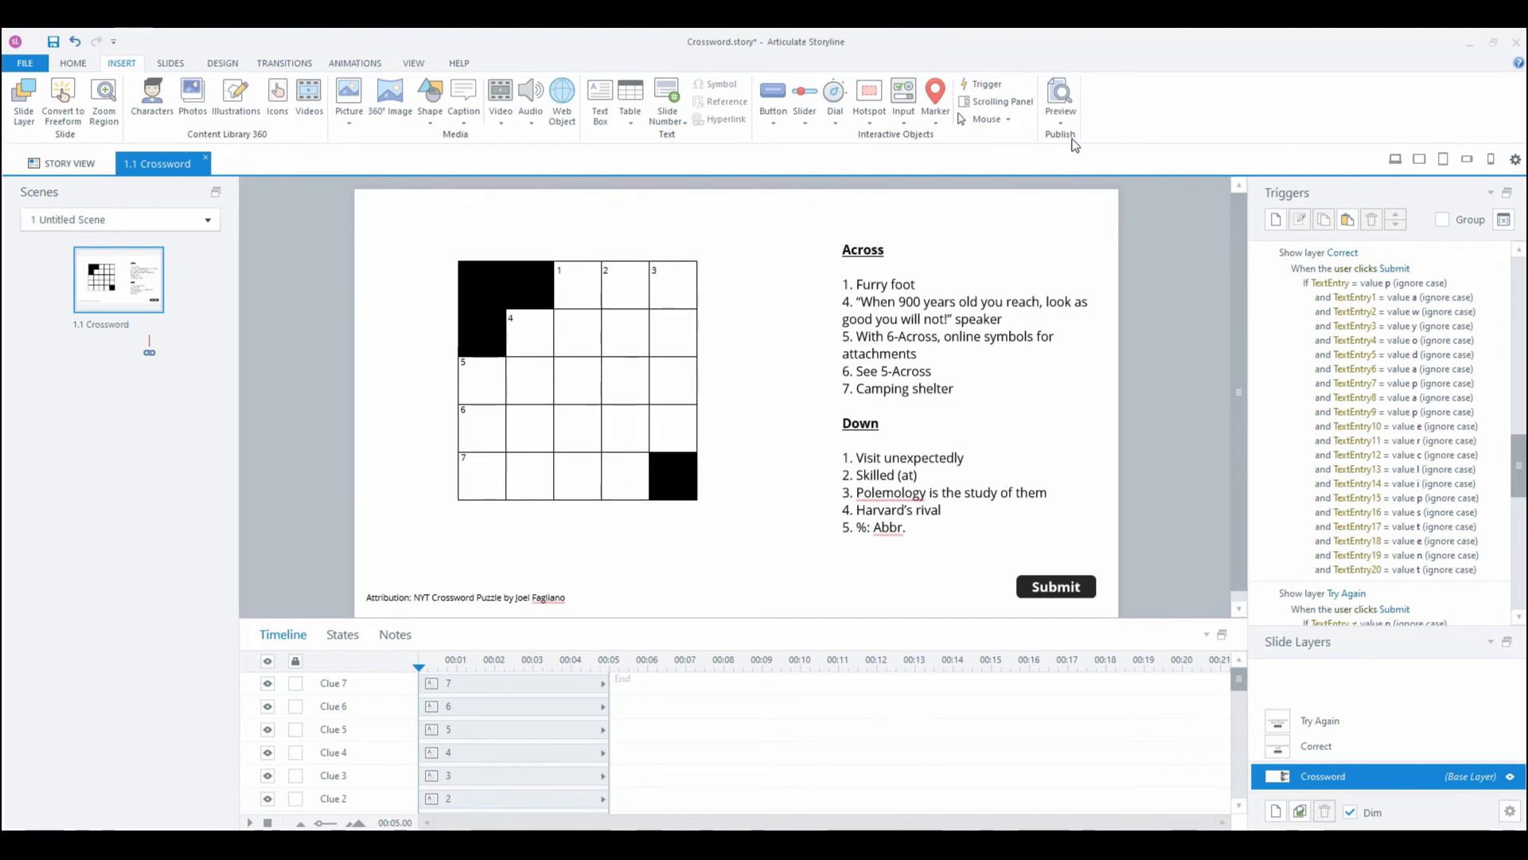
left_click(1059, 97)
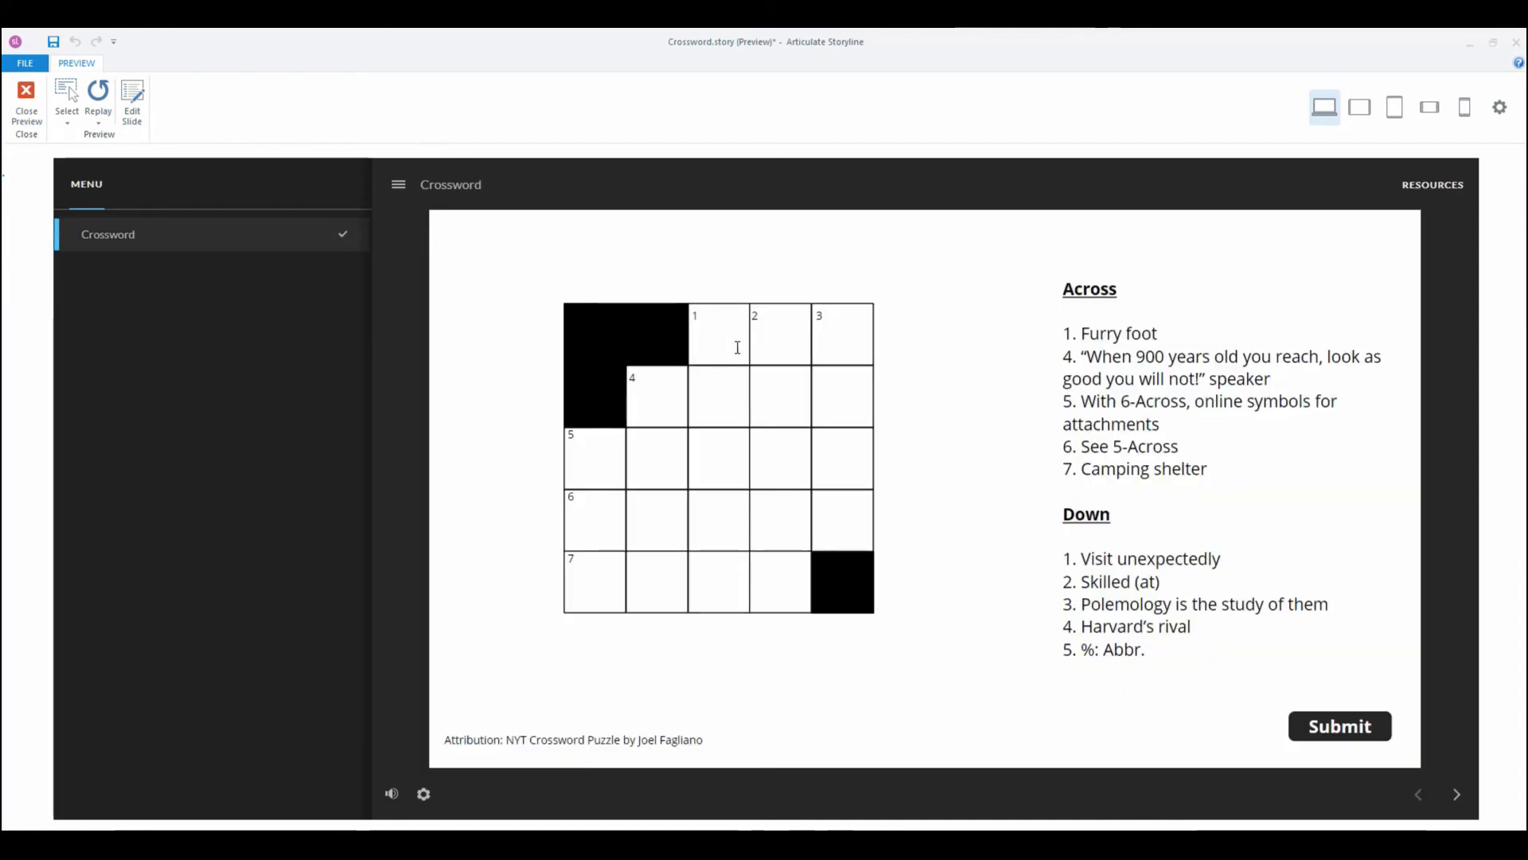
Step: Fill every crossword square with the correct answers and submit to get 'Good job!'
left_click(718, 335)
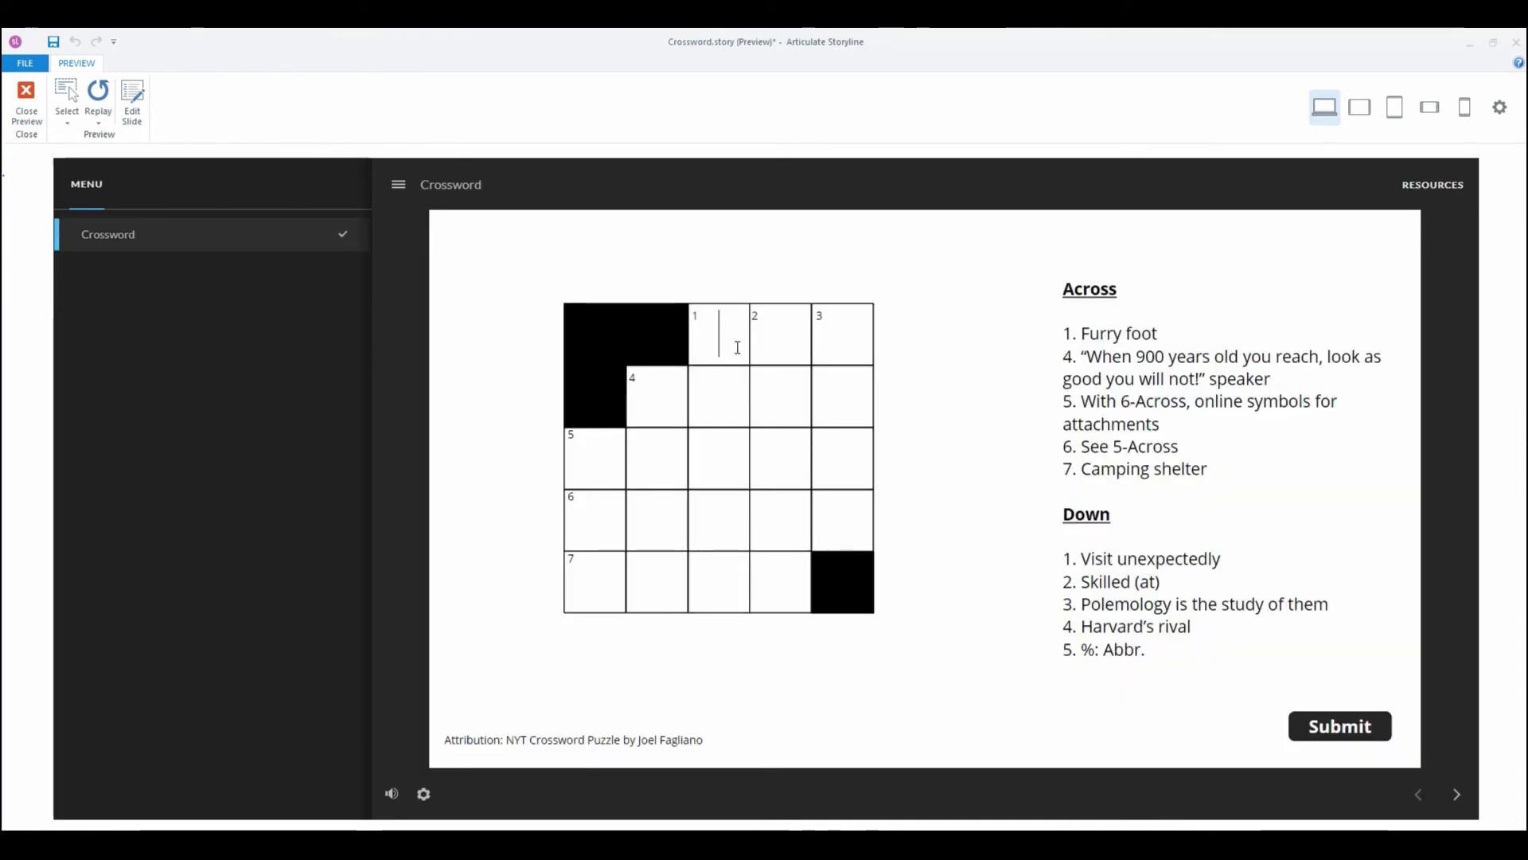
type("p")
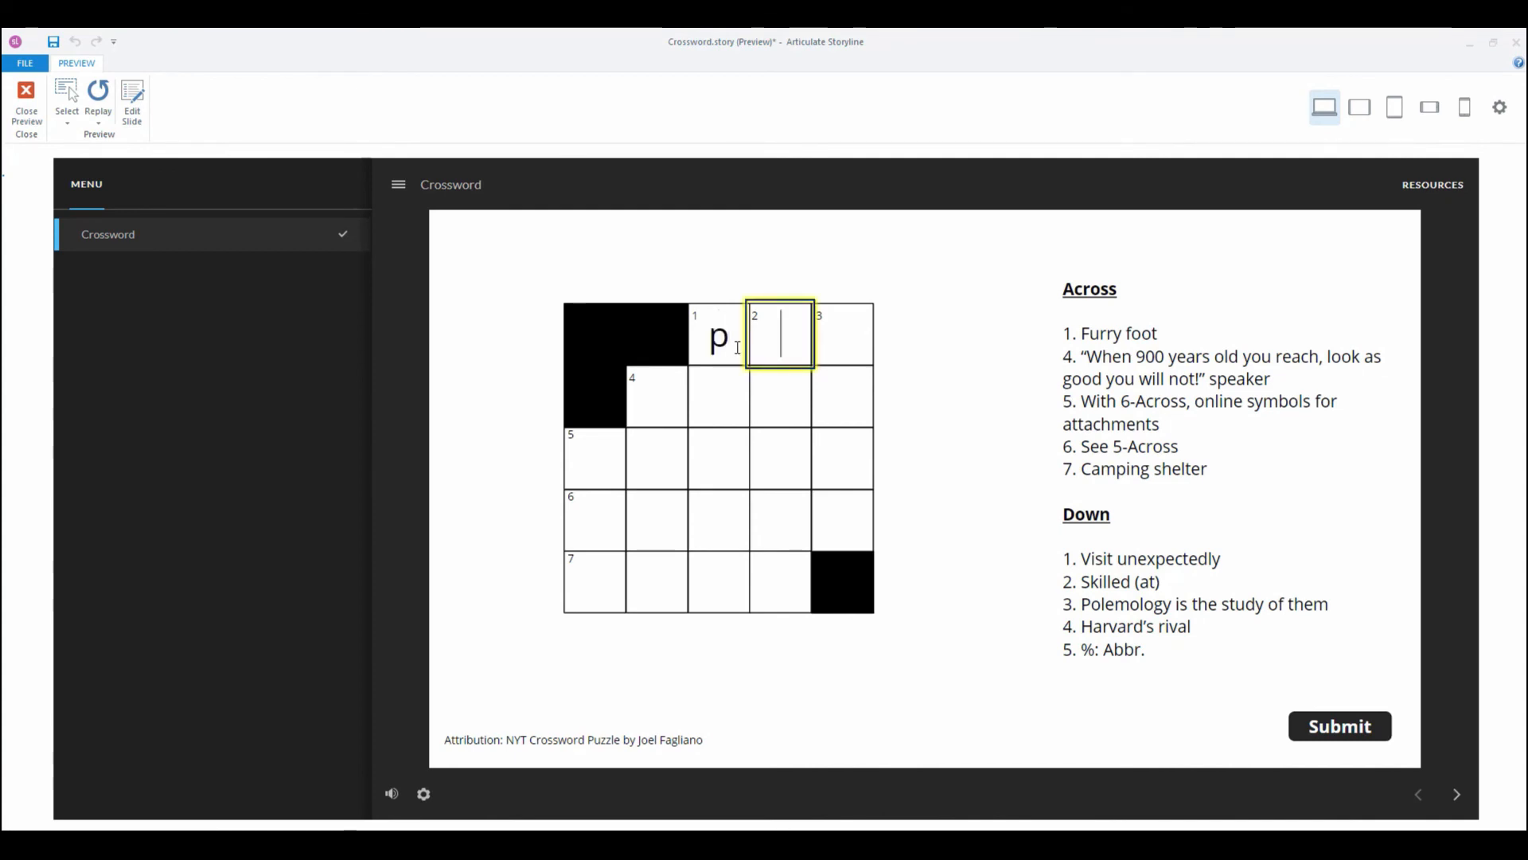
type("ae")
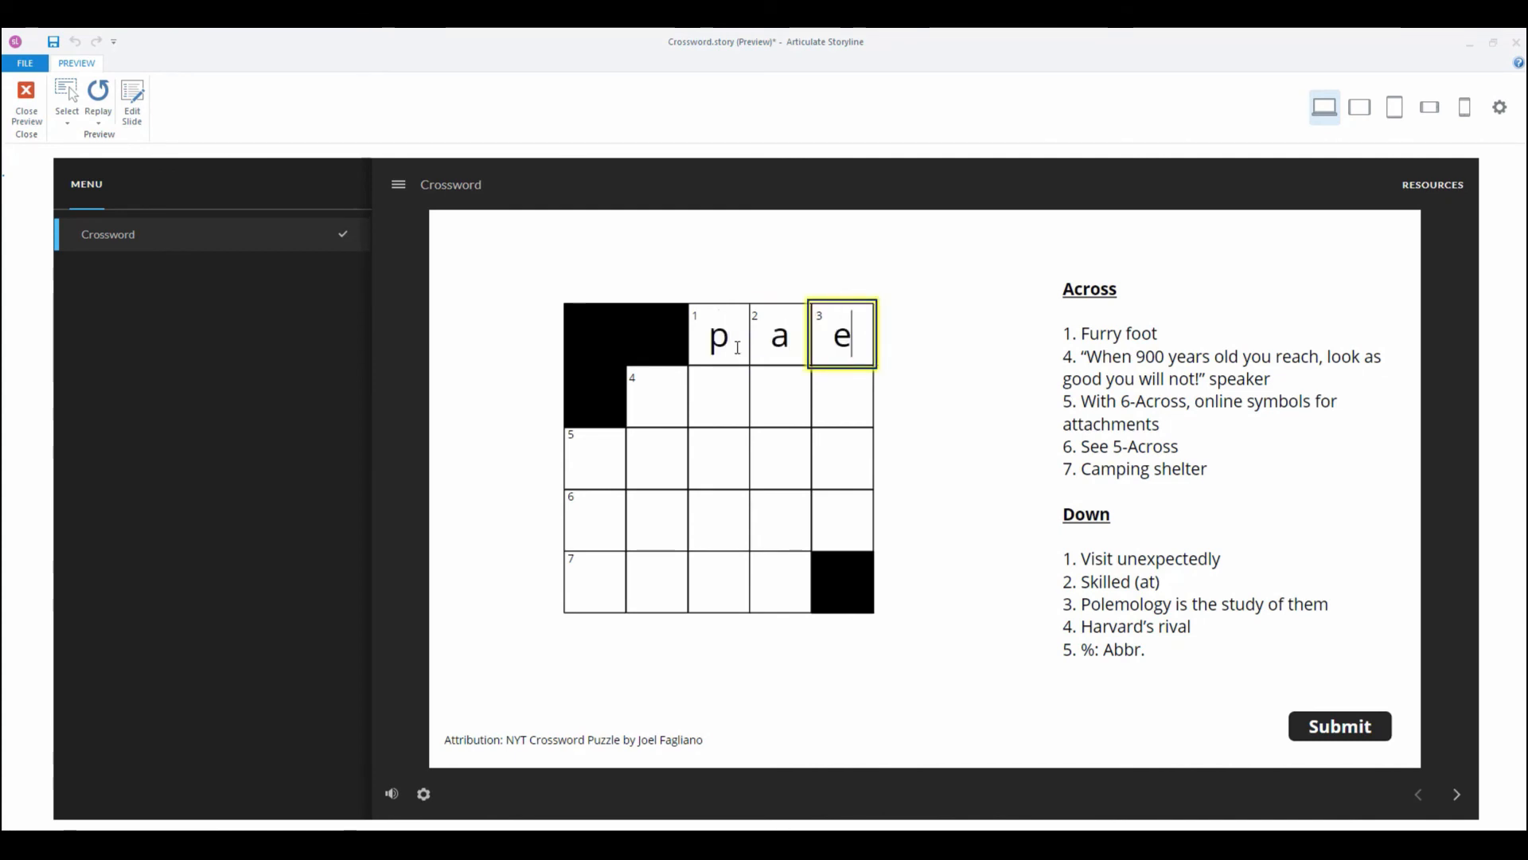
type("y")
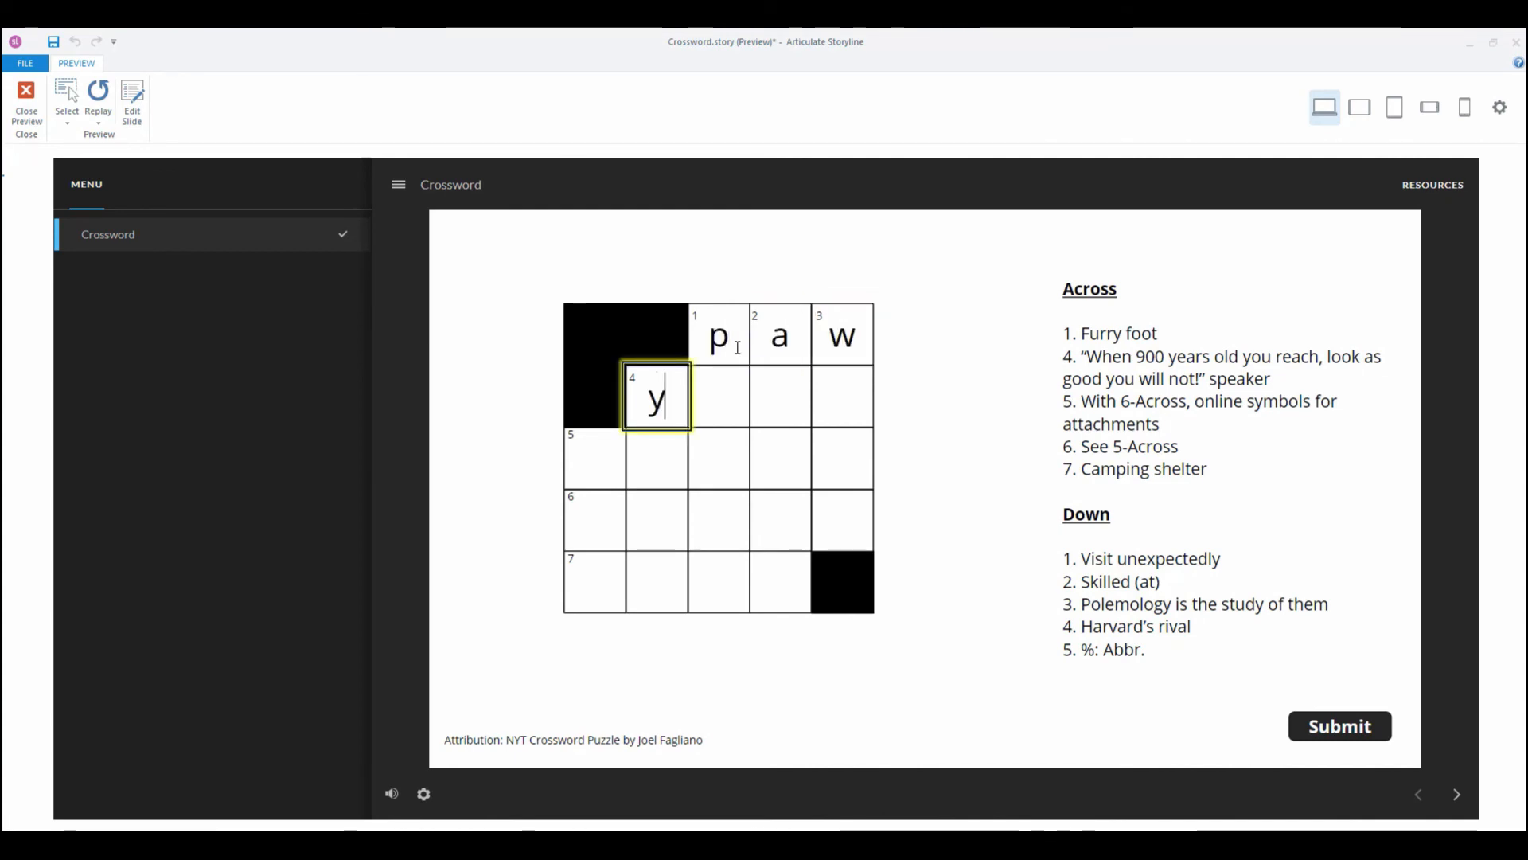
type("oda")
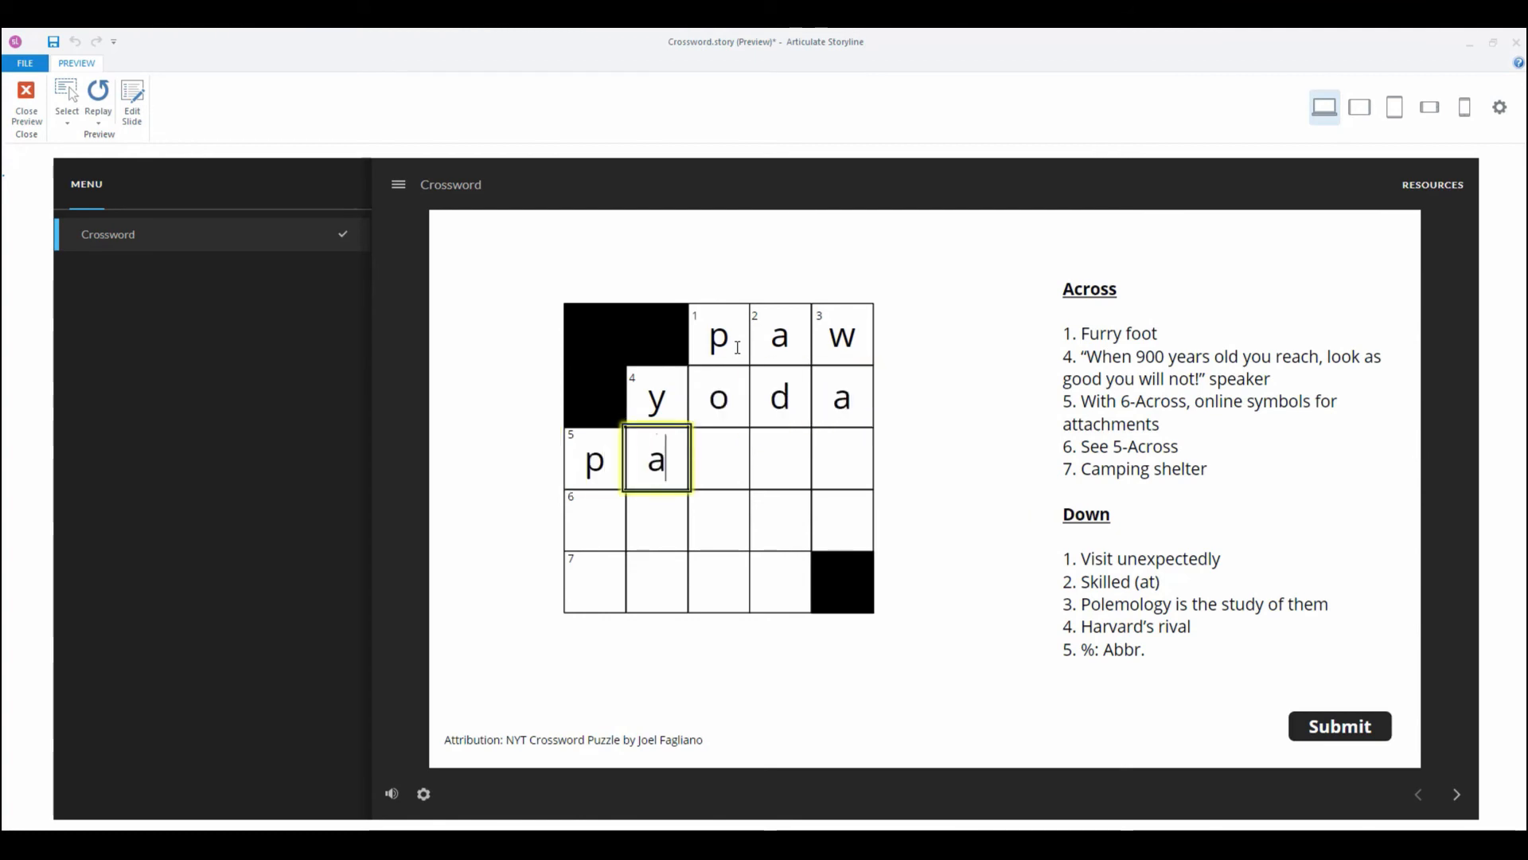
type("per")
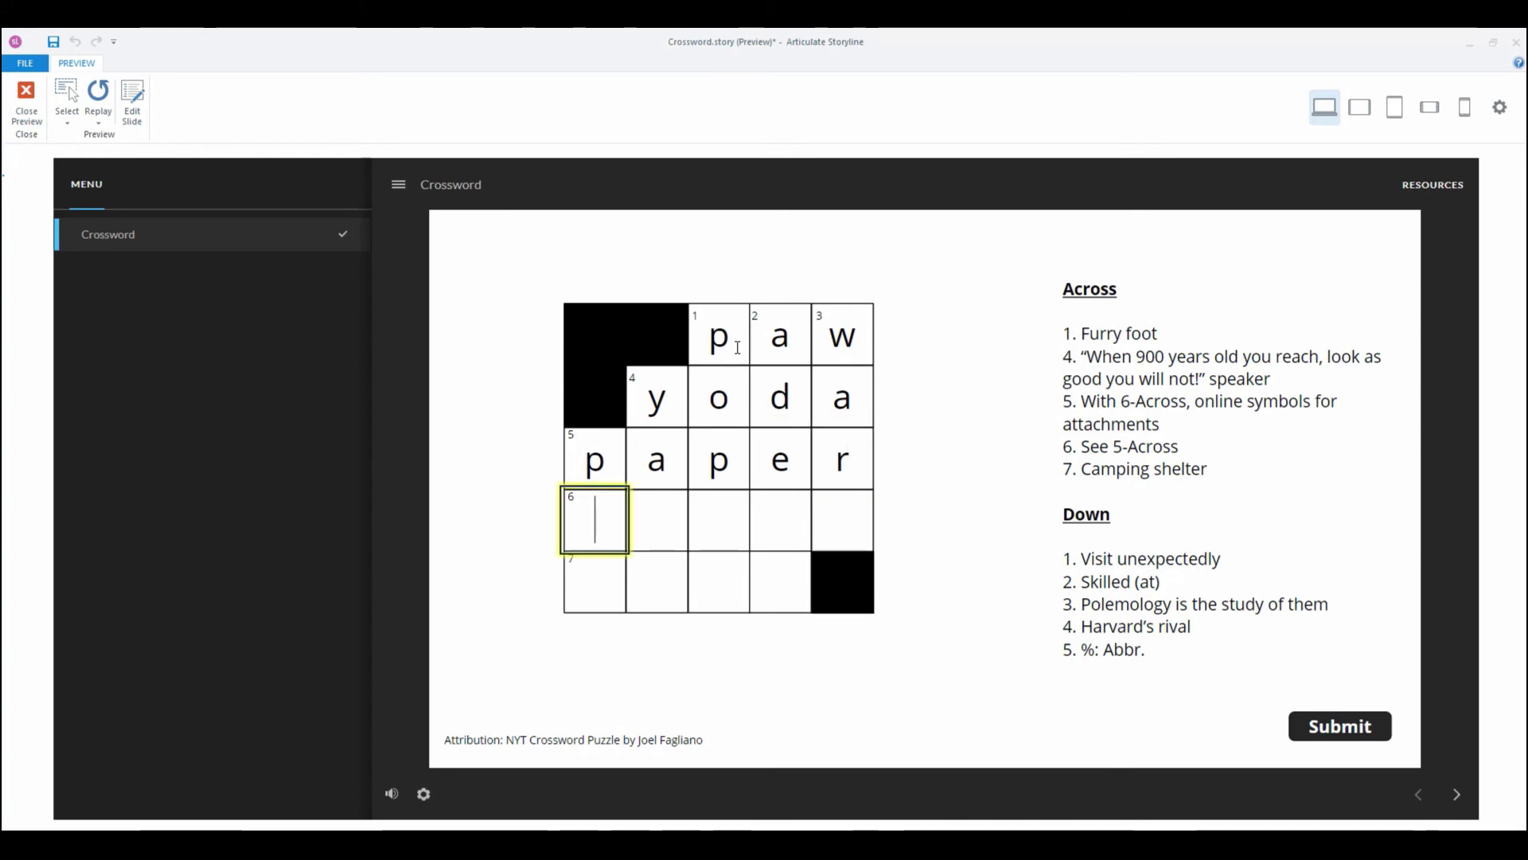
type("clips")
left_click(594, 582)
type("t")
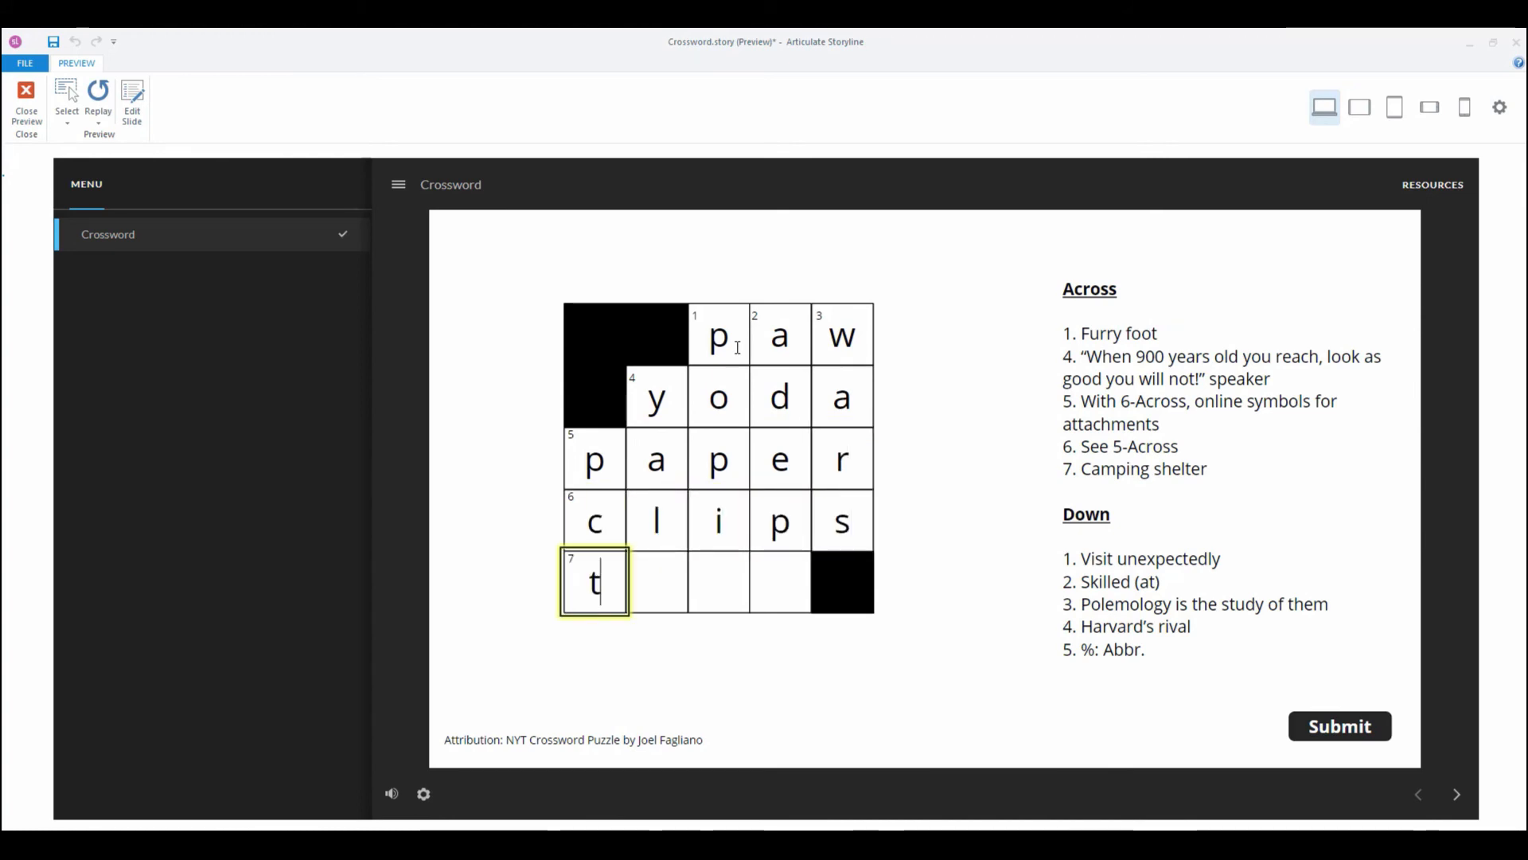
type("ent")
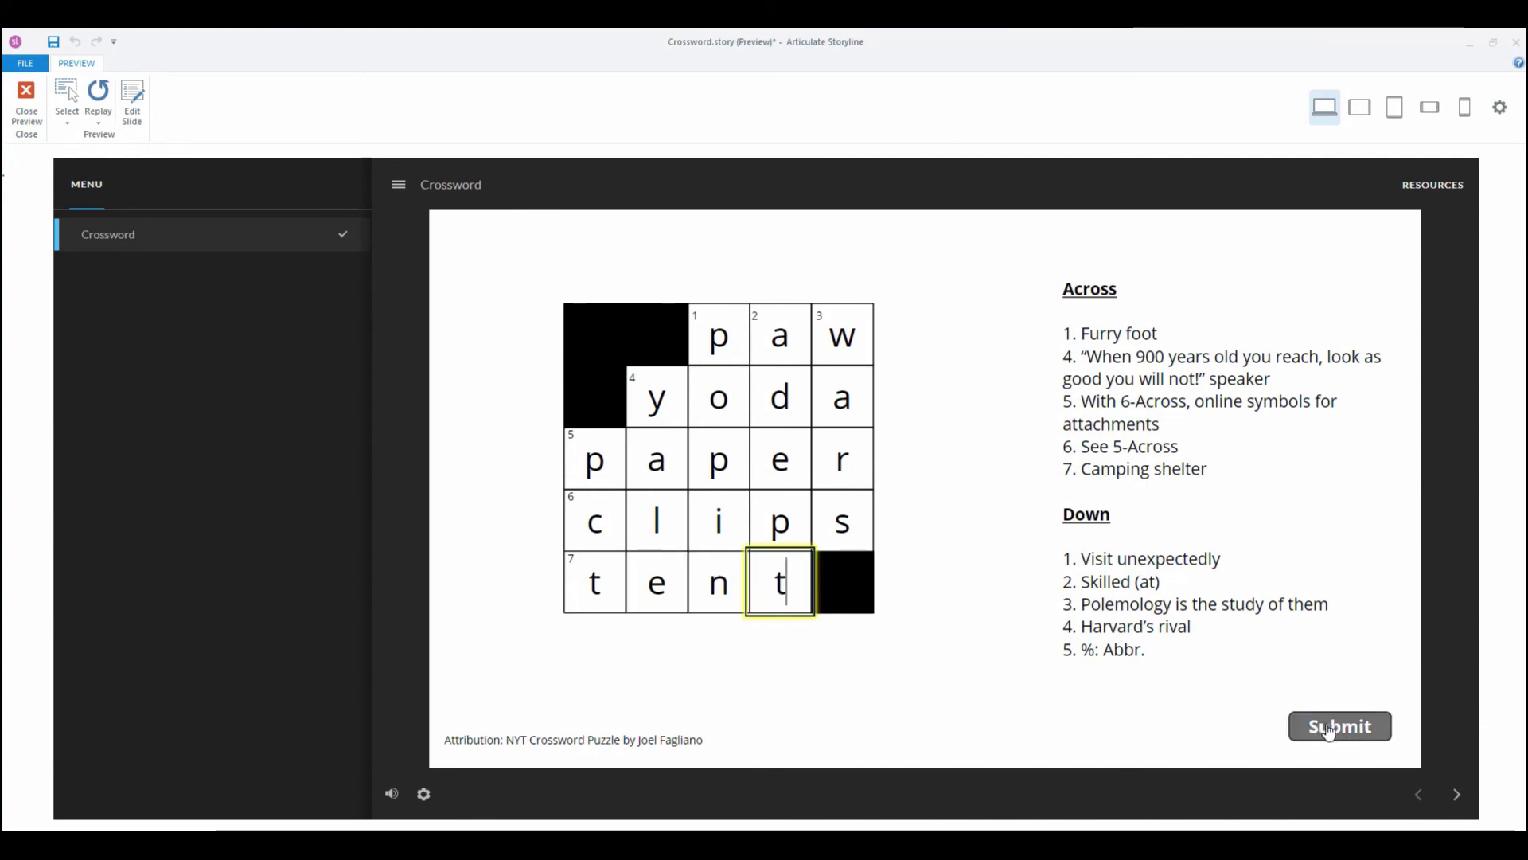
left_click(1339, 726)
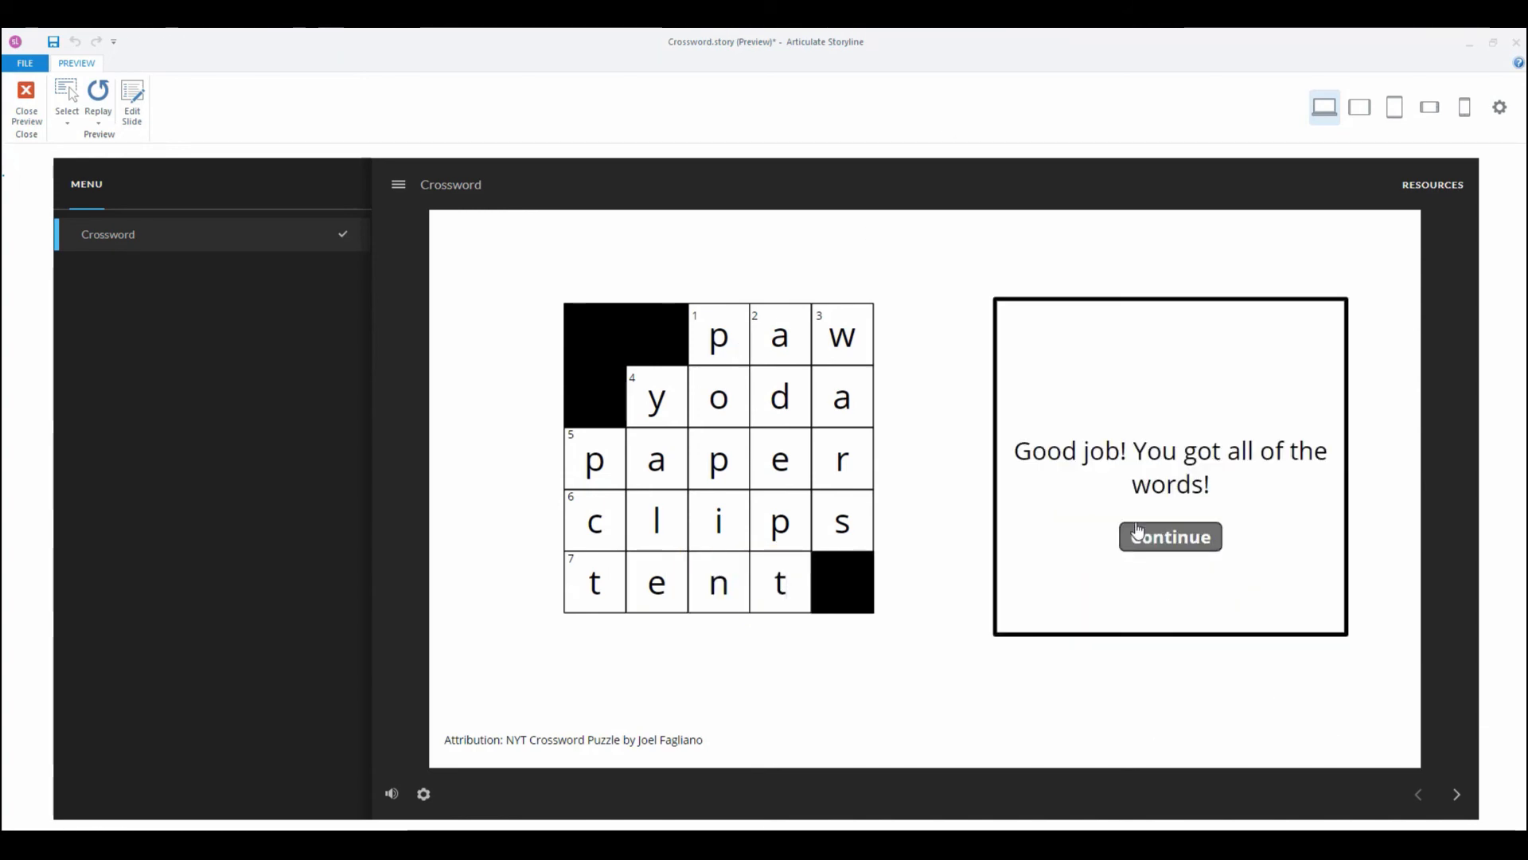
mouse_move(1130, 539)
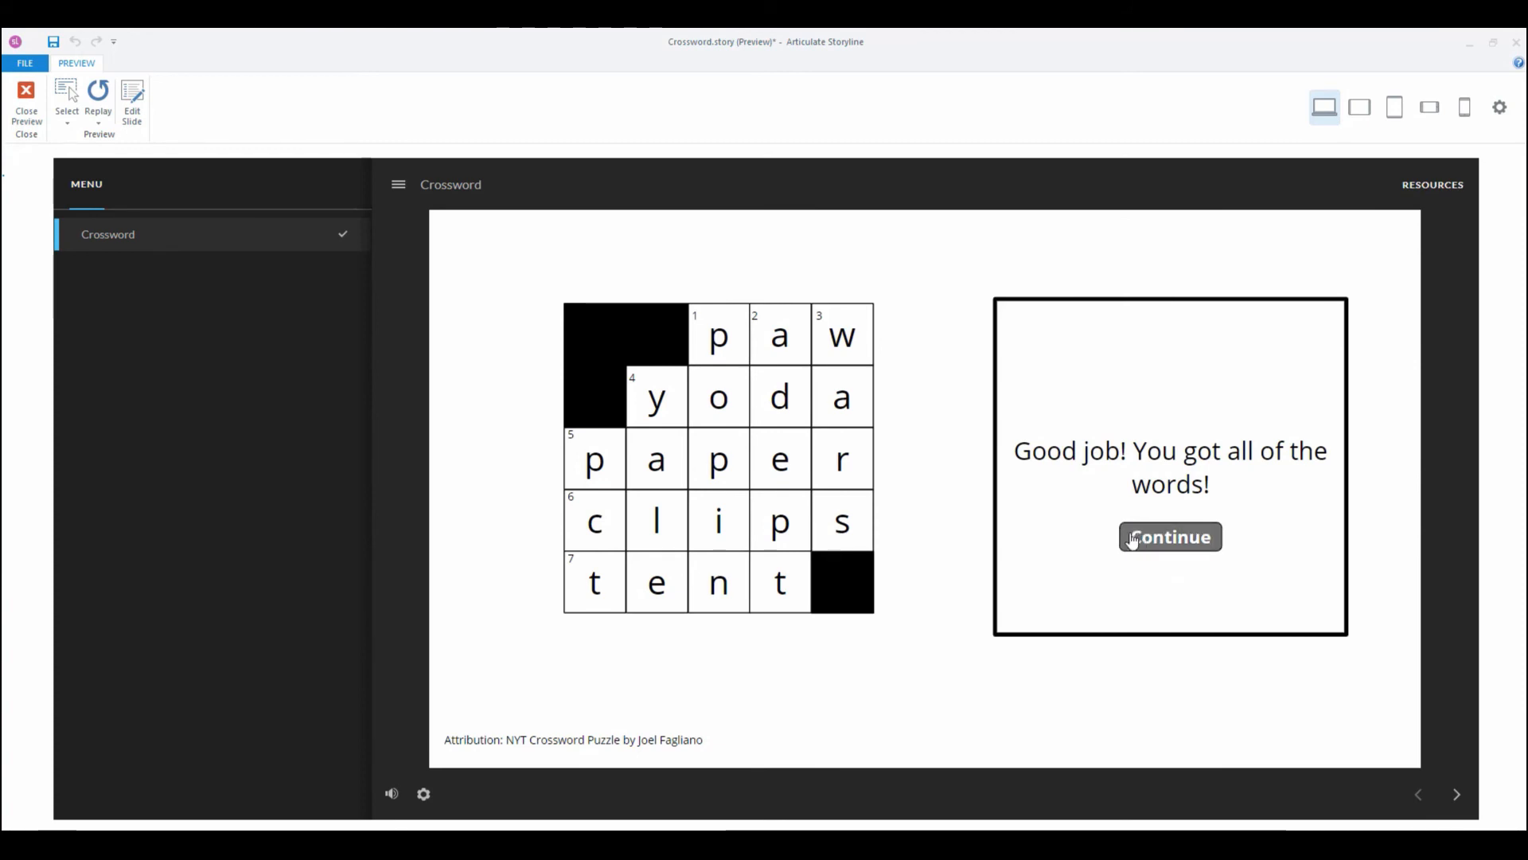
mouse_move(26, 107)
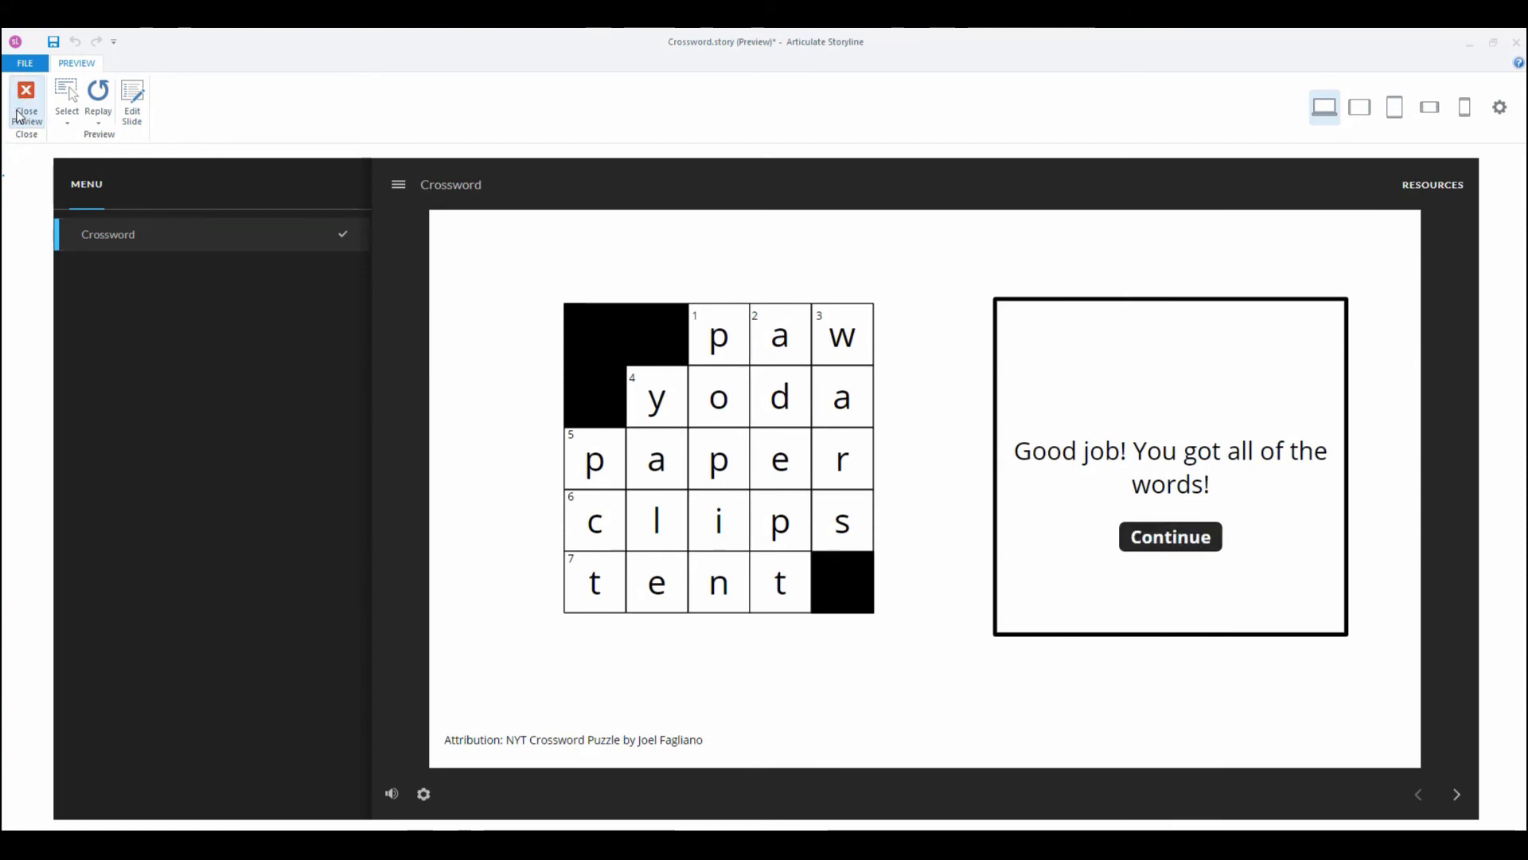
left_click(97, 97)
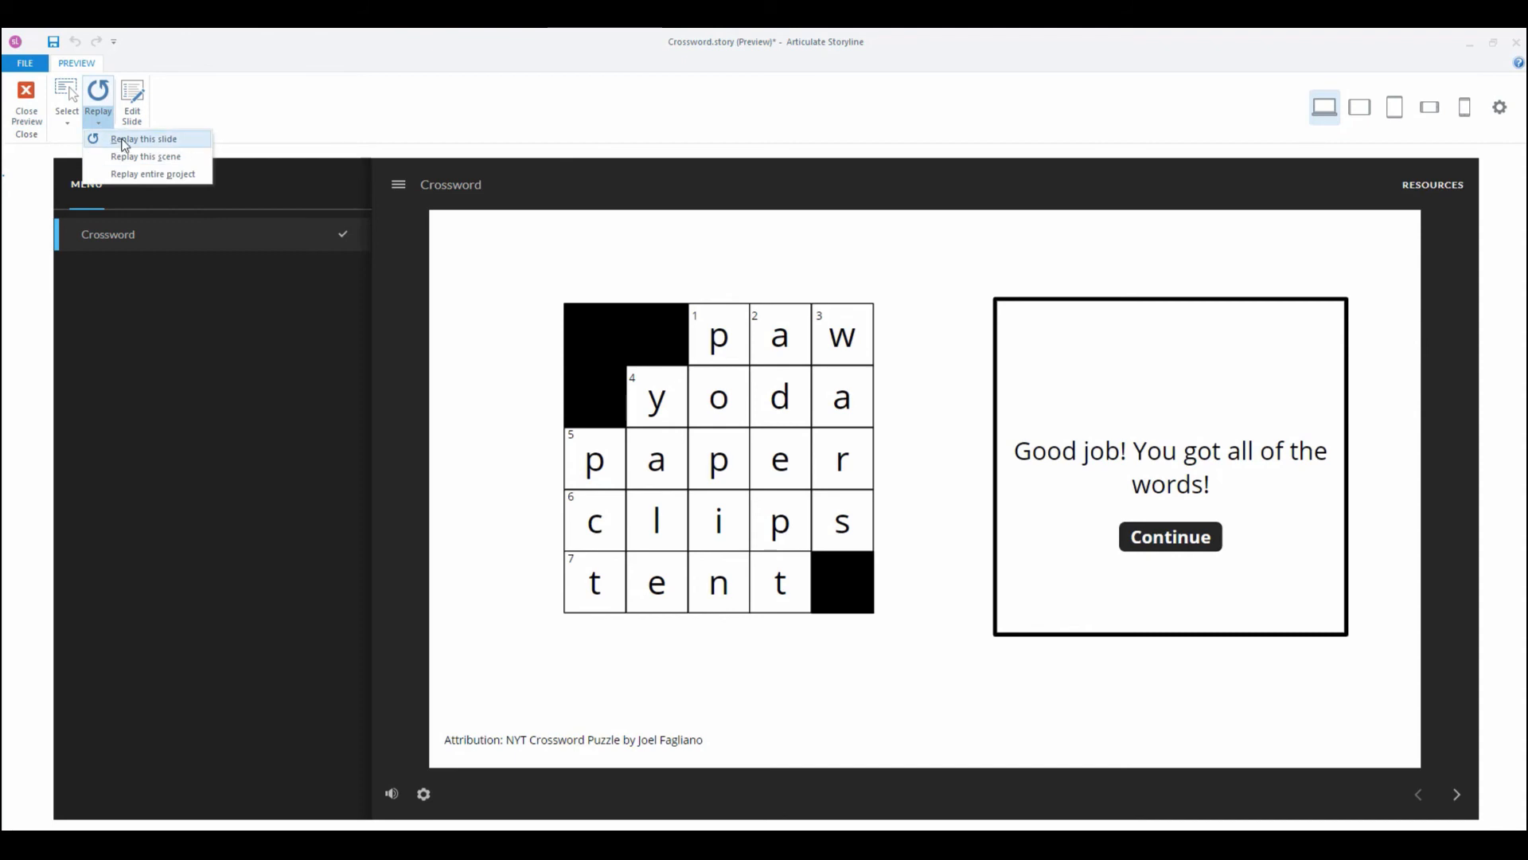
Step: Replay the slide, enter a few wrong letters, submit, and close the preview
left_click(144, 139)
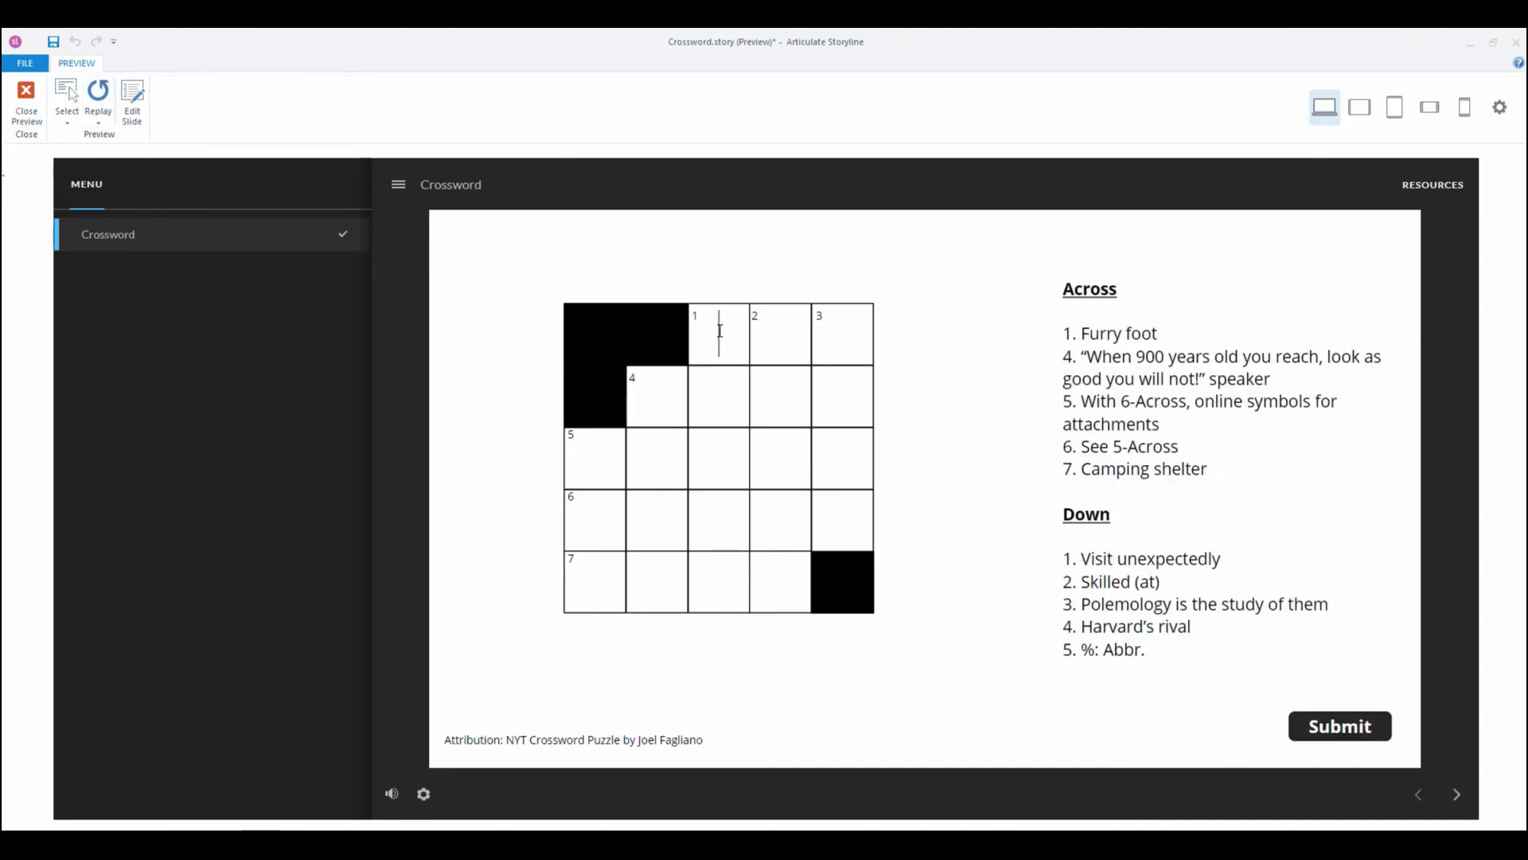
type("a")
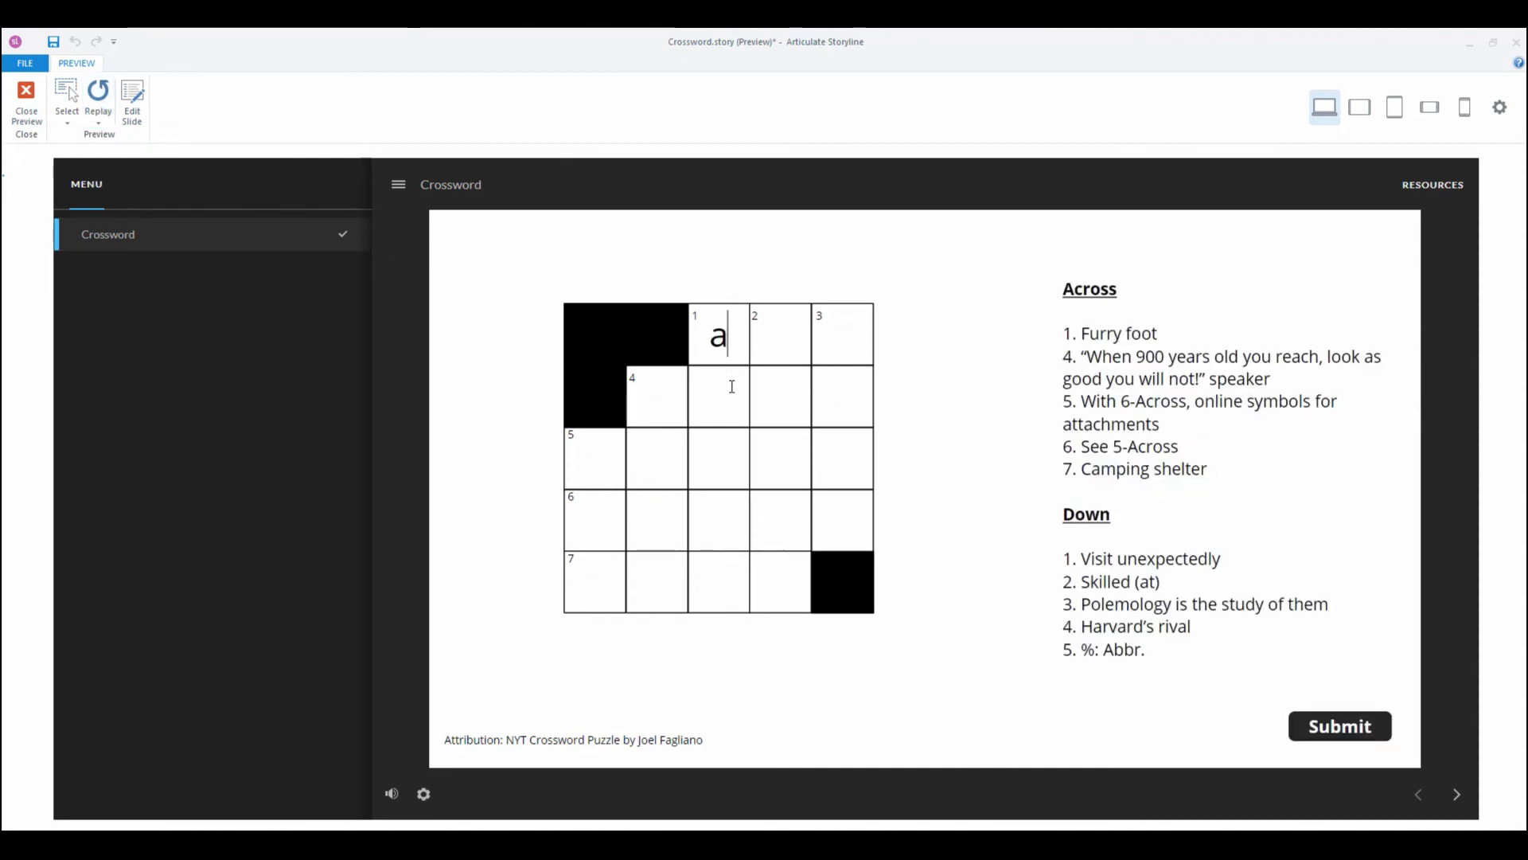
type("ad")
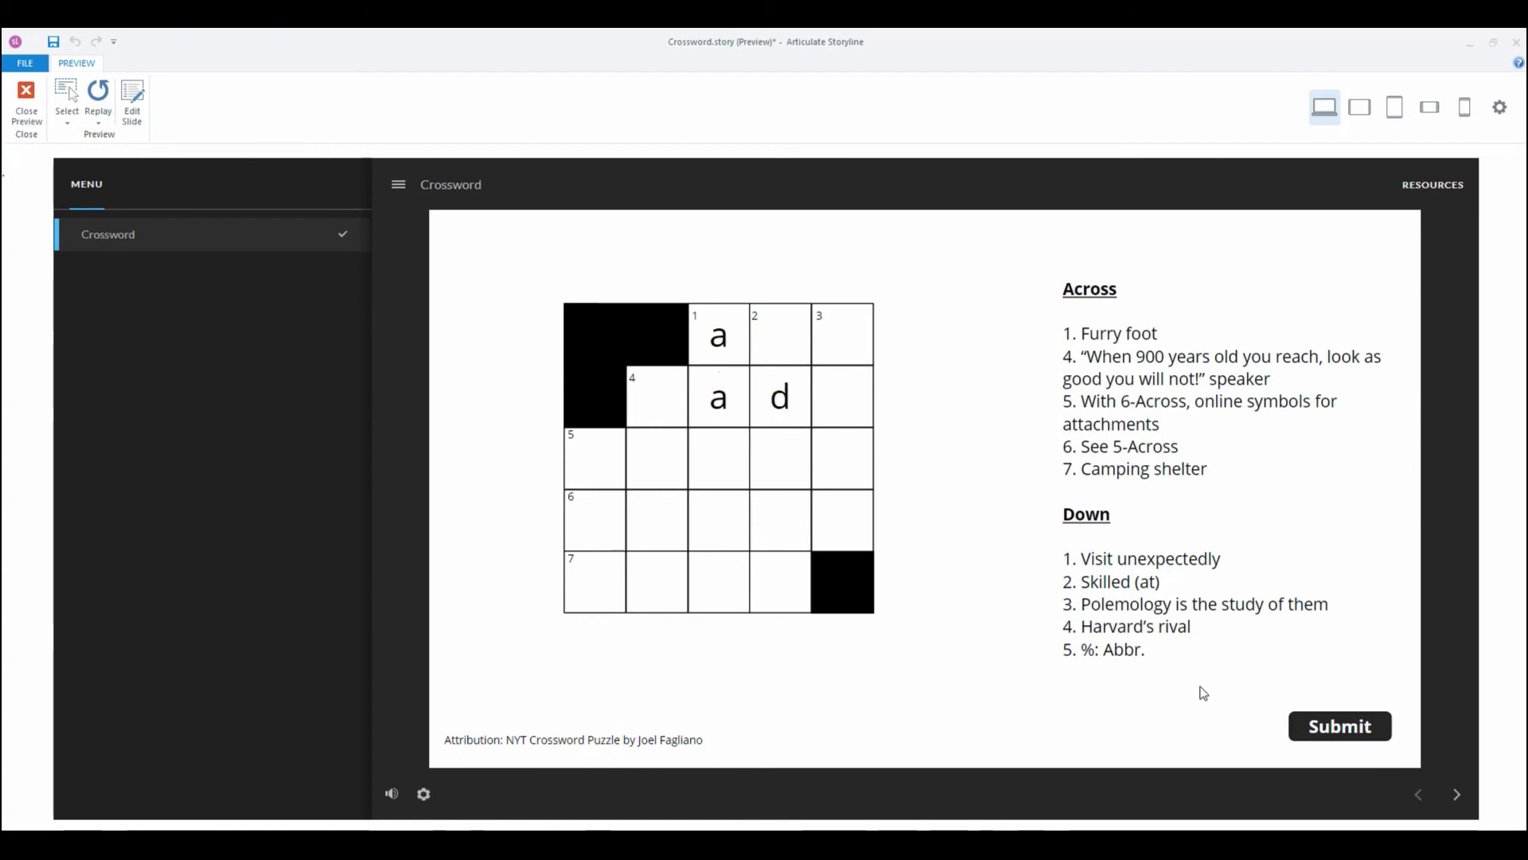
mouse_move(1339, 726)
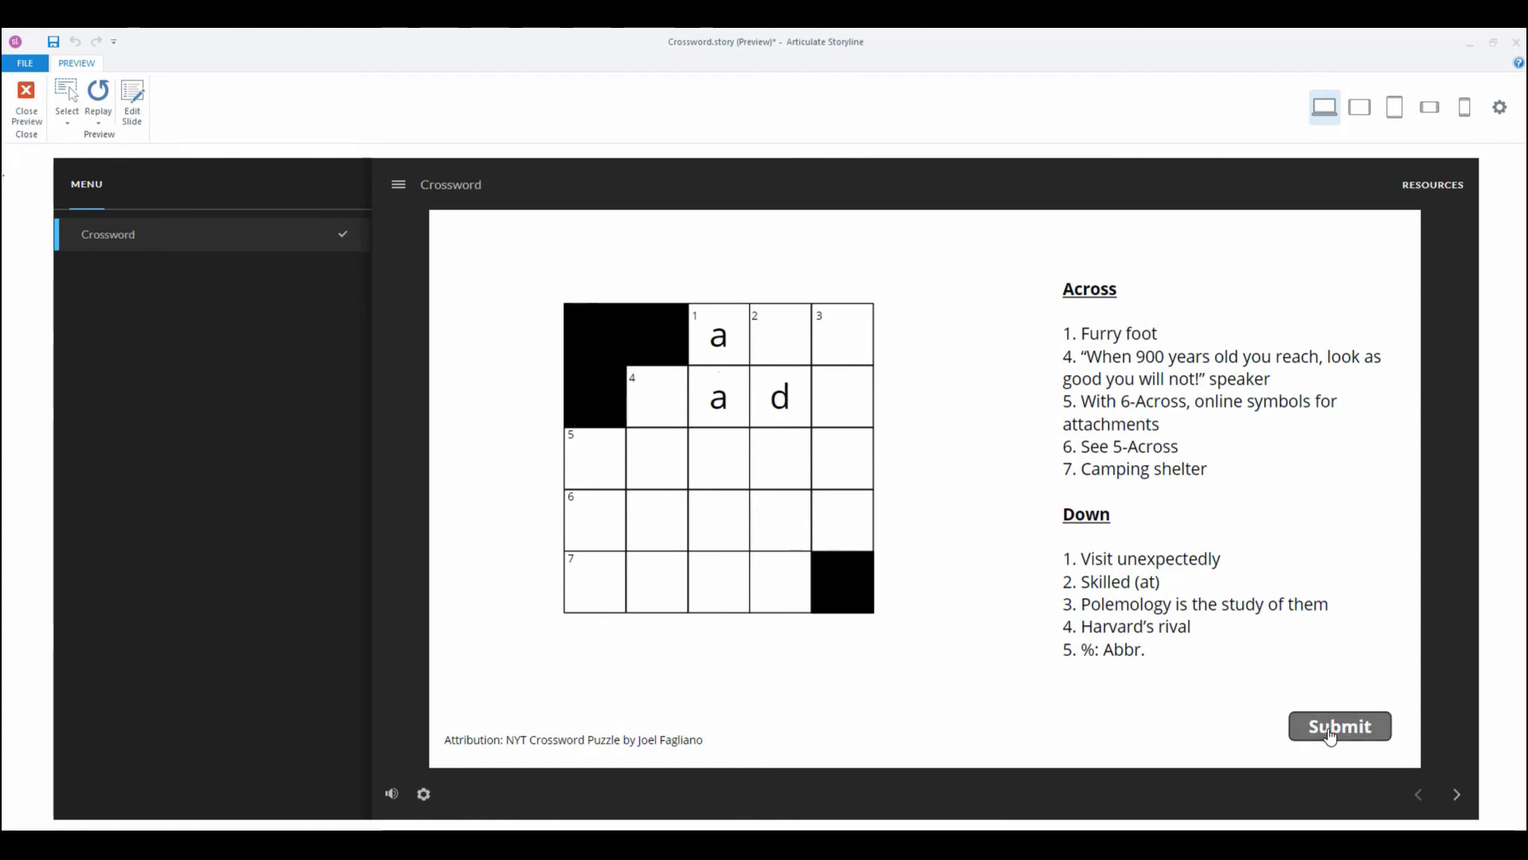
mouse_move(27, 110)
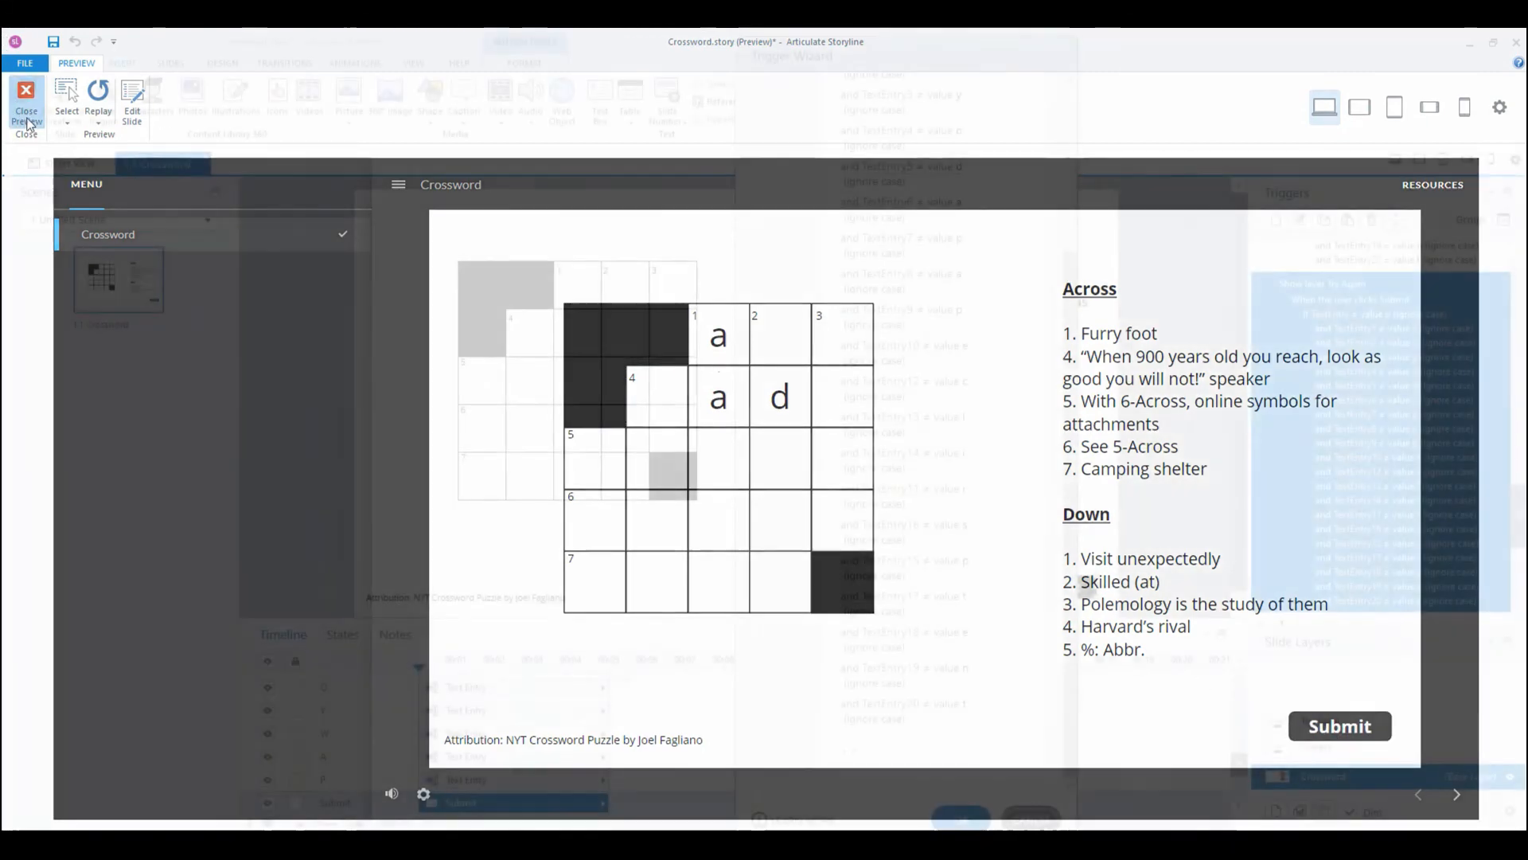
left_click(26, 97)
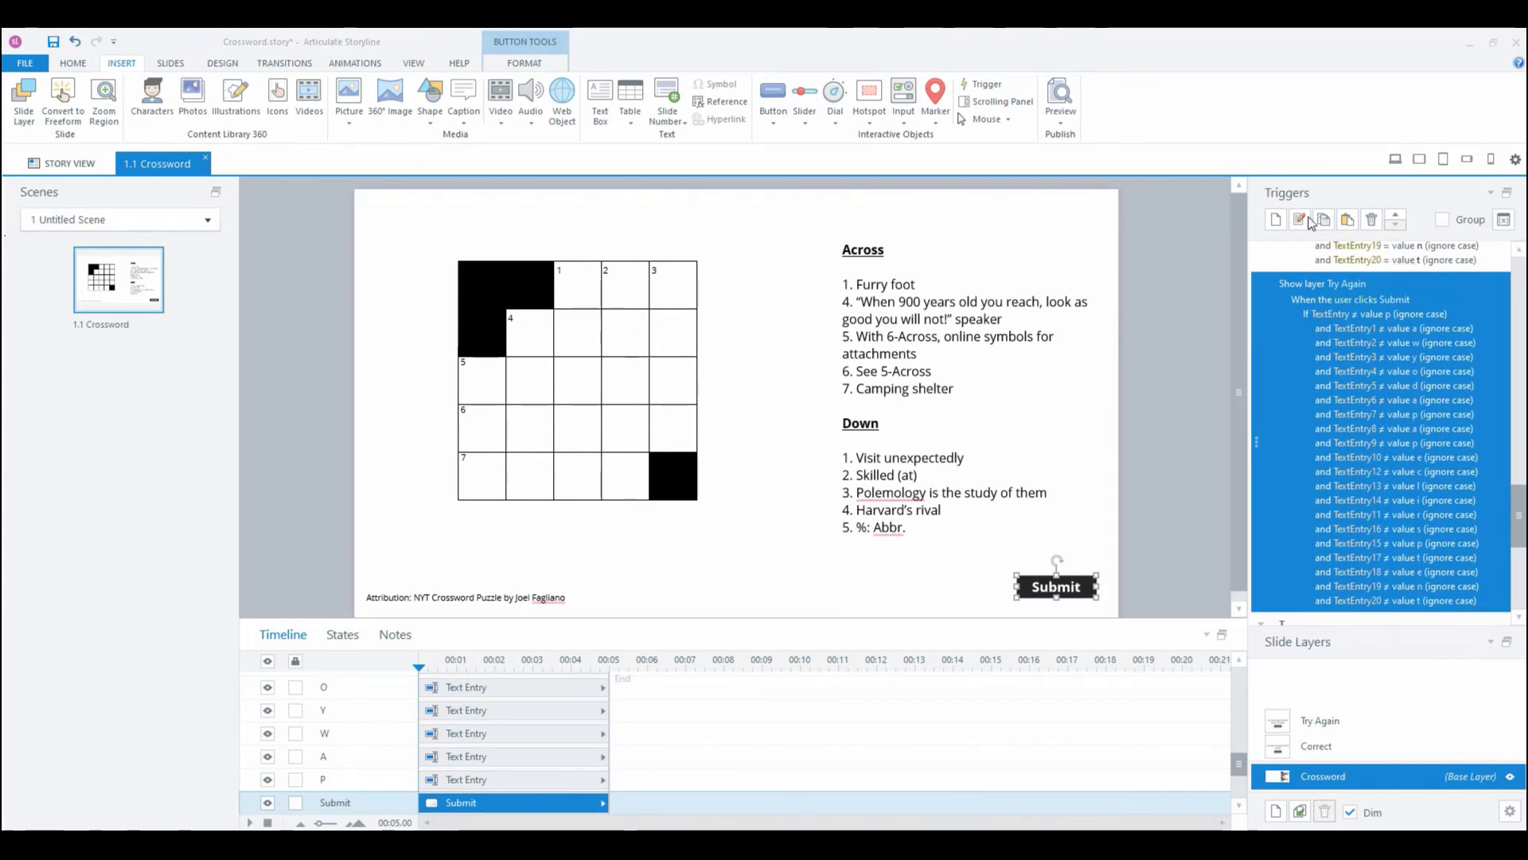
Step: Scroll the Triggers panel down to the duplicated Show layer Correct trigger
scroll("down", 3)
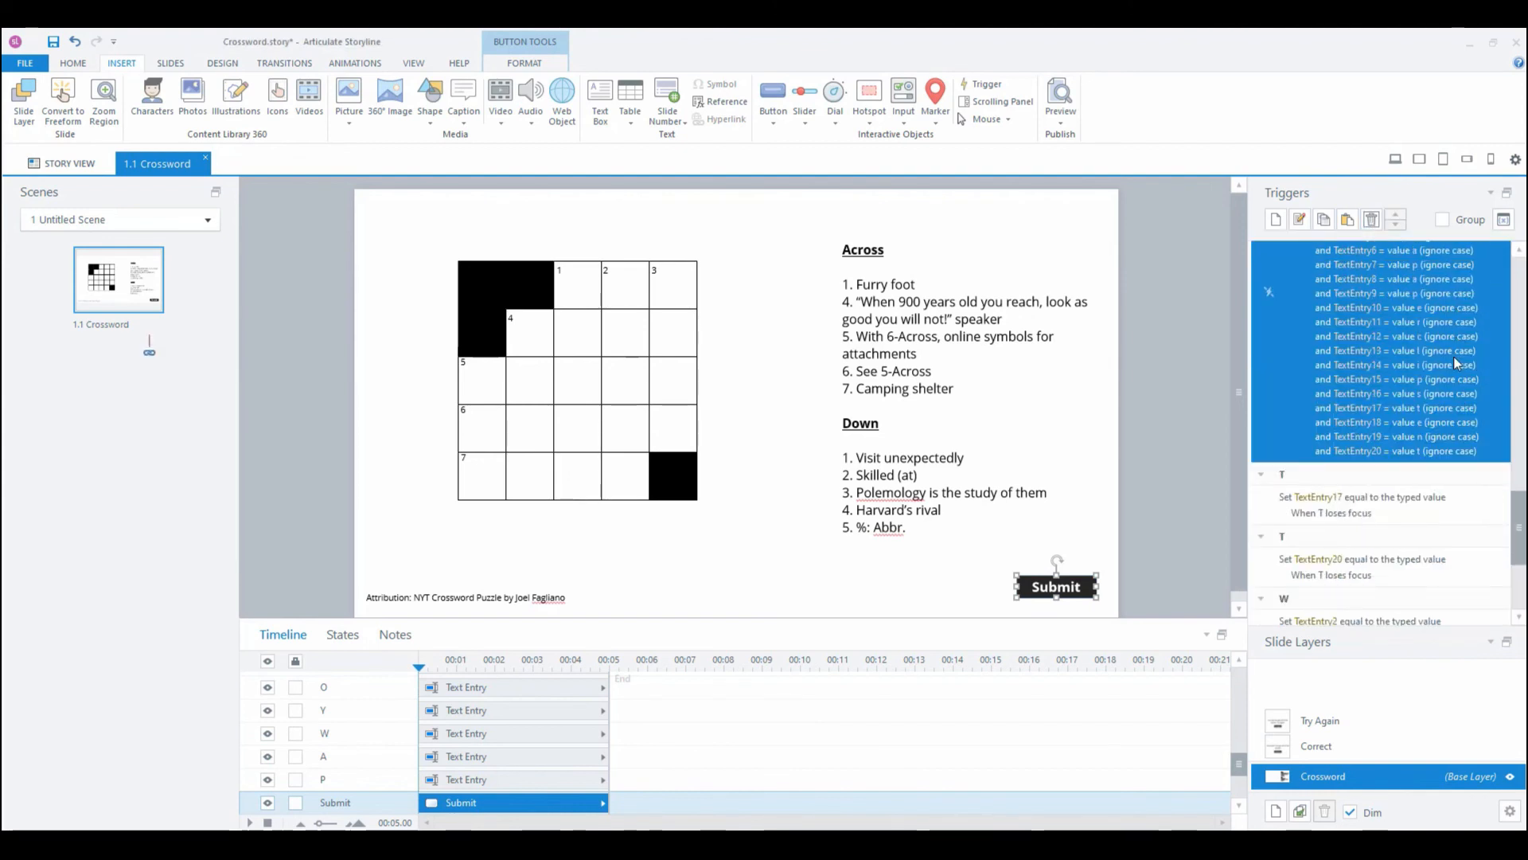
mouse_move(1396, 369)
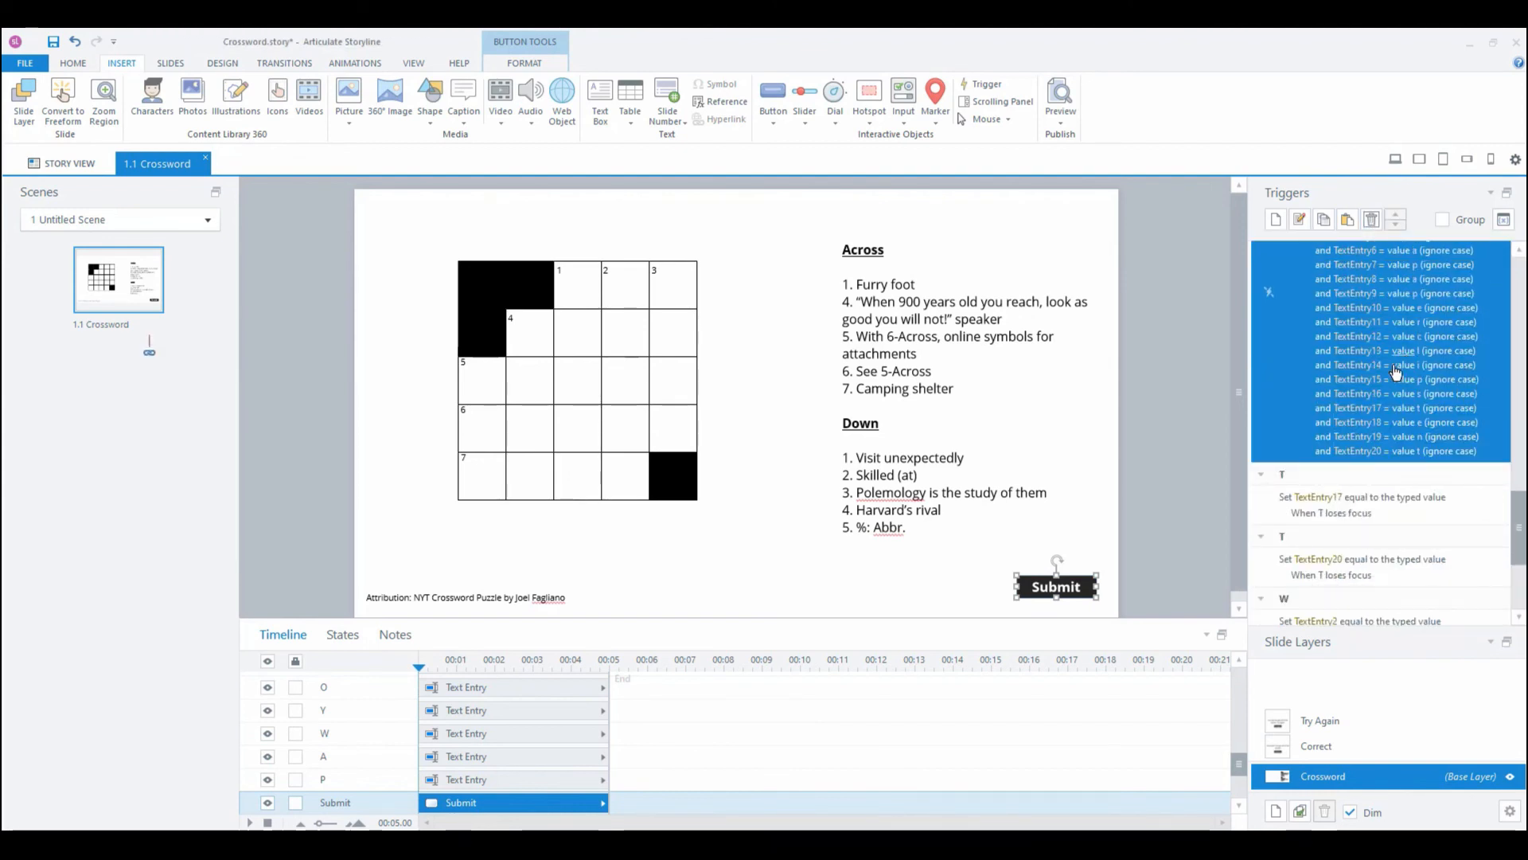
scroll("down", 3)
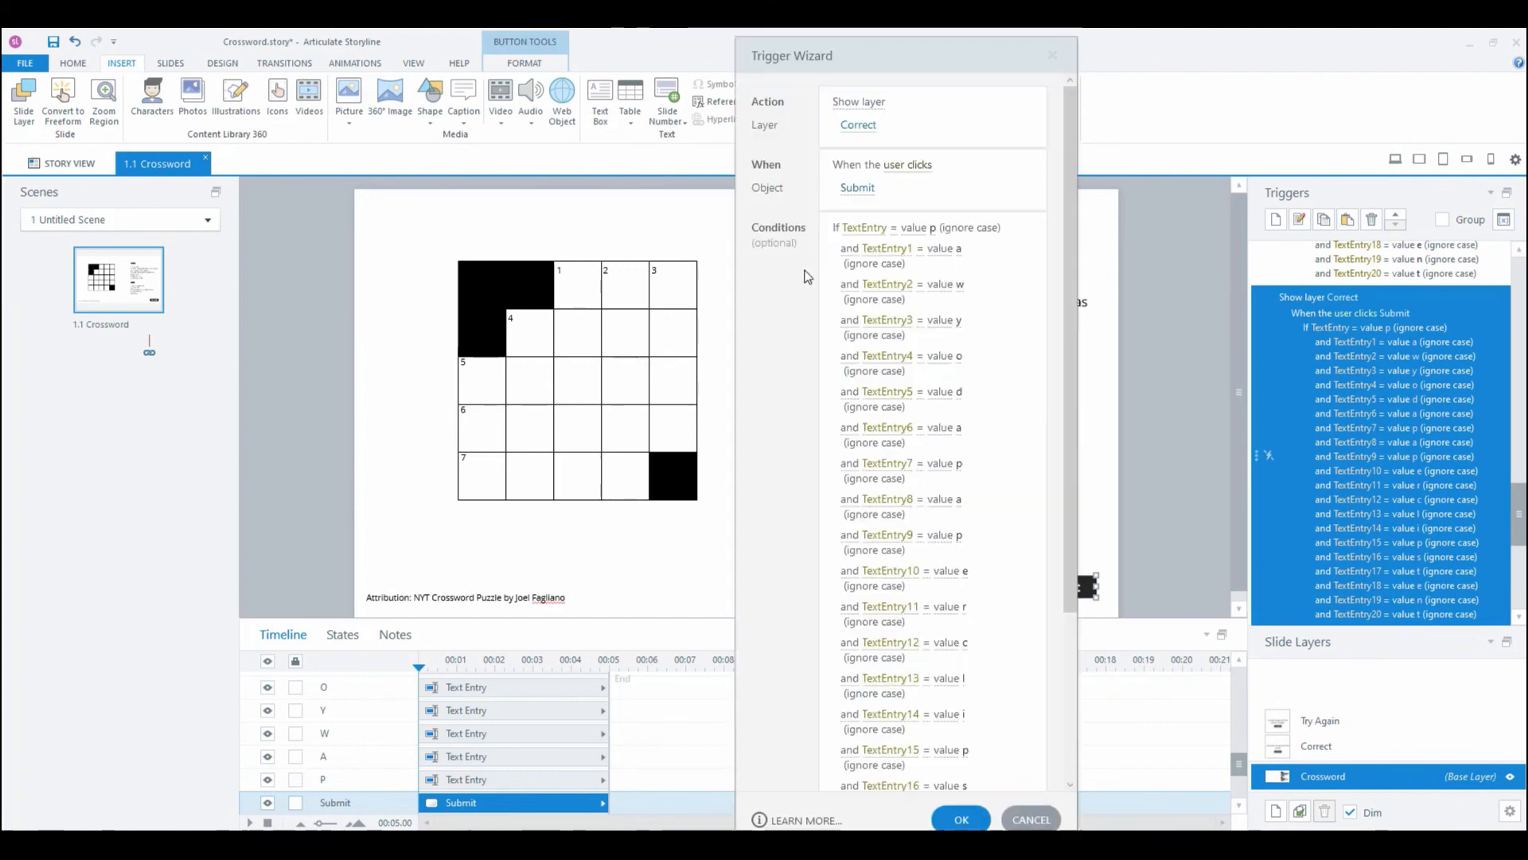
Step: Make the copied trigger show Try Again with ≠ letter conditions, and preview the slide
left_click(858, 124)
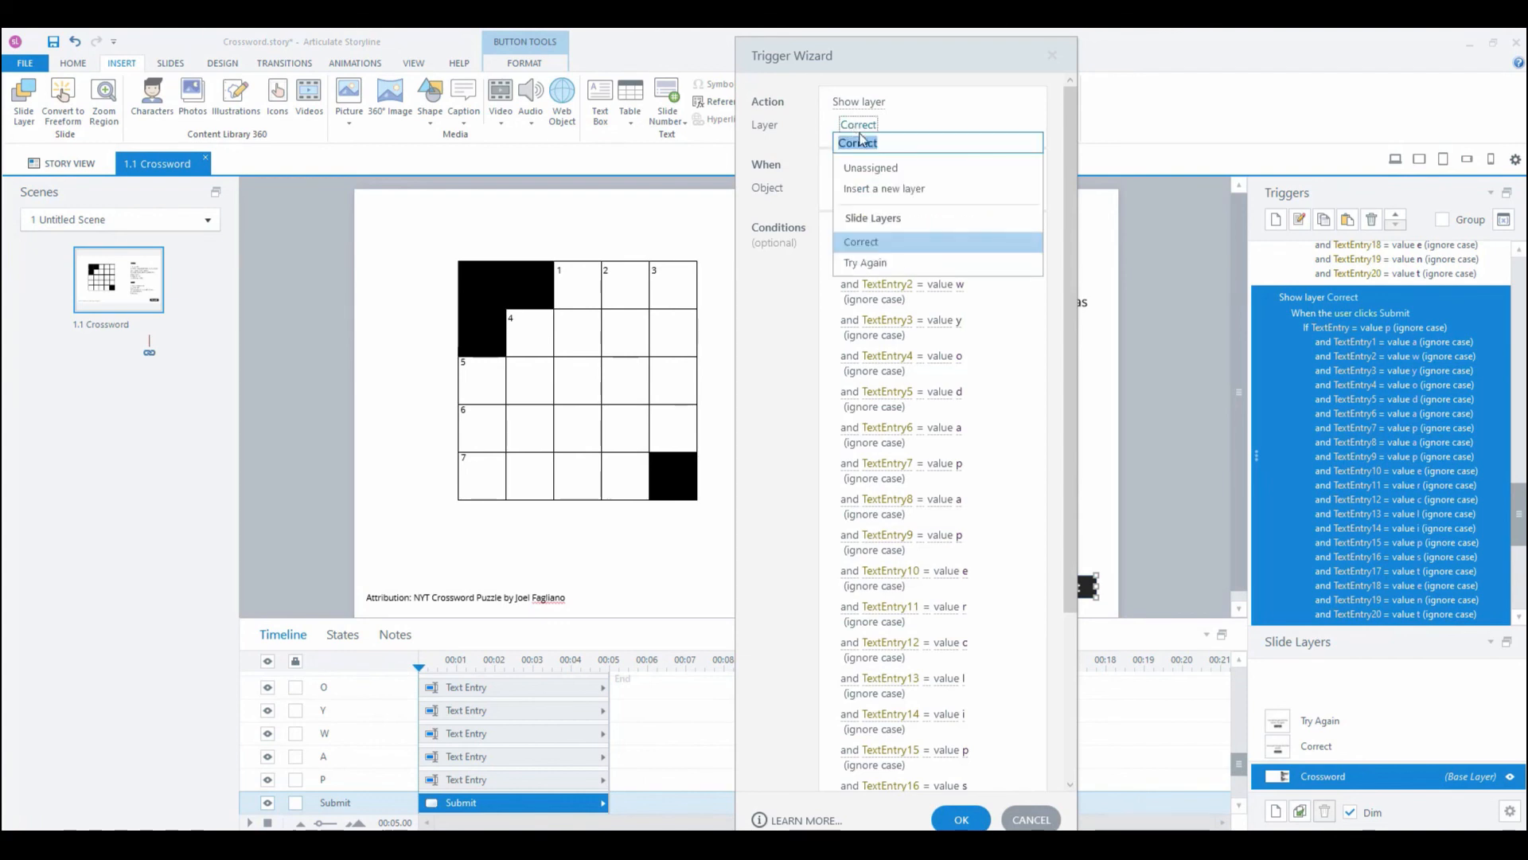
left_click(865, 262)
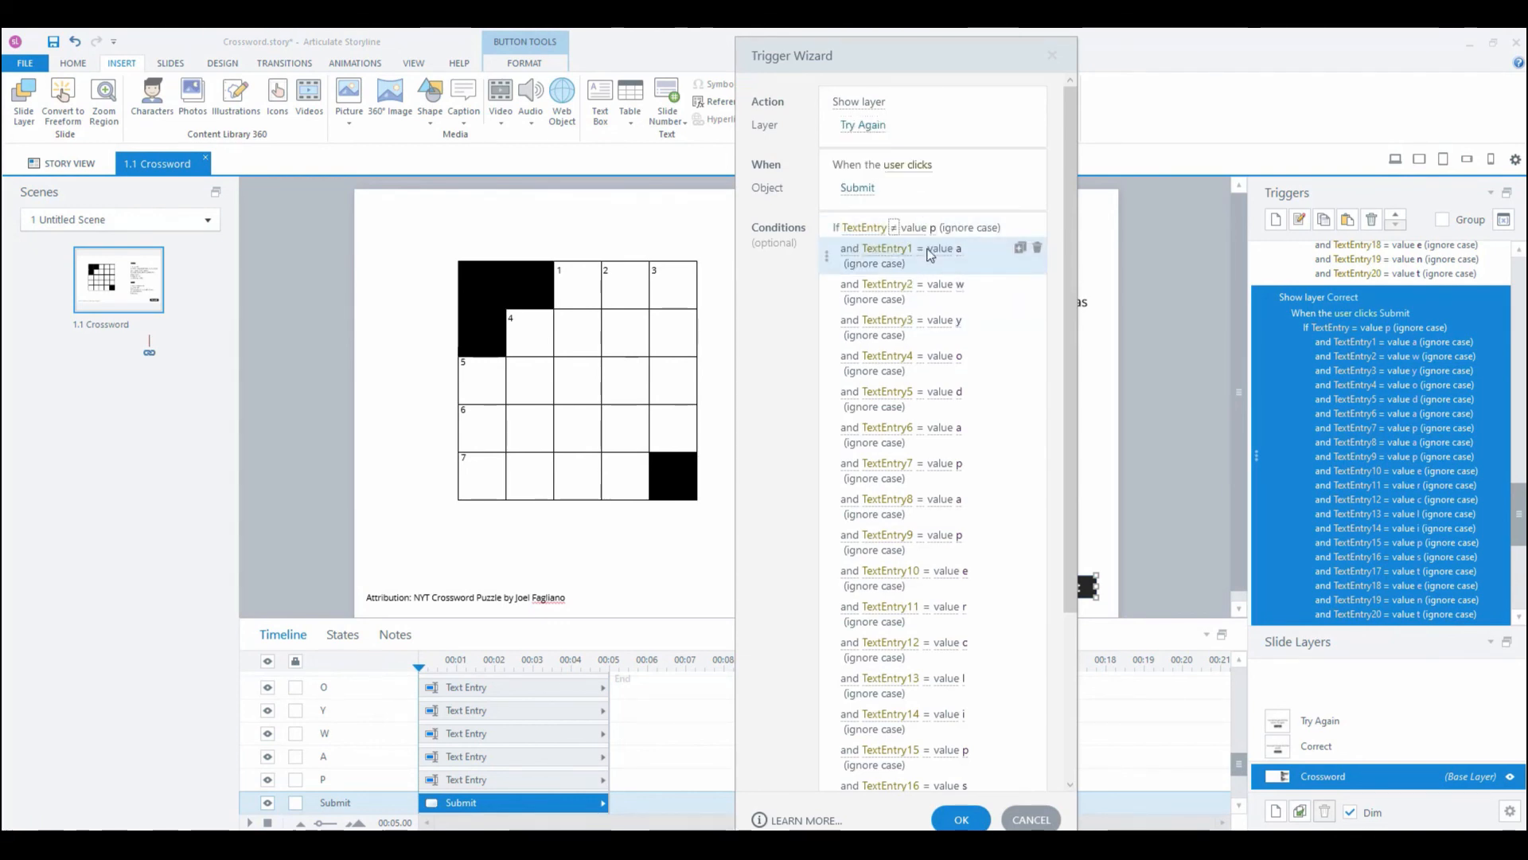
left_click(918, 355)
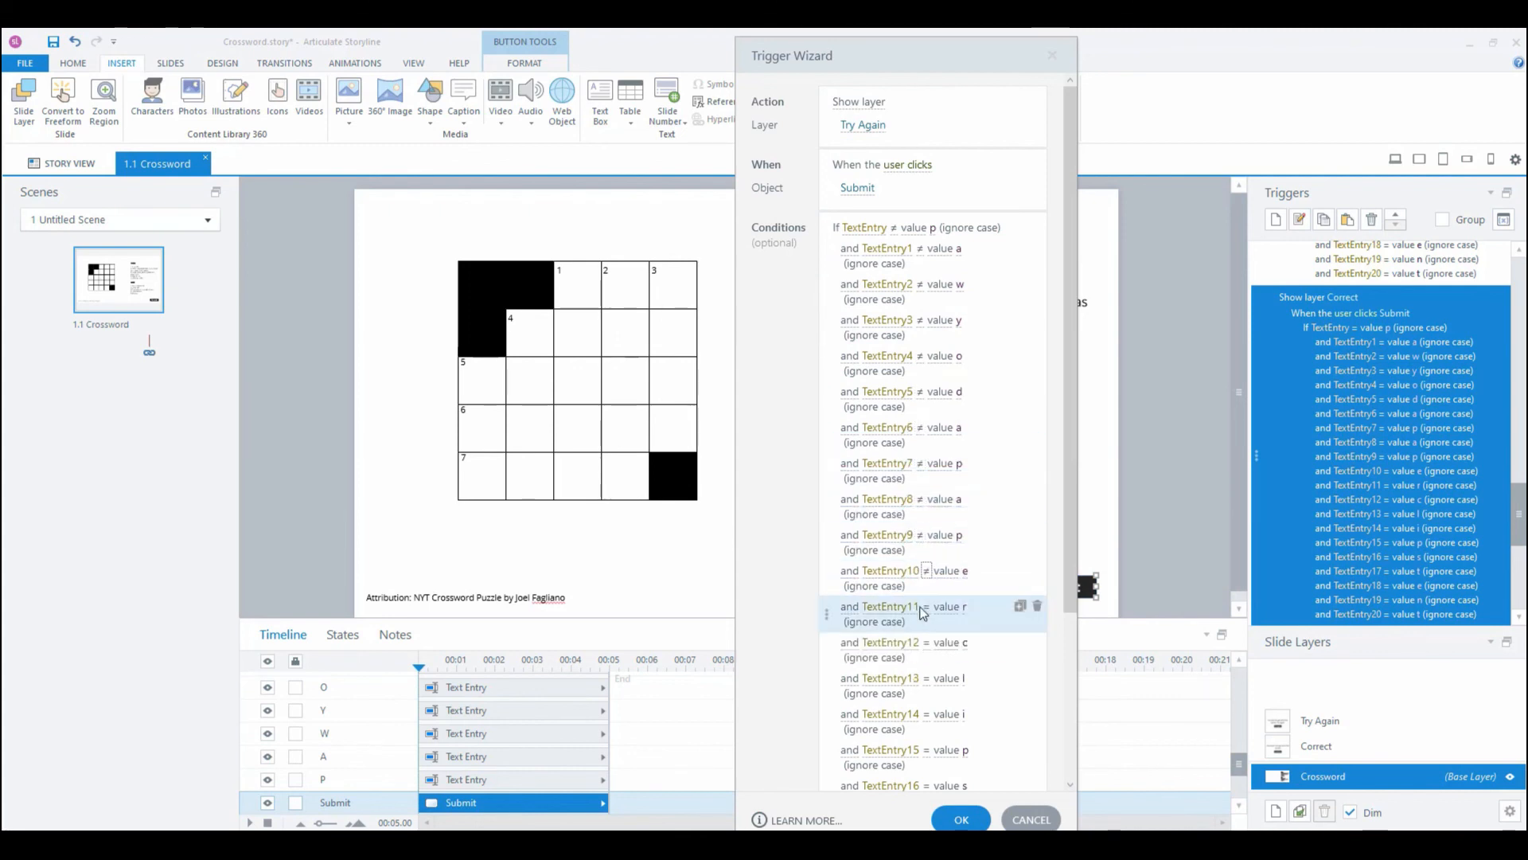
scroll("down", 3)
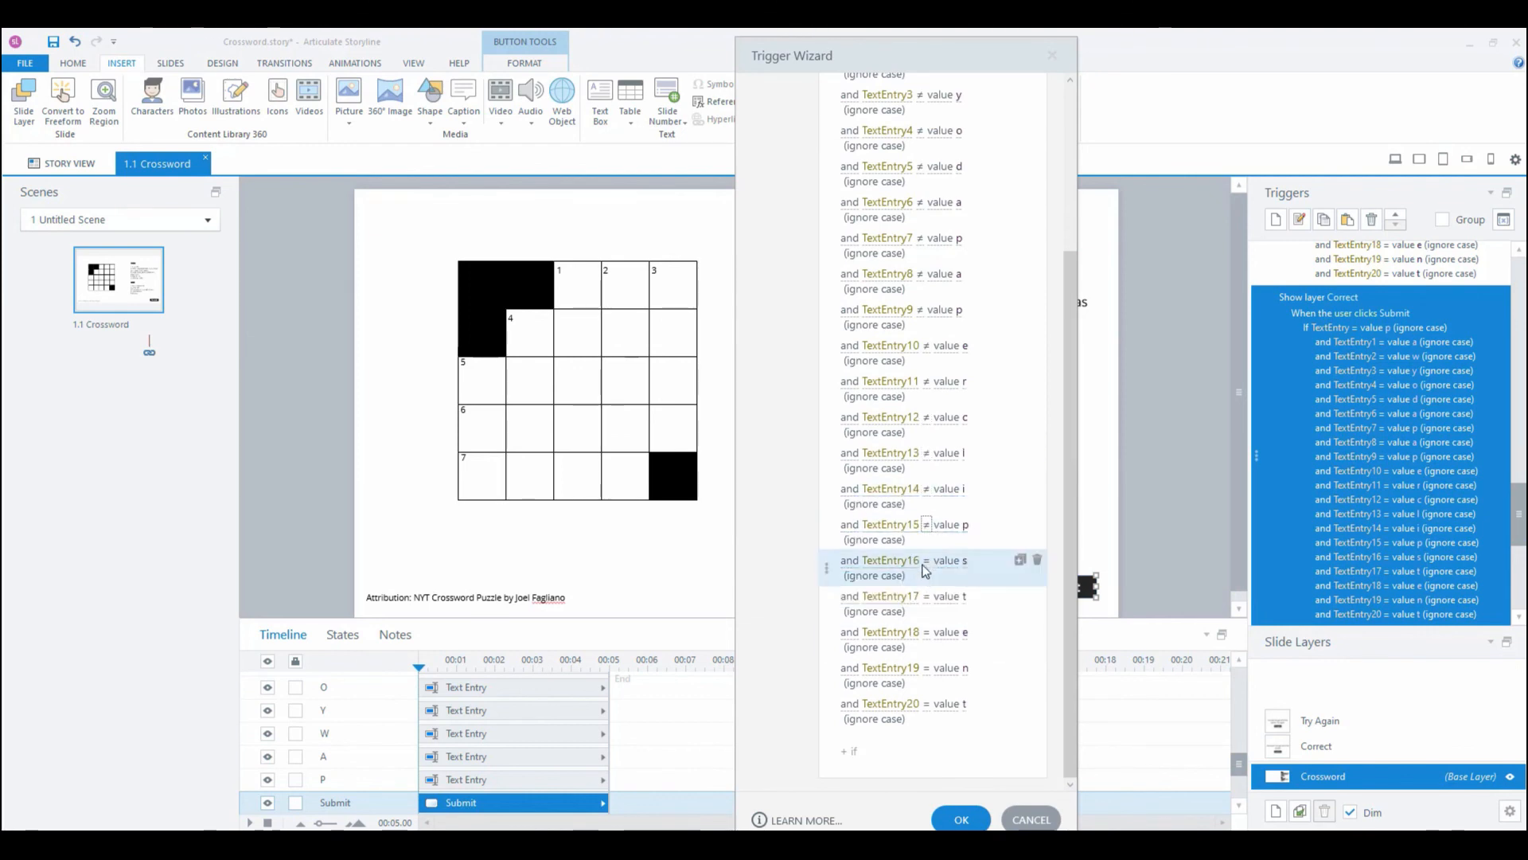
mouse_move(928, 682)
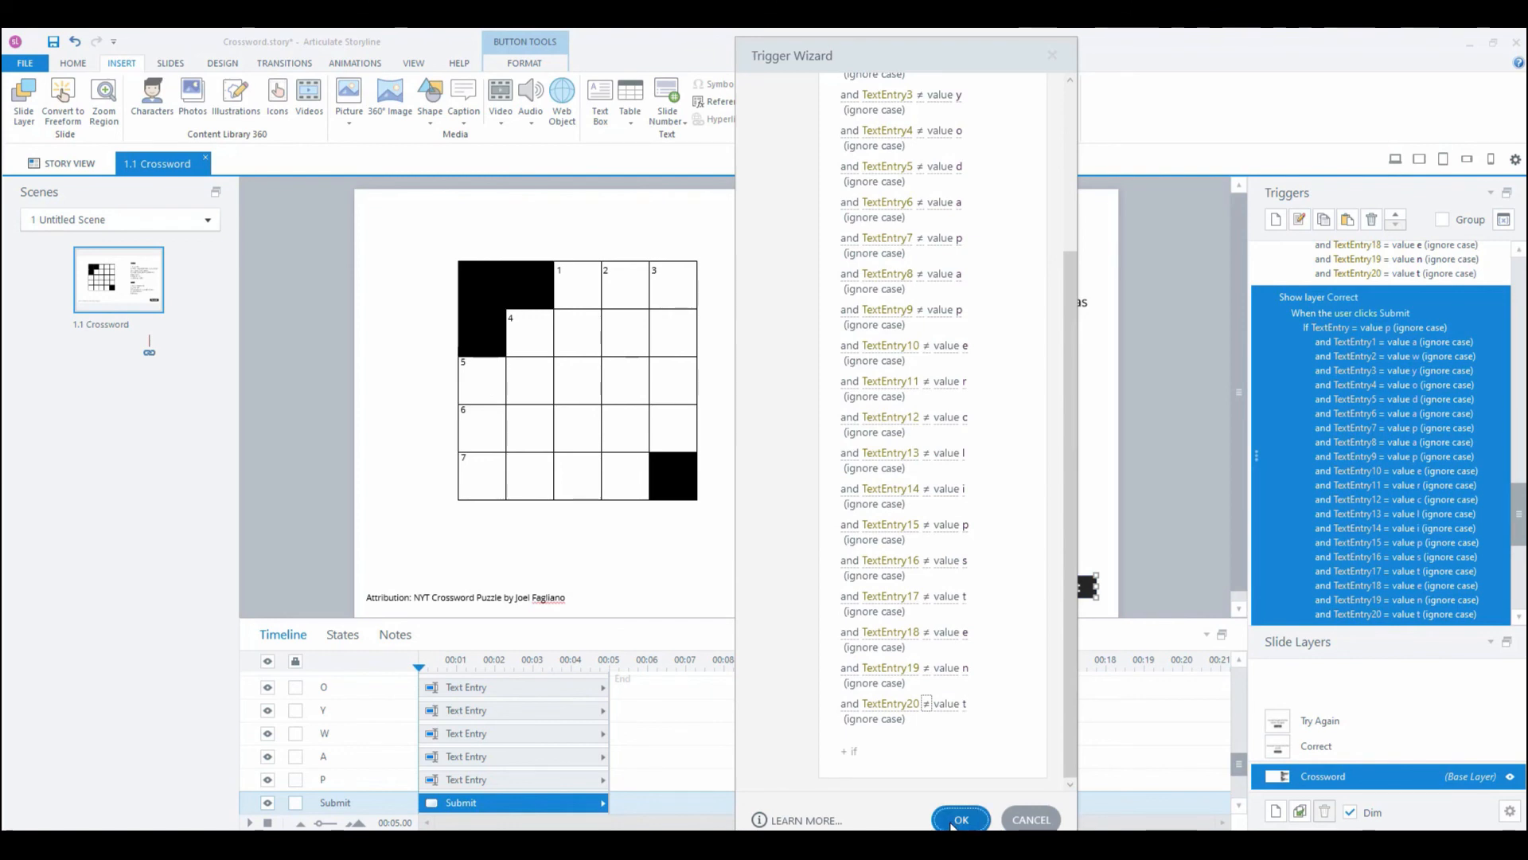
left_click(960, 819)
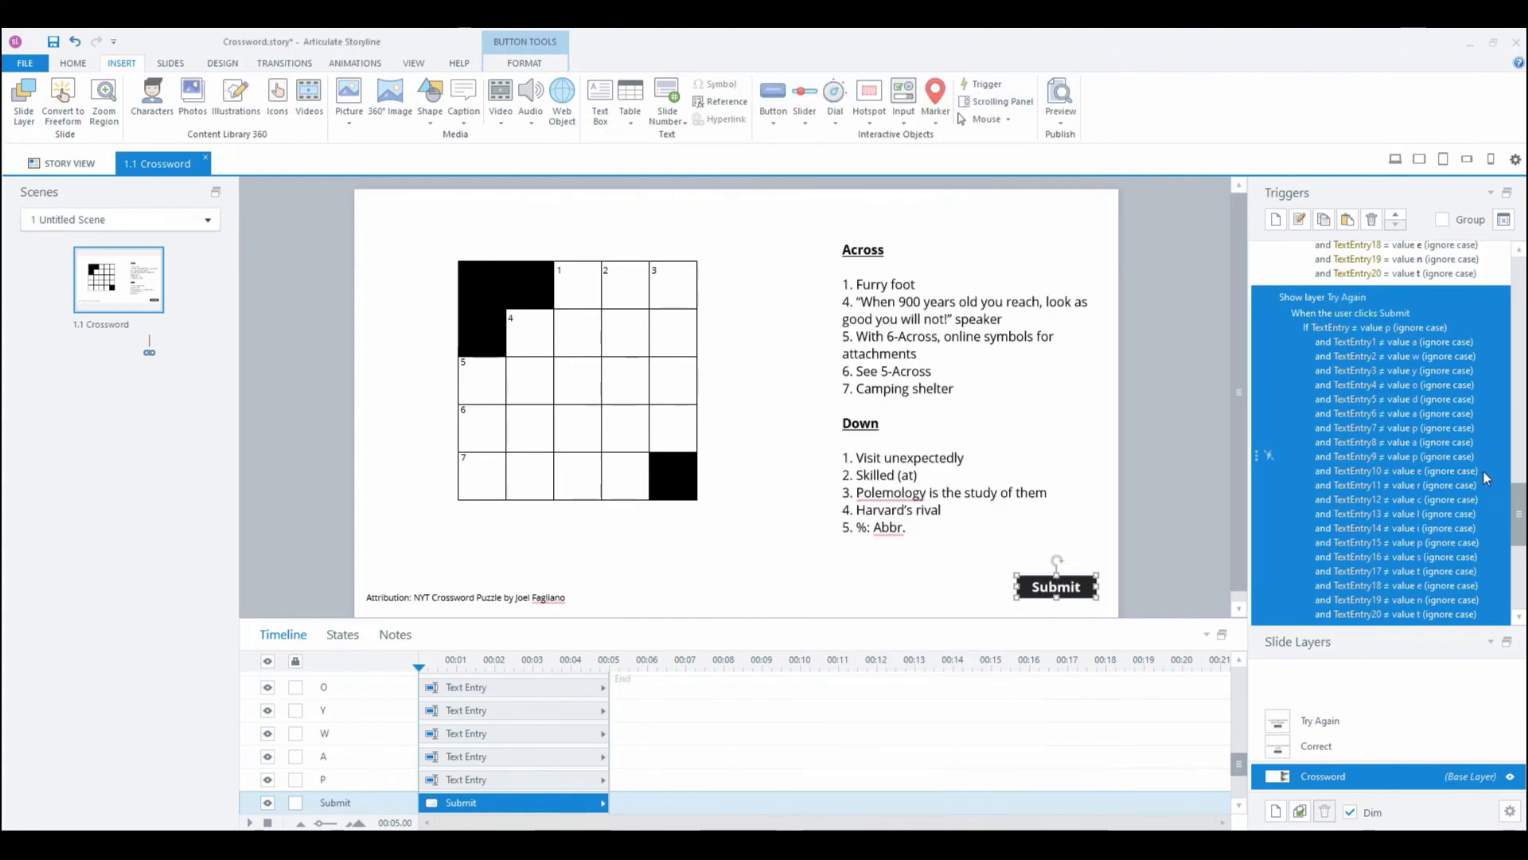
mouse_move(886, 312)
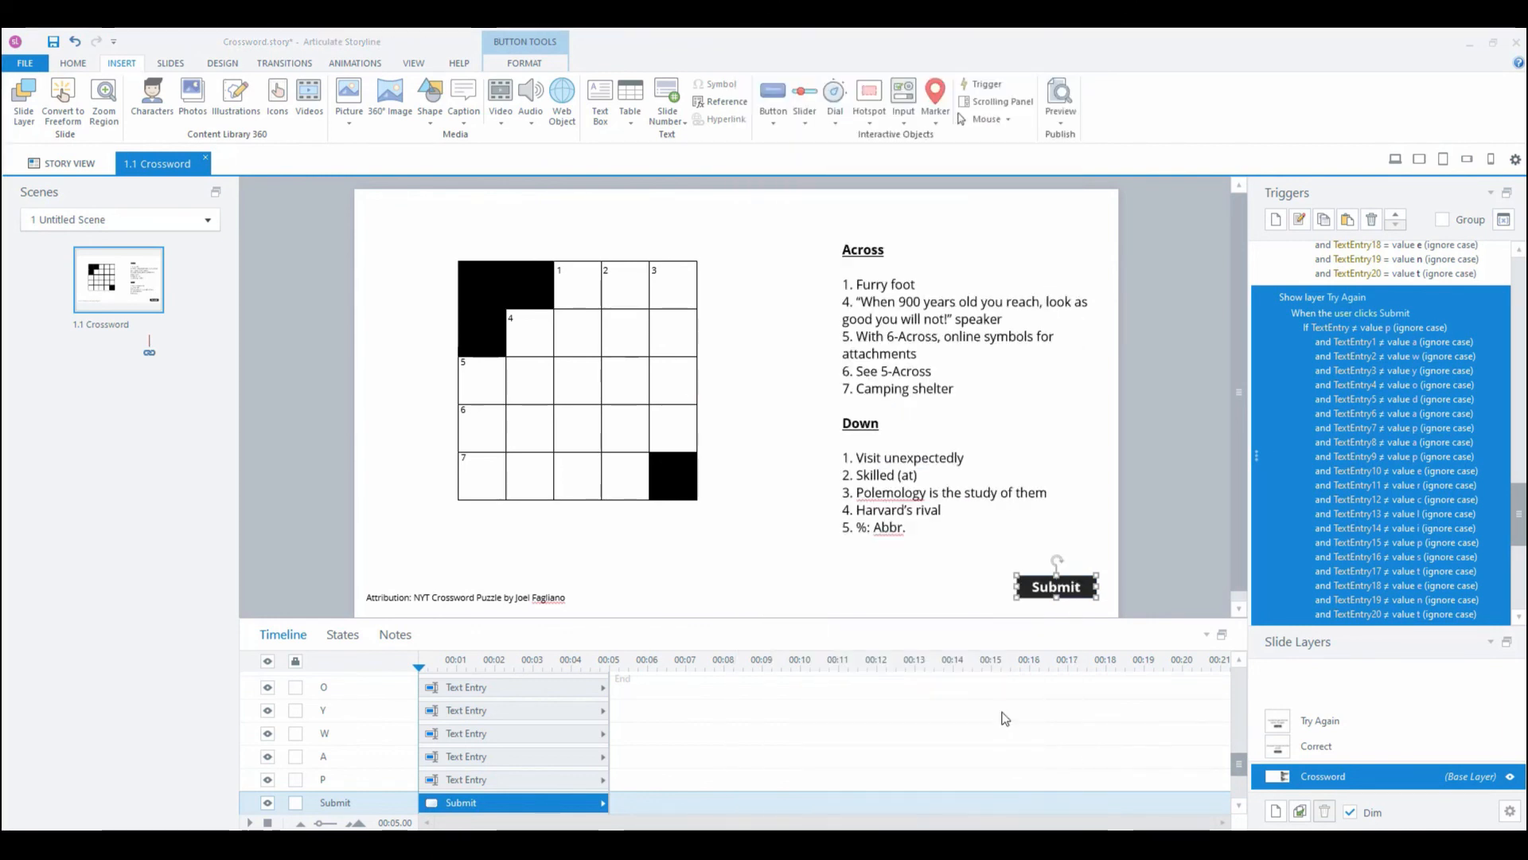
left_click(1059, 97)
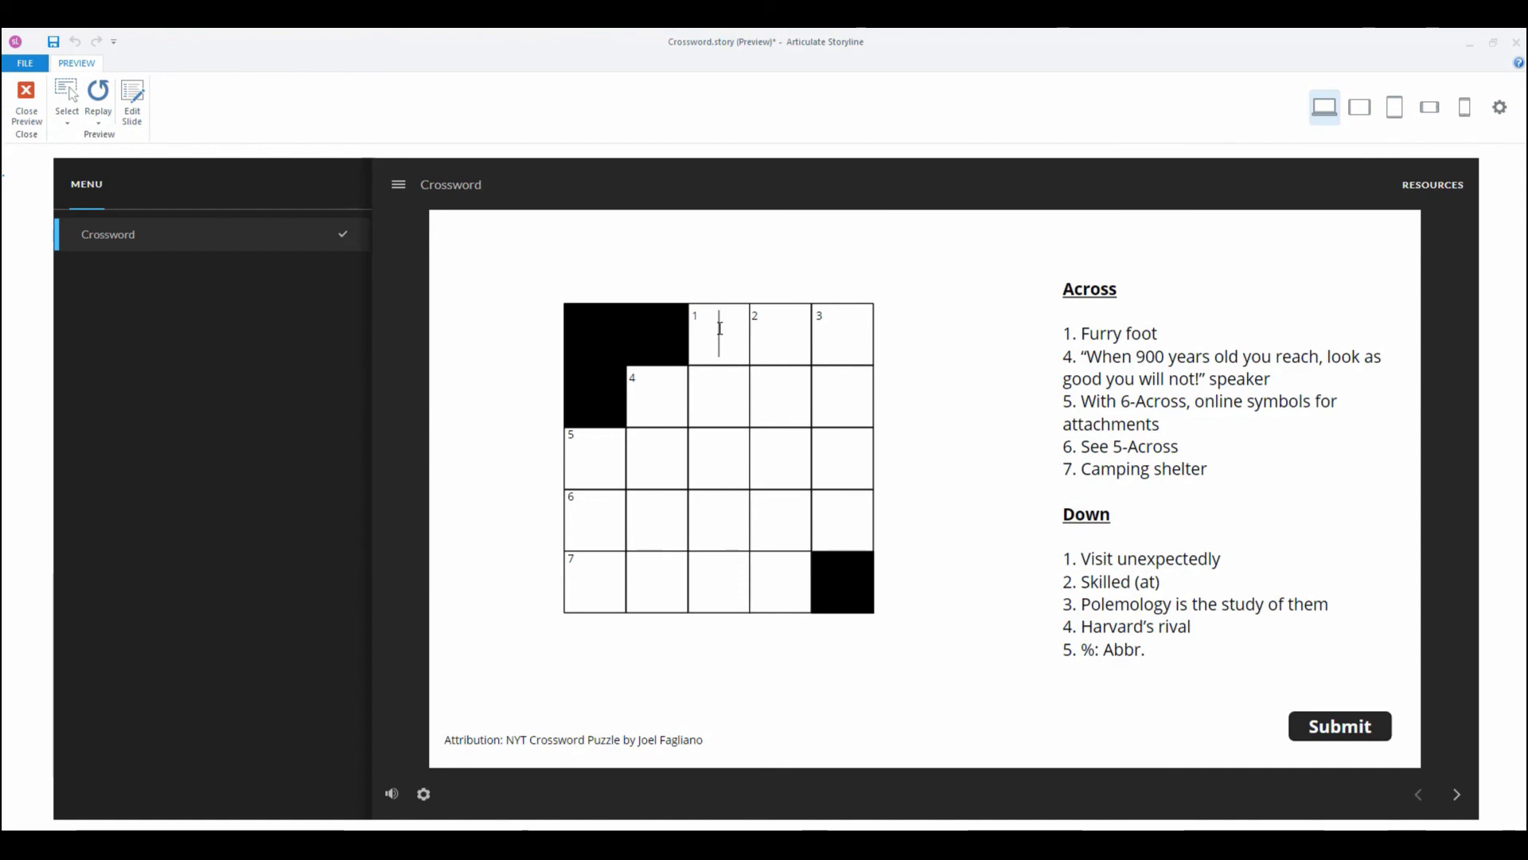
Step: Submit a wrong letter 'W', then an empty grid, dismissing Try Again both times
type("W")
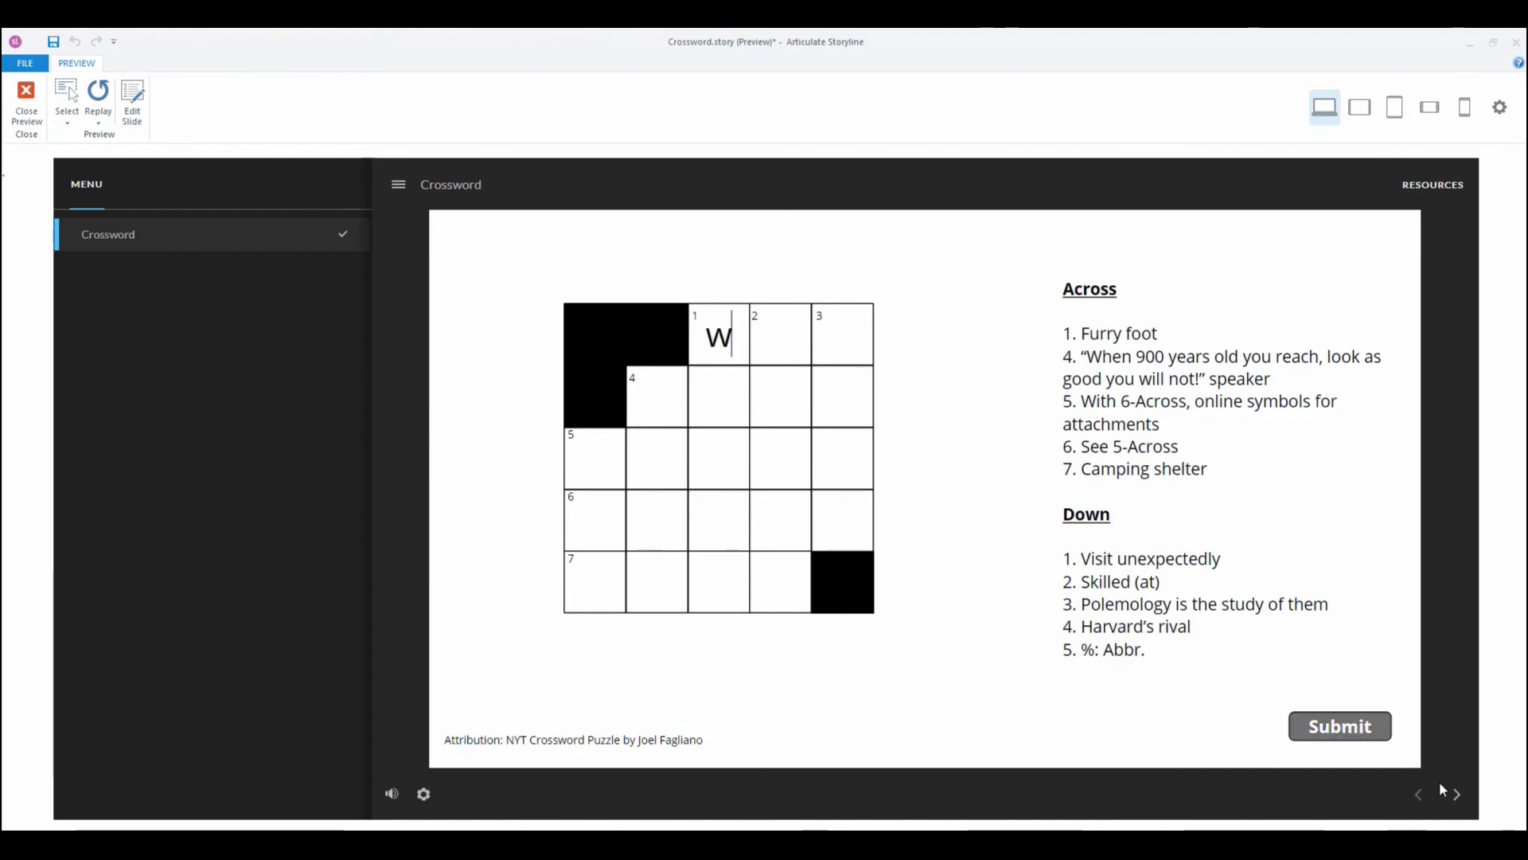
left_click(1338, 726)
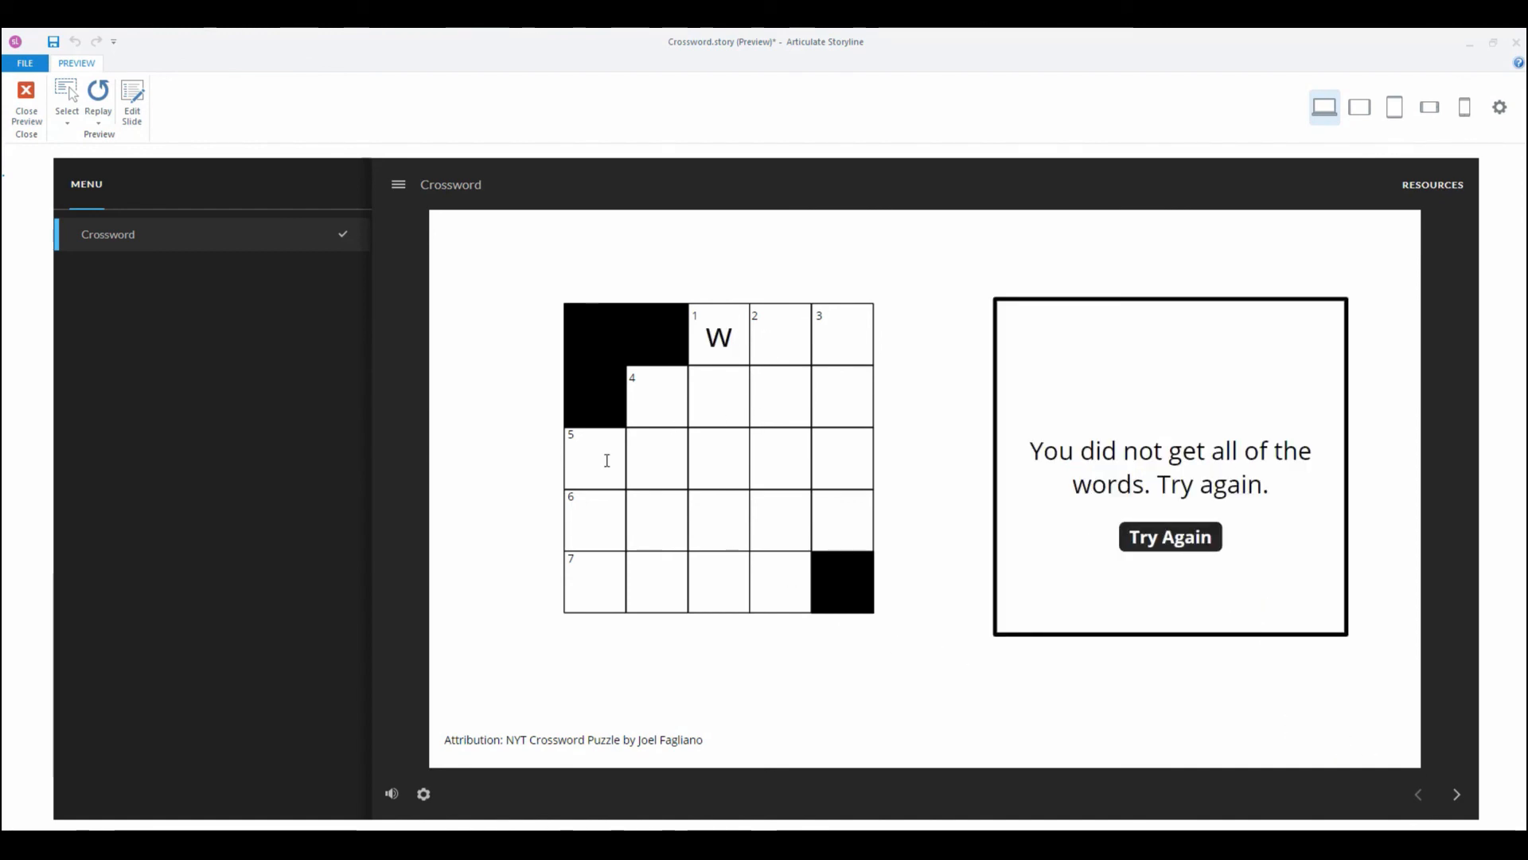
left_click(1168, 536)
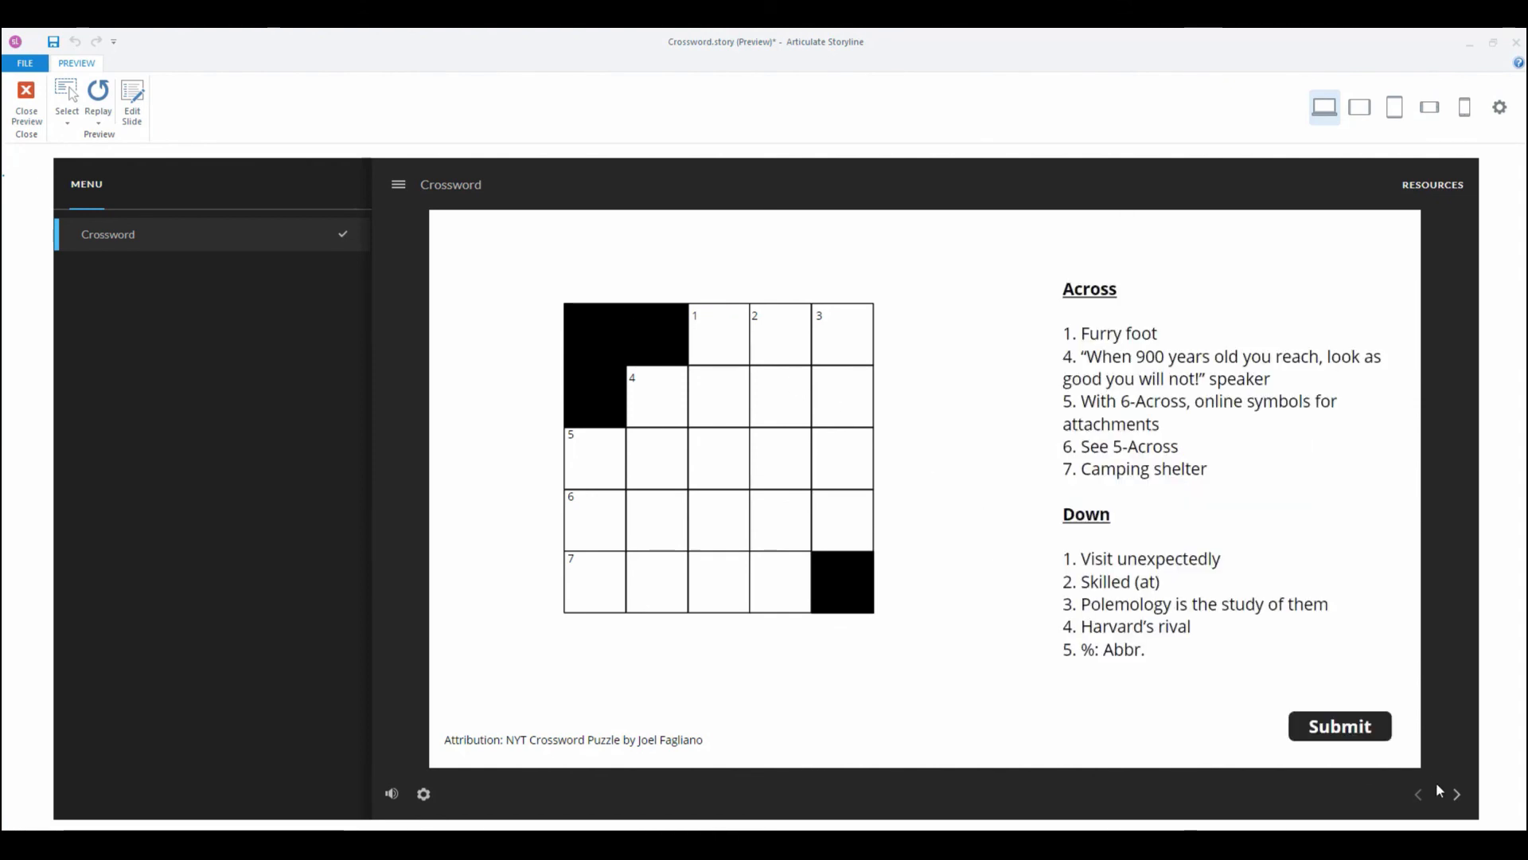
left_click(1338, 725)
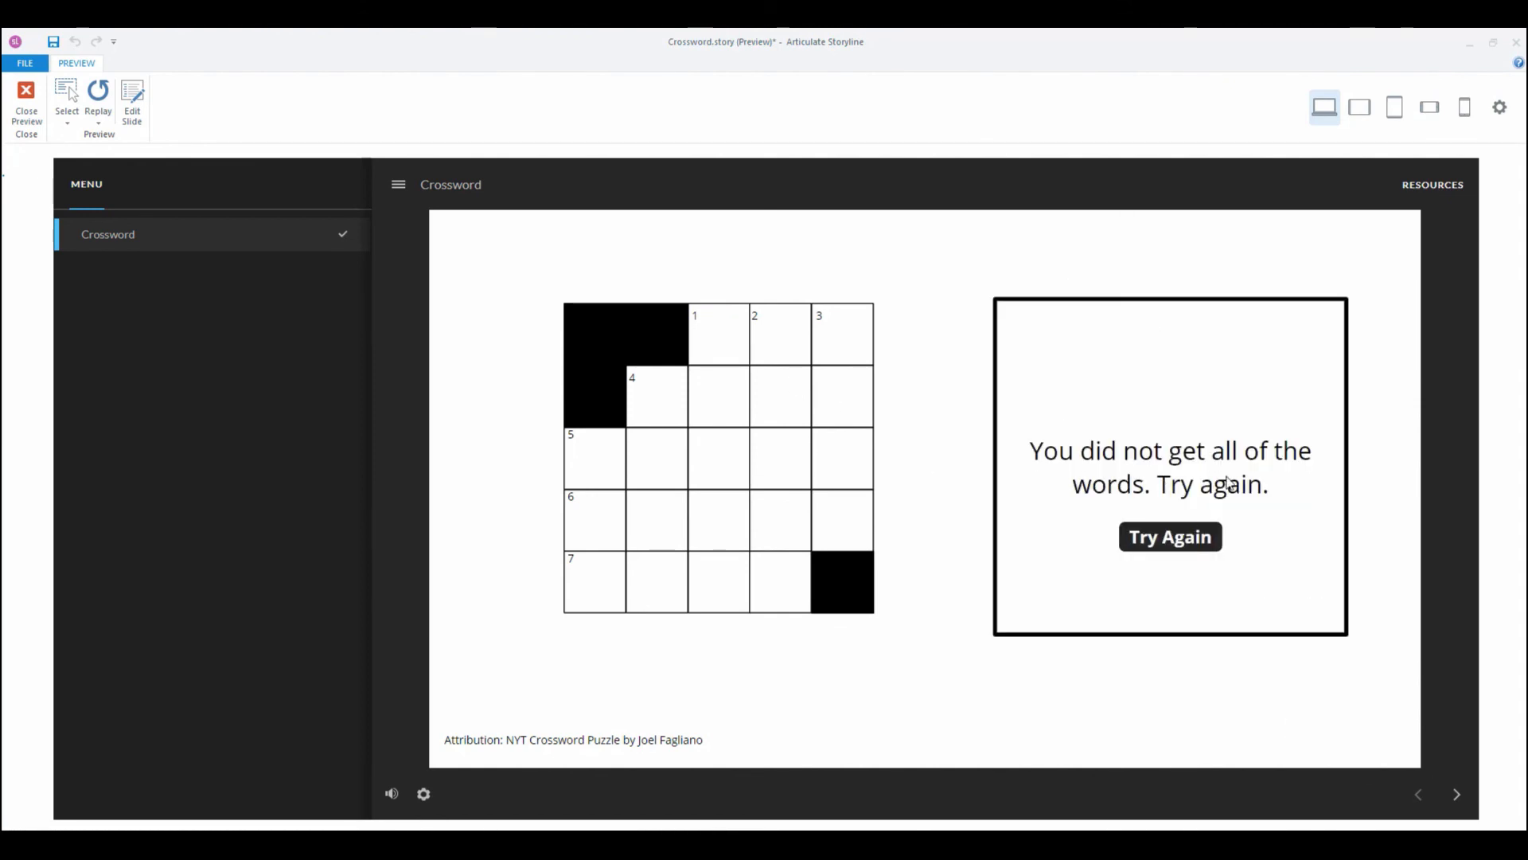
left_click(1169, 536)
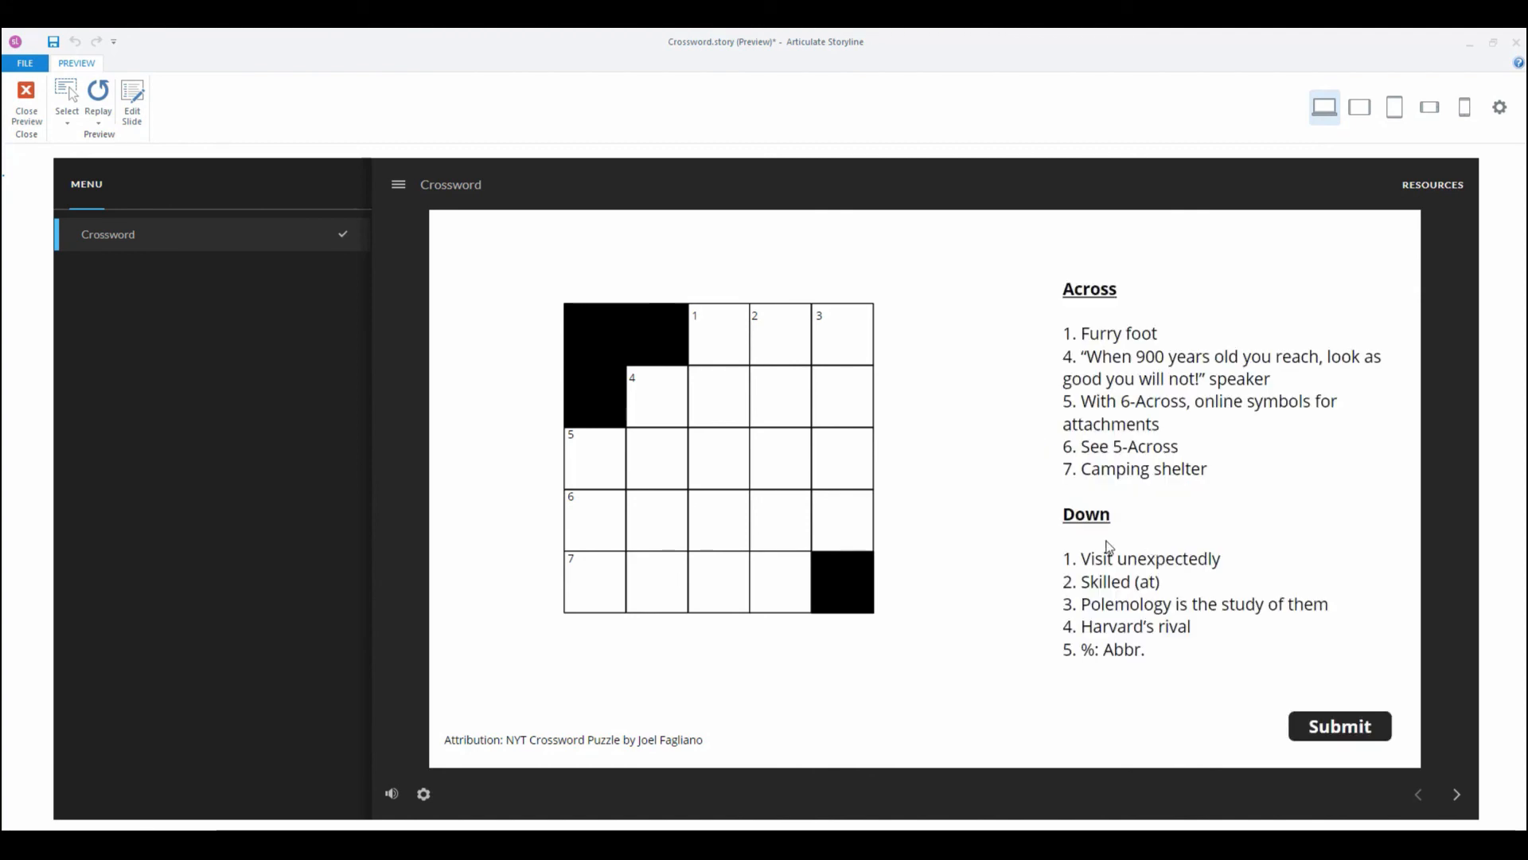
mouse_move(5, 433)
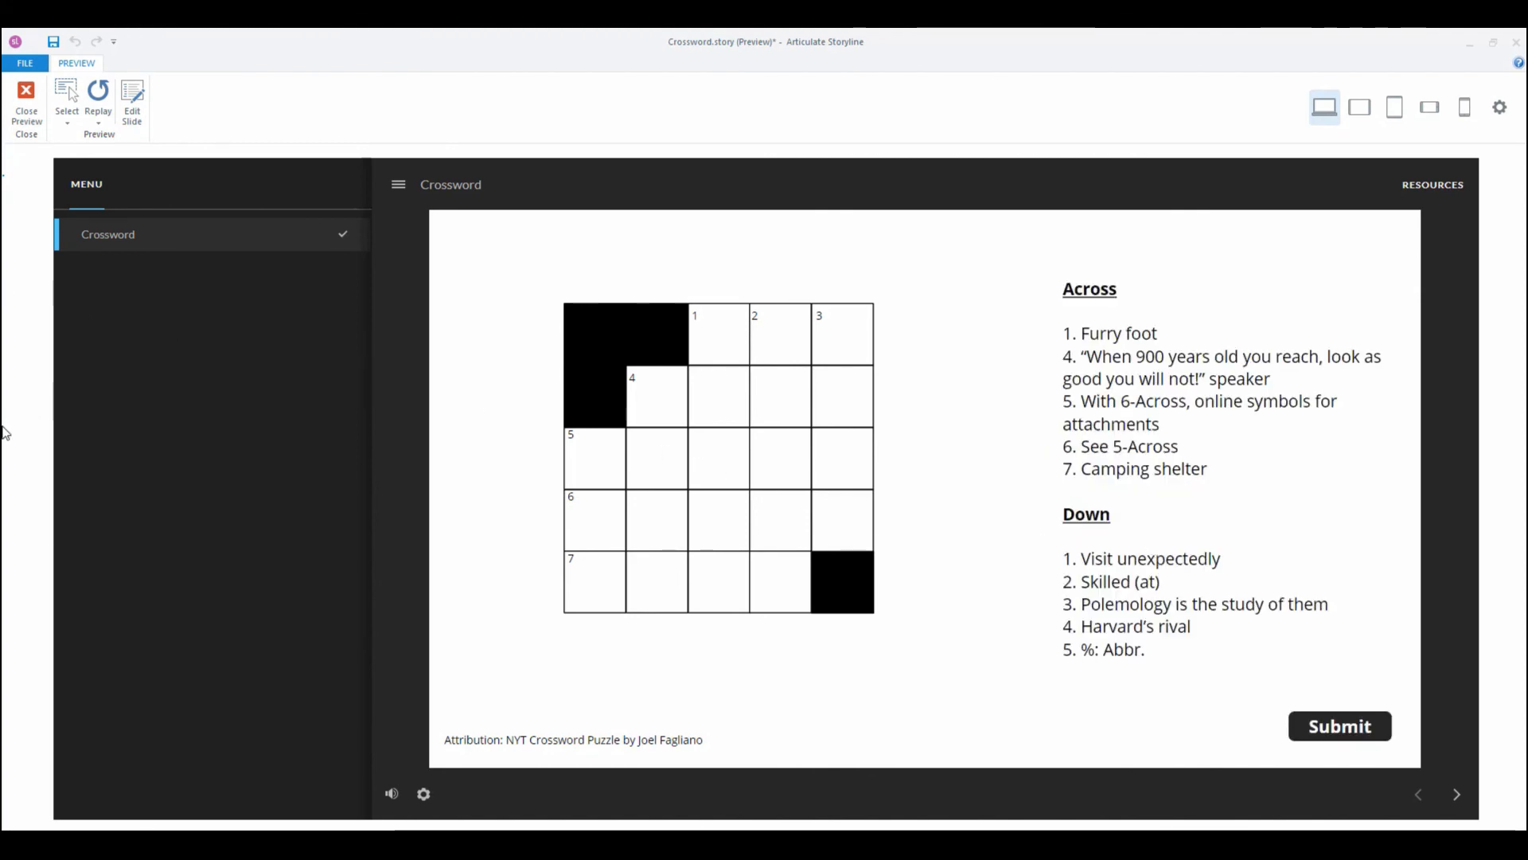